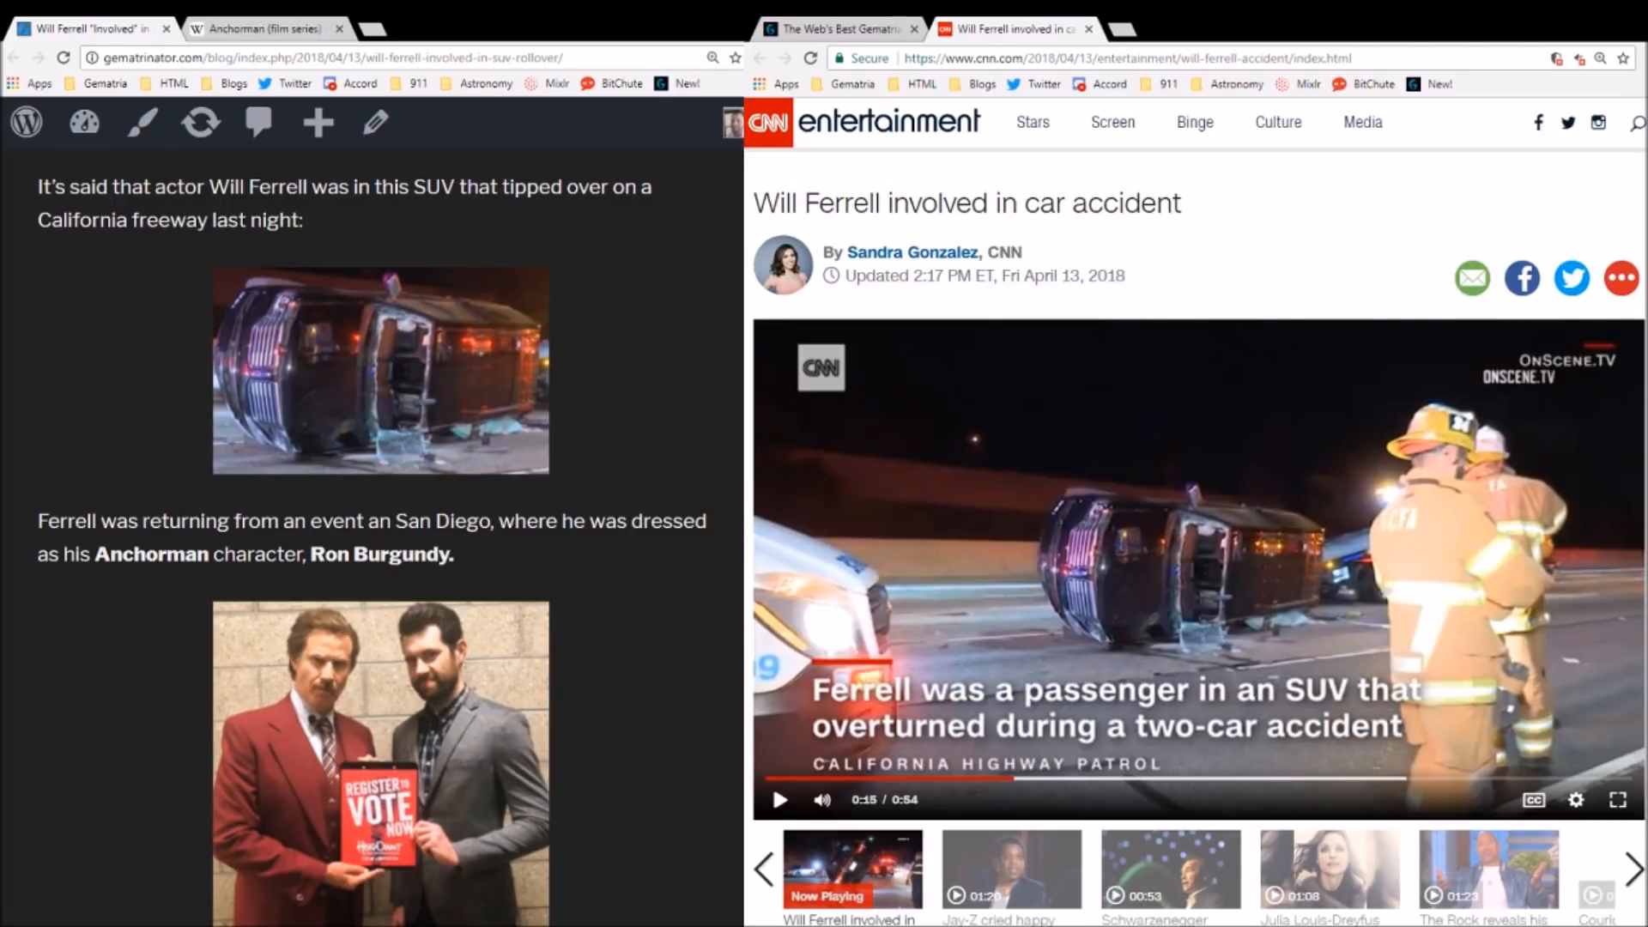
- Scroll through the Will Ferrell crash blog post to review its gematria claims
scroll("down", 3)
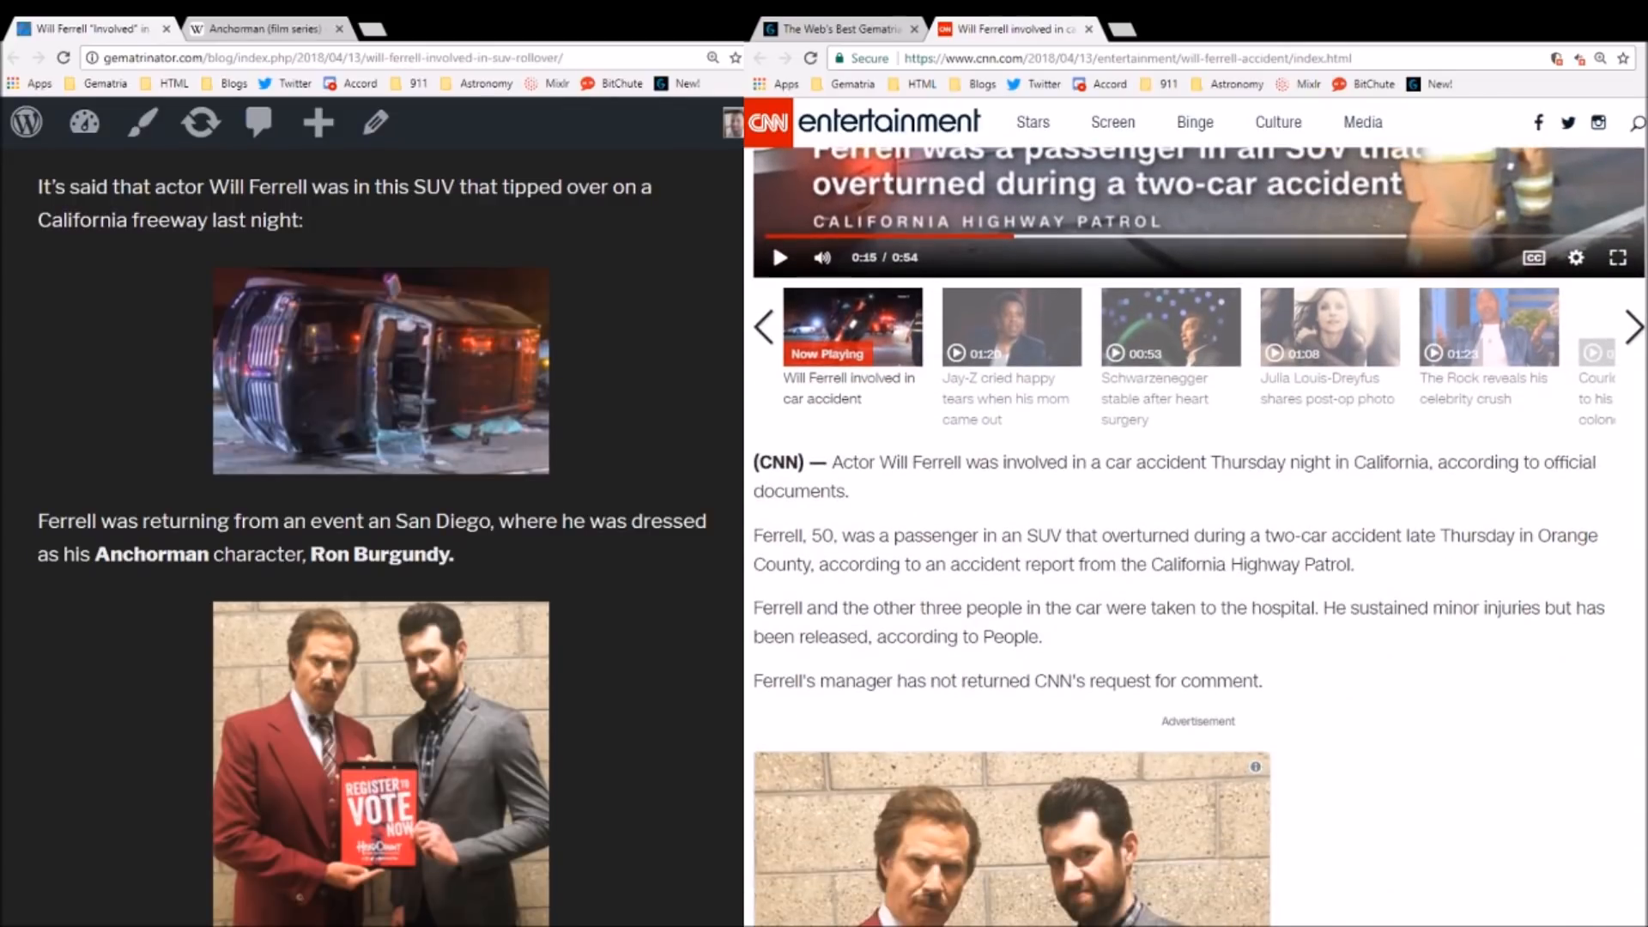
scroll("down", 3)
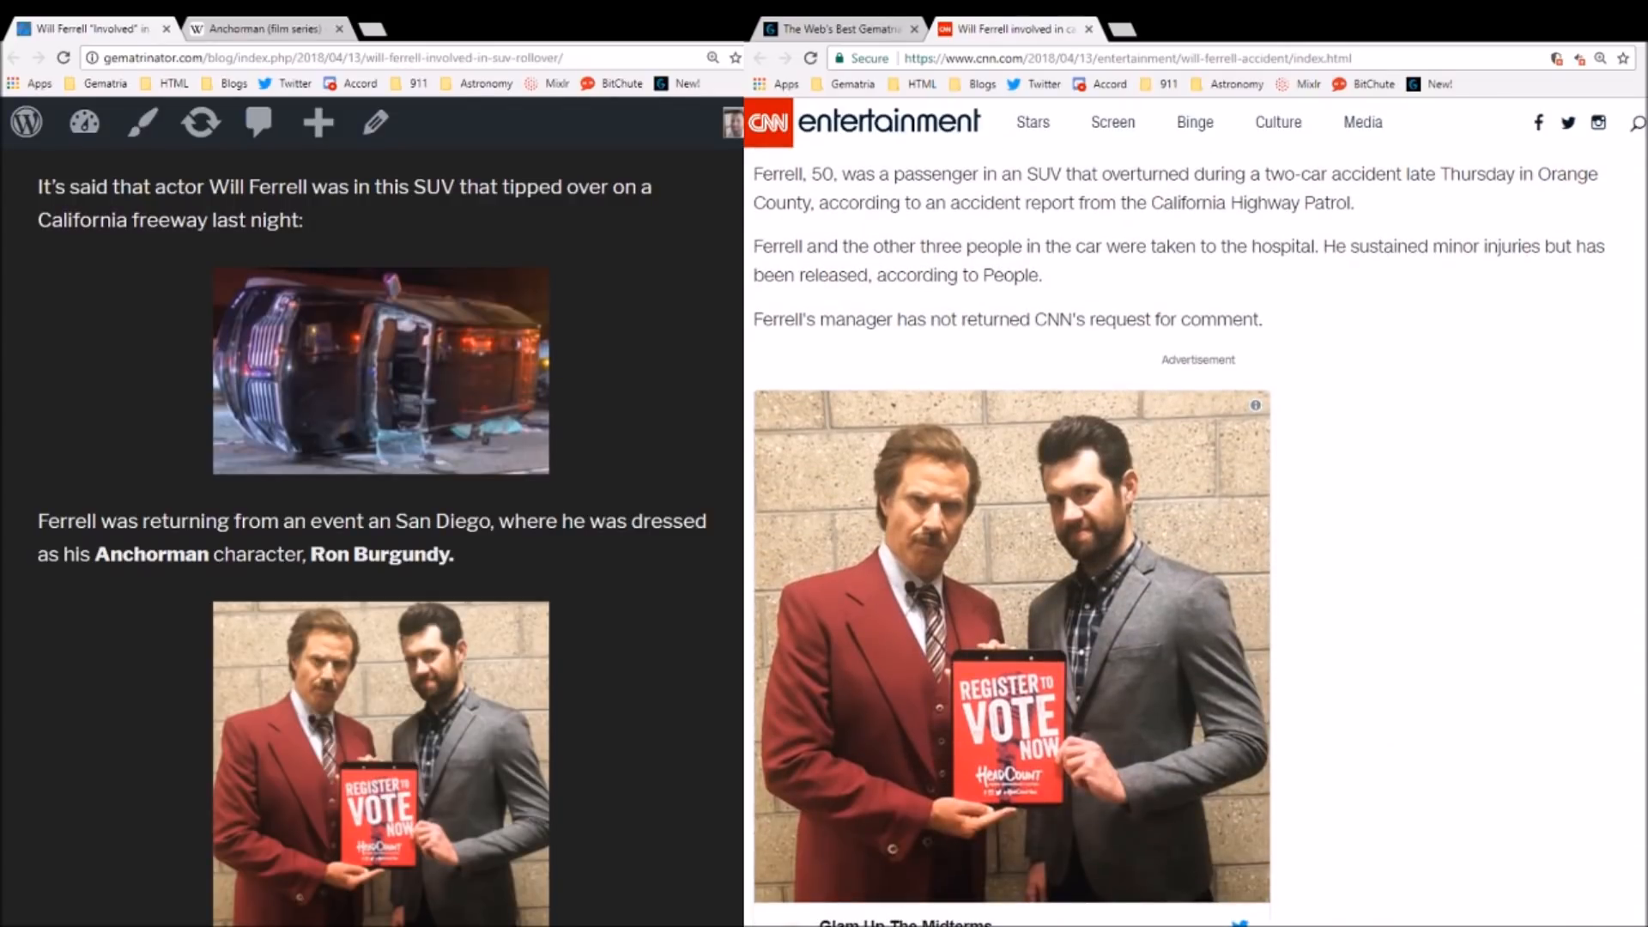
scroll("down", 3)
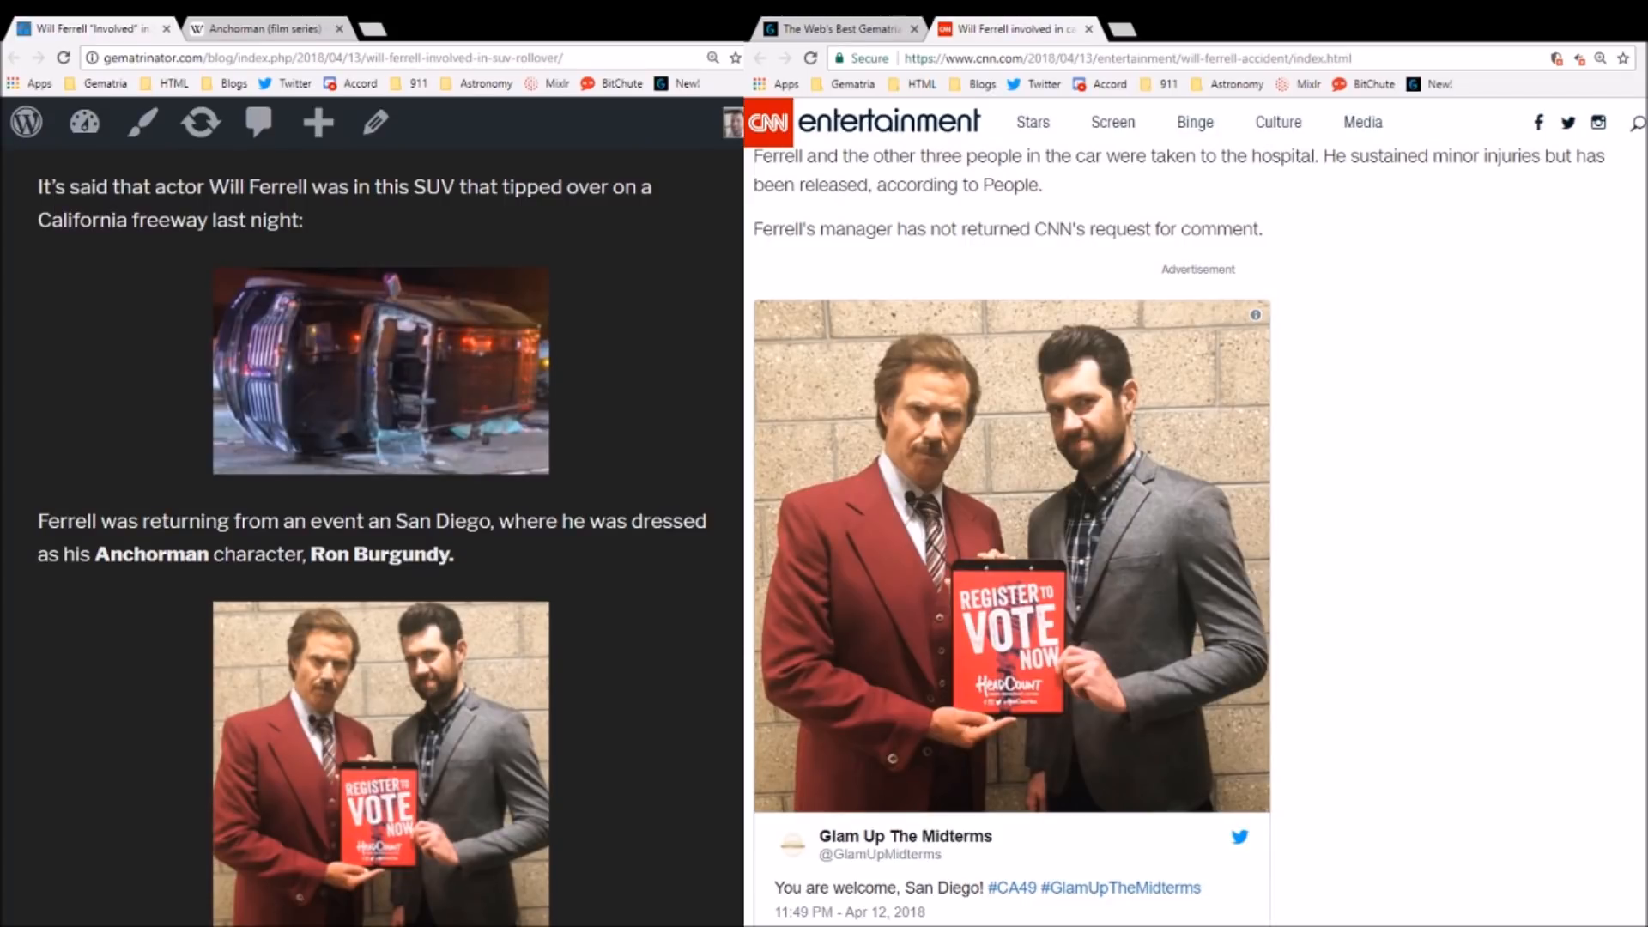
scroll("down", 3)
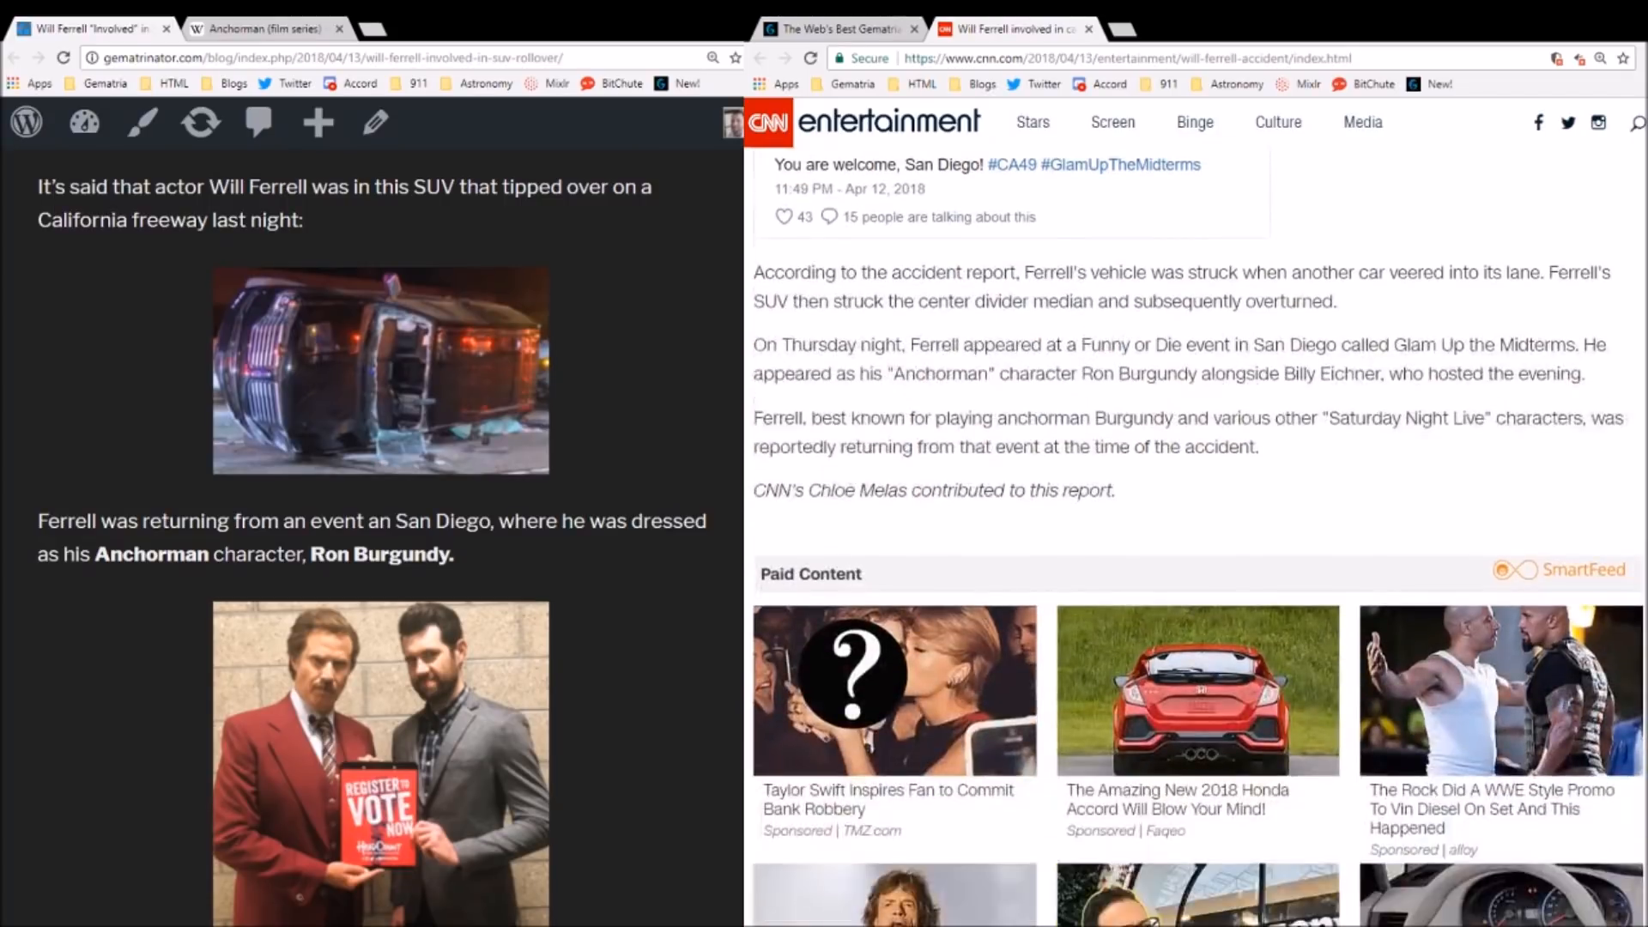
scroll("up", 3)
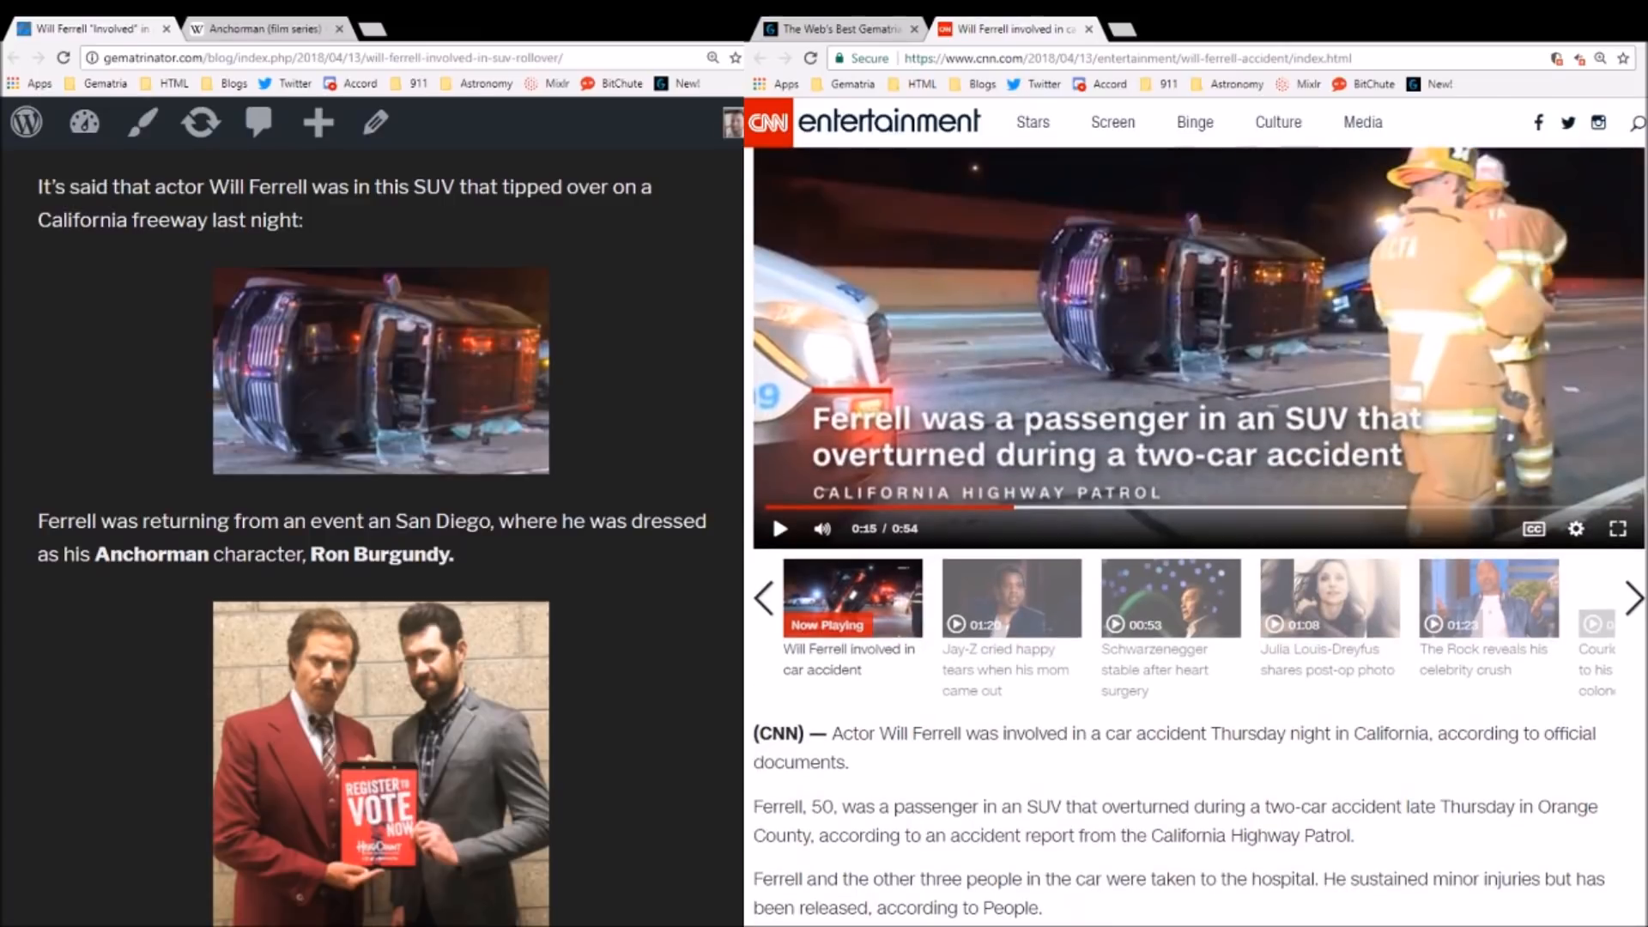
scroll("up", 3)
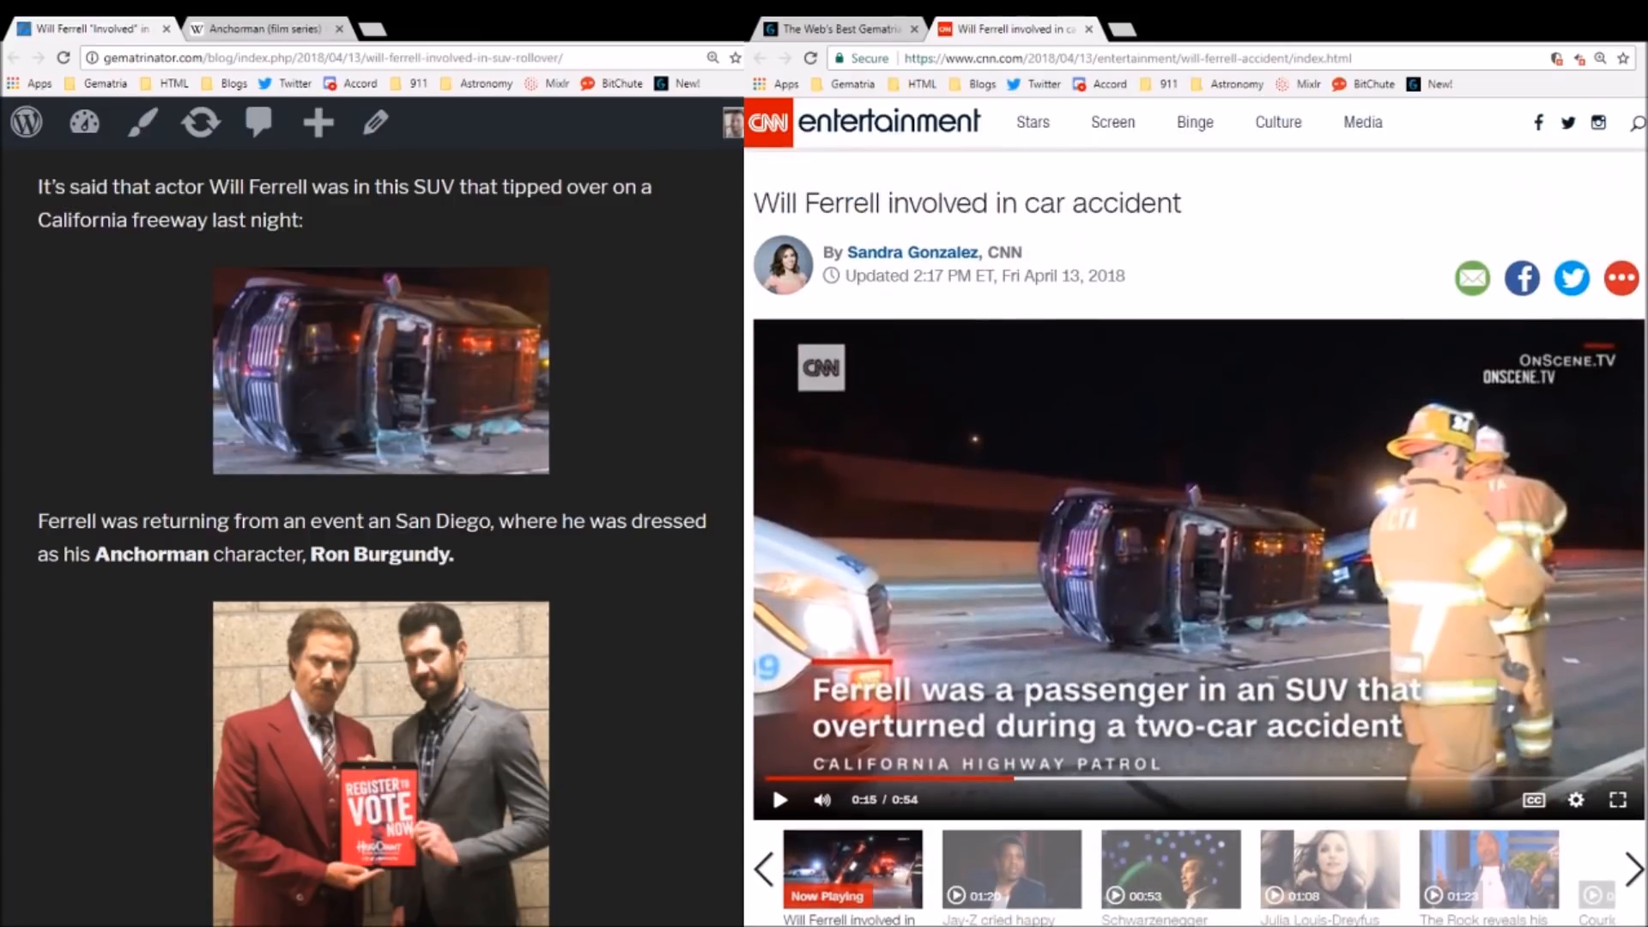
scroll("down", 3)
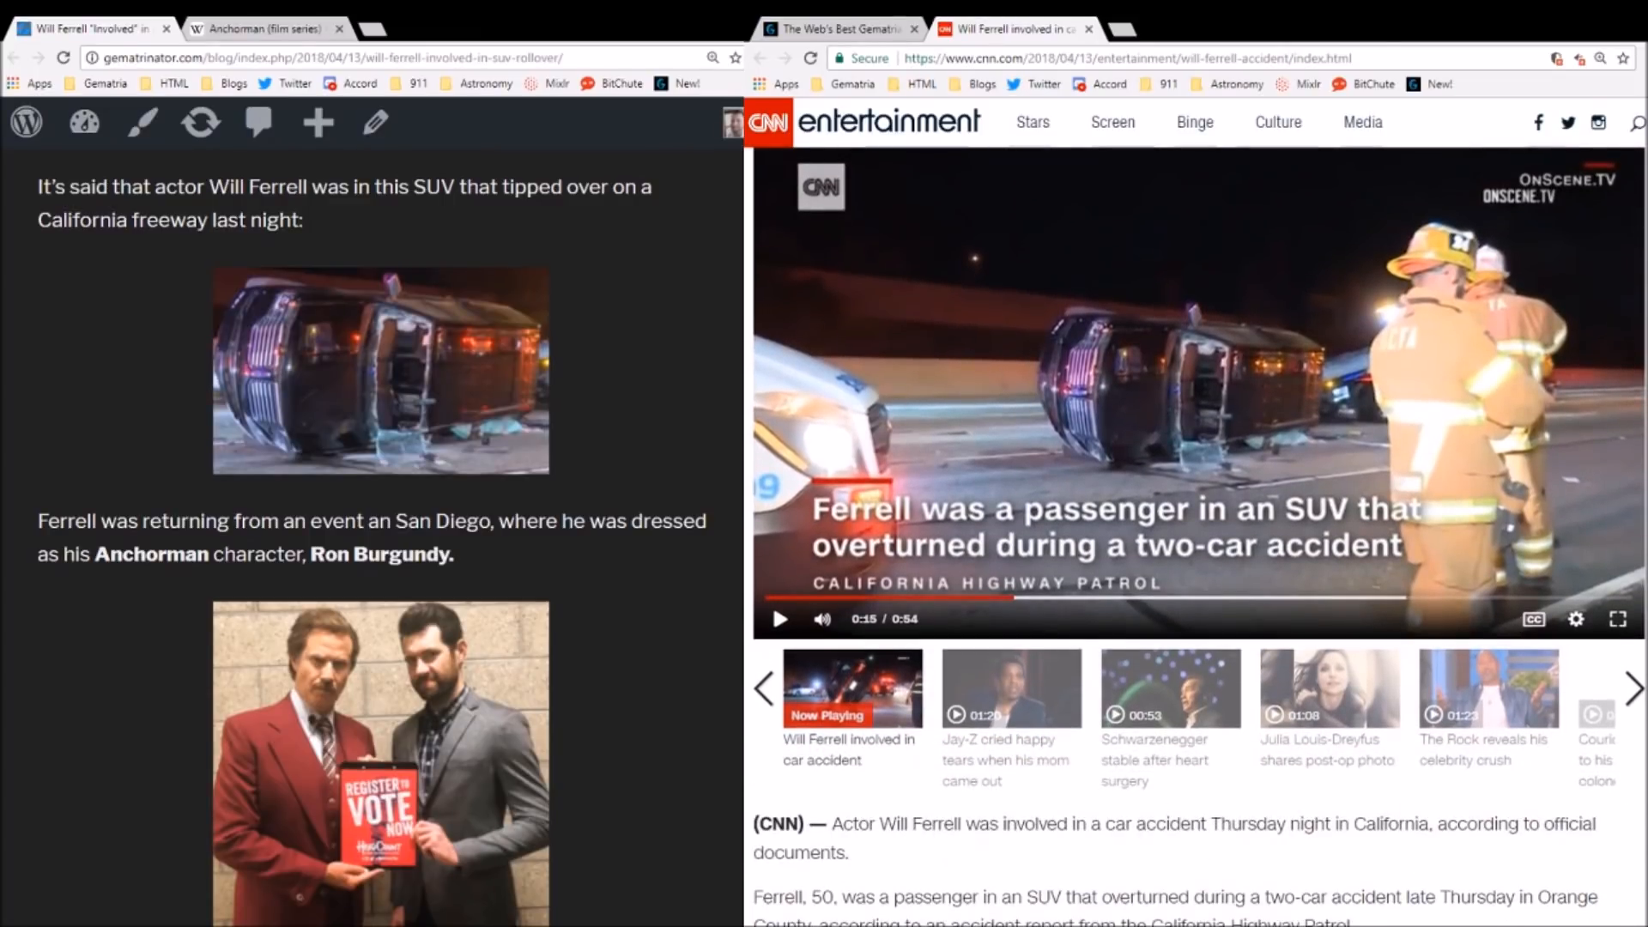
scroll("down", 3)
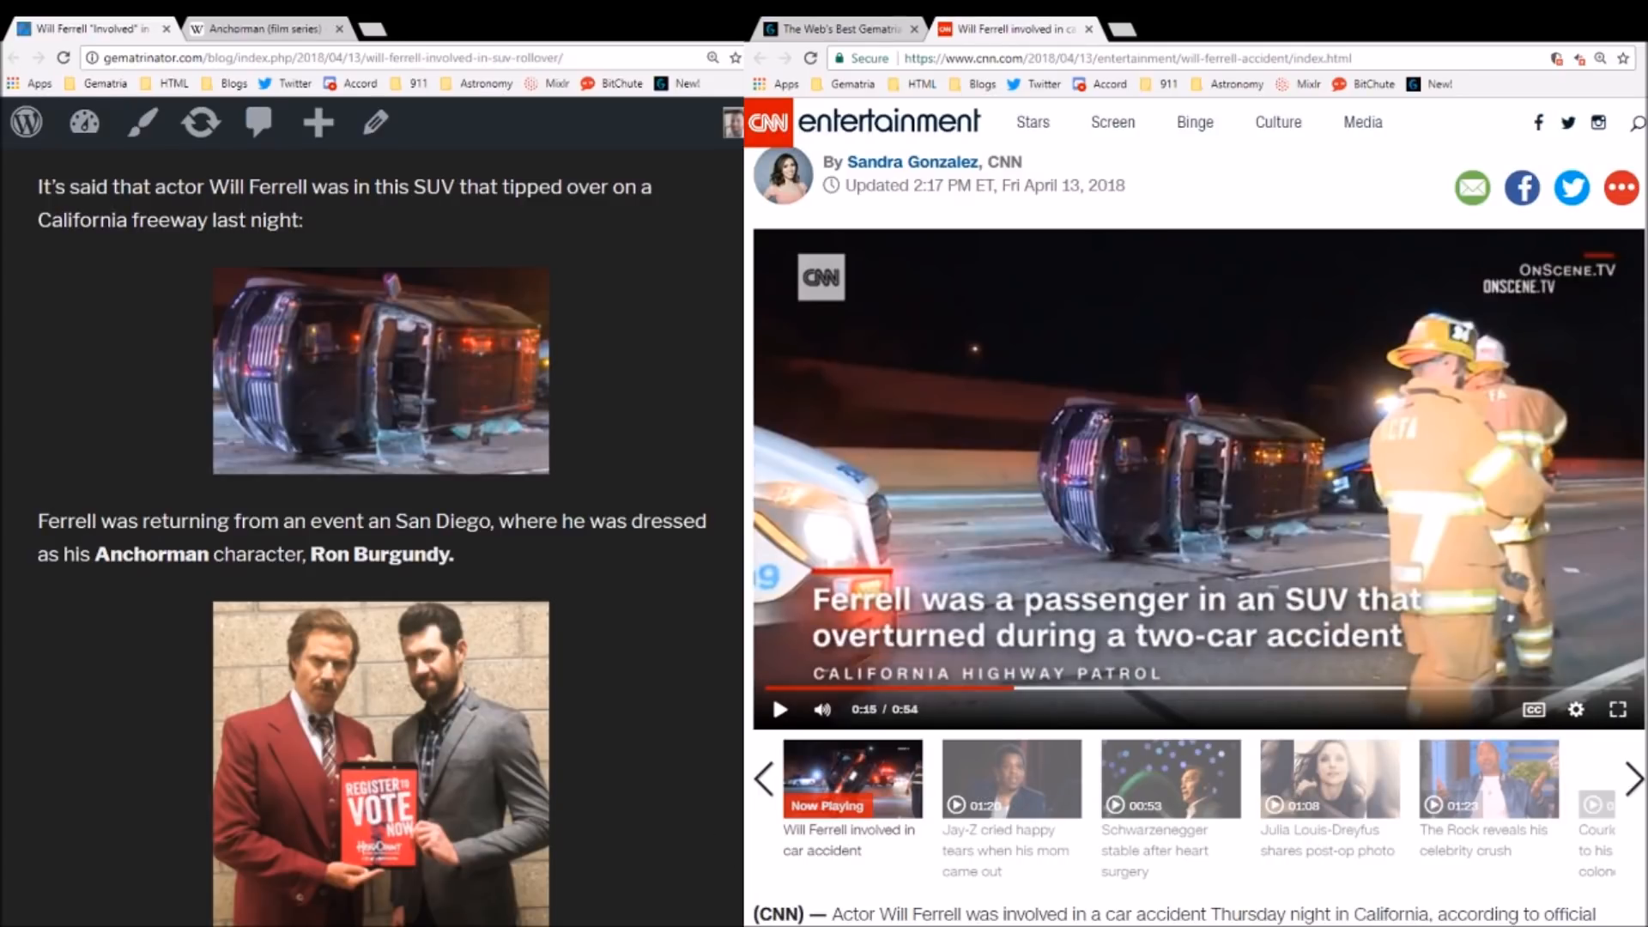
scroll("down", 3)
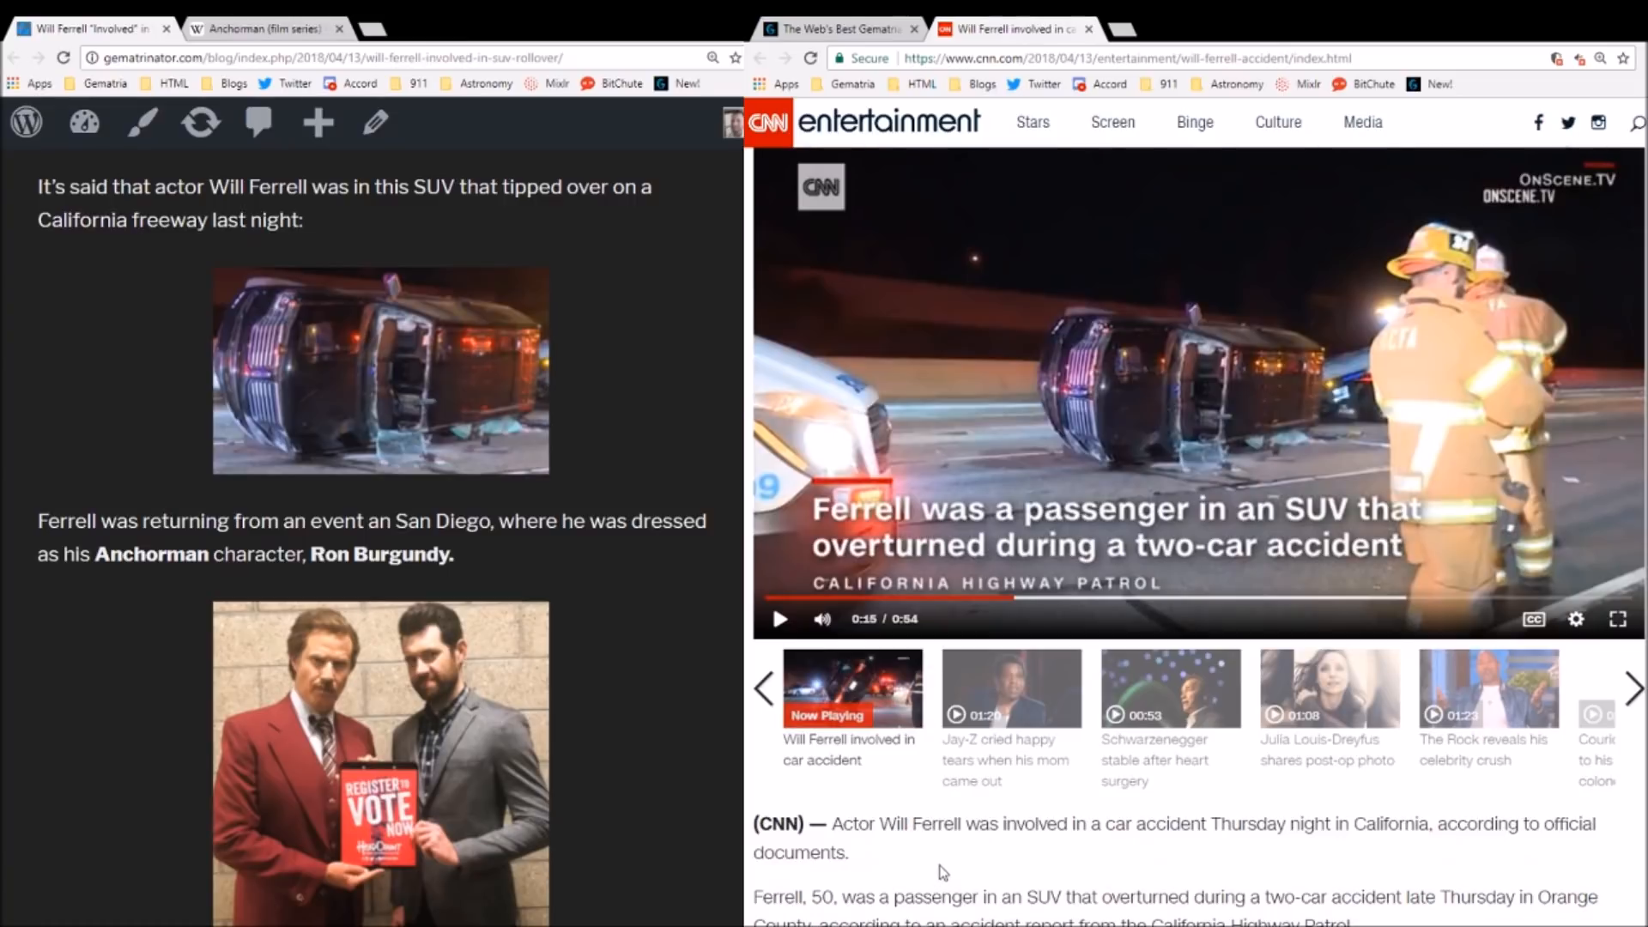
mouse_move(565, 644)
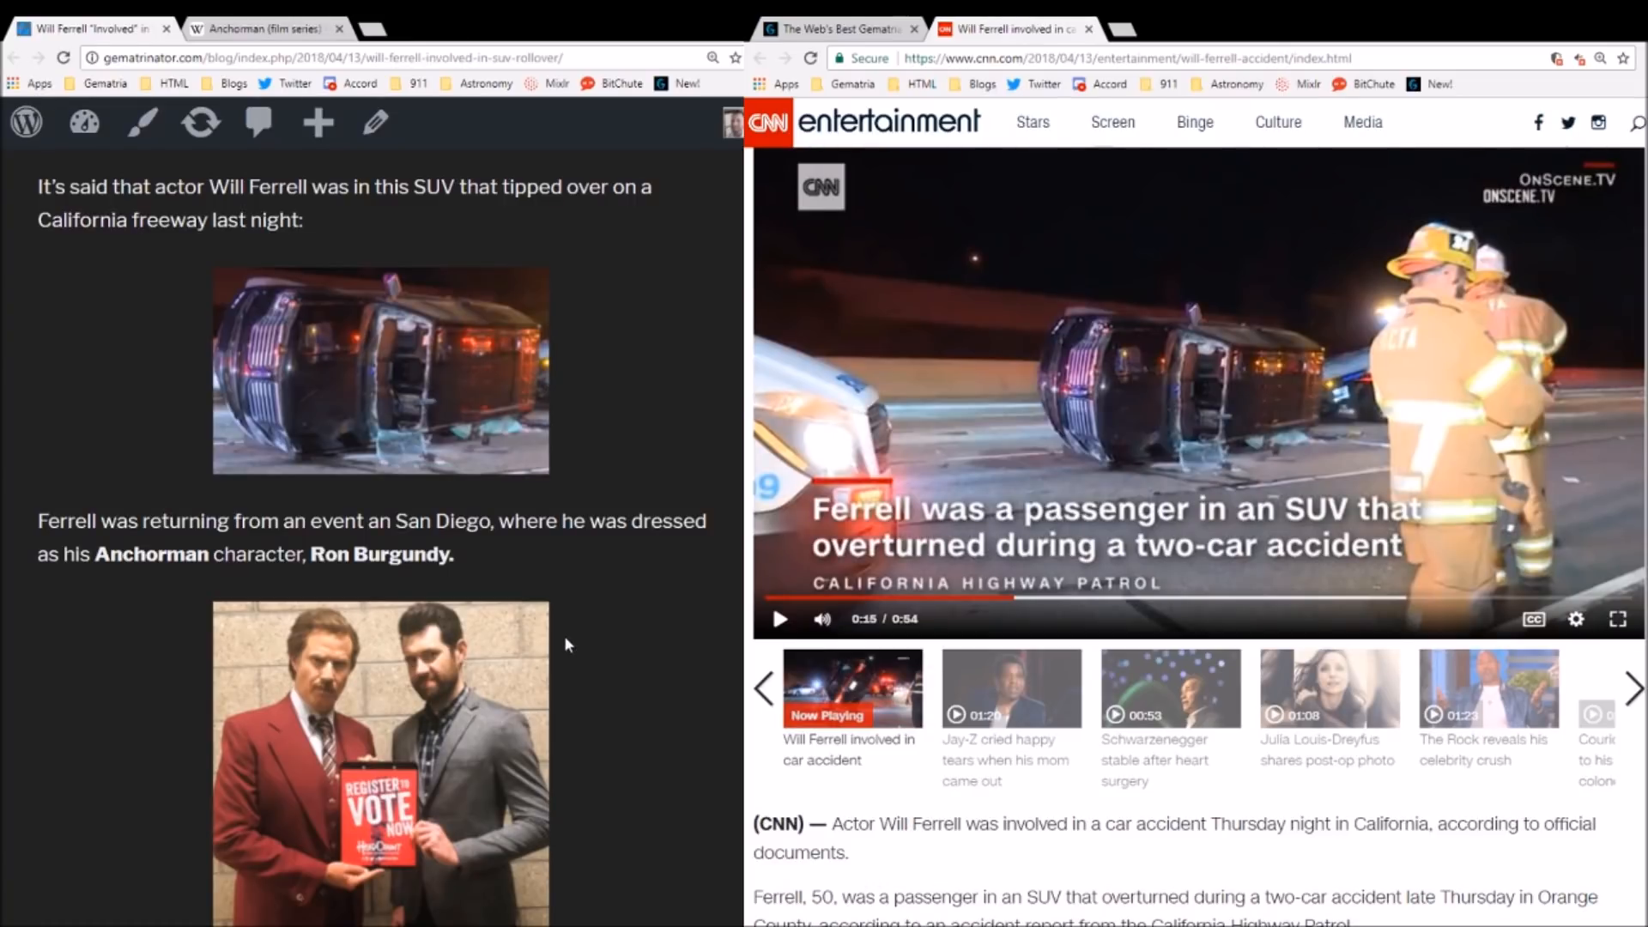
scroll("down", 3)
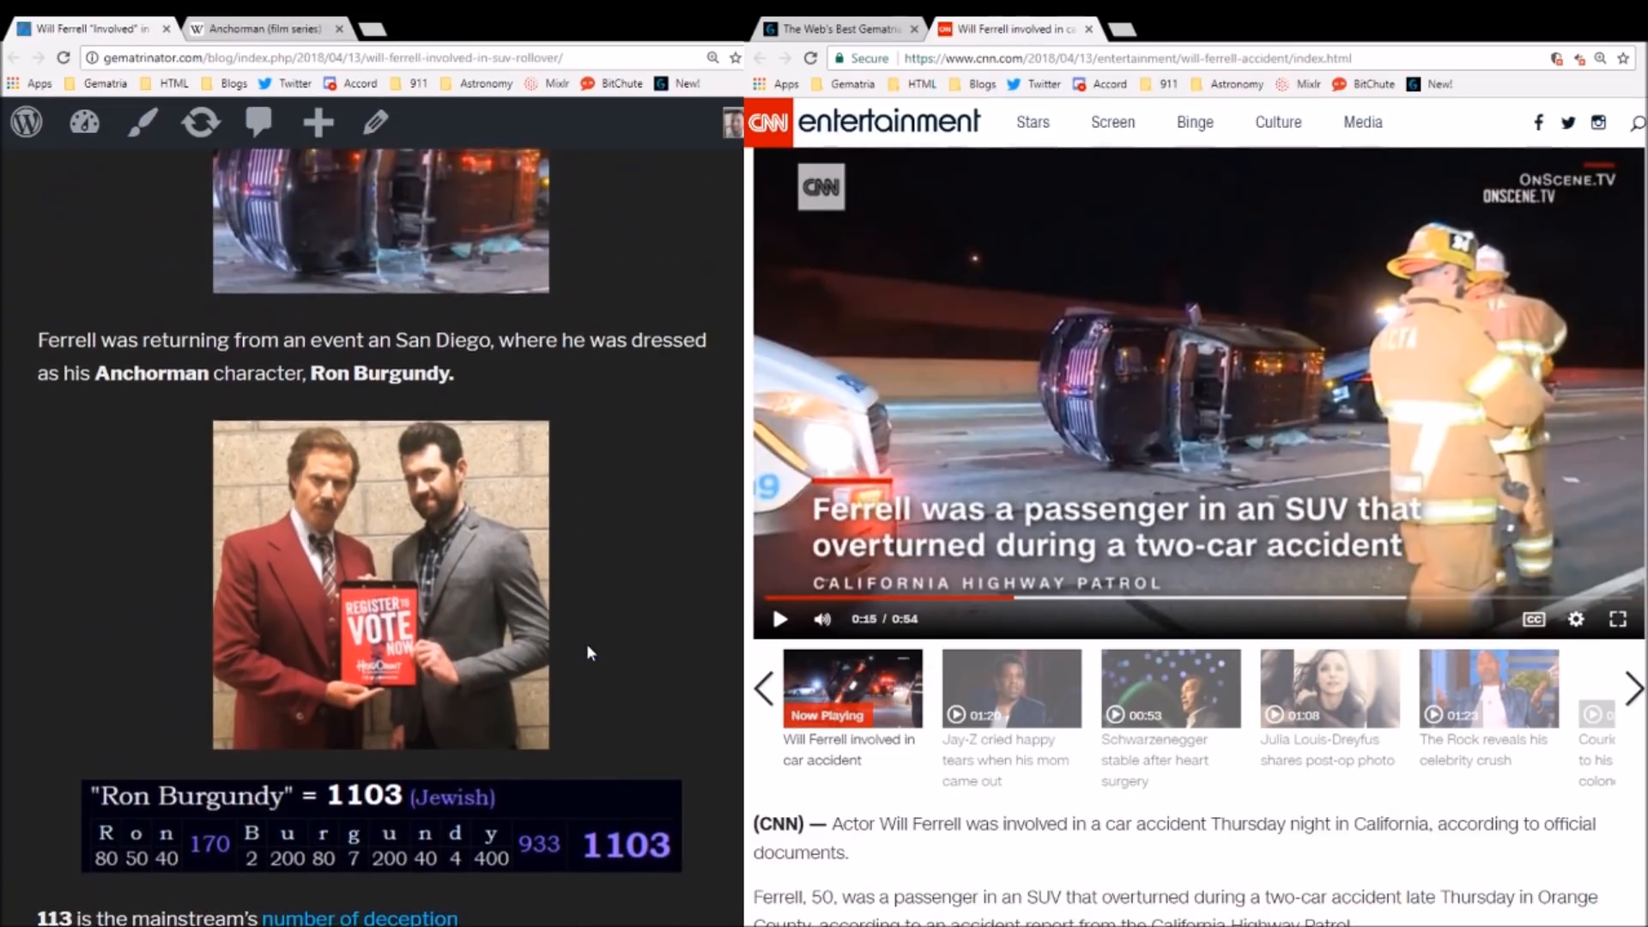
scroll("down", 3)
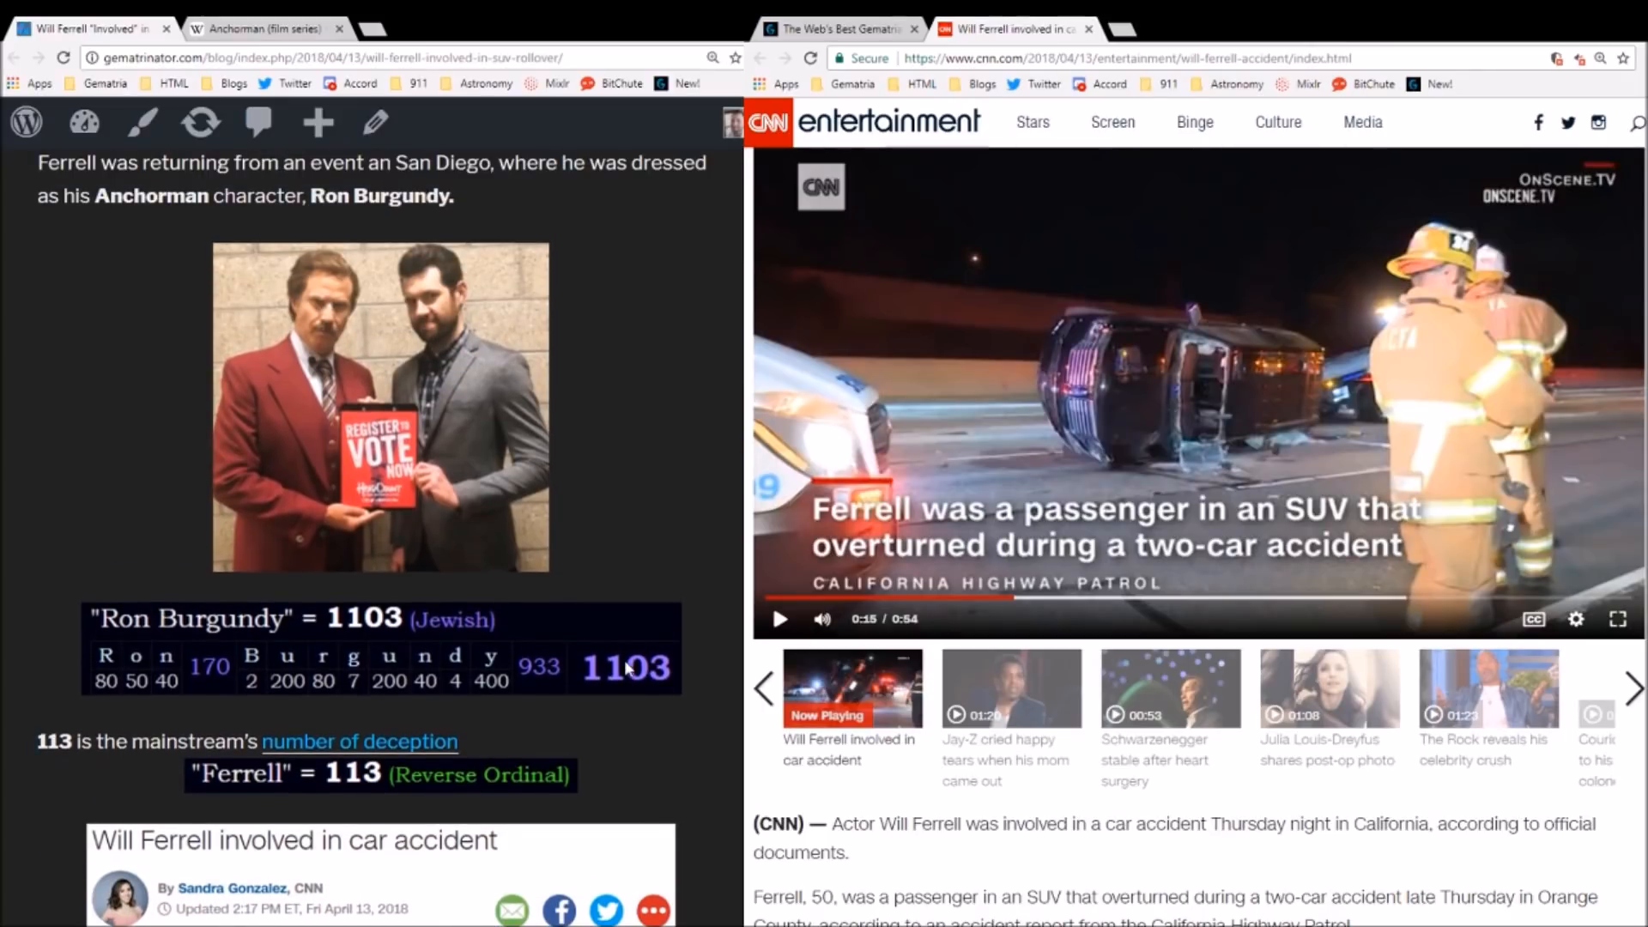
- Bring up the Gematrinator calculator and place the cursor in the entry box
left_click(836, 29)
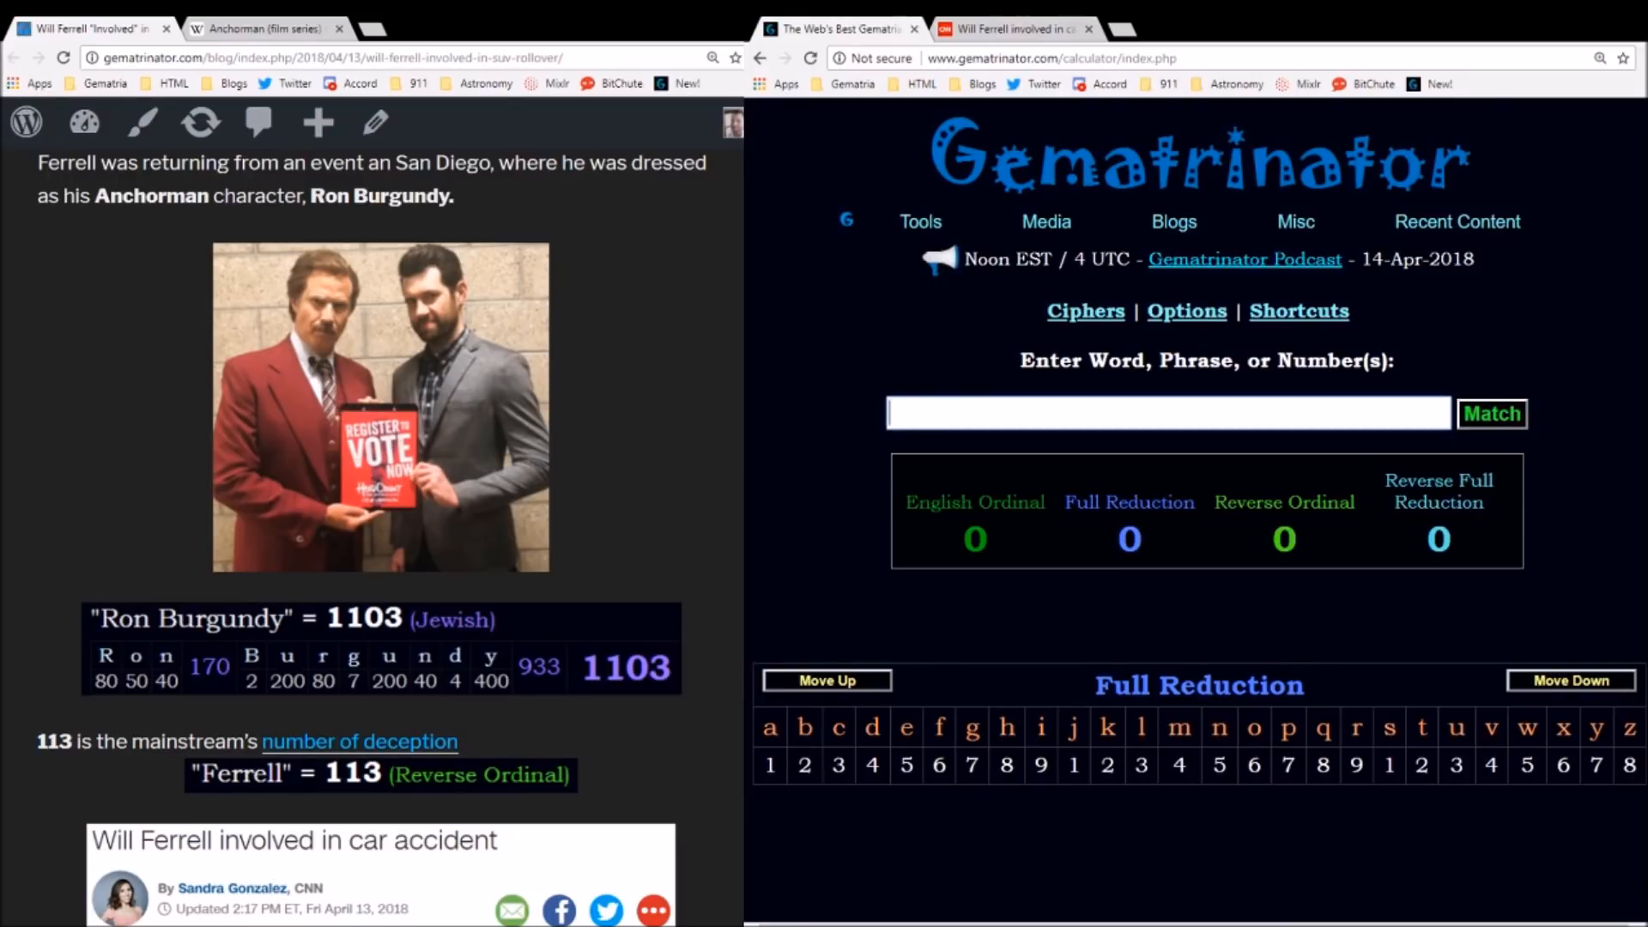
left_click(1085, 310)
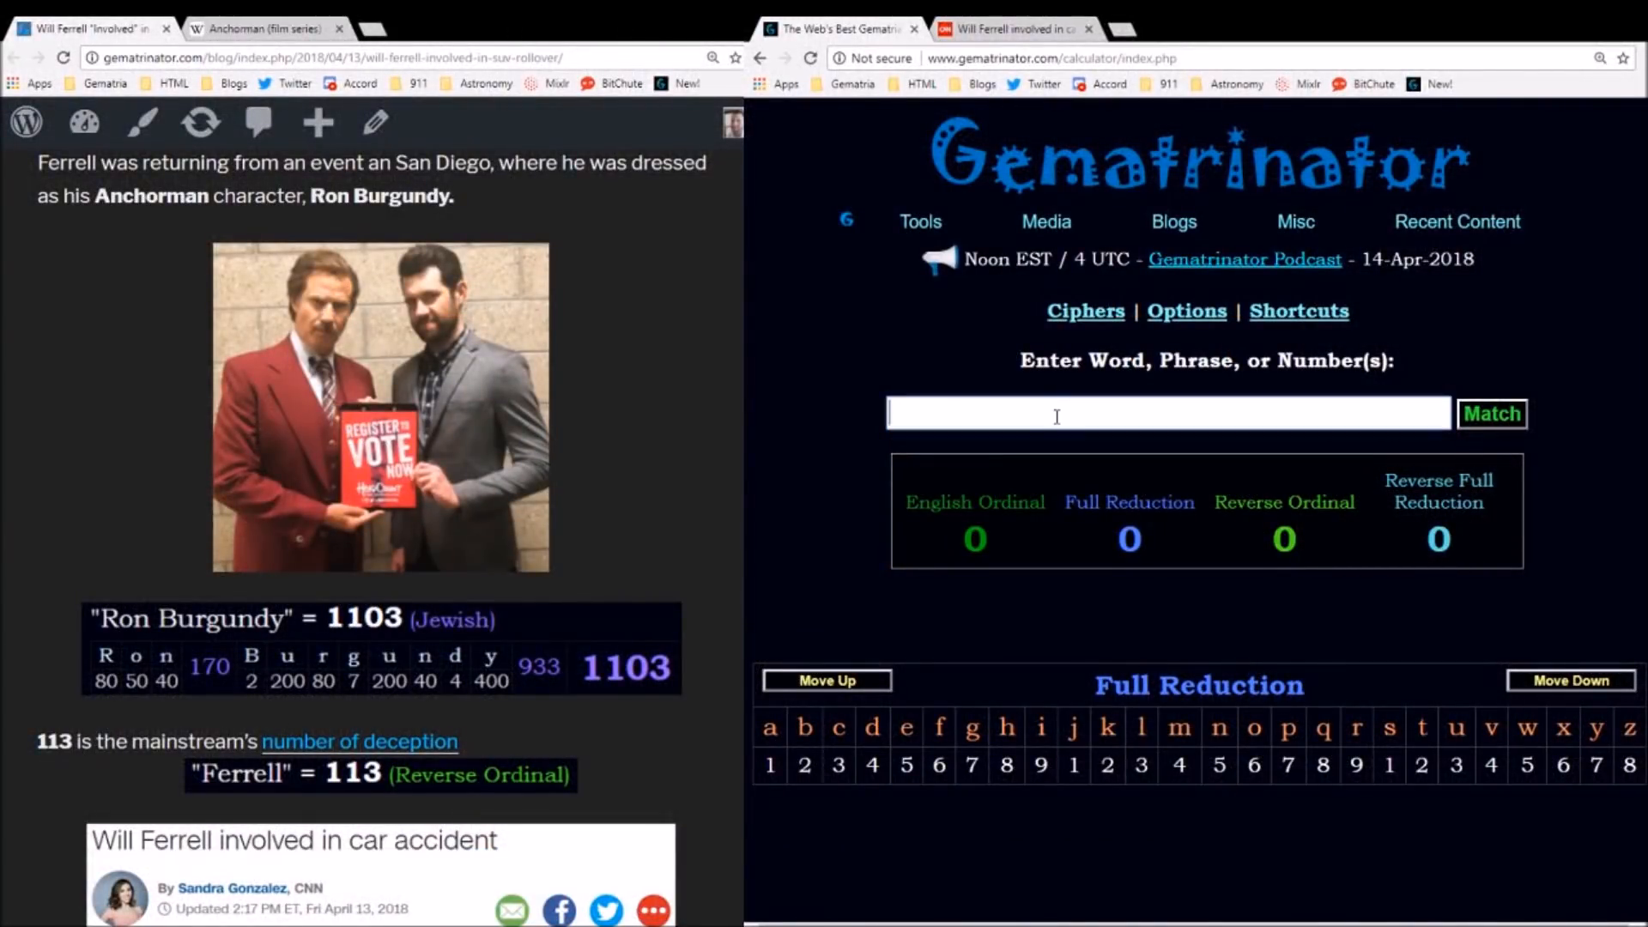
- Compute 'Ron Burgundy' as 1103 Jewish, checking the 113Lies image and the blog post
type("Ron B")
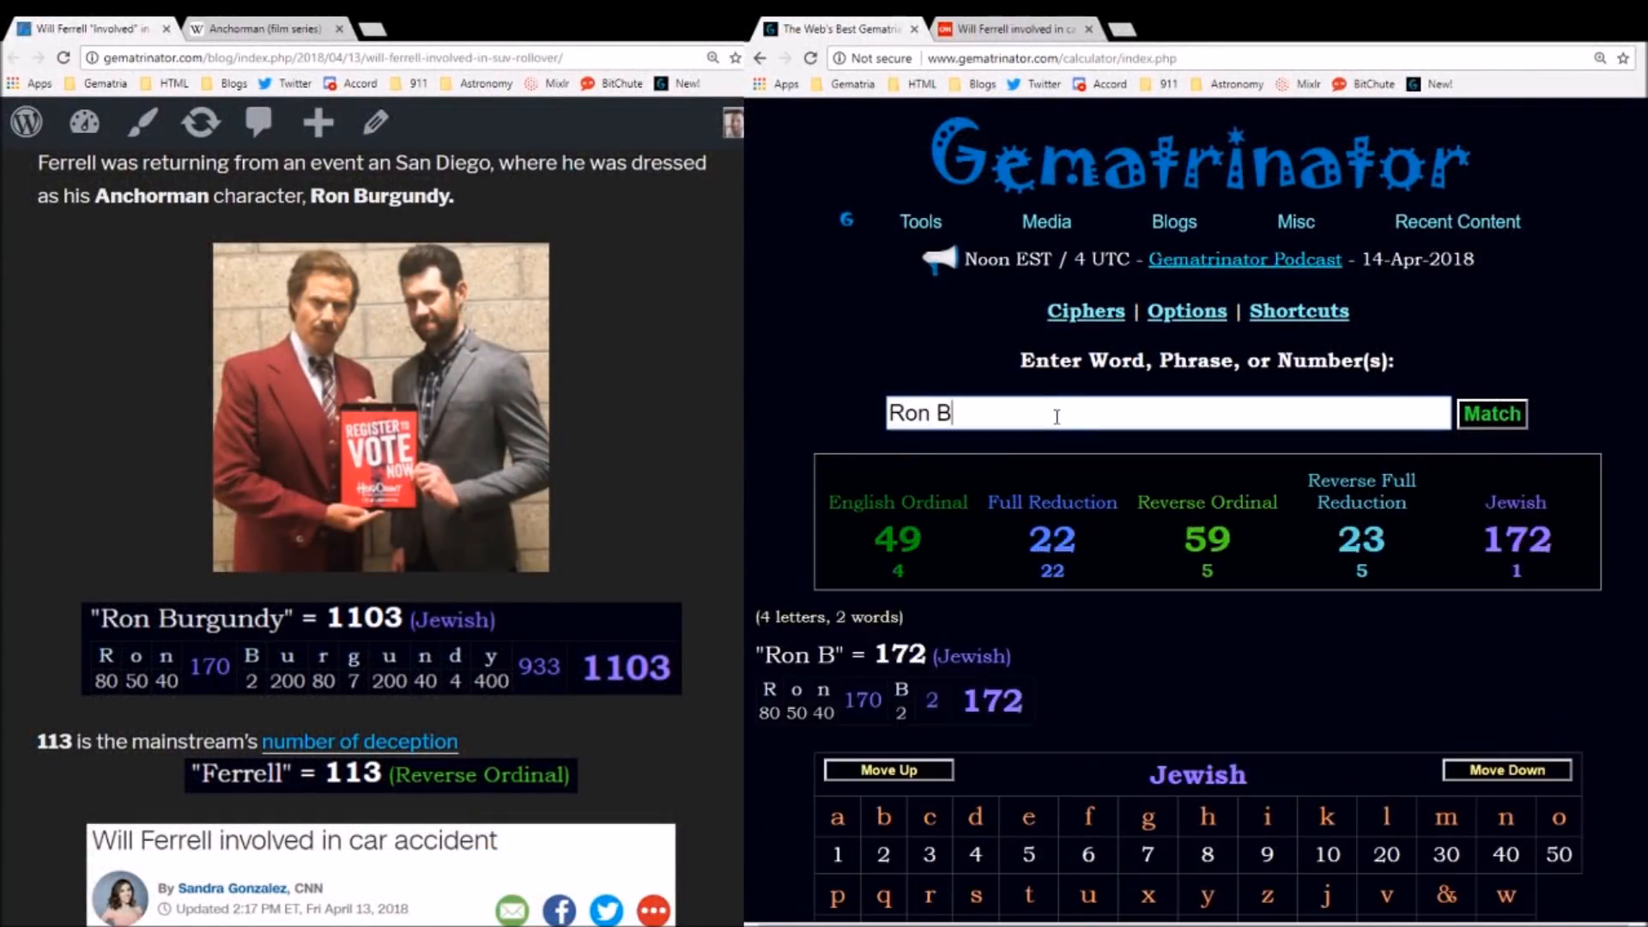
type("urgundy")
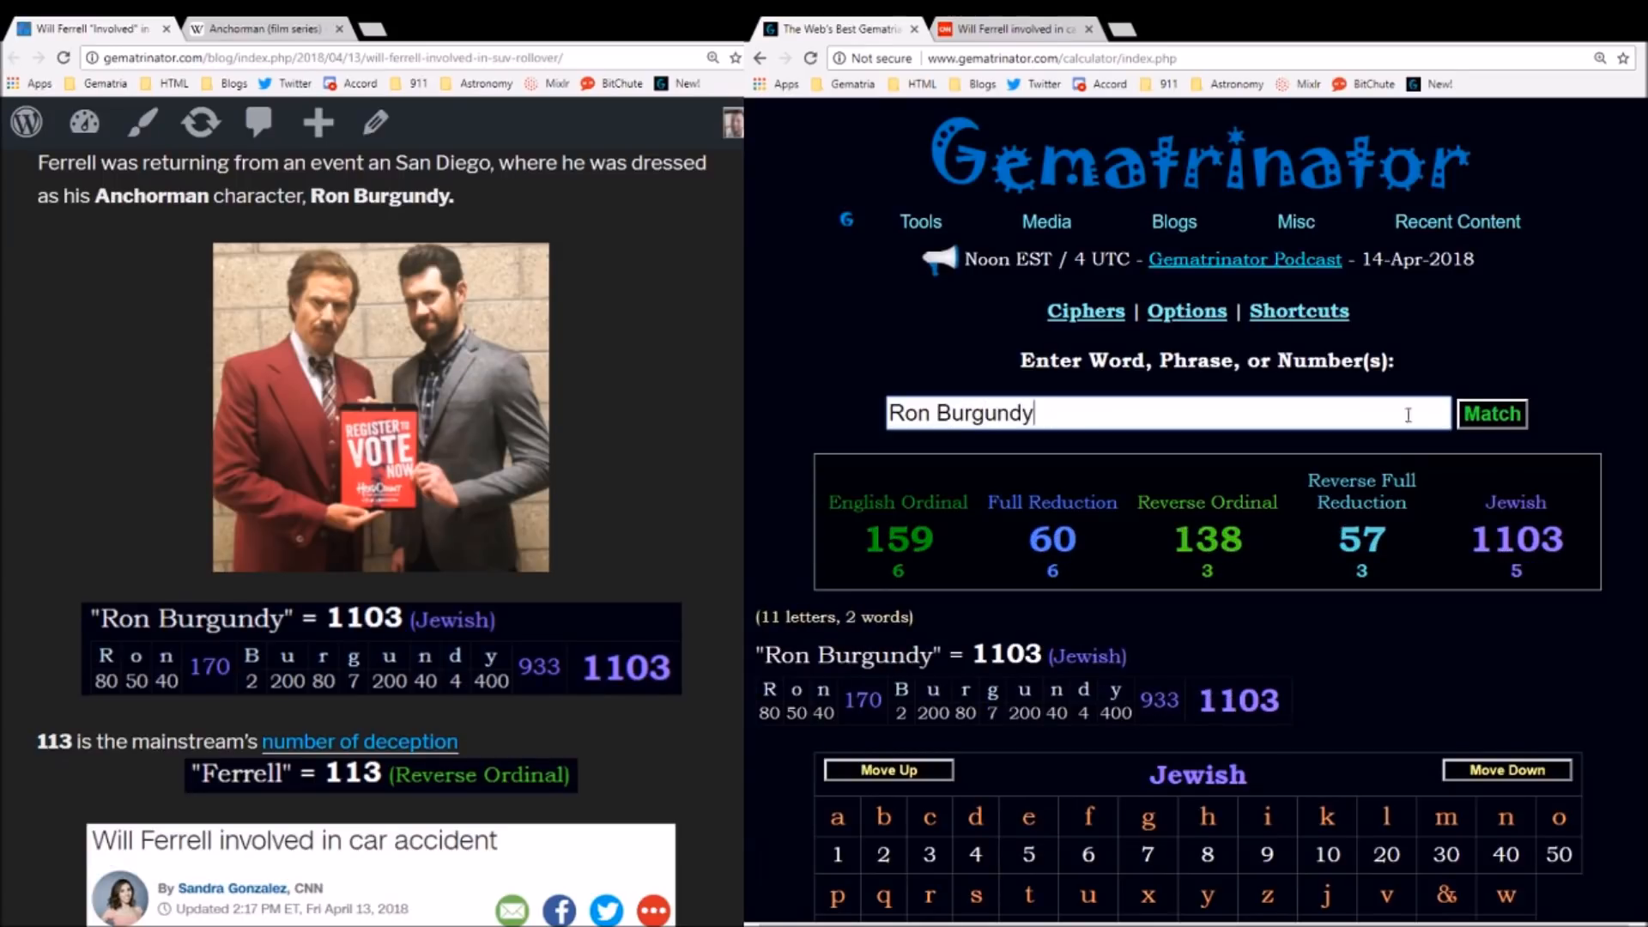
mouse_move(1083, 682)
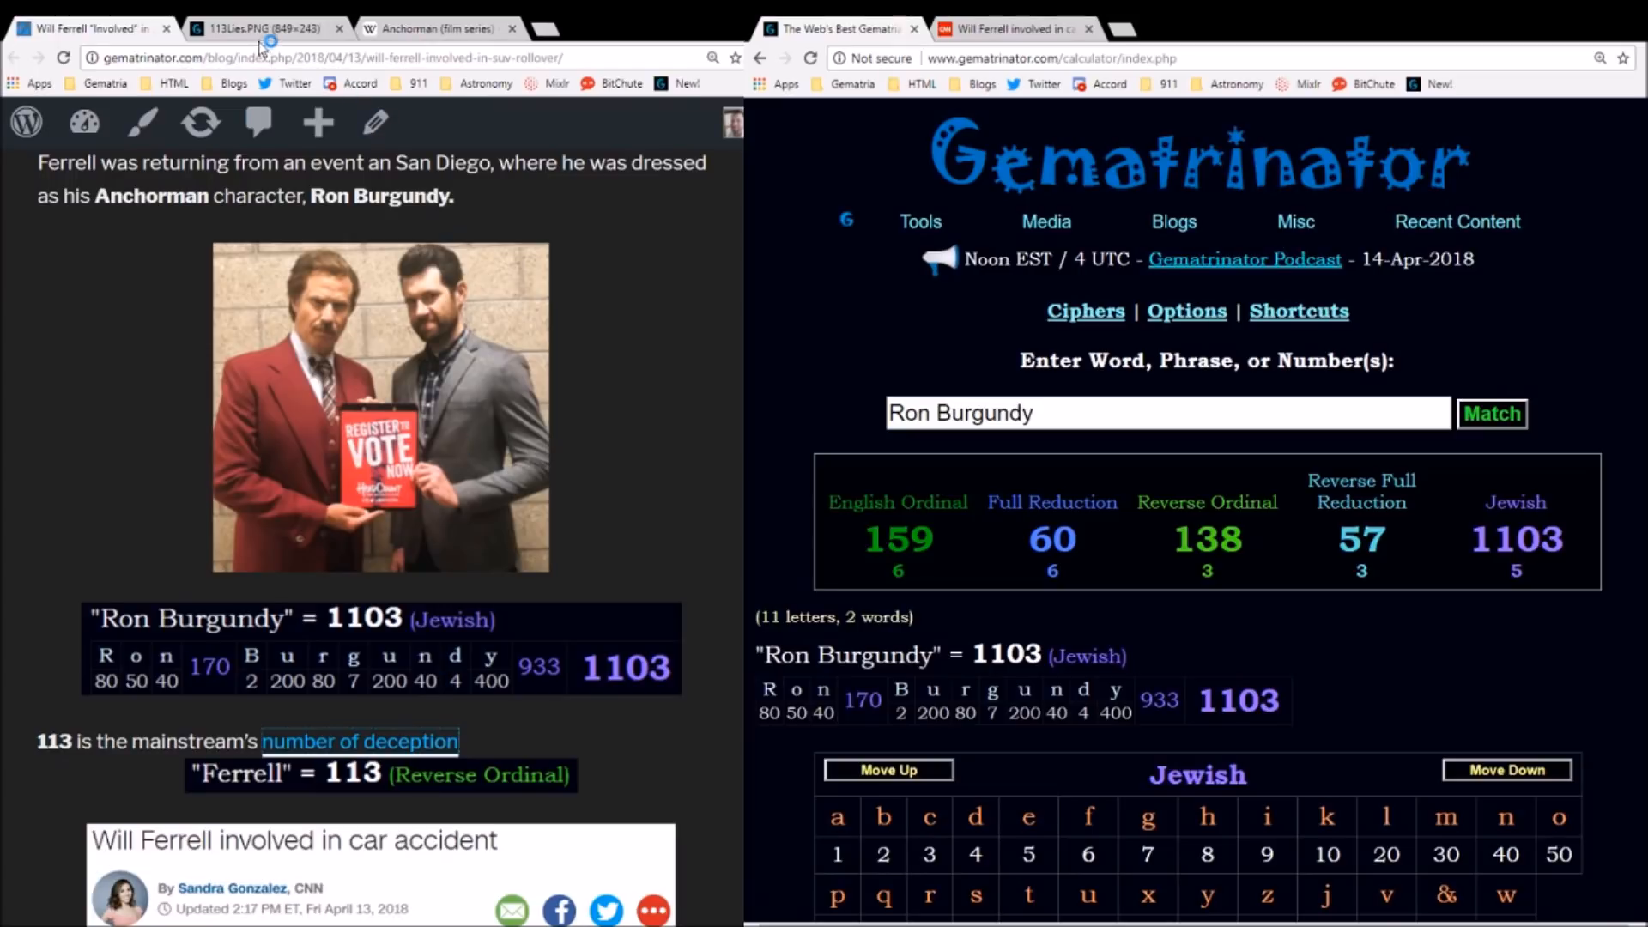
left_click(262, 30)
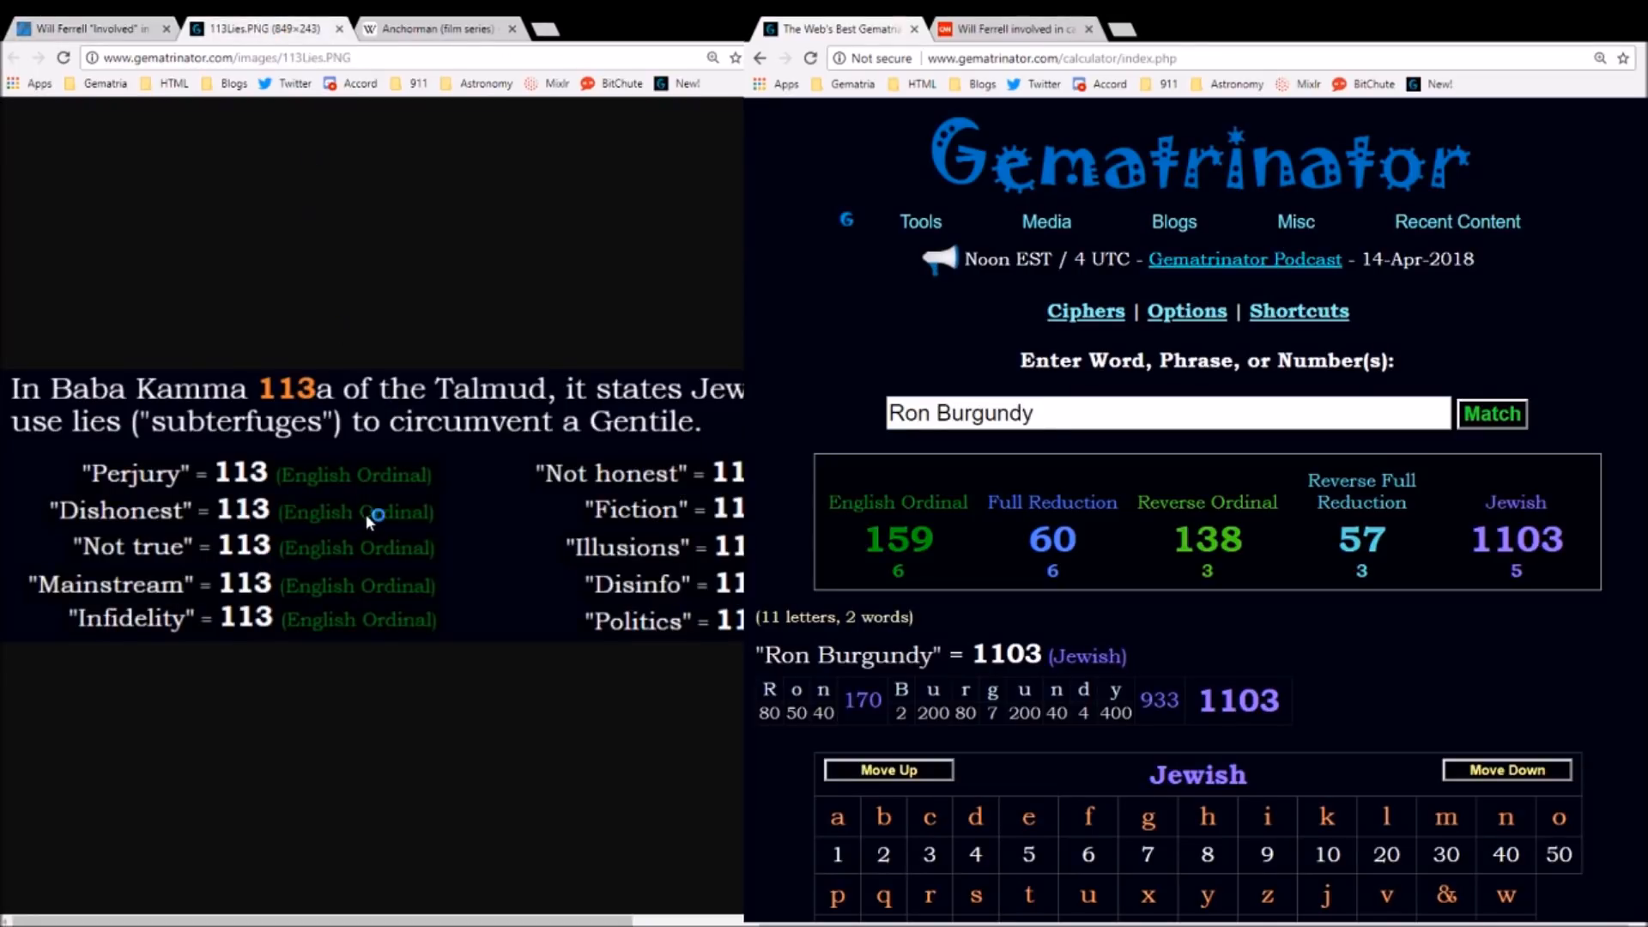
mouse_move(89, 50)
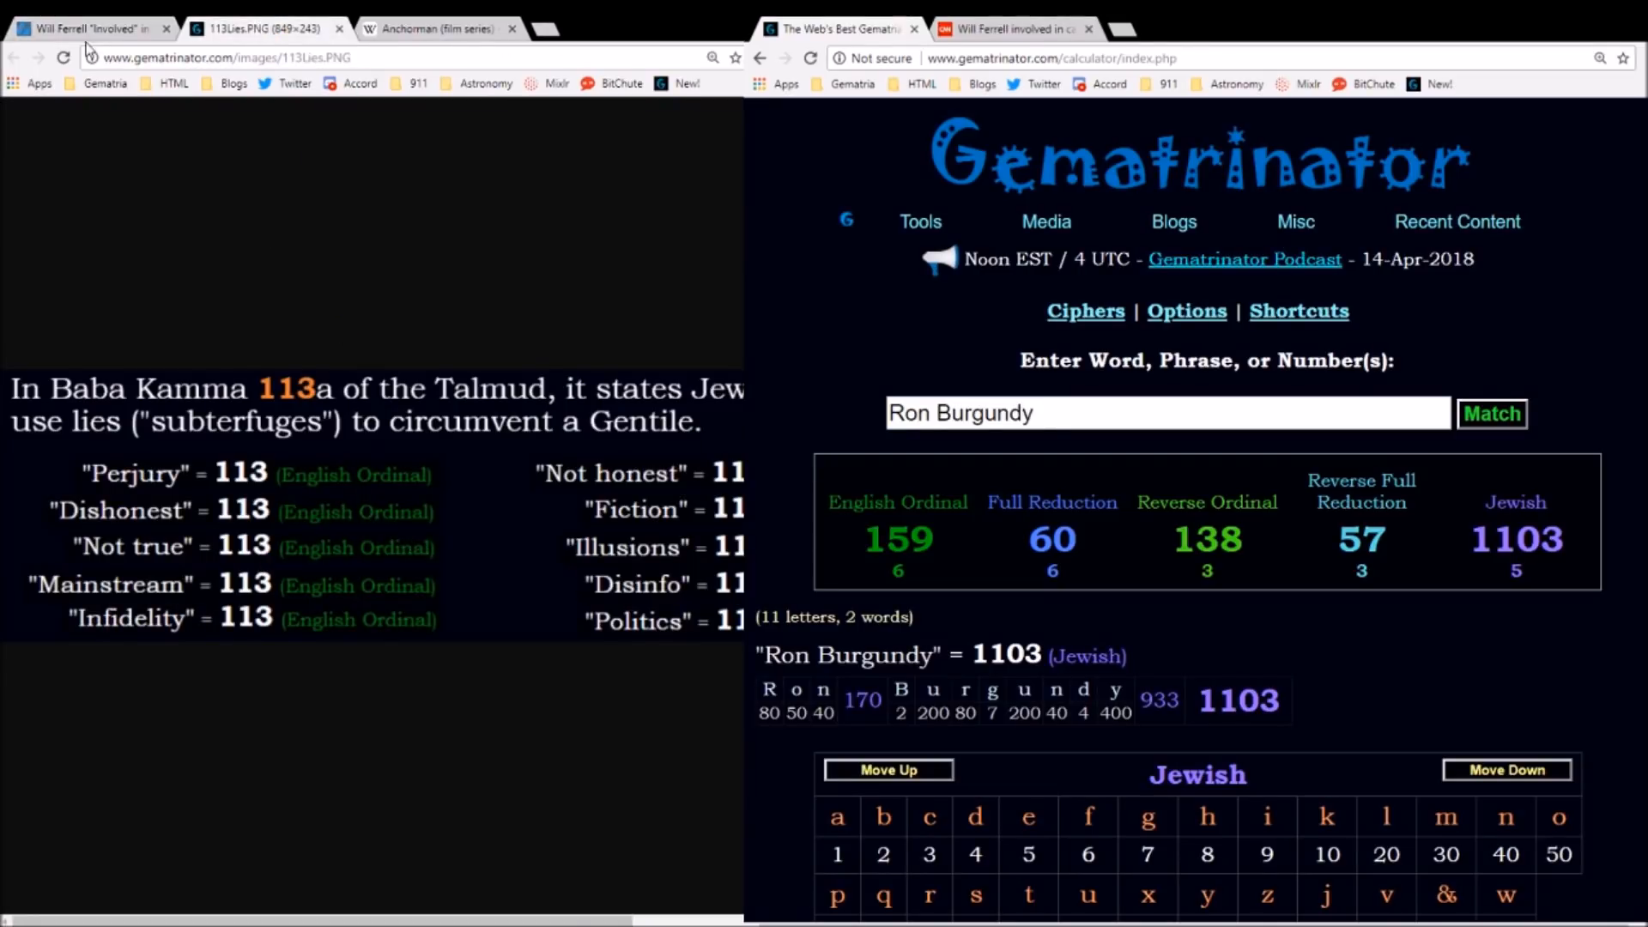
left_click(89, 29)
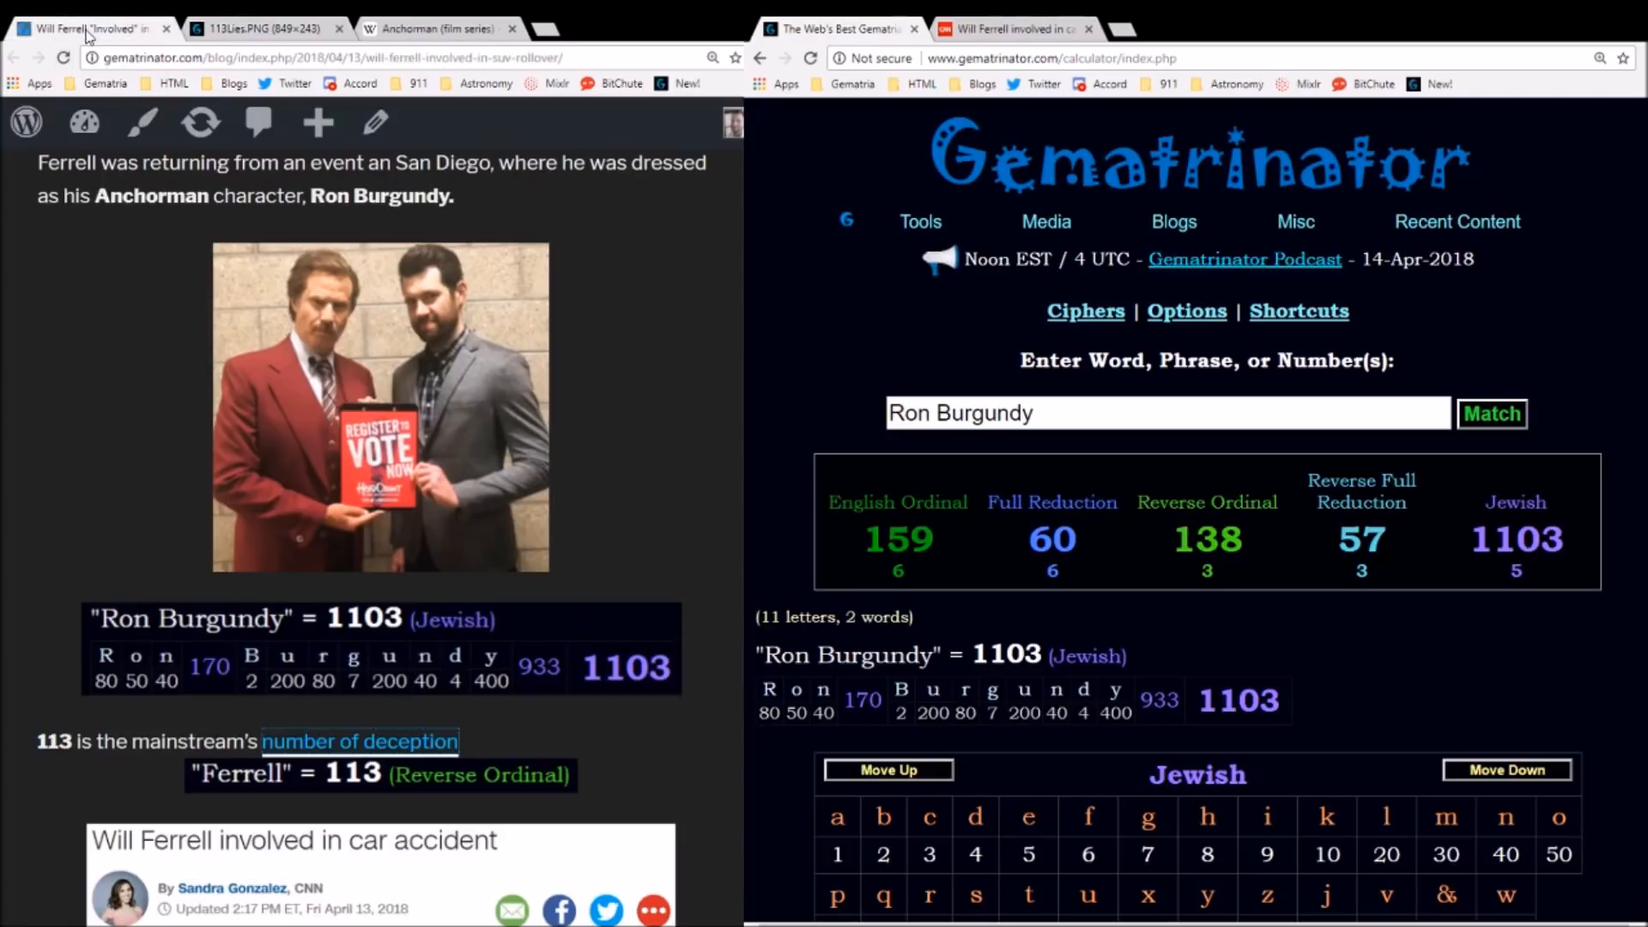
mouse_move(676, 463)
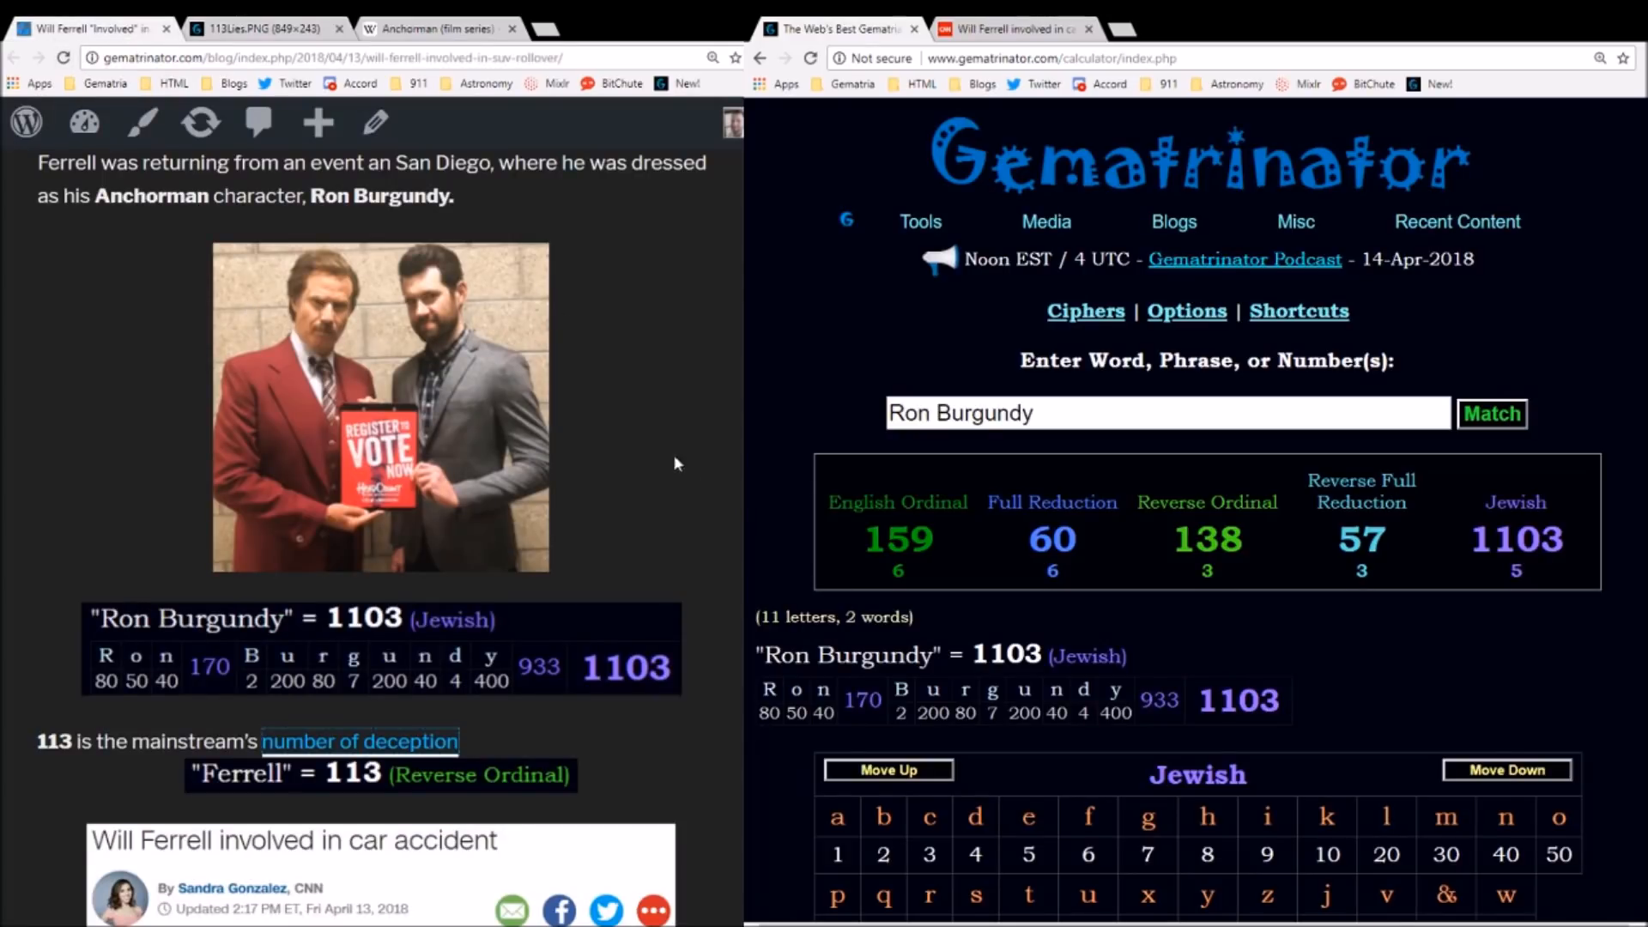
- Select the entered phrase so a new word can replace it
double_click(846, 654)
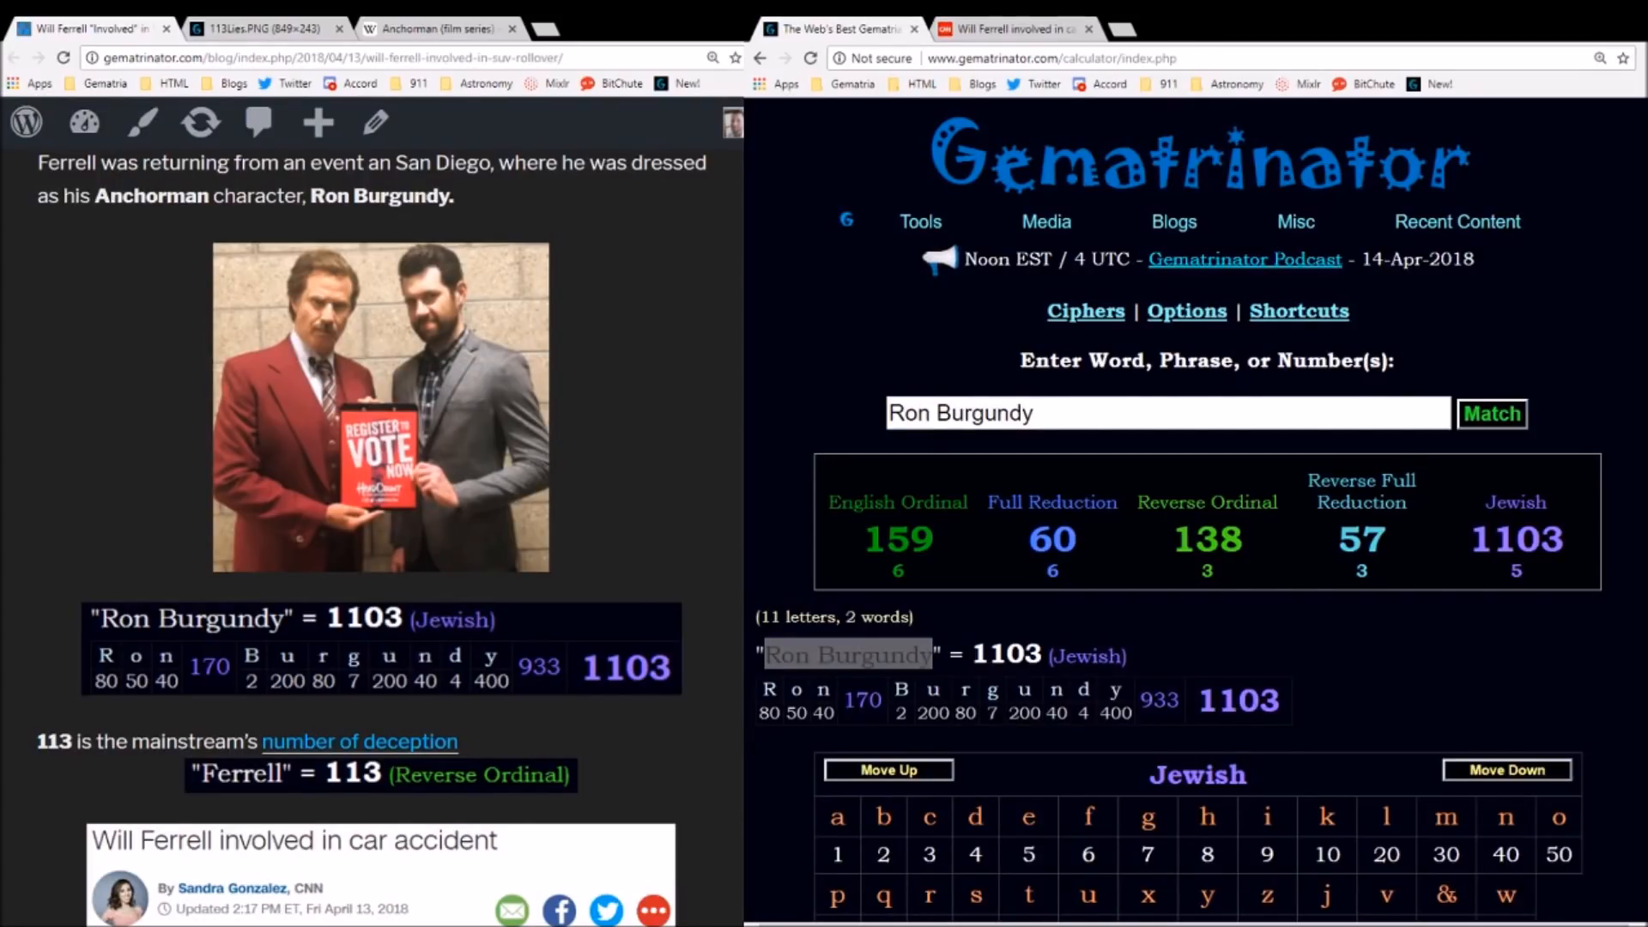
double_click(846, 654)
type("E")
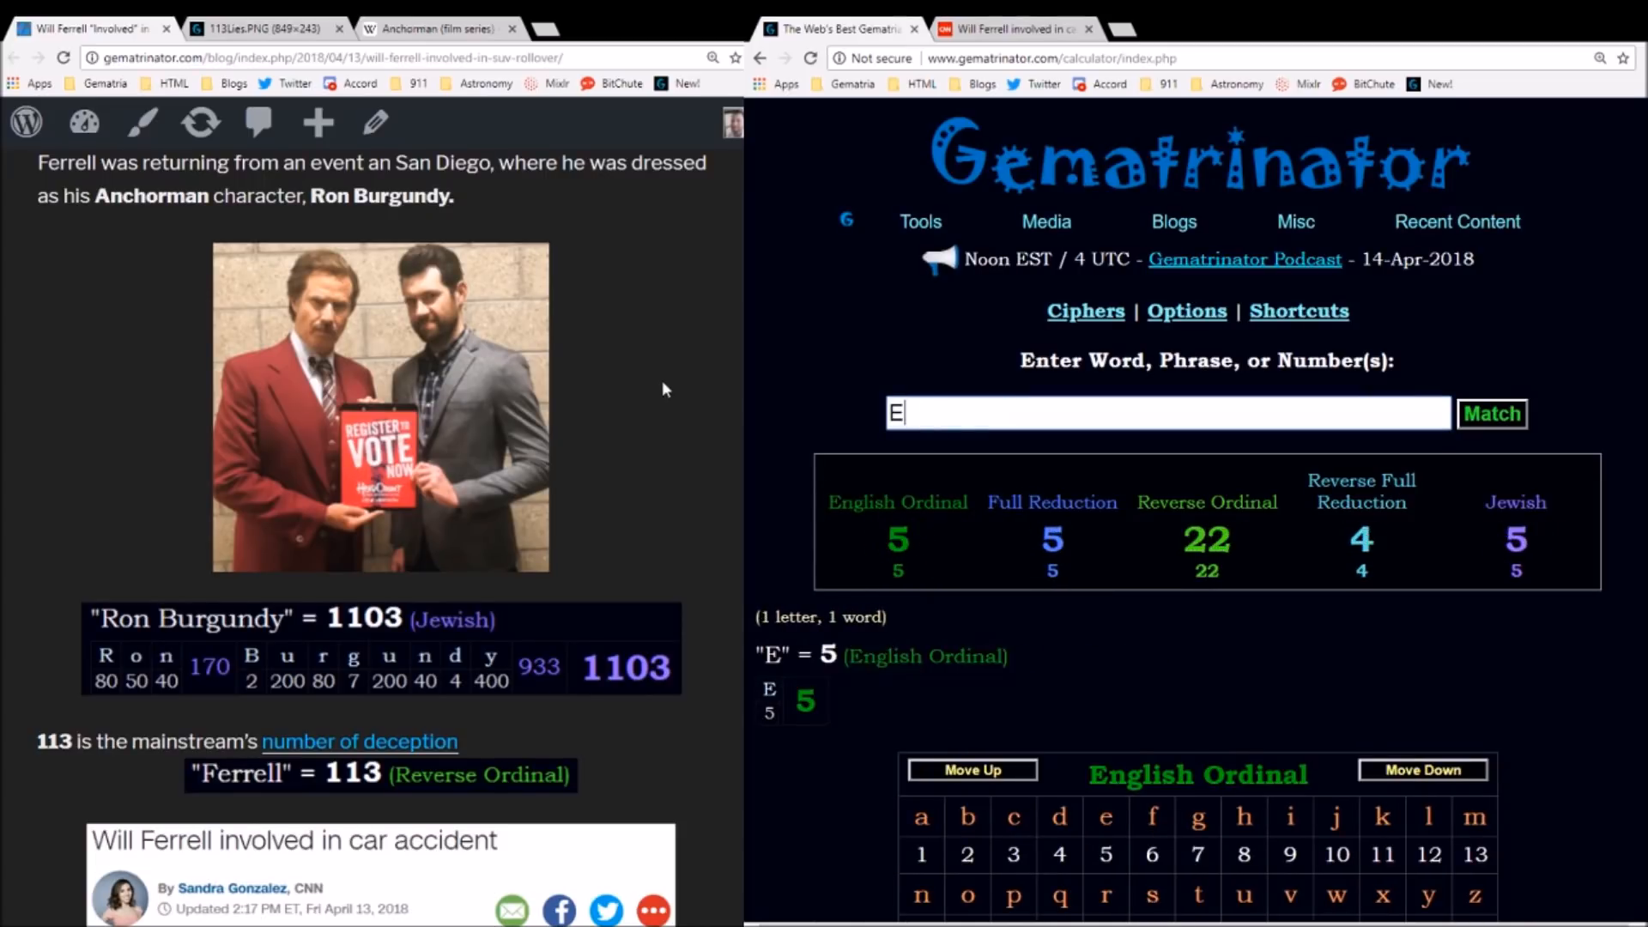
- Compute 'Evening' and then 'Ferrell', each giving 113 in Reverse Ordinal
type("vening")
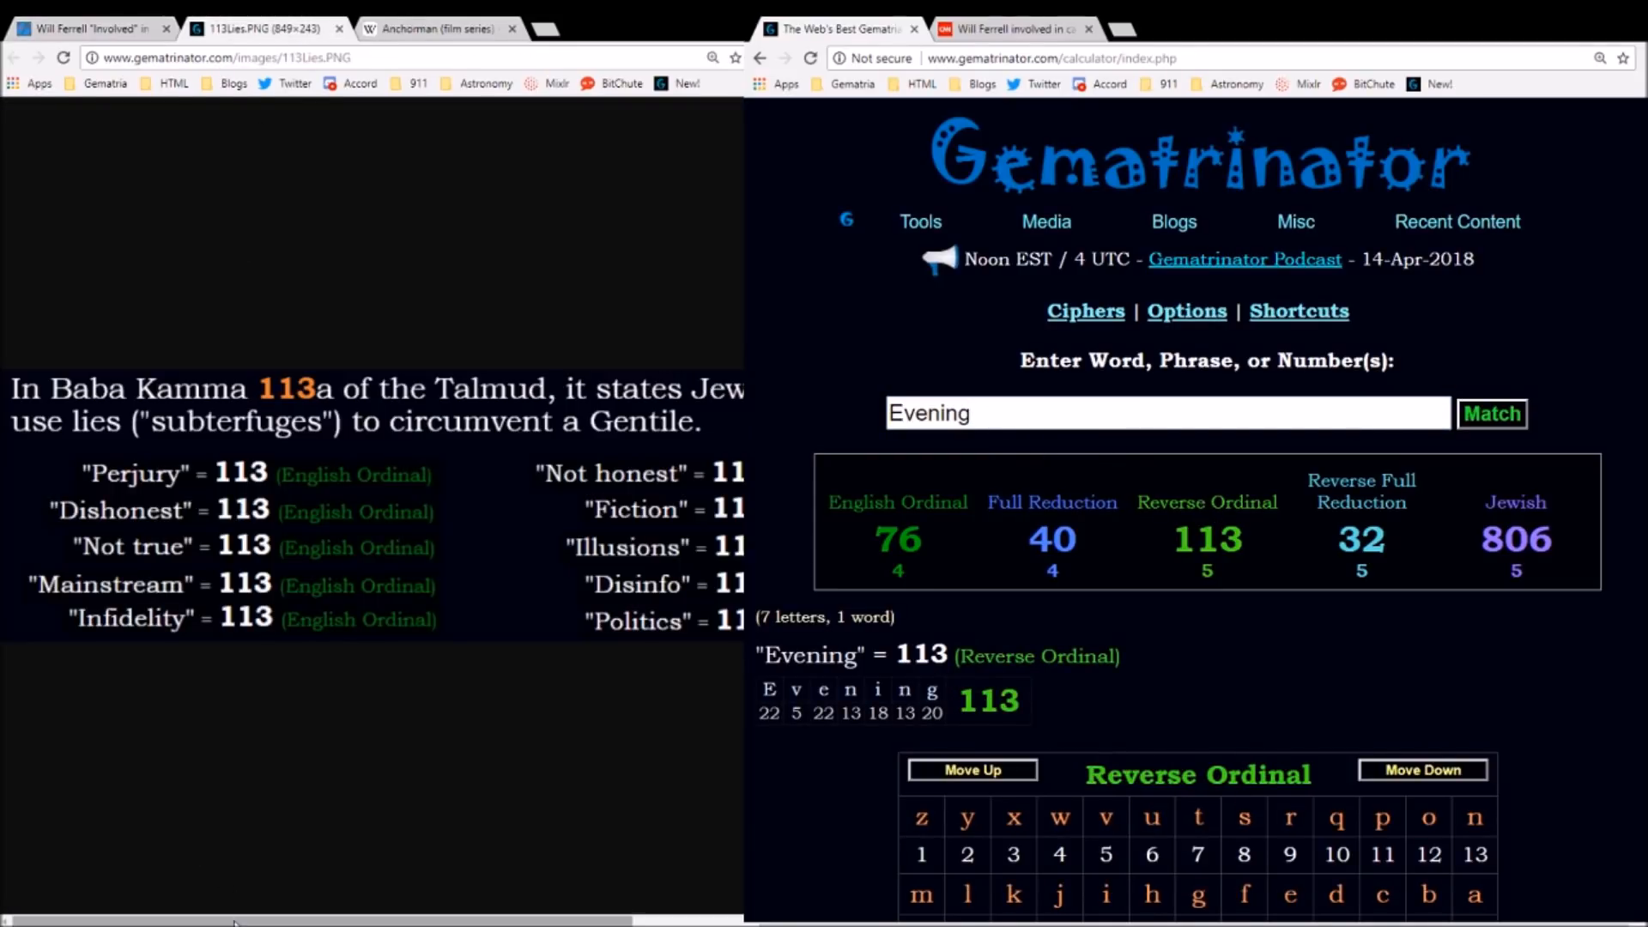
scroll("right", 3)
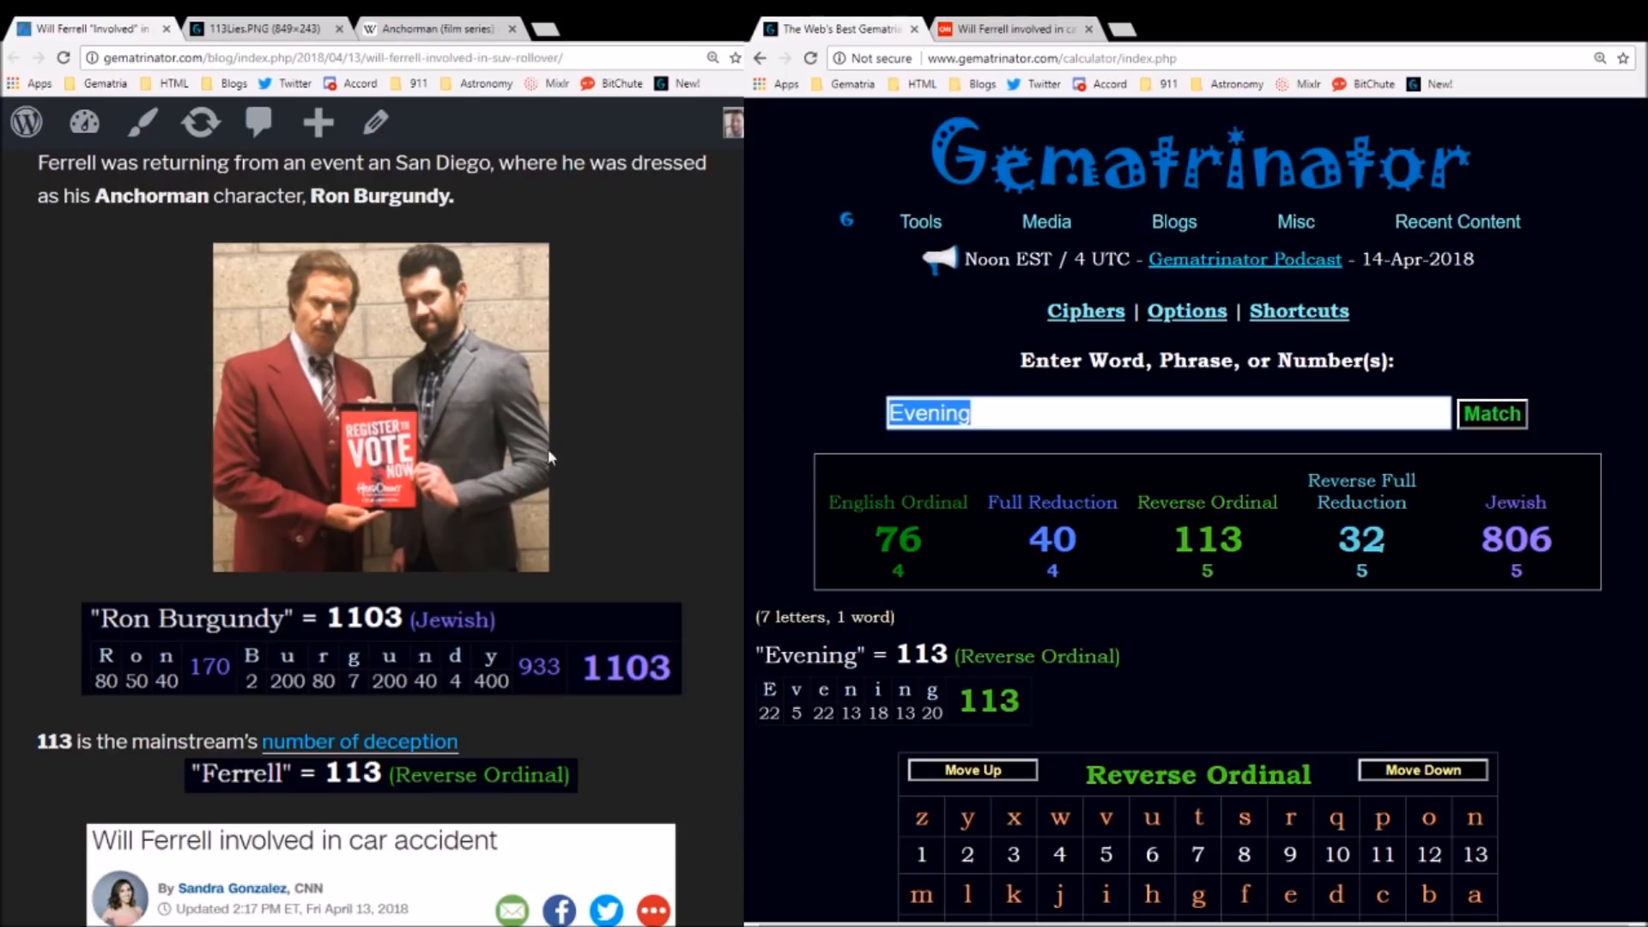
type("Ferrel")
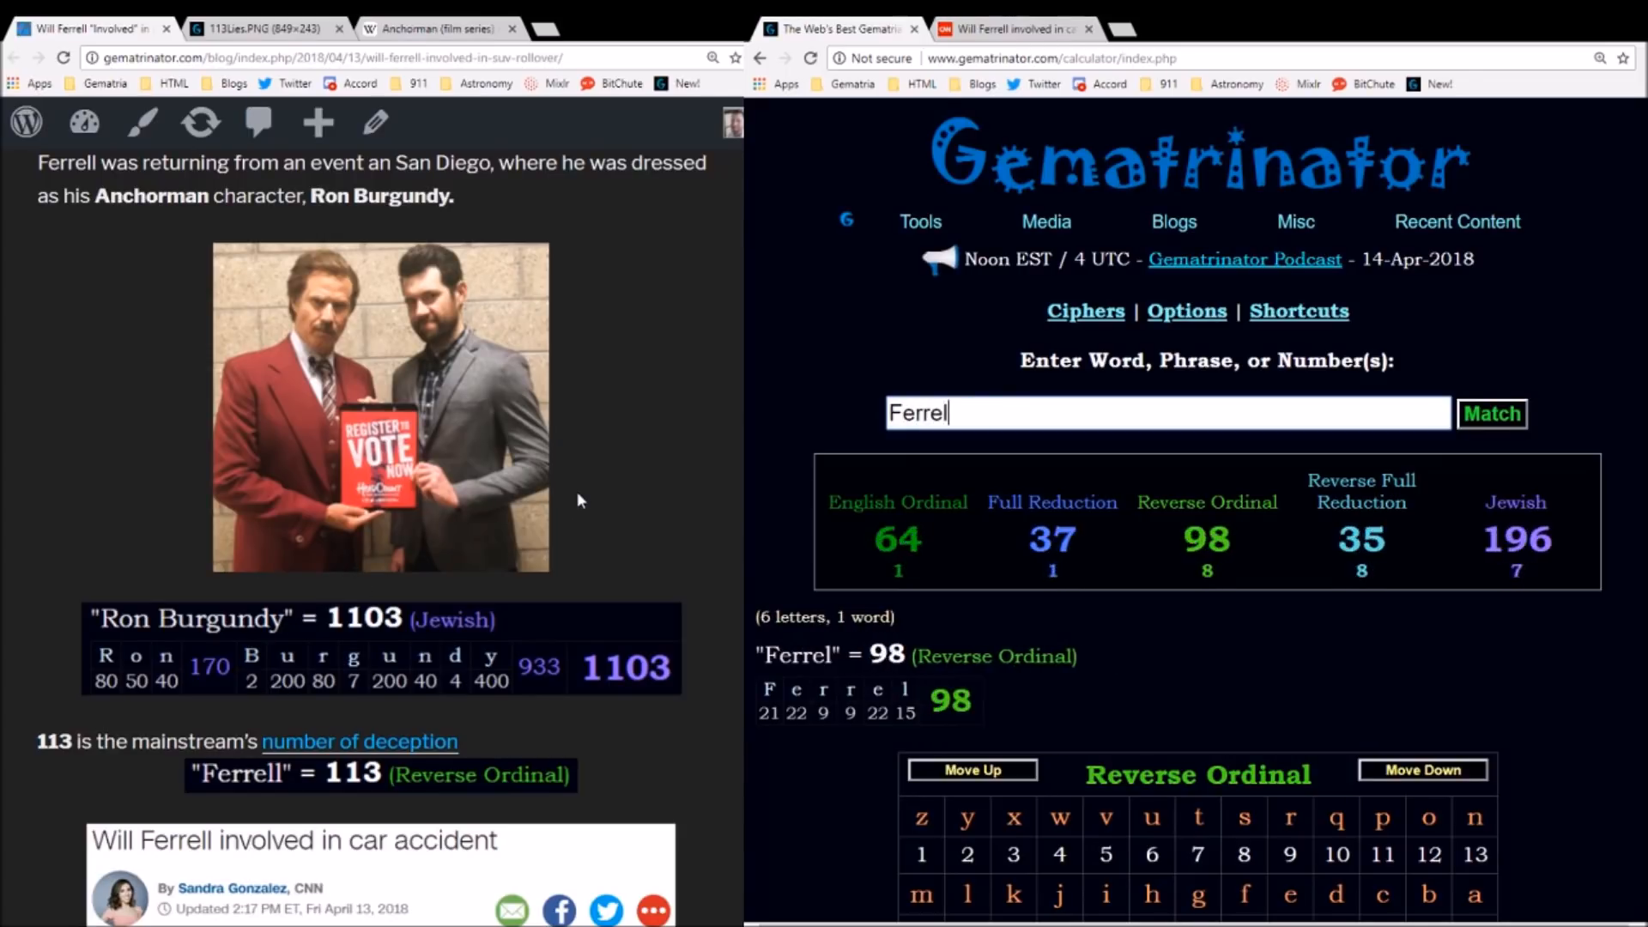
type("l")
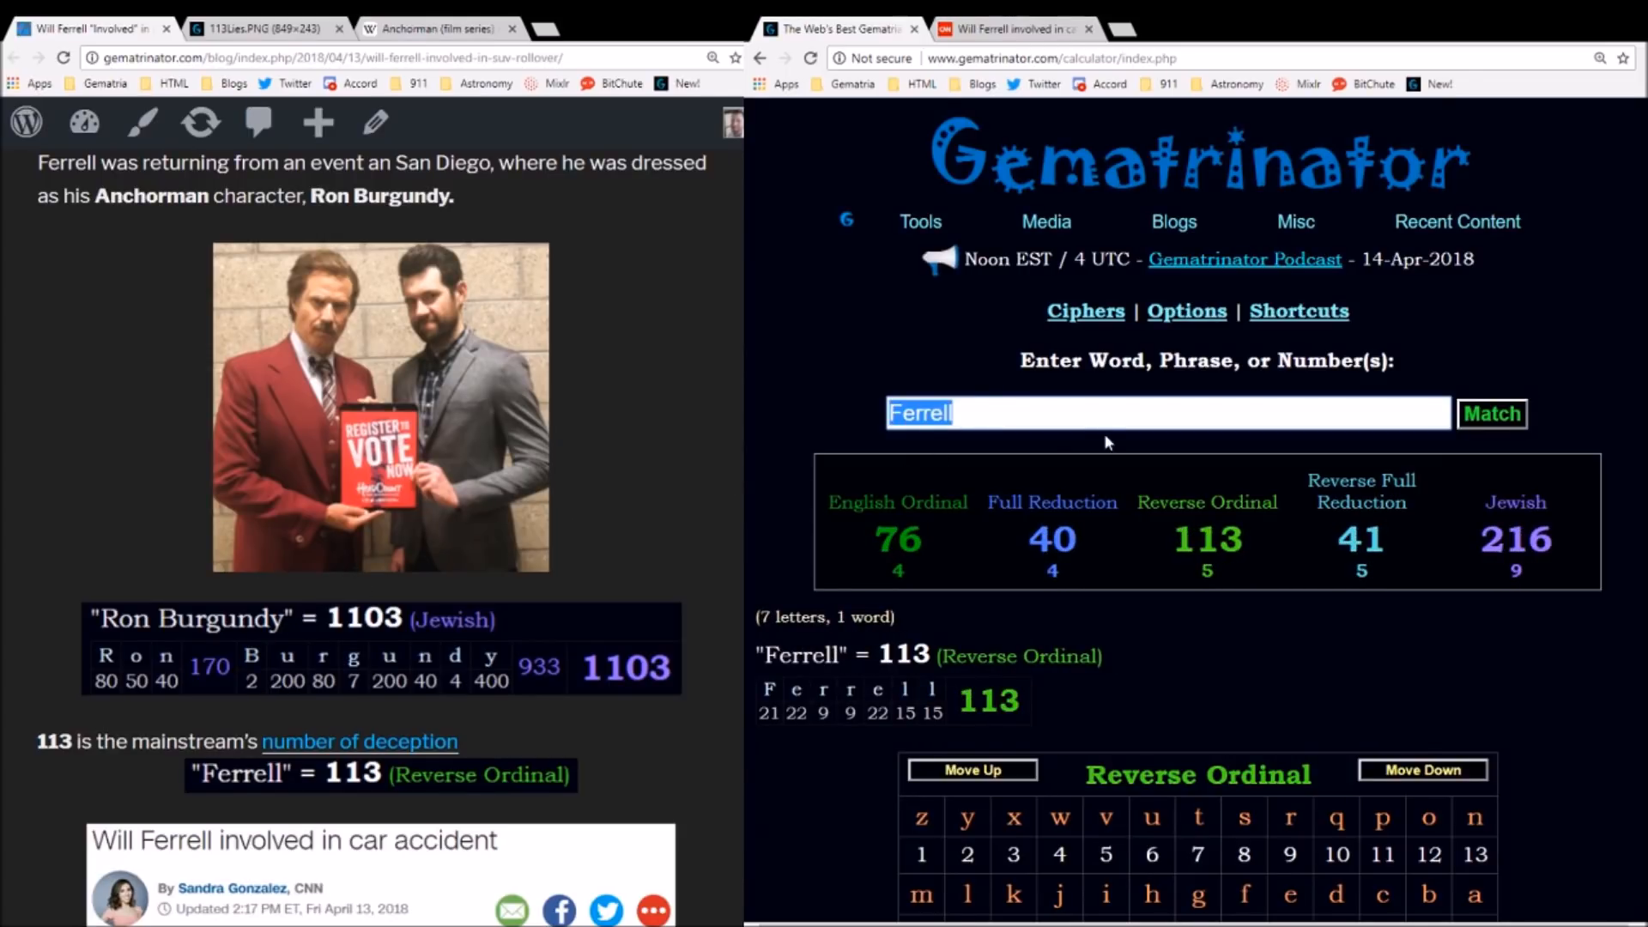
mouse_move(1207, 502)
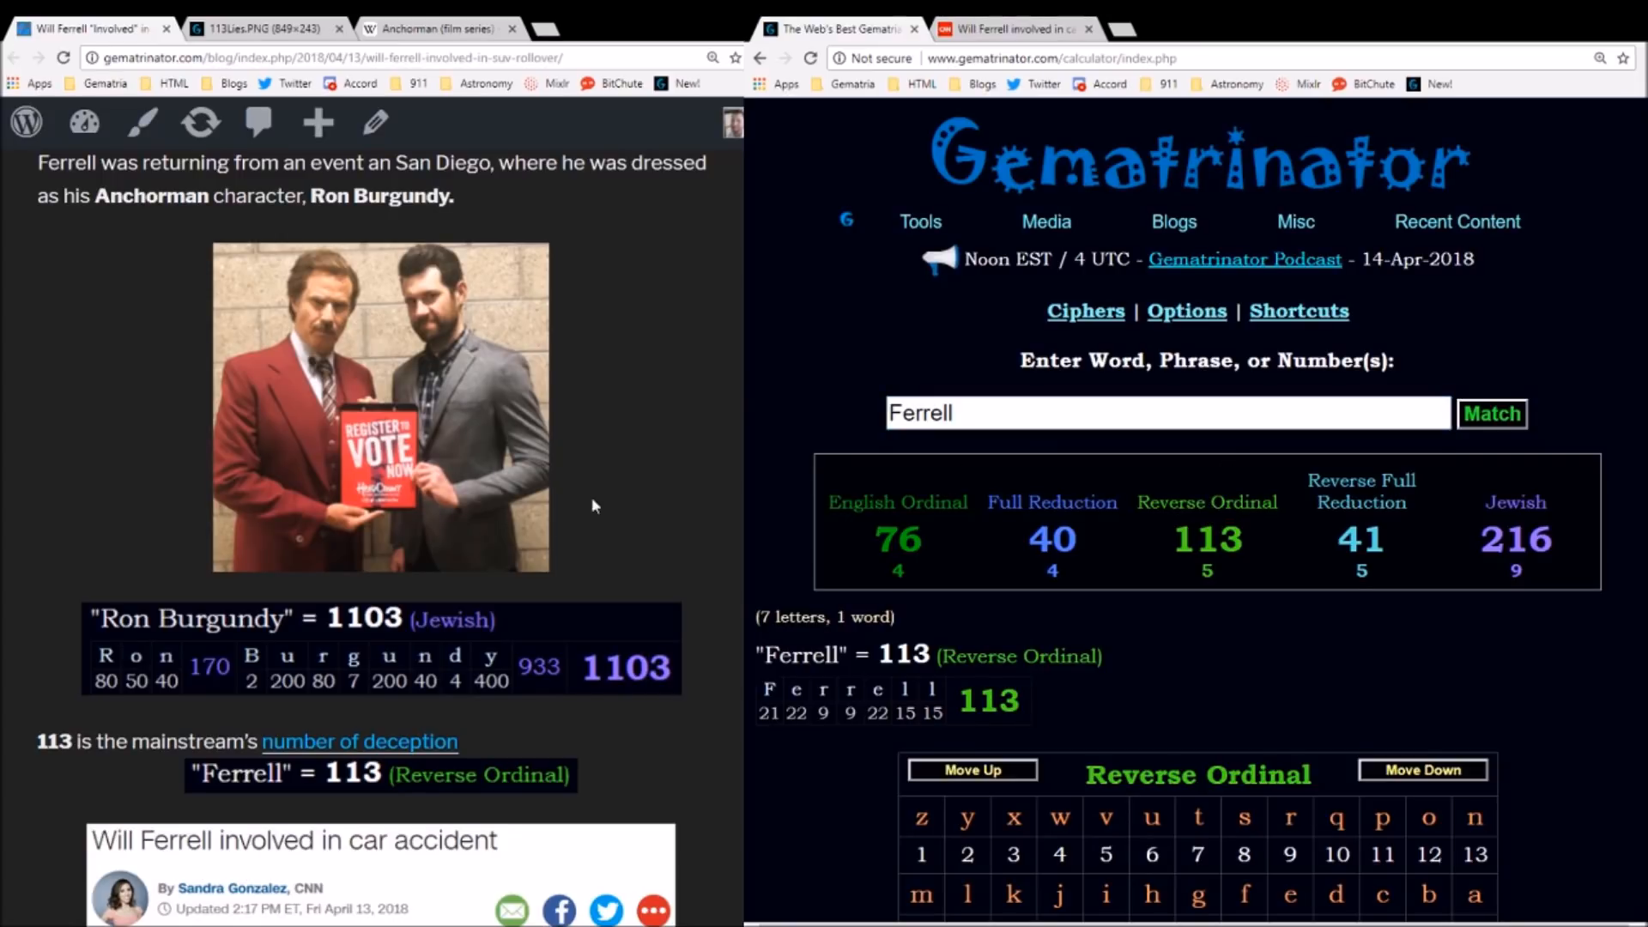
scroll("down", 3)
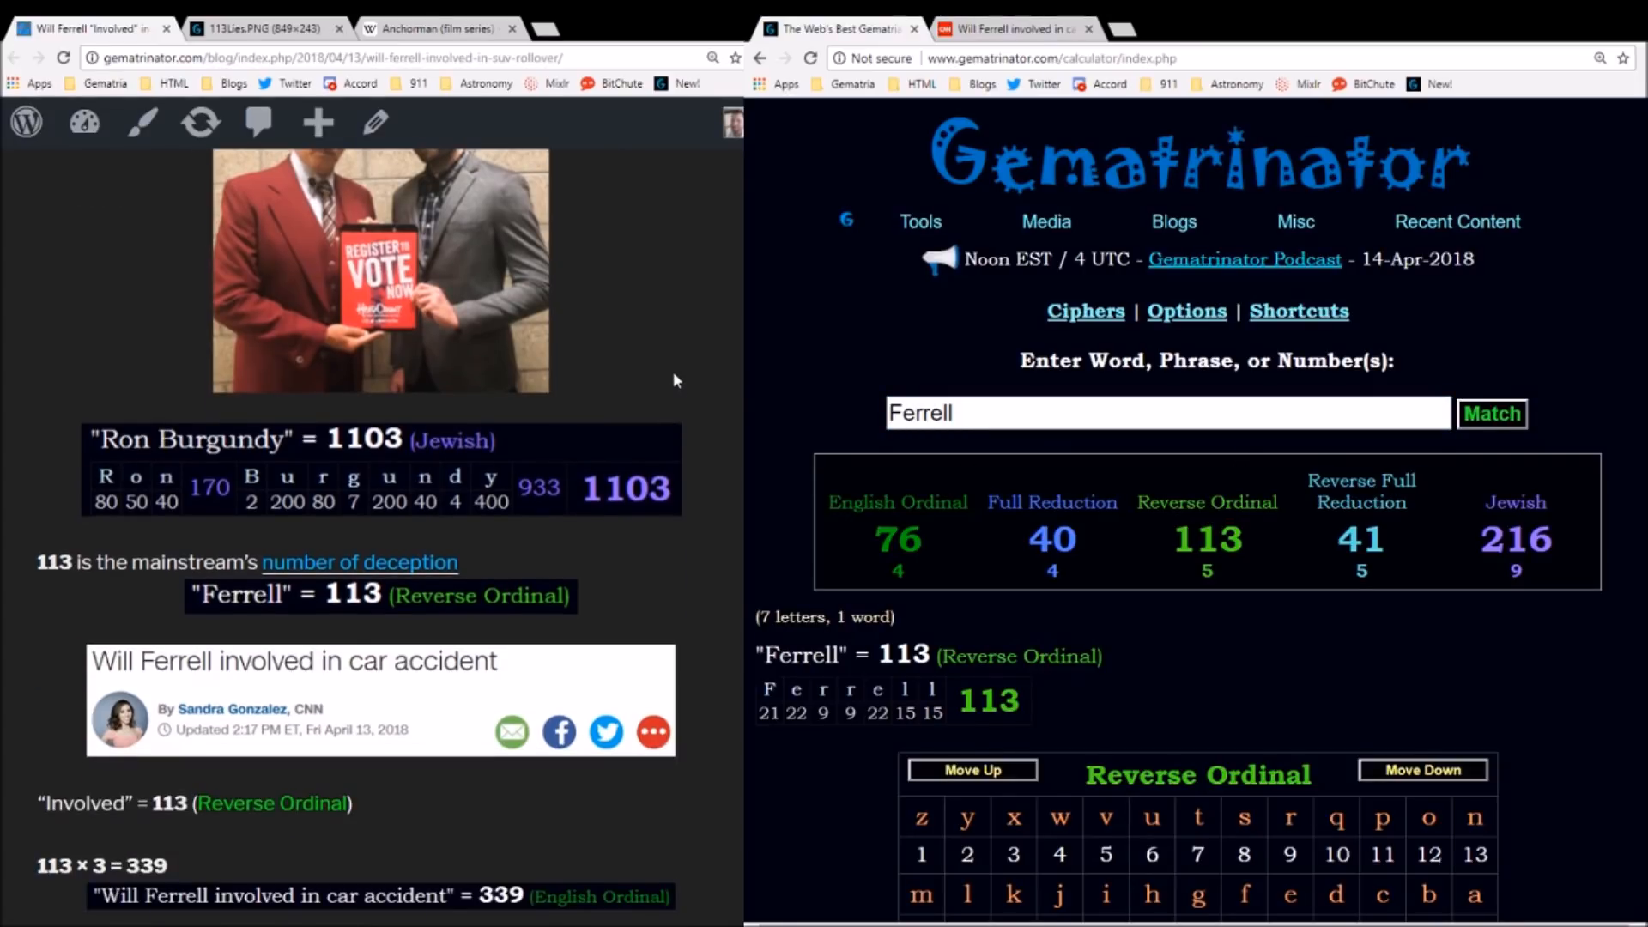
mouse_move(228, 673)
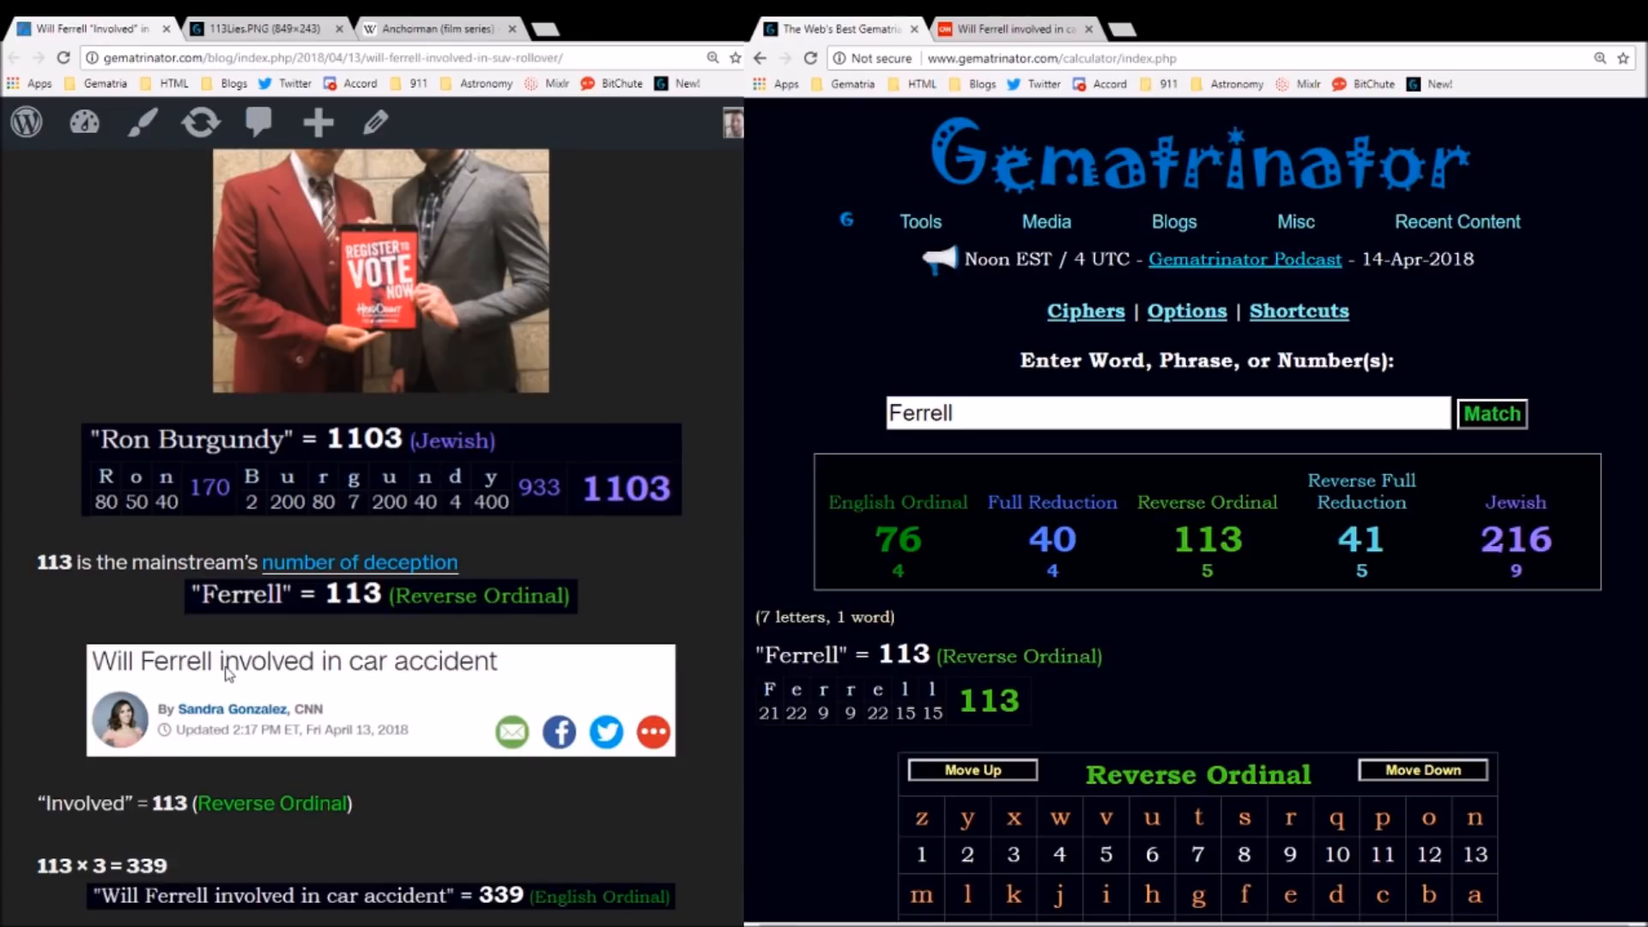
mouse_move(278, 681)
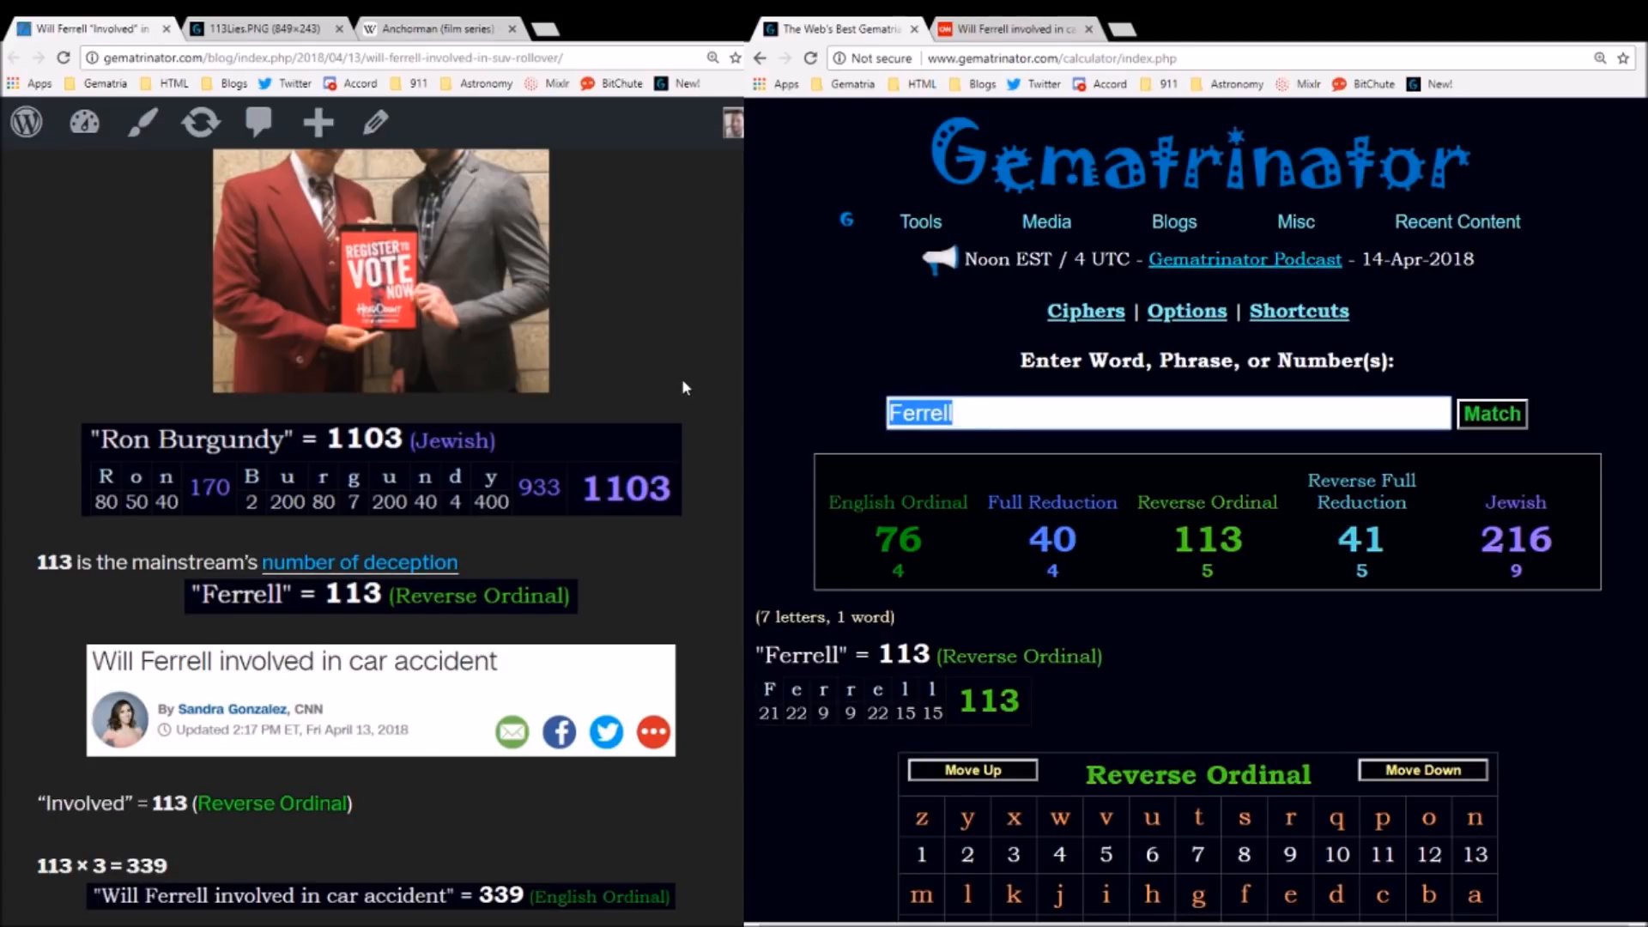
- Compute 'involved' as 113 with its Reverse Ordinal letter breakdown
type("involved")
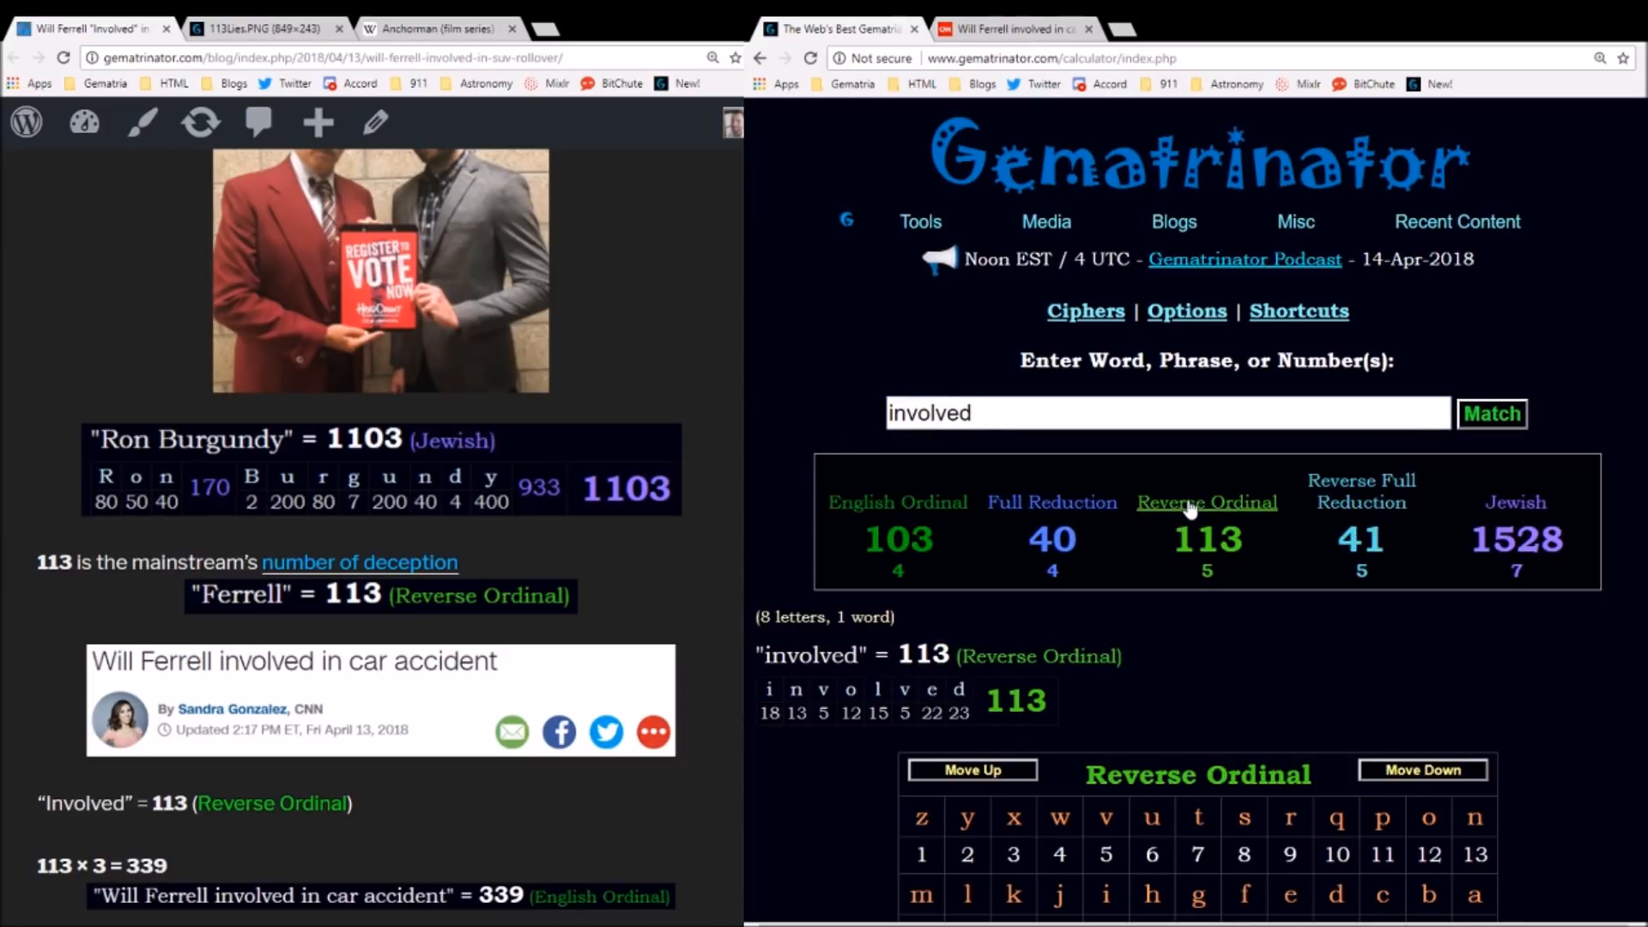
left_click(1012, 29)
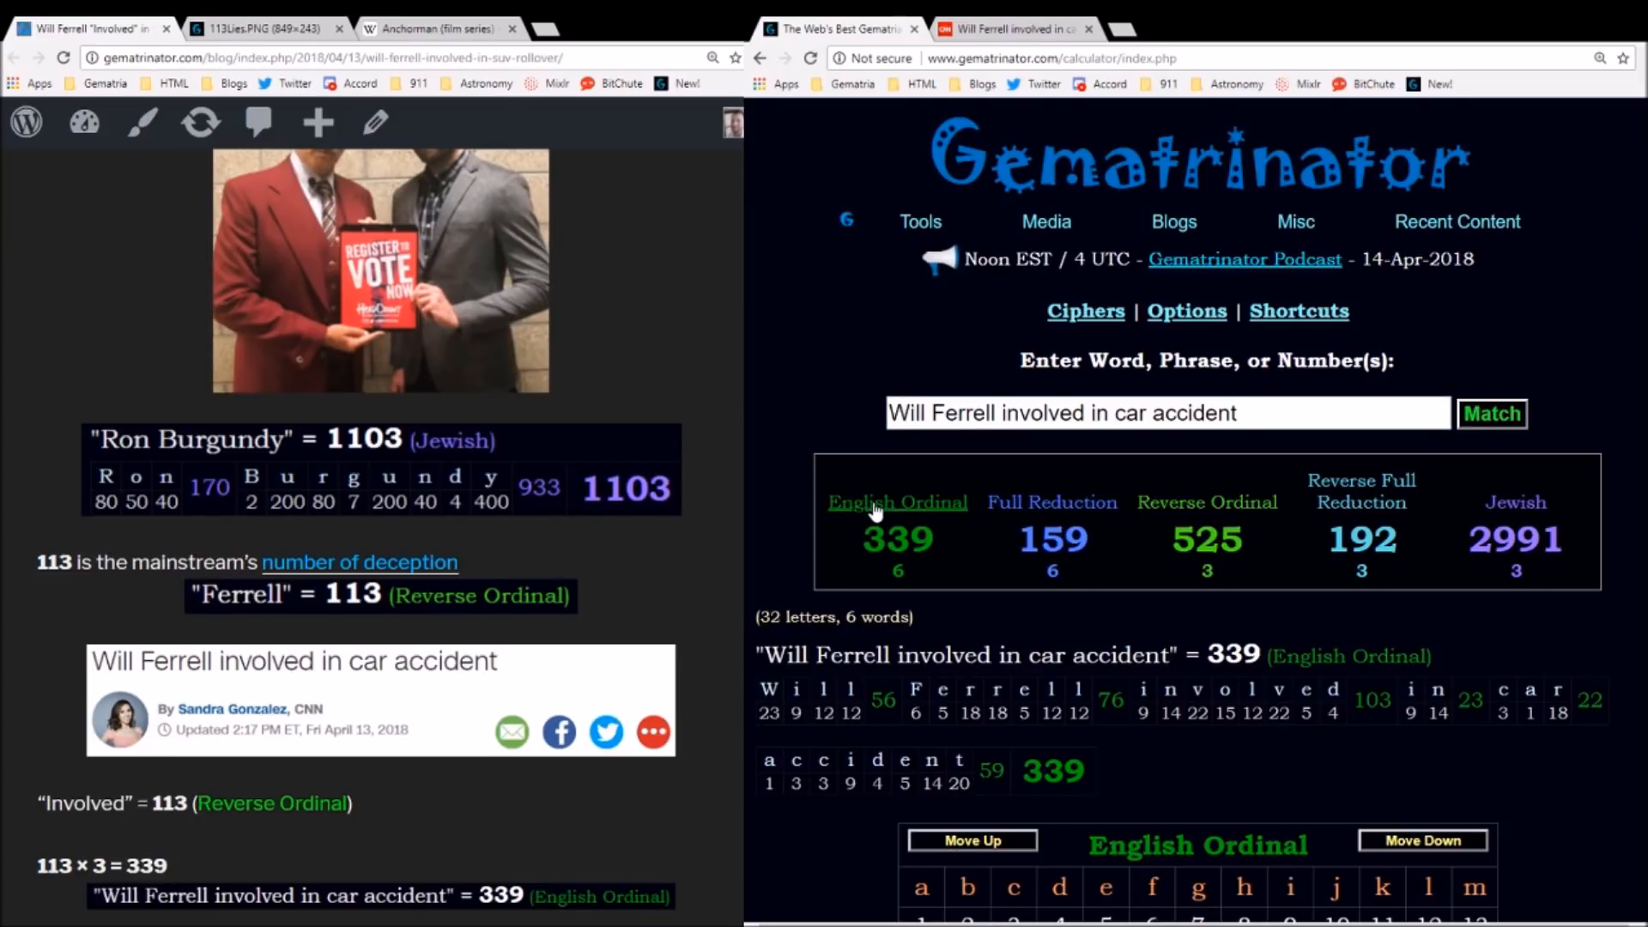
mouse_move(817, 526)
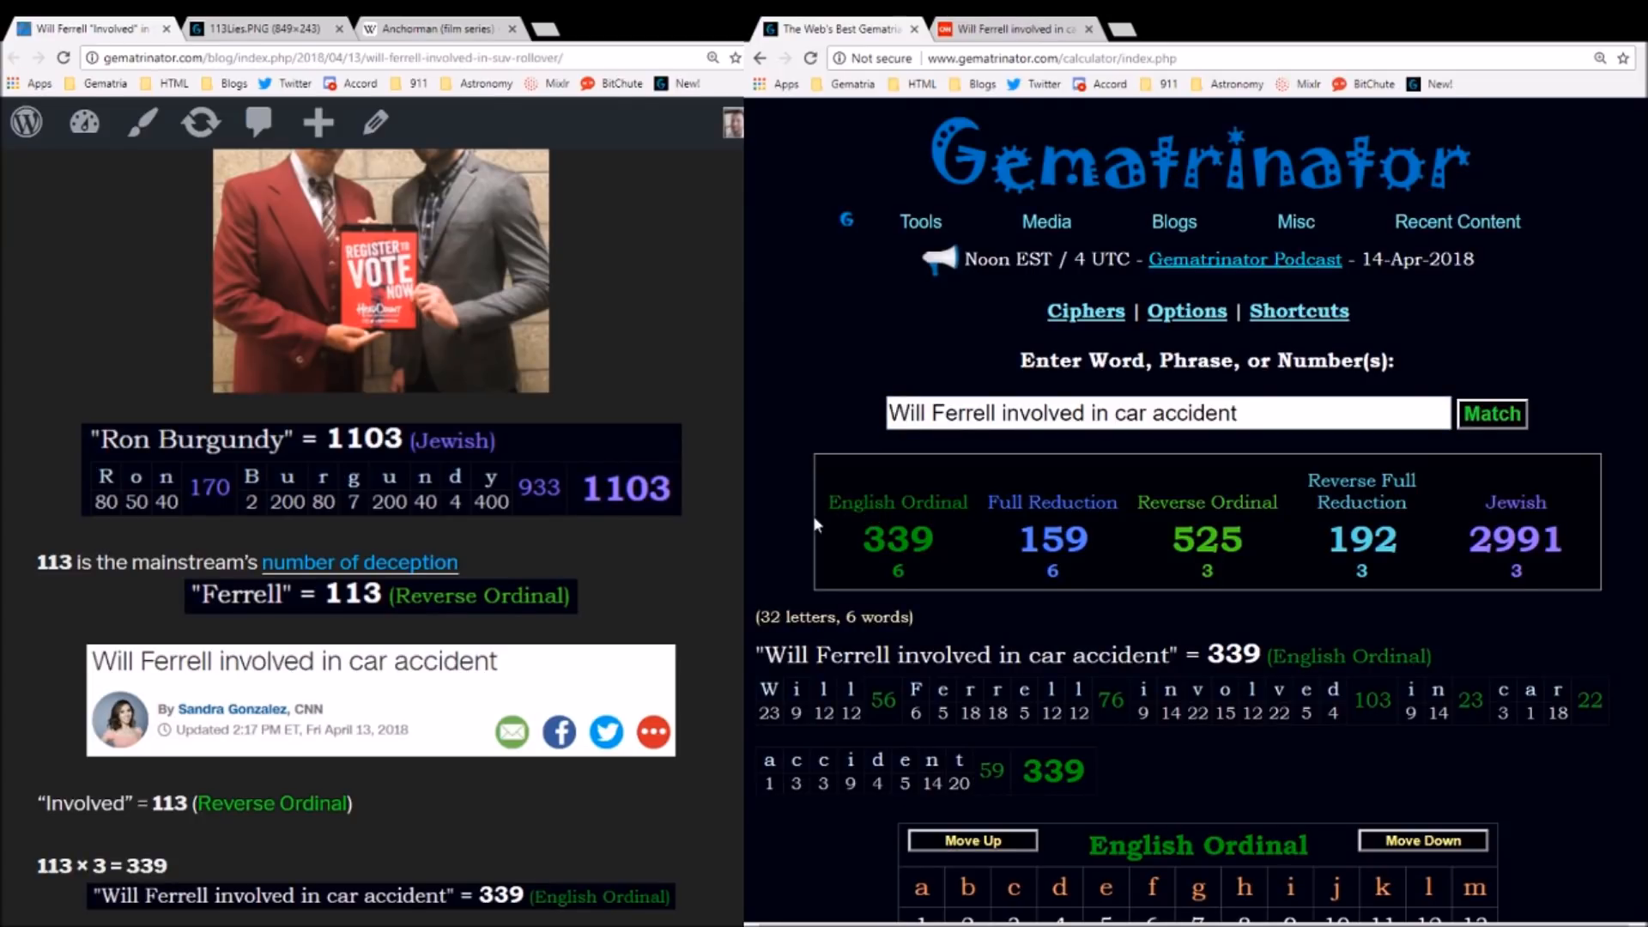
mouse_move(881, 573)
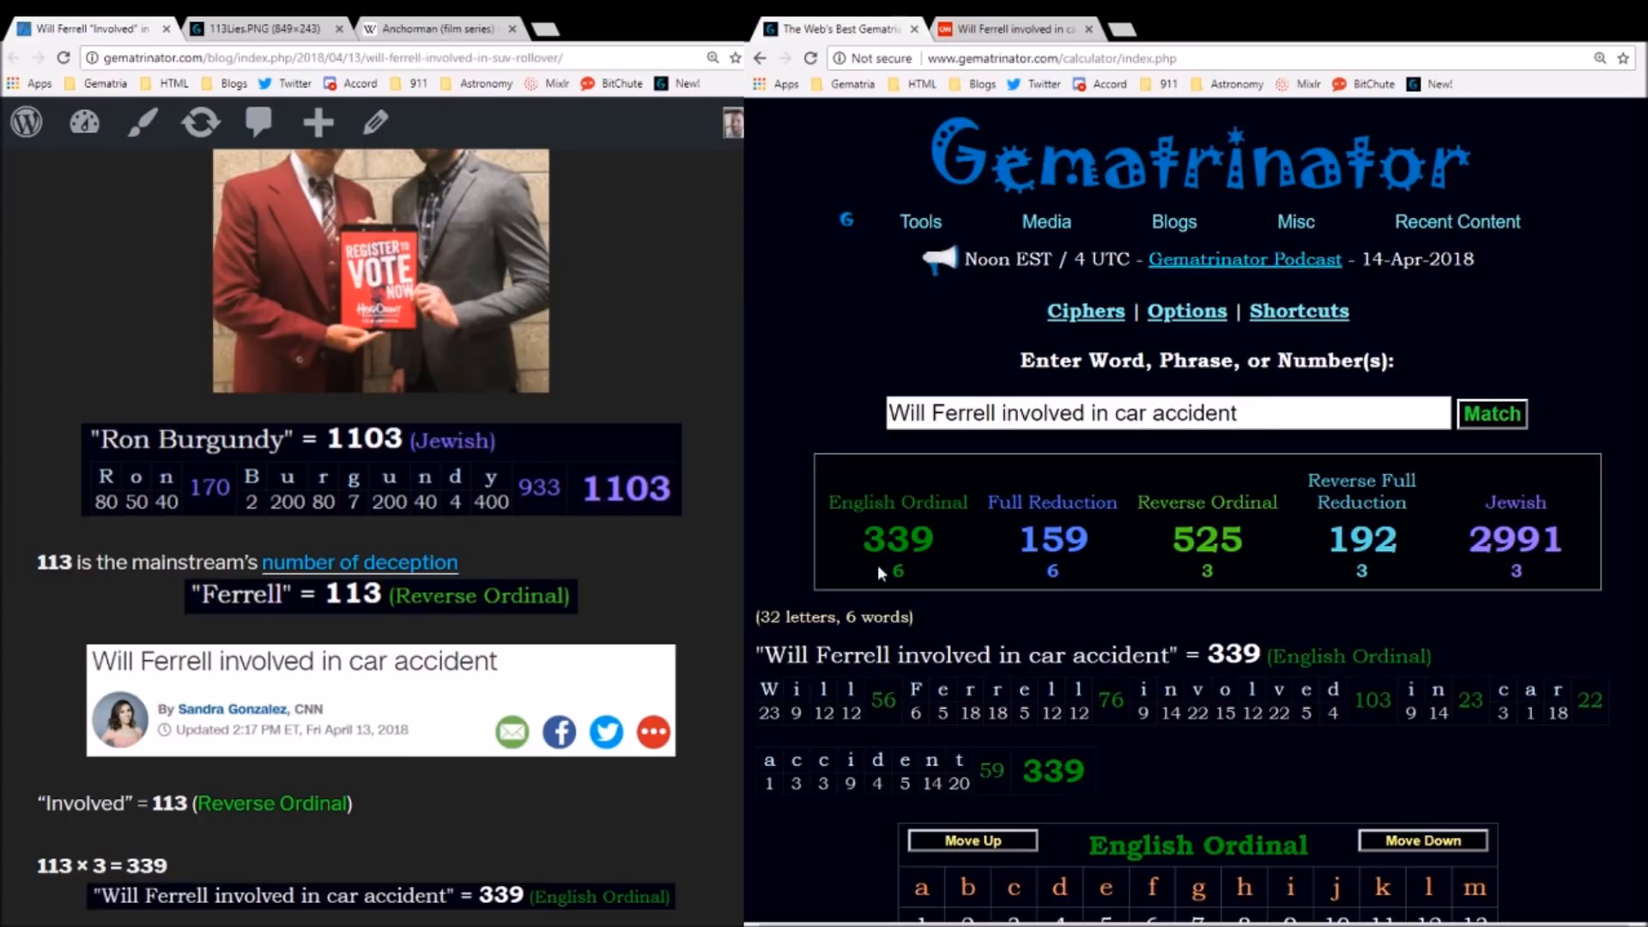
- Look up 339's number properties showing 3 × 113, then return to the headline's 339 and 525 totals
left_click(896, 537)
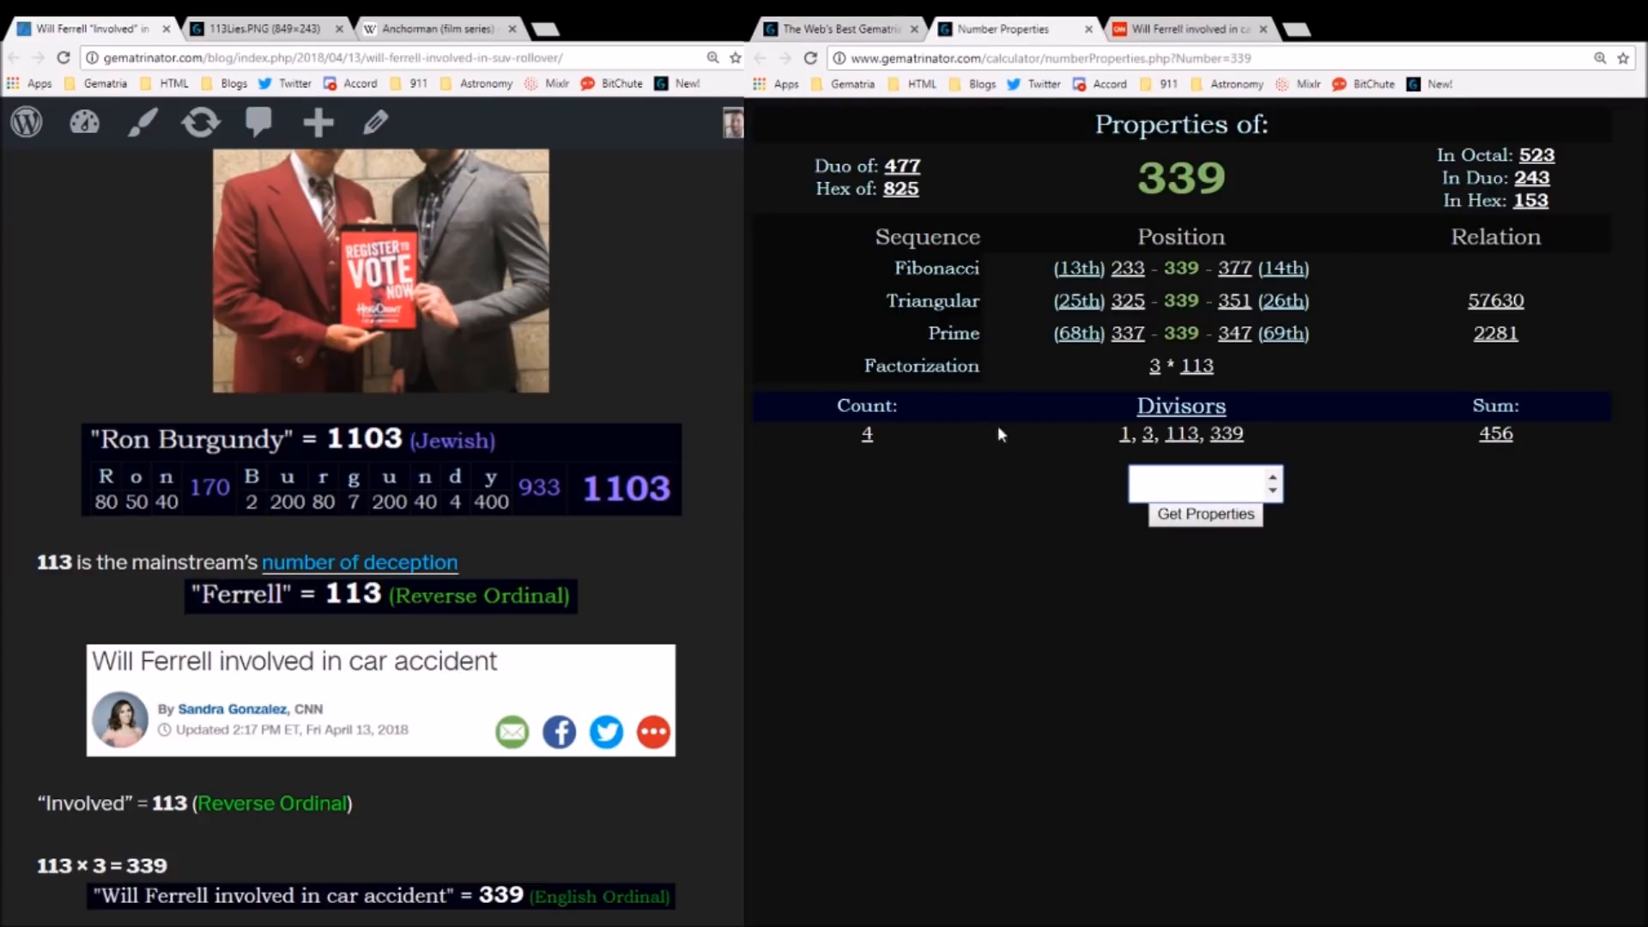
mouse_move(1198, 382)
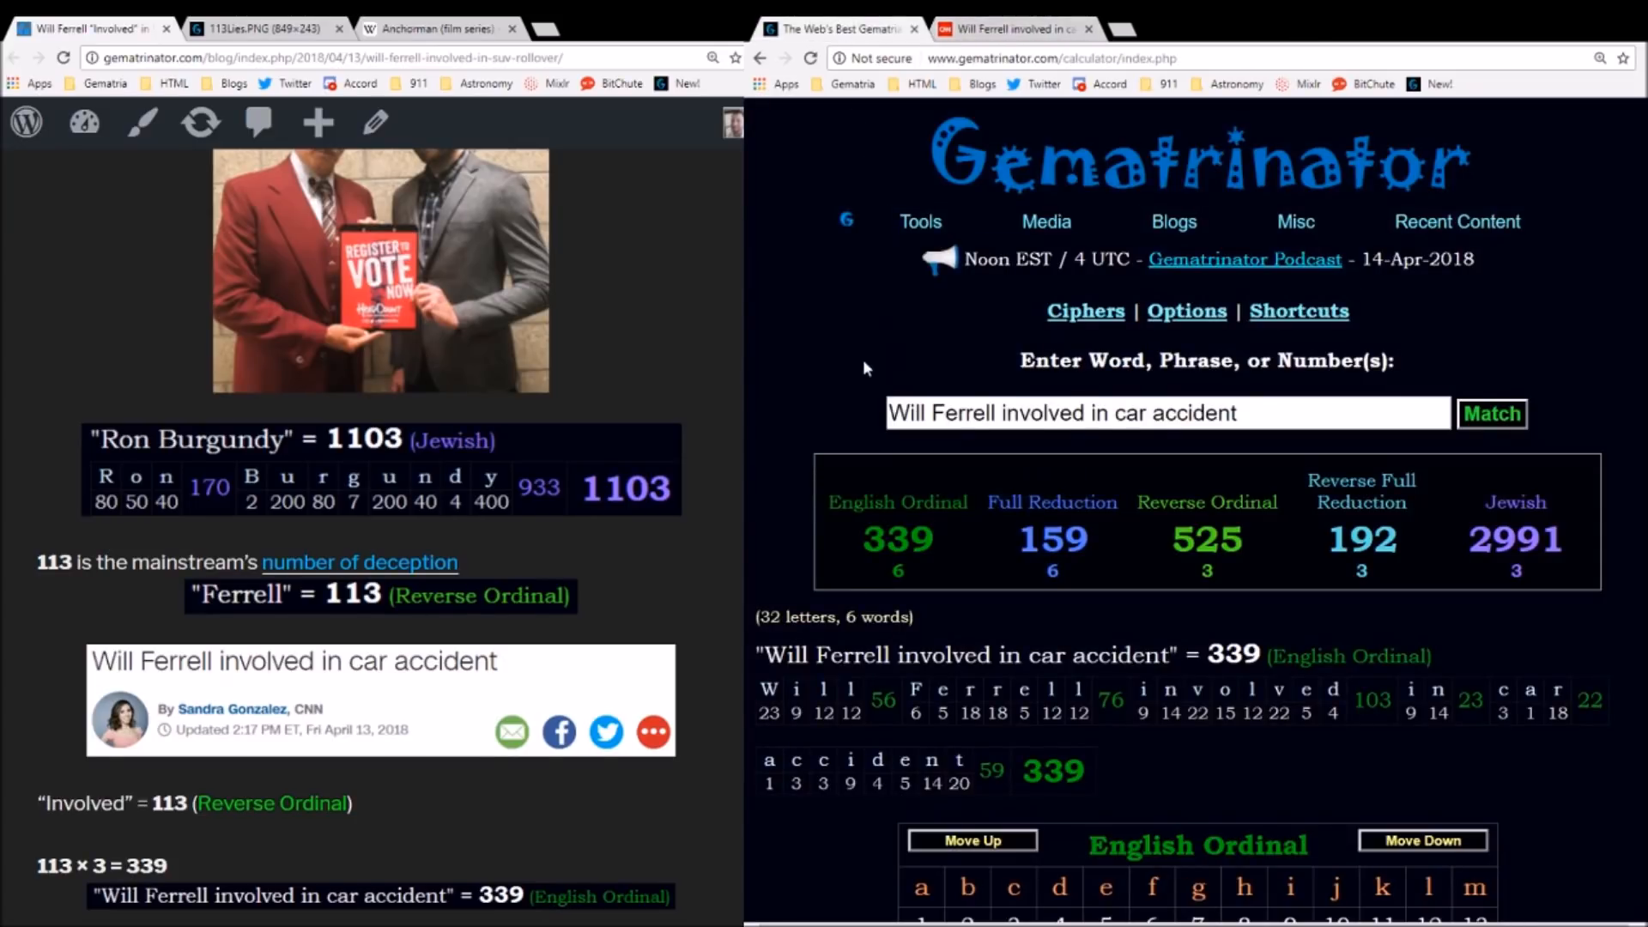
type("bullshit")
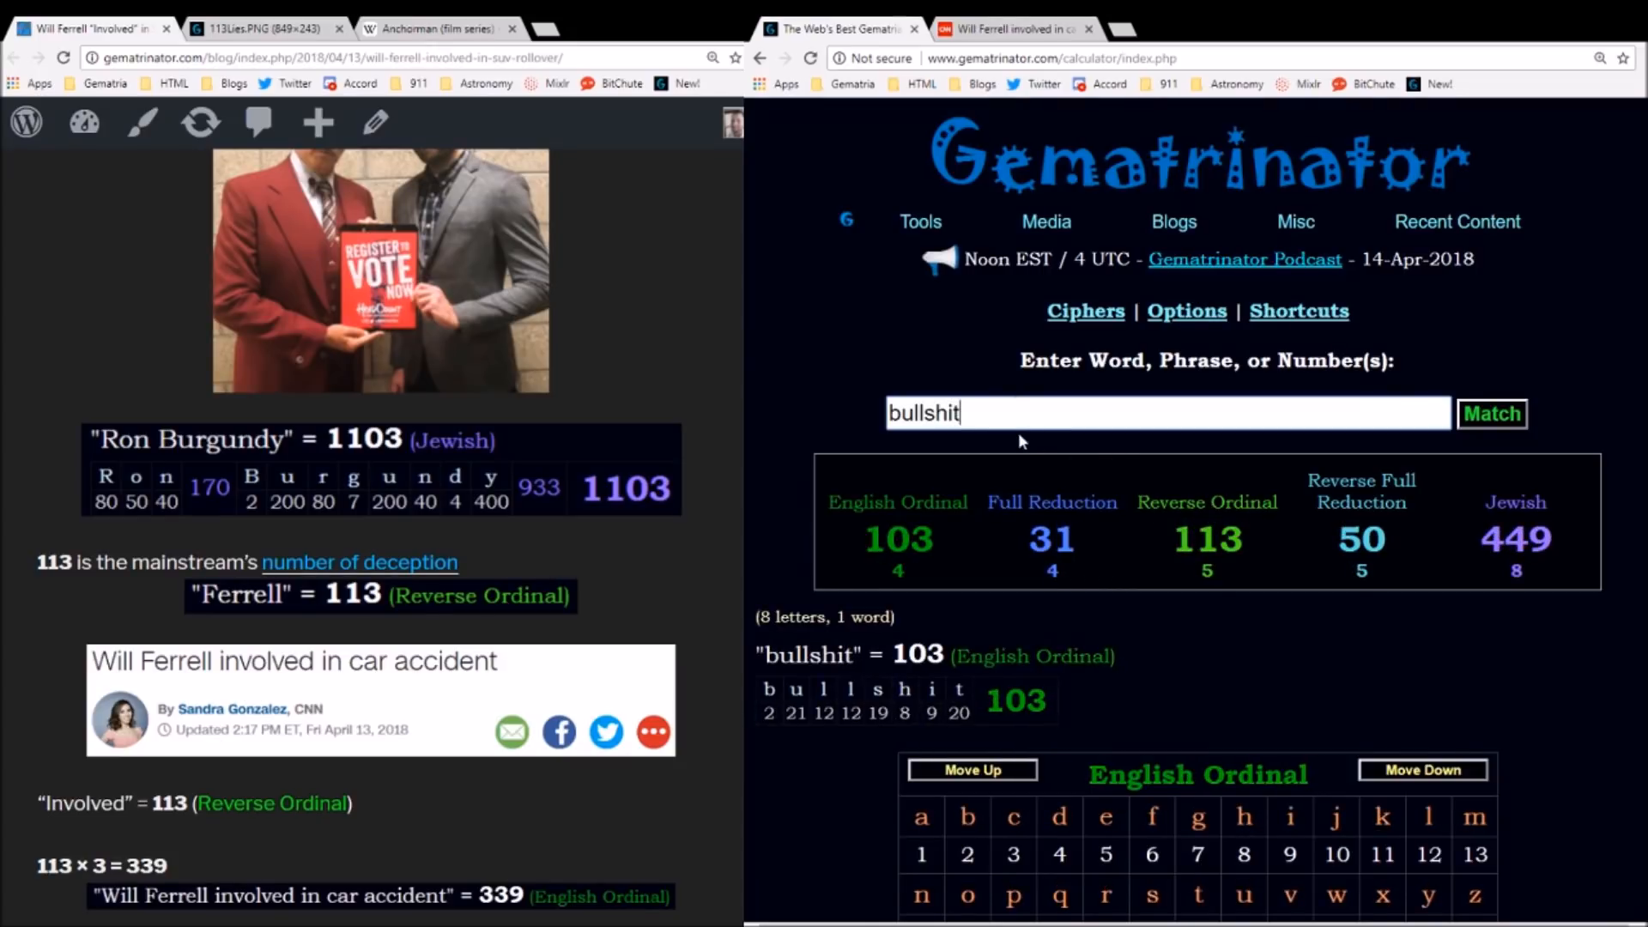
scroll("down", 3)
type("Will Ferrell involved in car acciden")
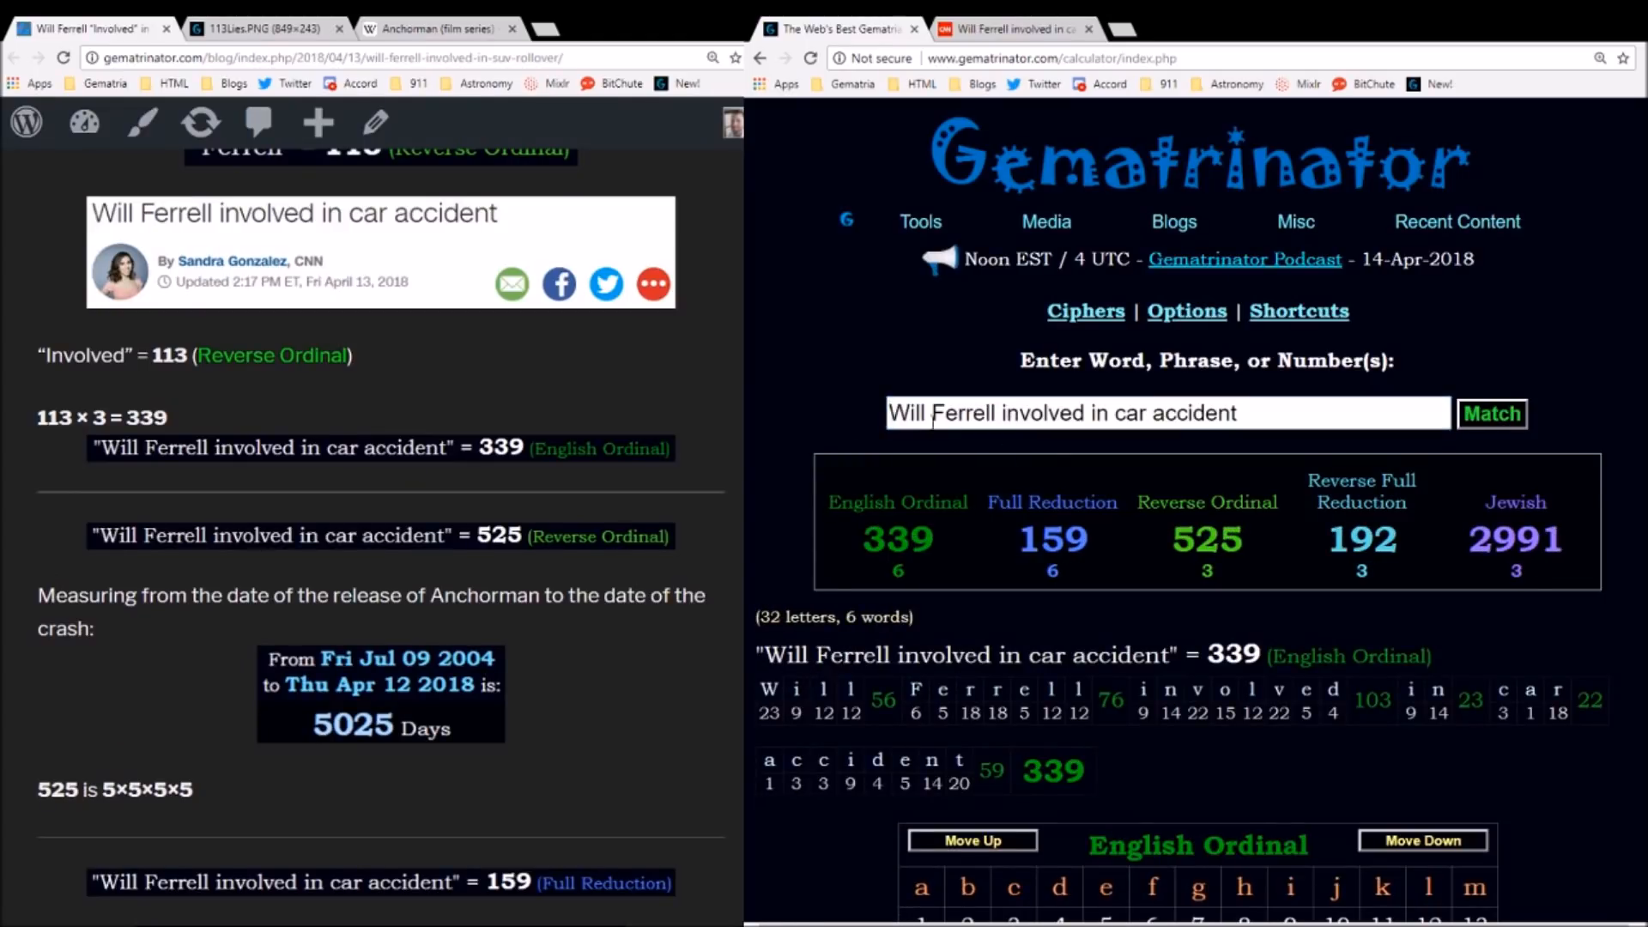
- Show the headline's Reverse Ordinal breakdown totalling 525
left_click(1206, 411)
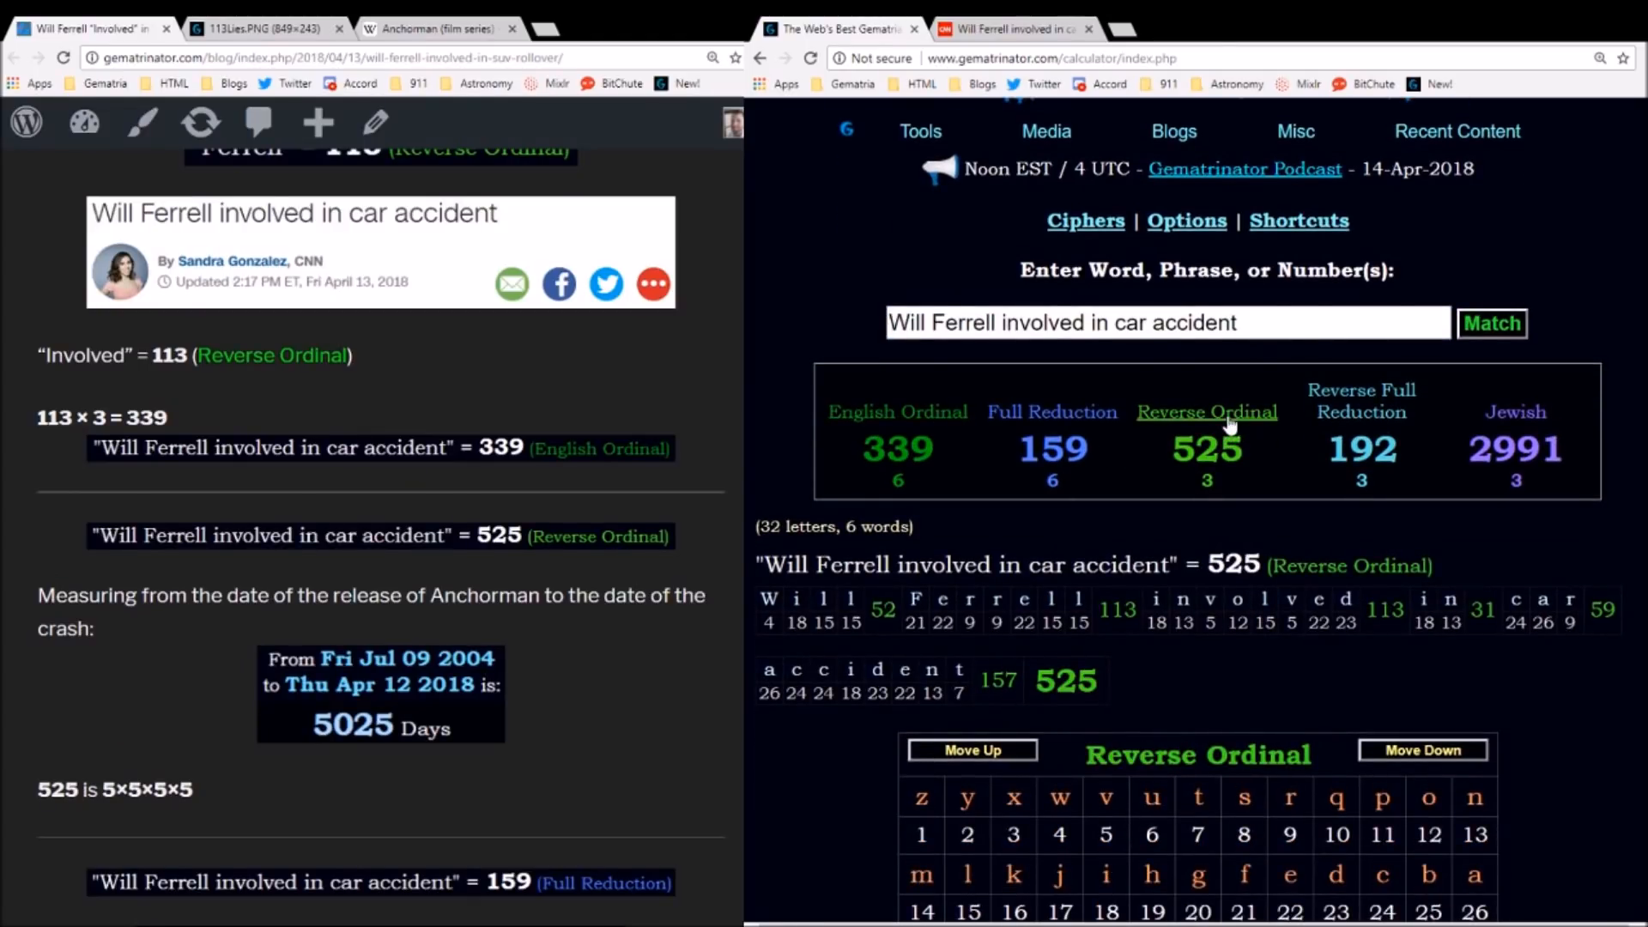
mouse_move(1132, 352)
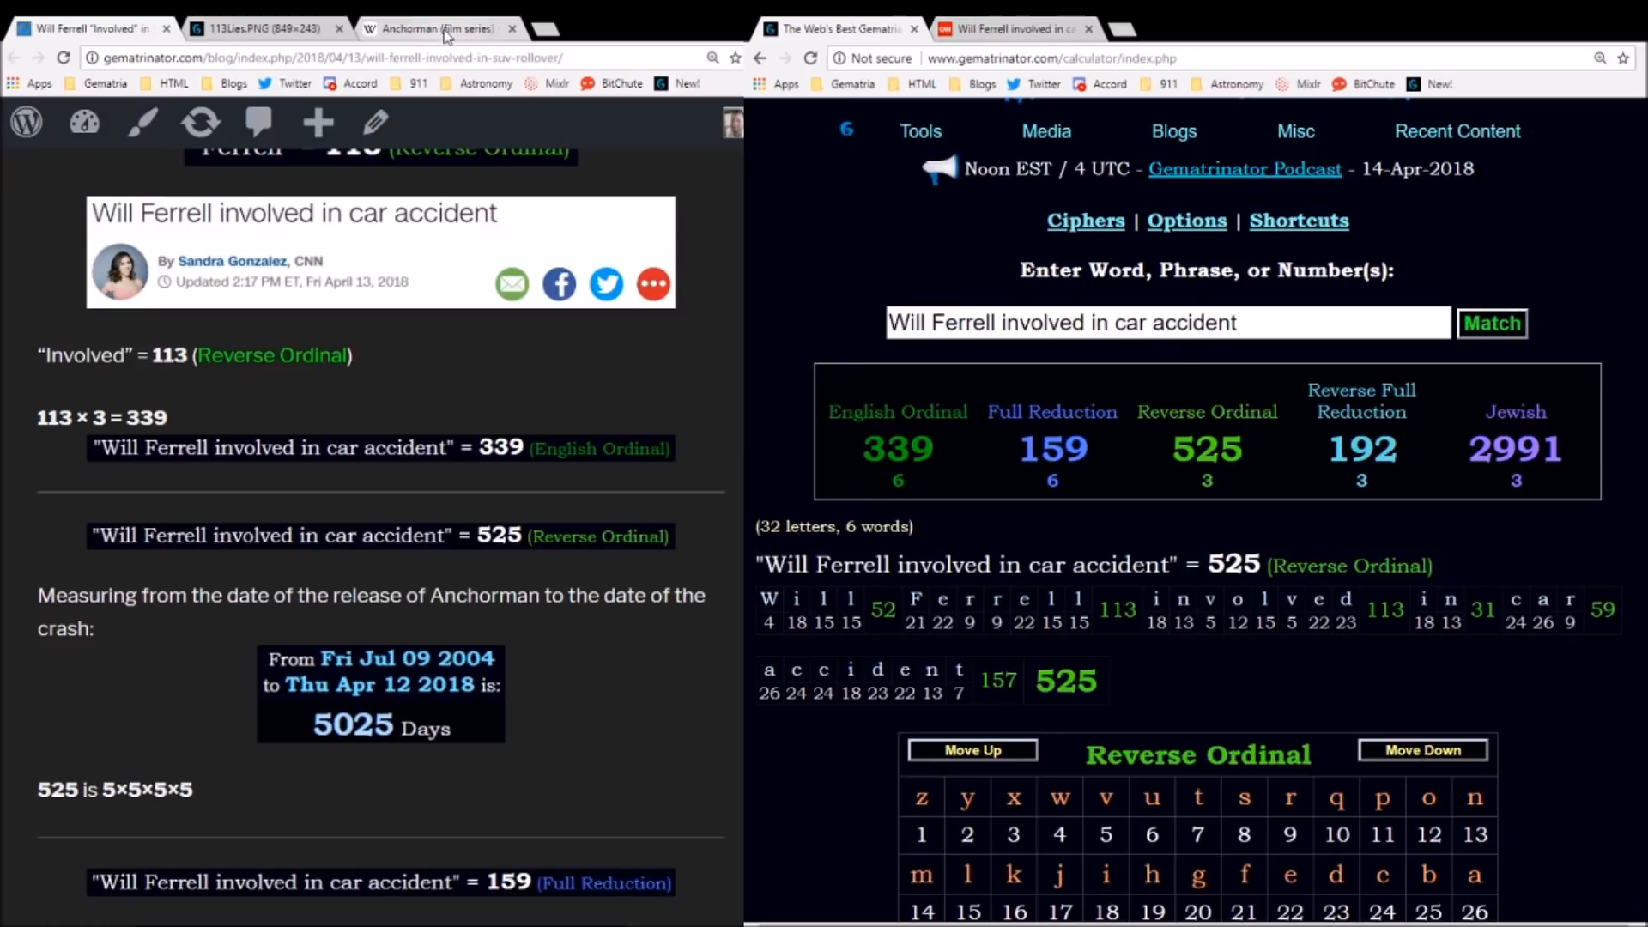
- Find Anchorman's July 9, 2004 release date on Wikipedia and bring up the Tools menu
left_click(429, 29)
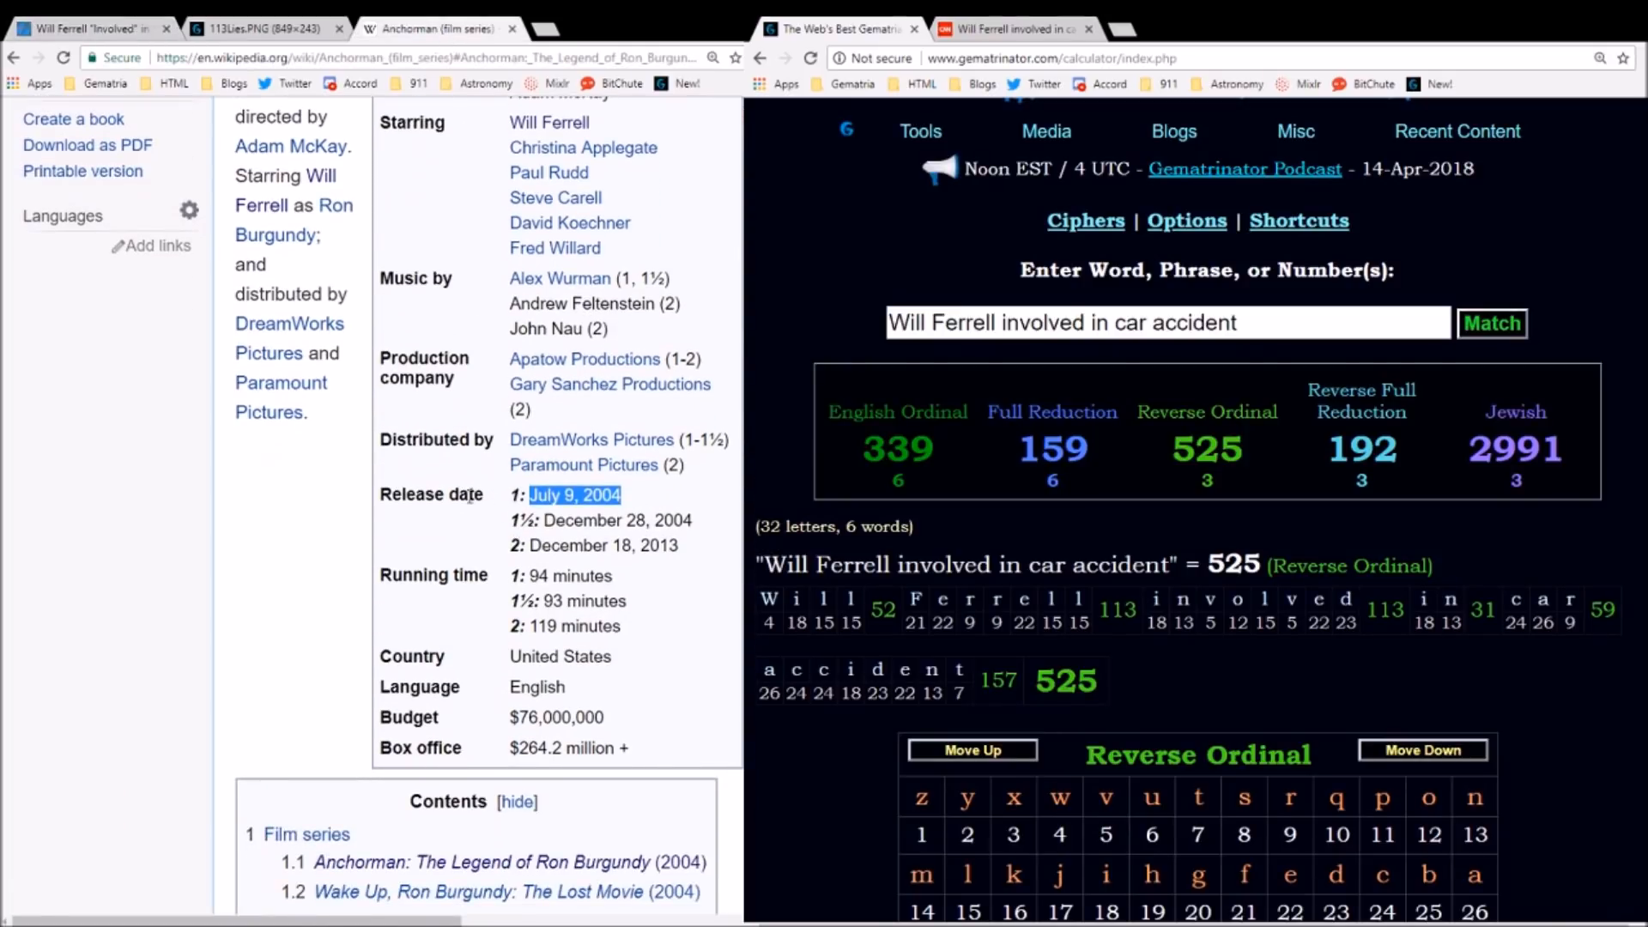
scroll("up", 3)
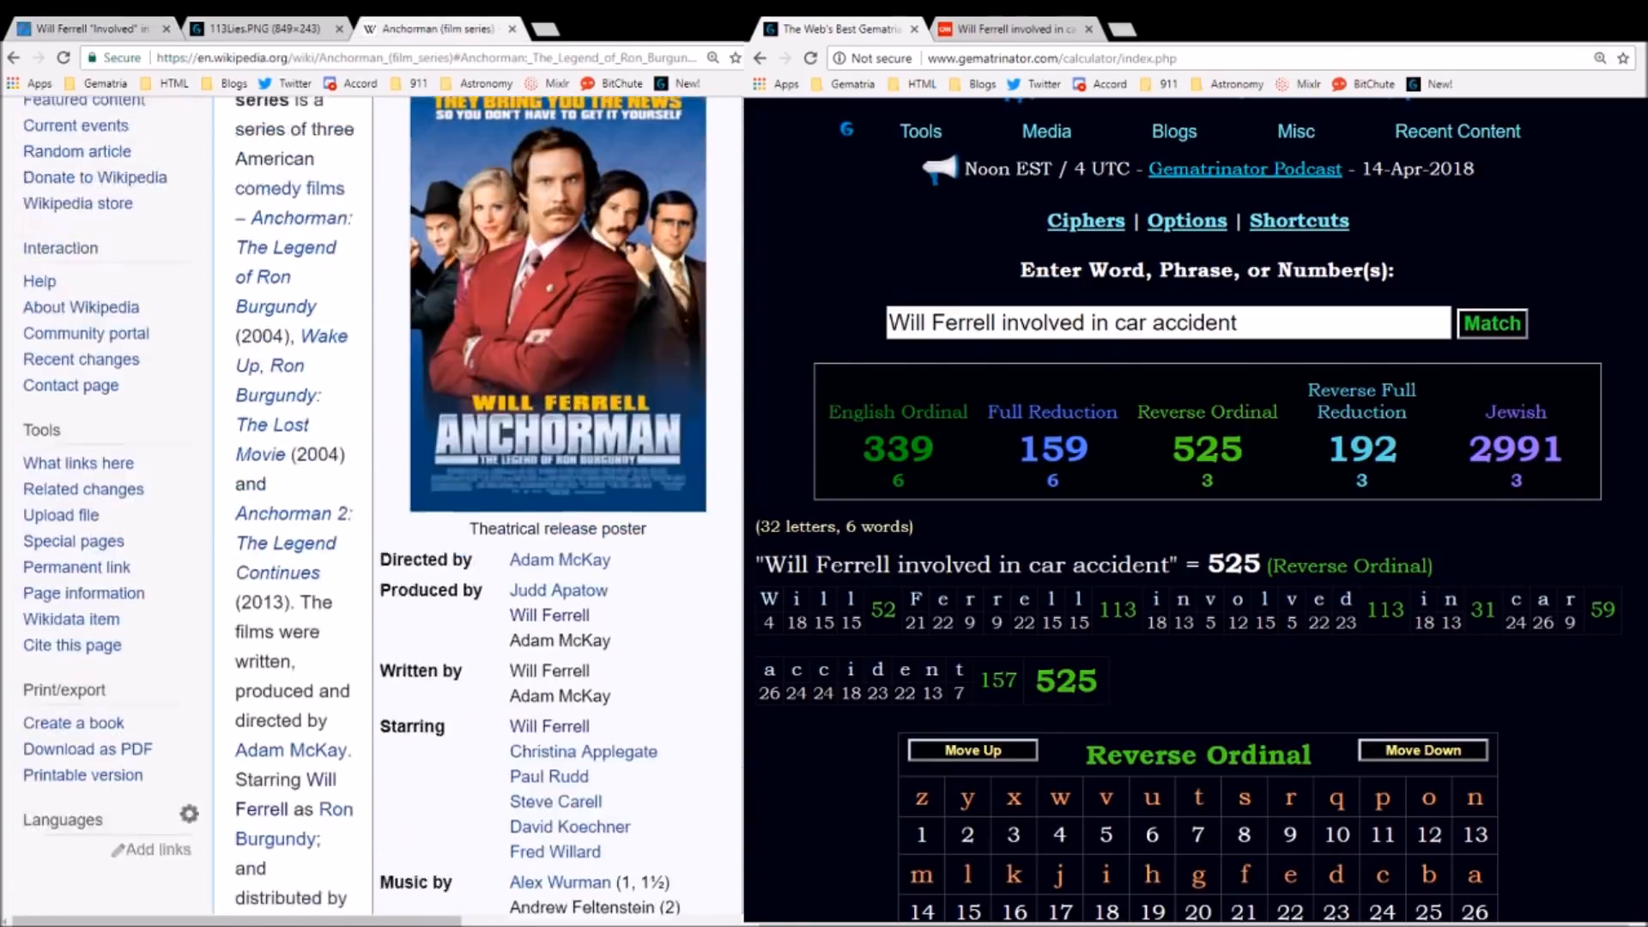
scroll("up", 3)
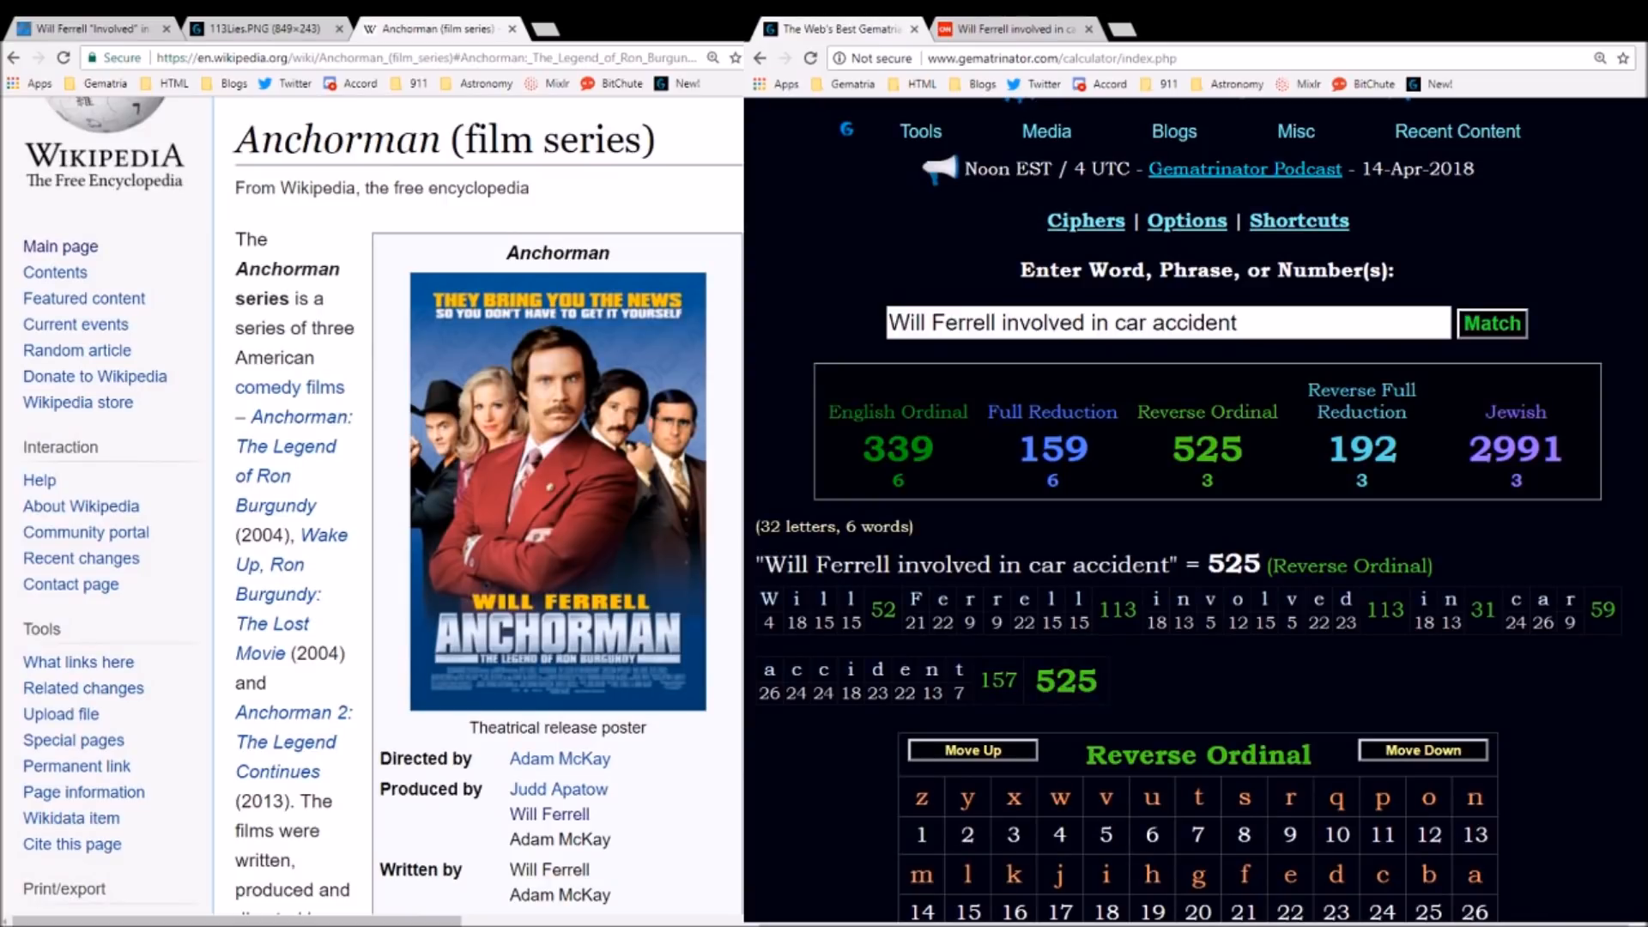
scroll("down", 3)
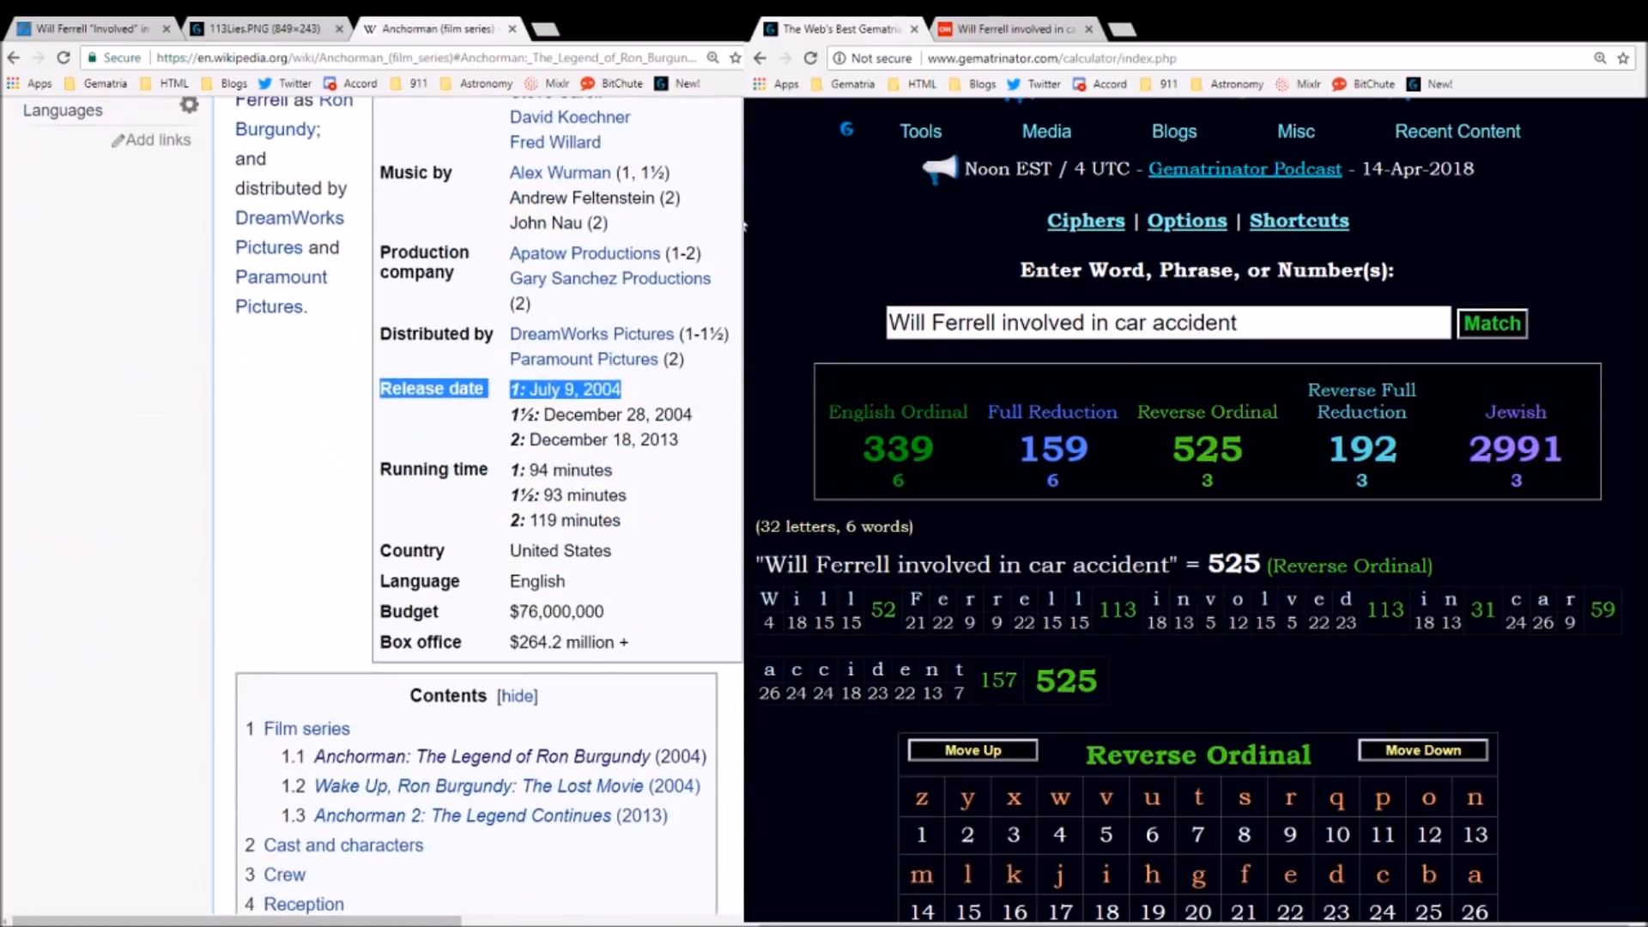
left_click(920, 131)
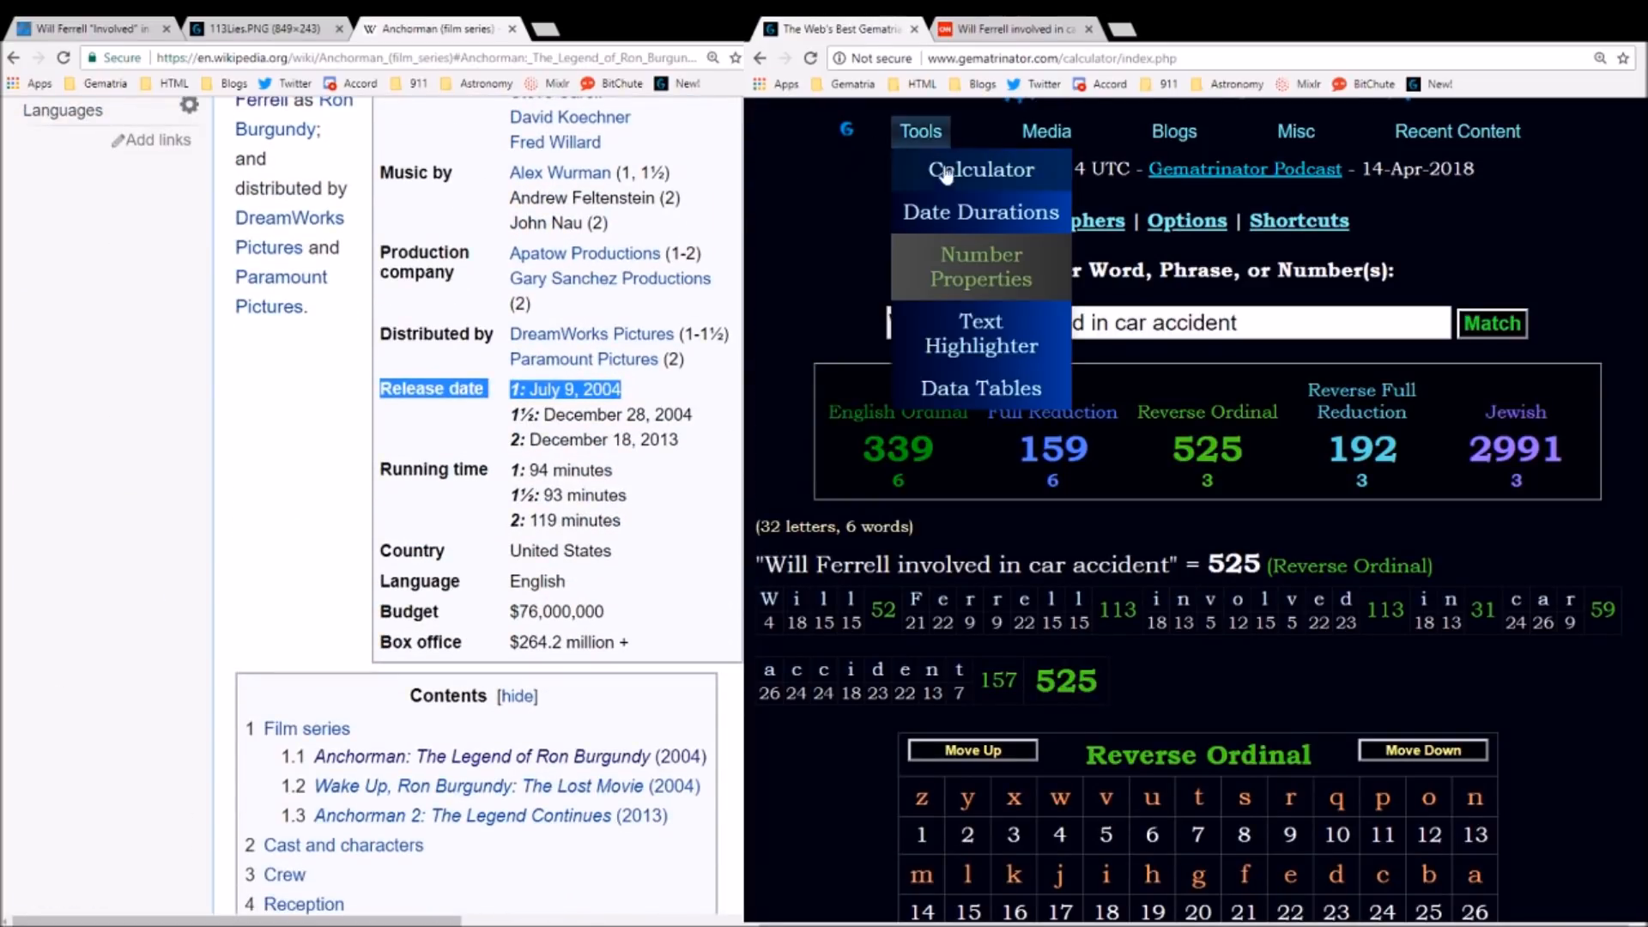
- Compute the span from Jul 09 2004 to Apr 12 2018 as 5025 days in Date Durations
left_click(978, 211)
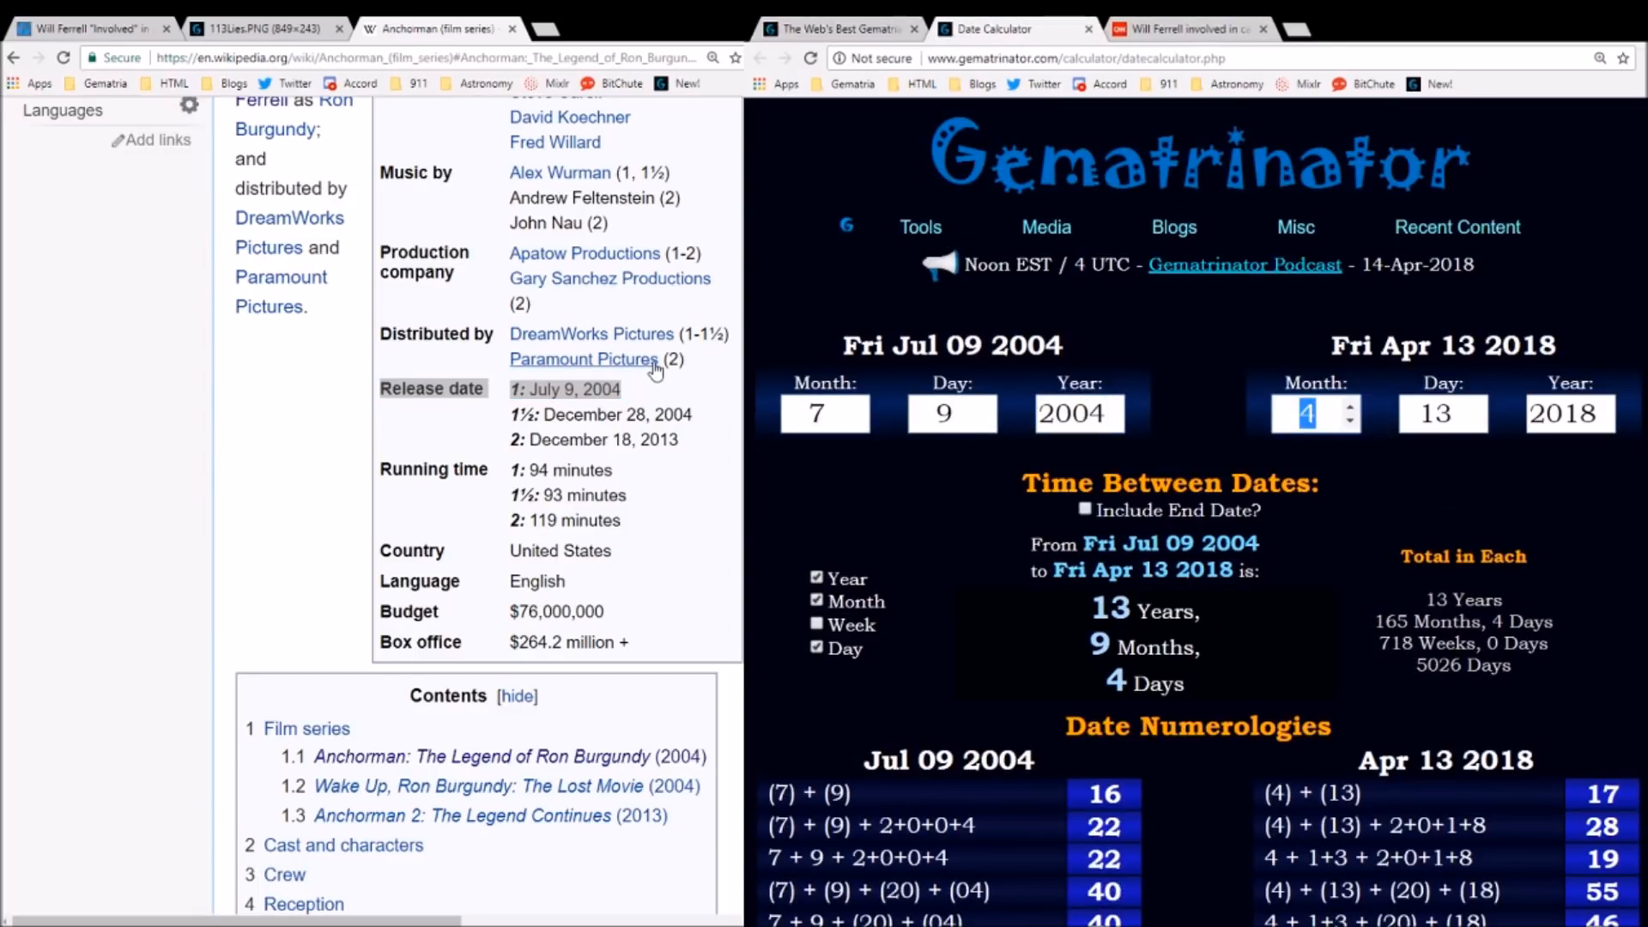
left_click(1469, 419)
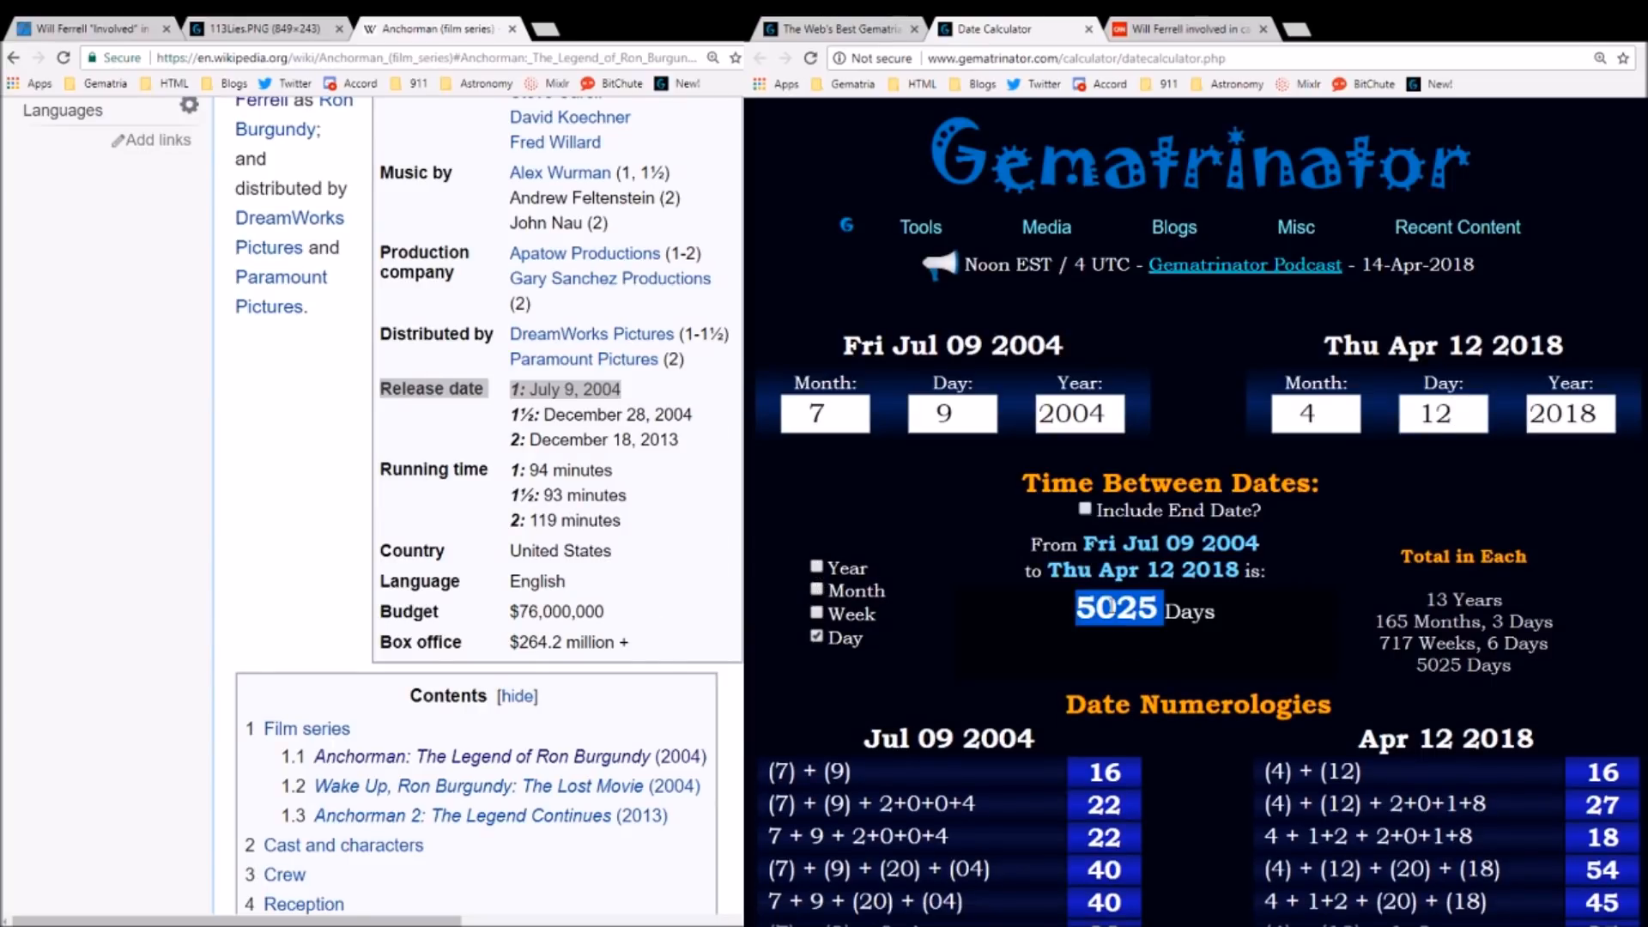
scroll("down", 3)
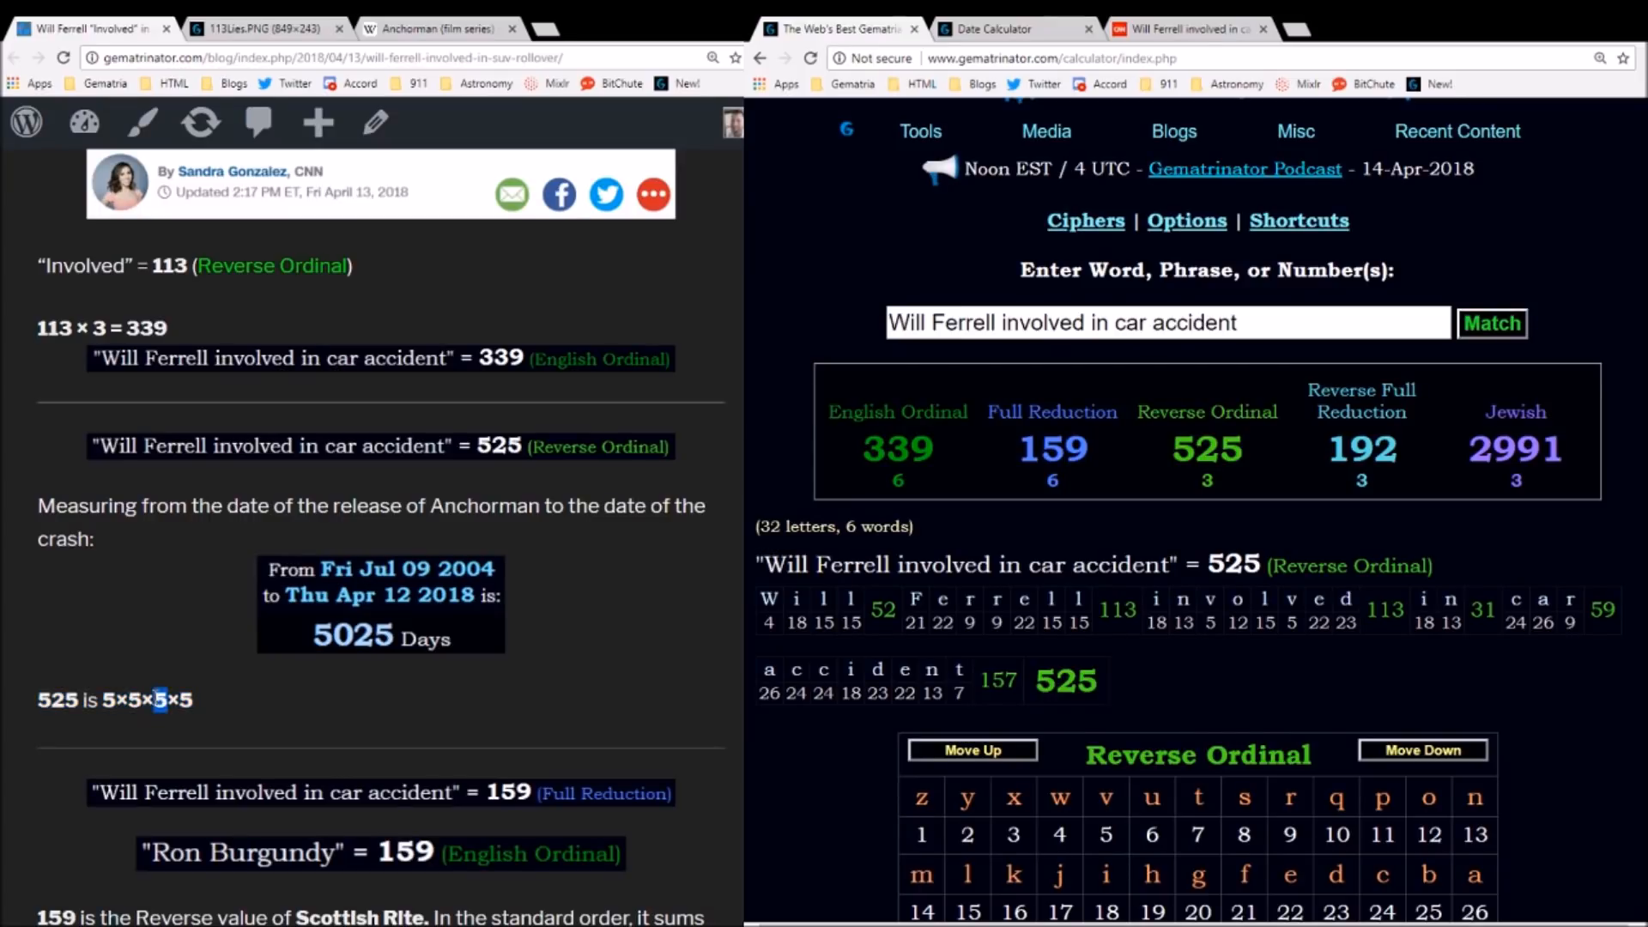
- Highlight 525 = 5×5×5×5, show the headline's Full Reduction 159, and re-enter 'Ron Burgundy'
triple_click(114, 700)
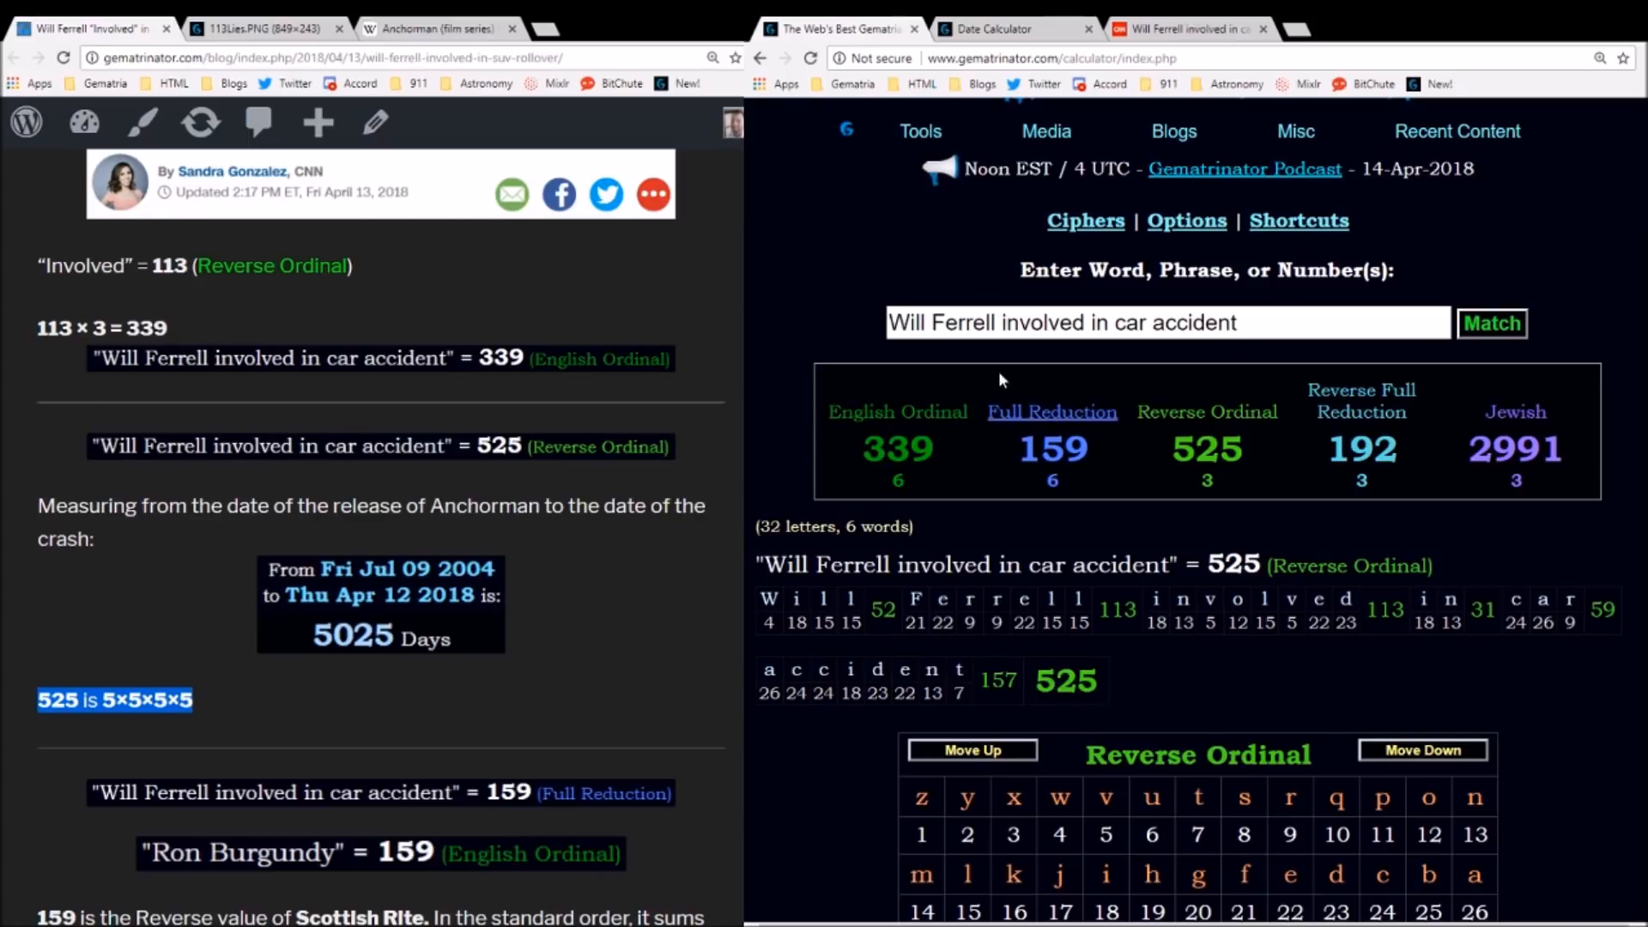
left_click(1051, 411)
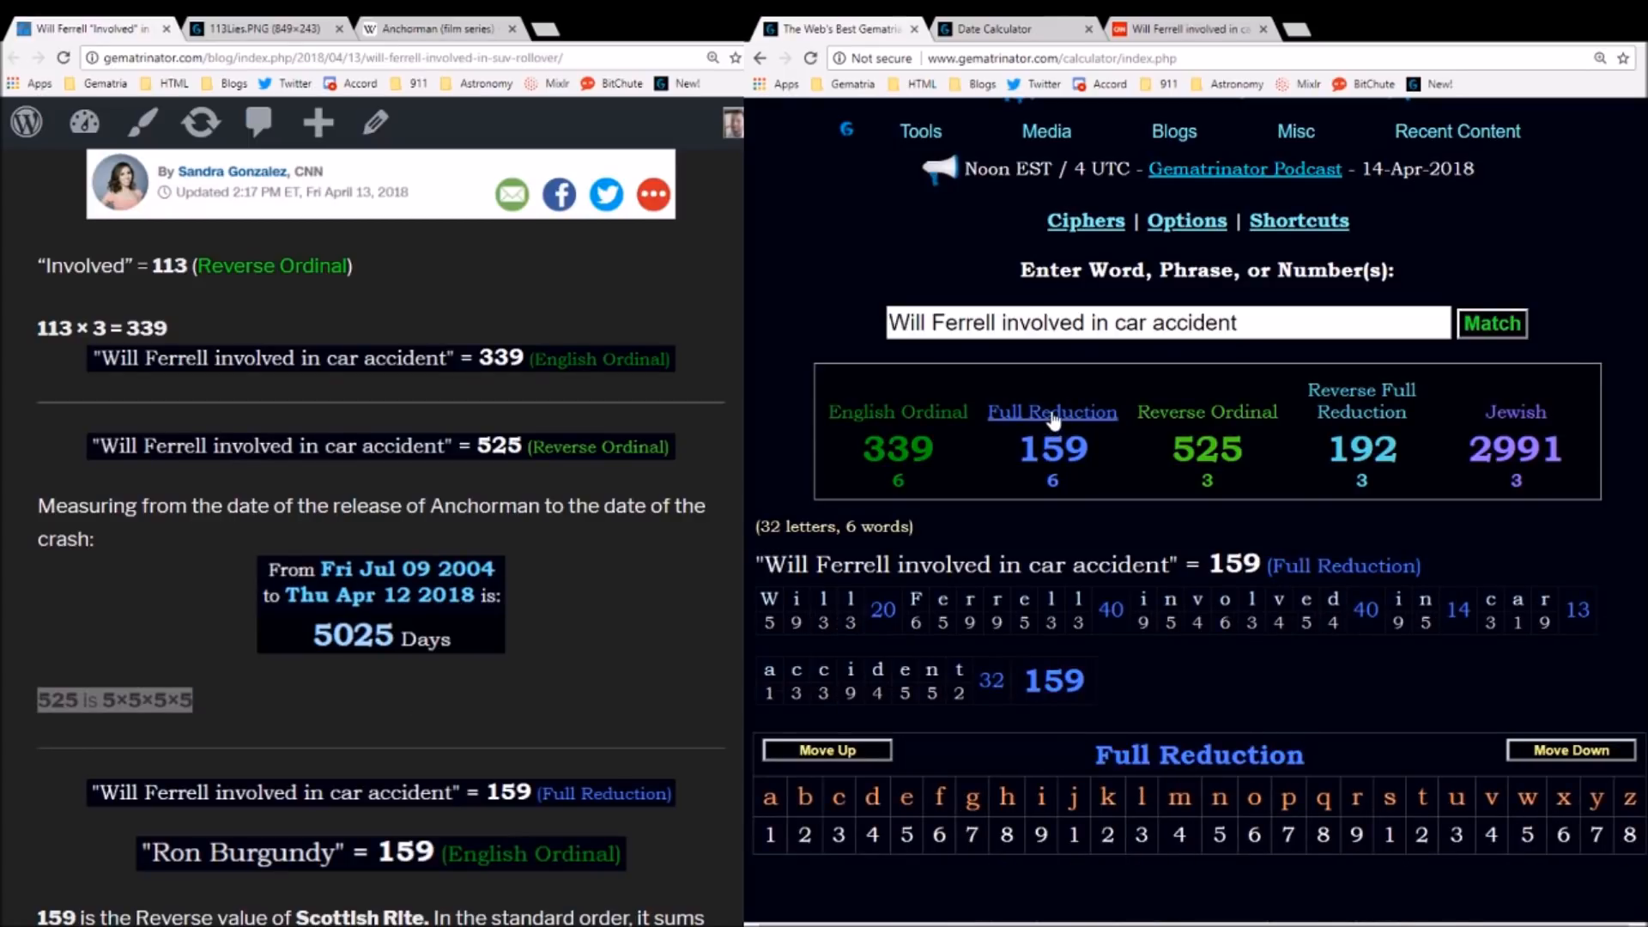
mouse_move(1181, 340)
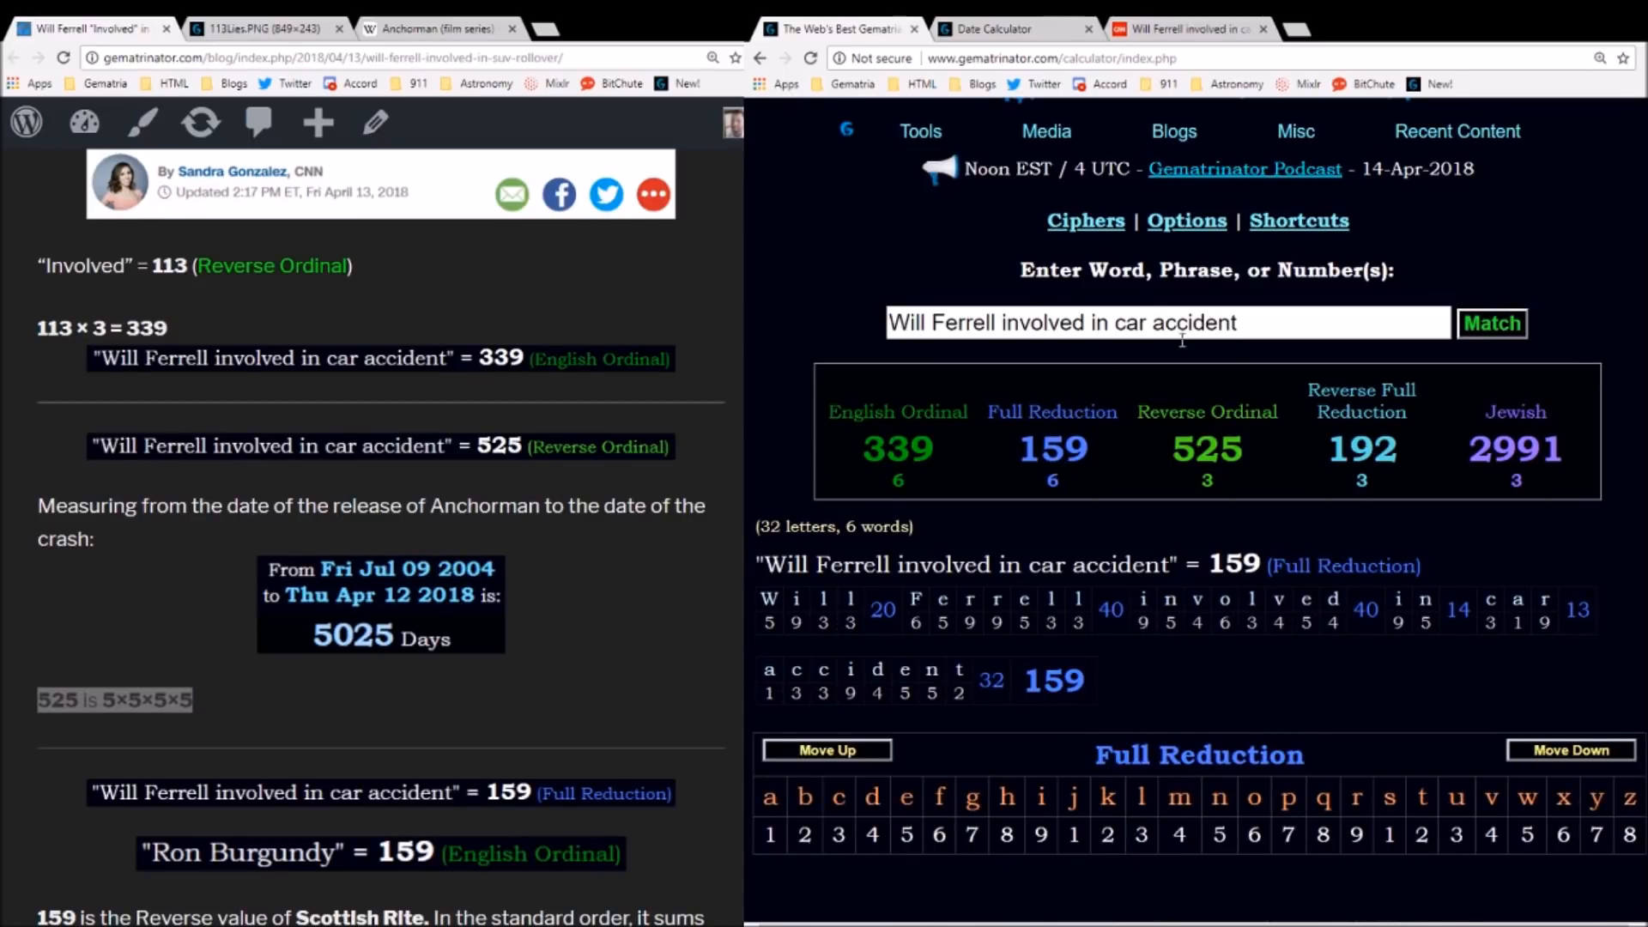
triple_click(1061, 323)
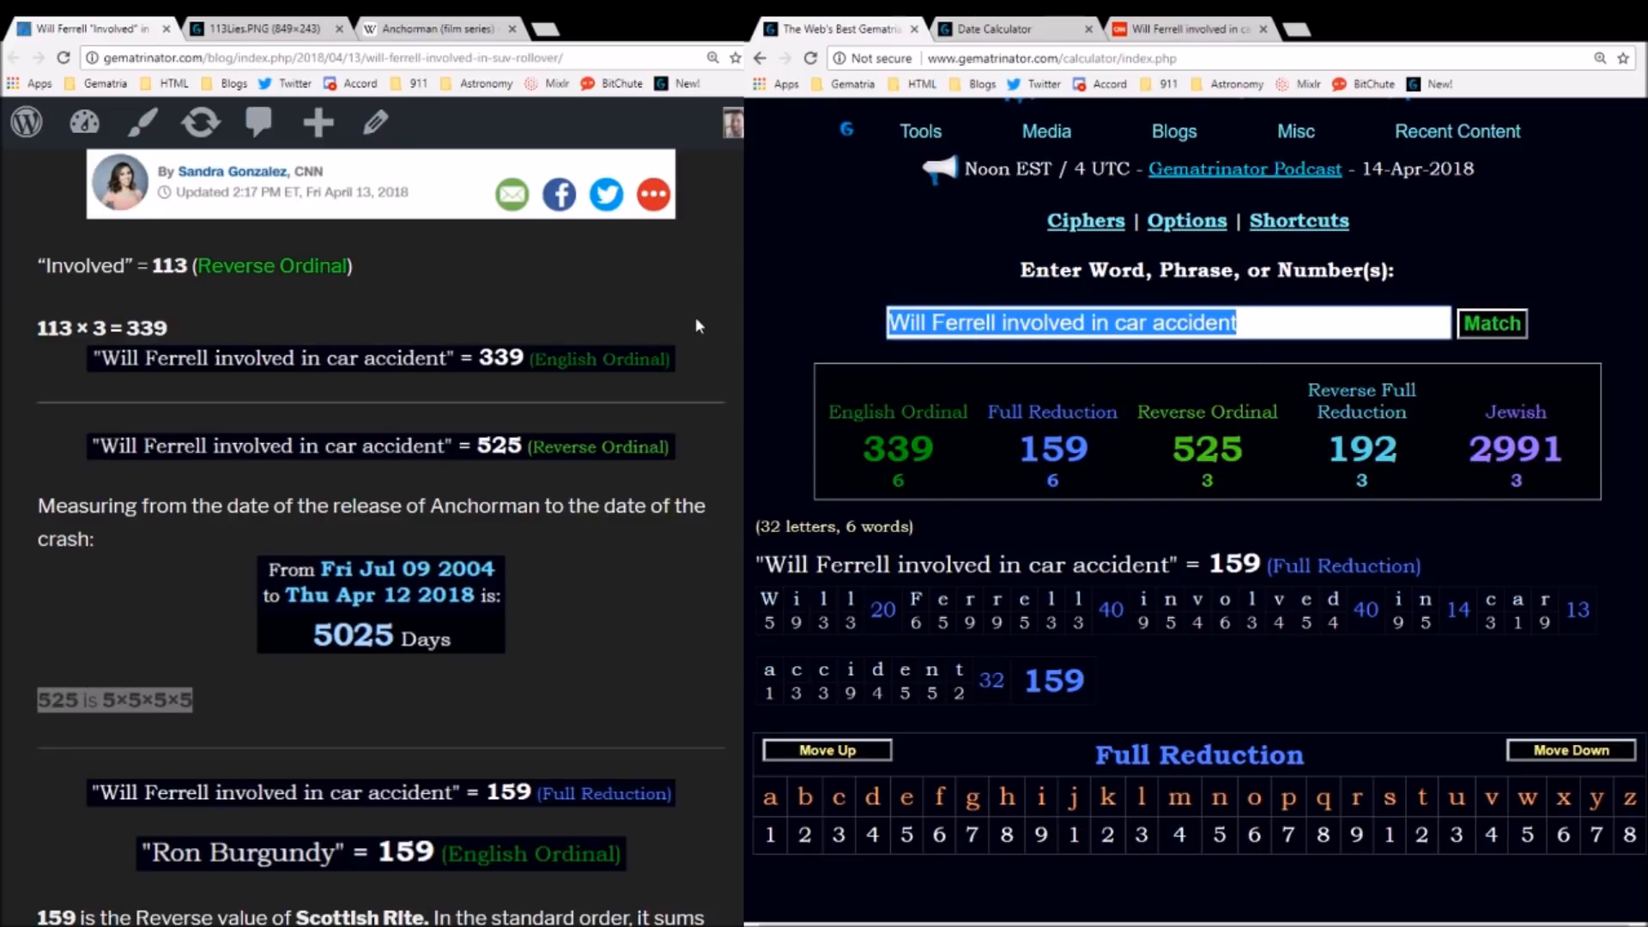
type("Ron Burgund")
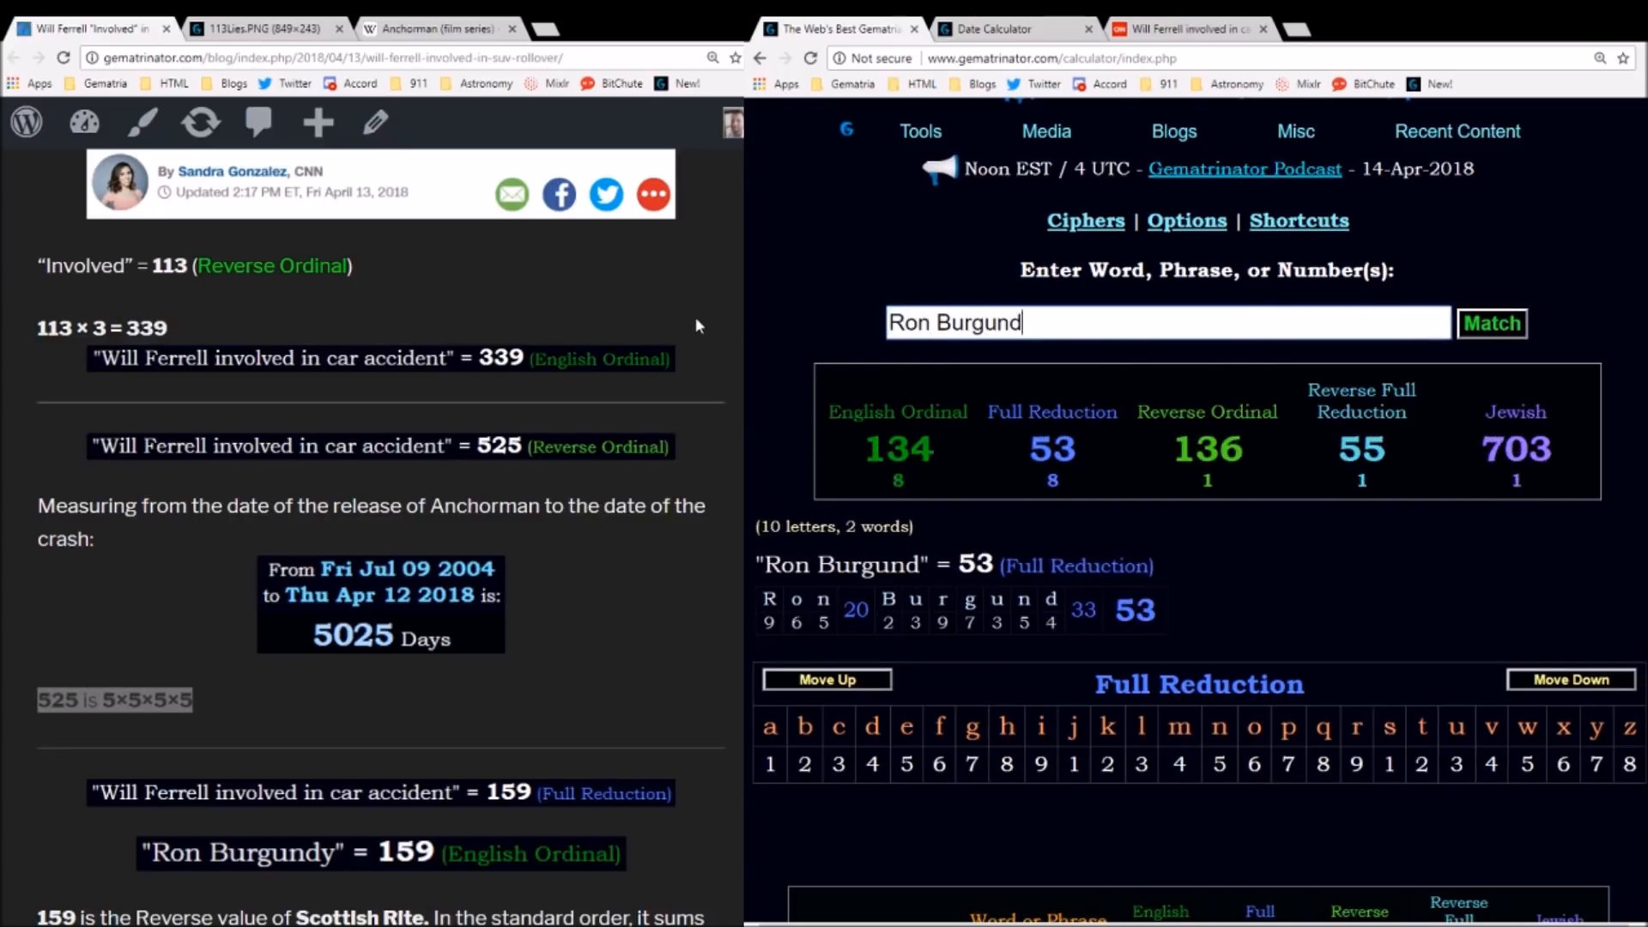
type("y")
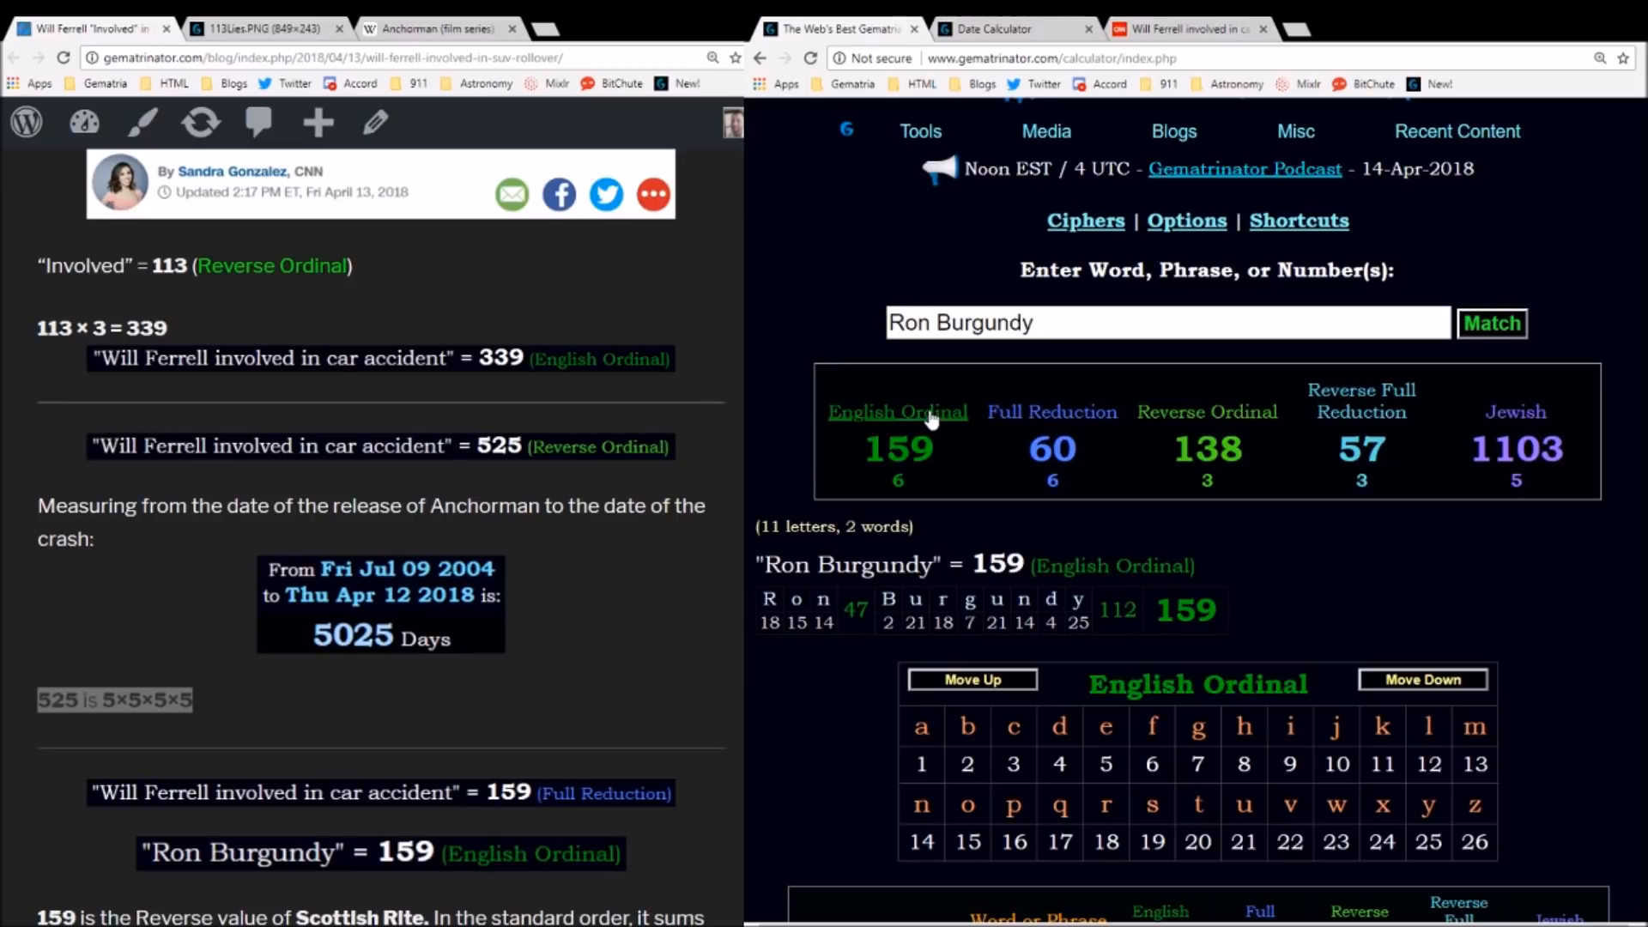
scroll("down", 3)
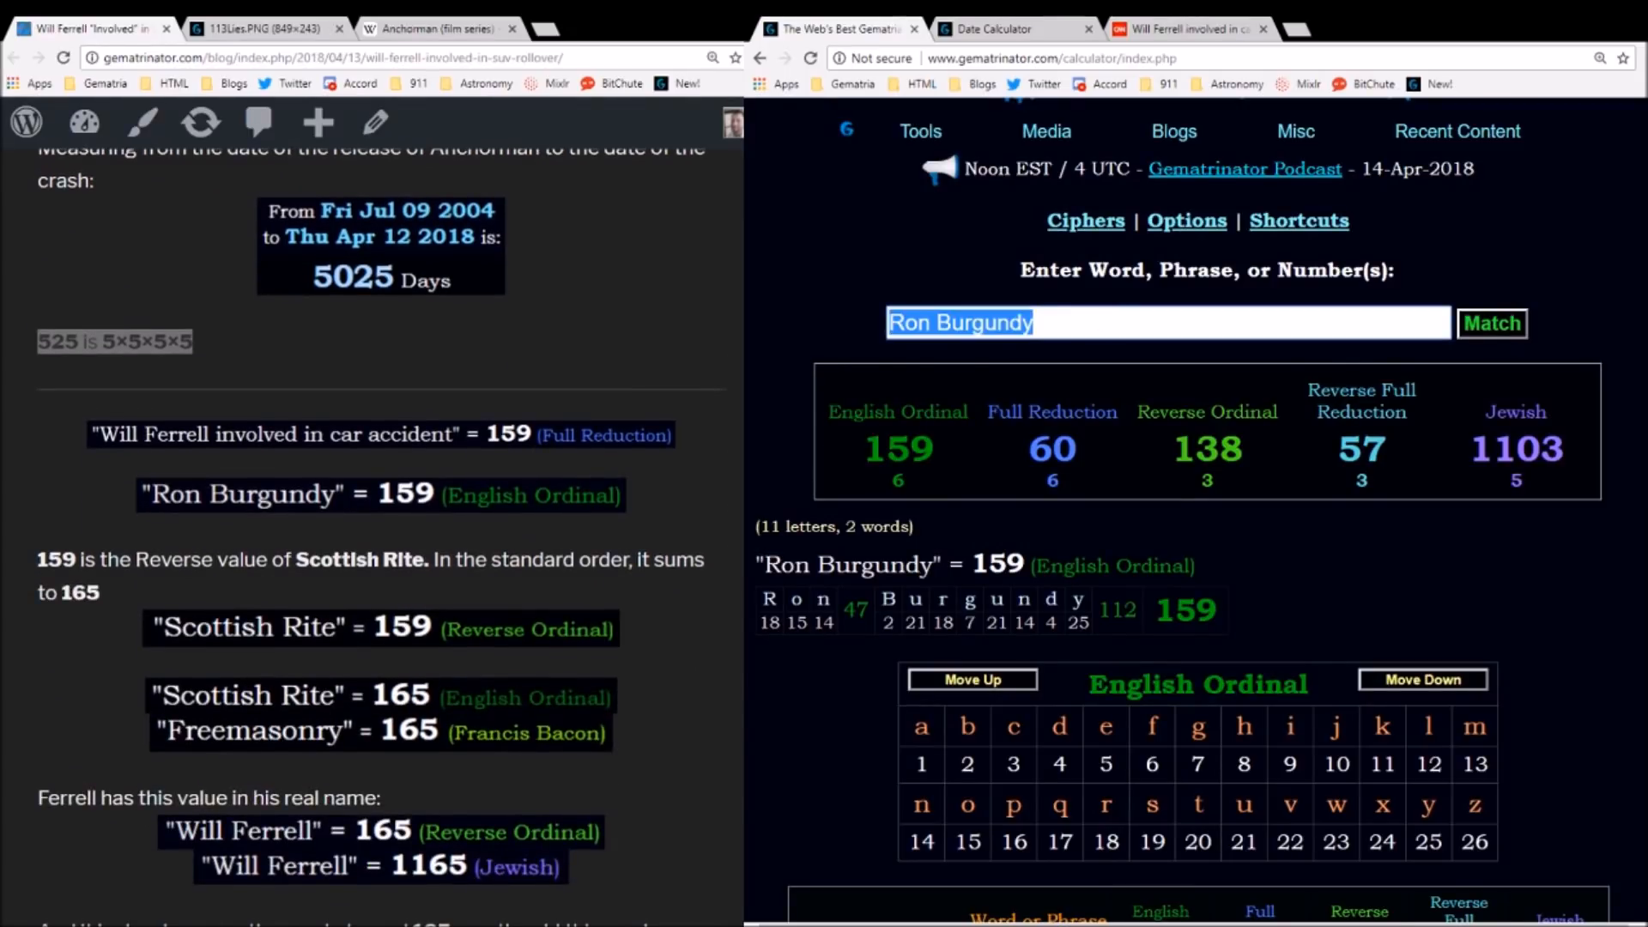
- Compute 'Scottish Rite' as 165 English Ordinal and 159
type("Scottish Rite")
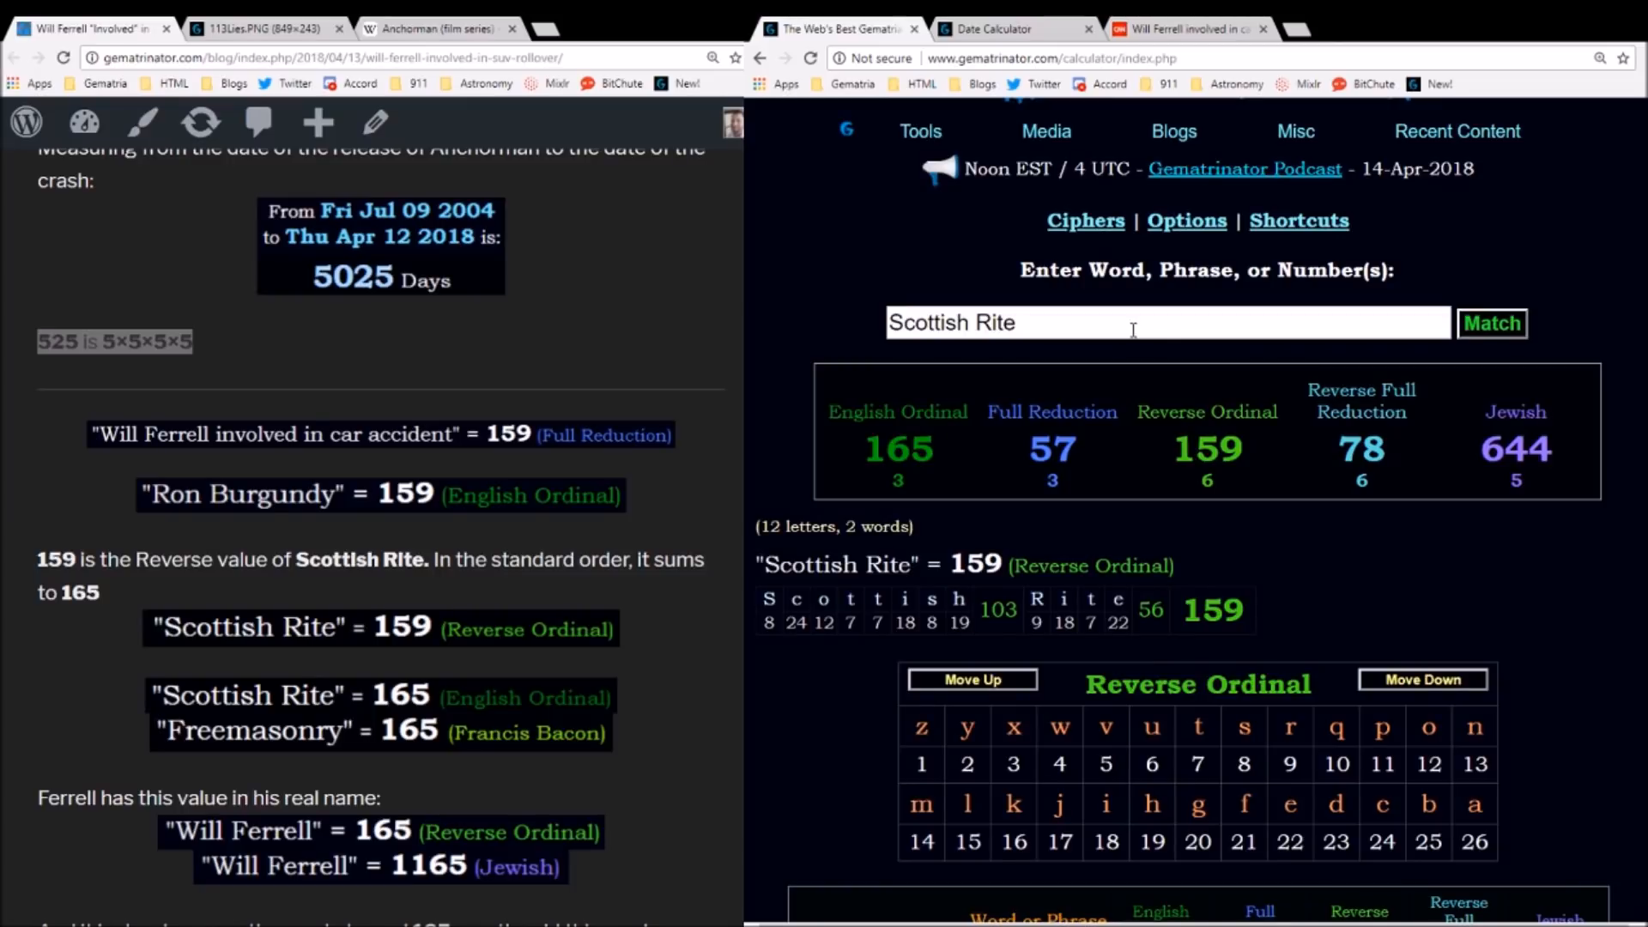
mouse_move(1206, 410)
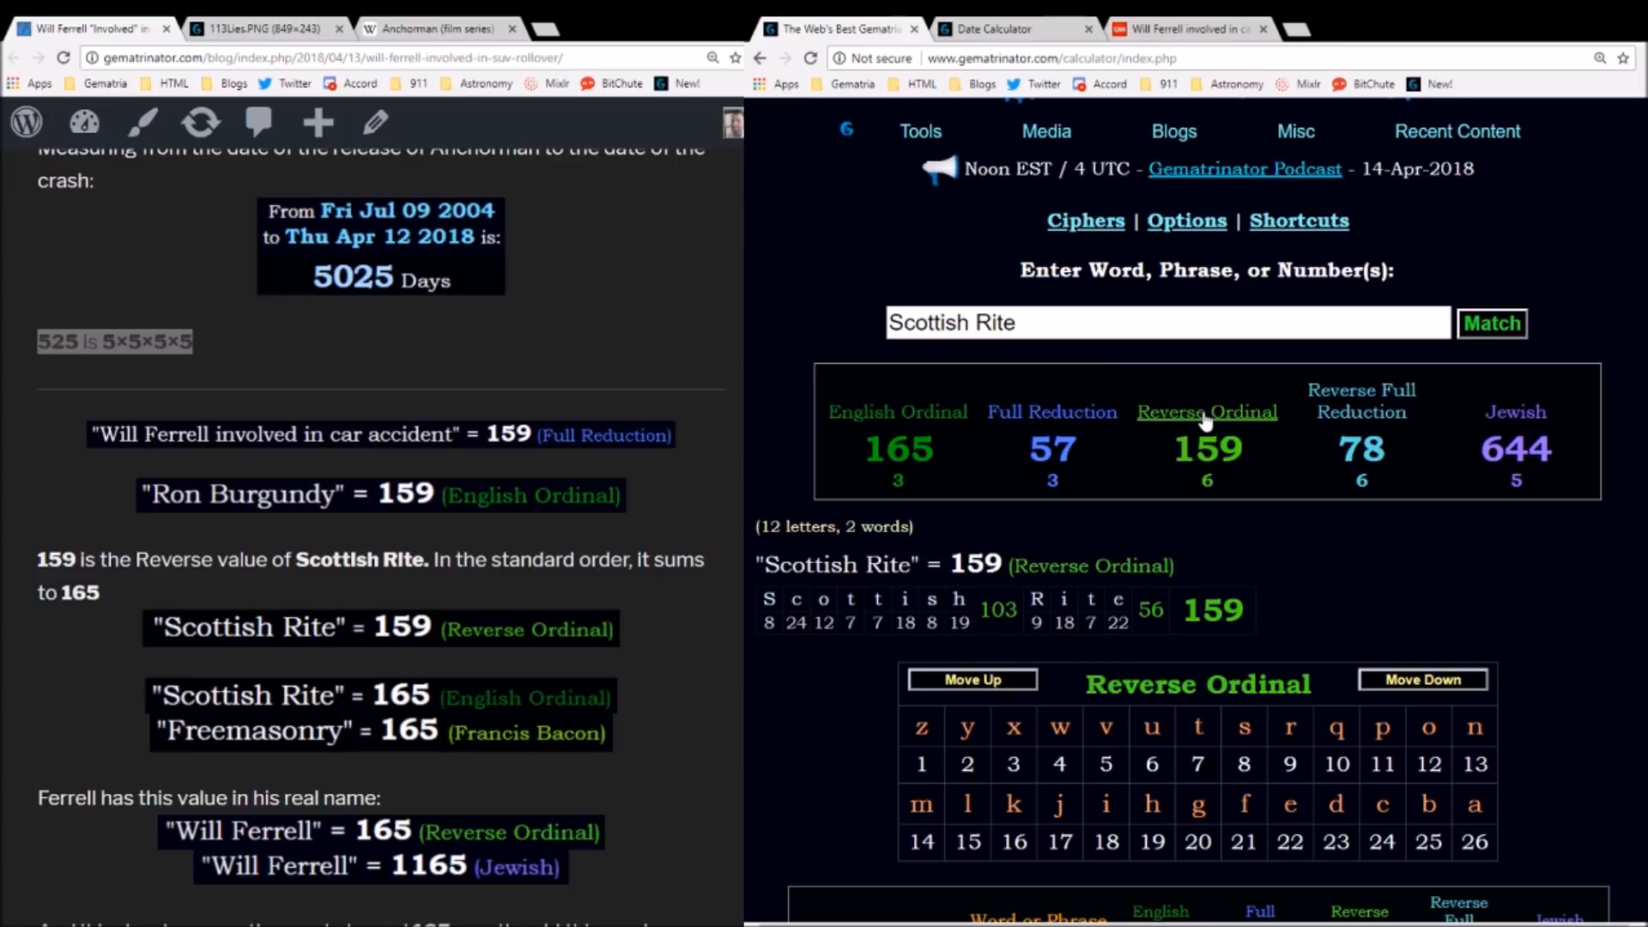
left_click(898, 411)
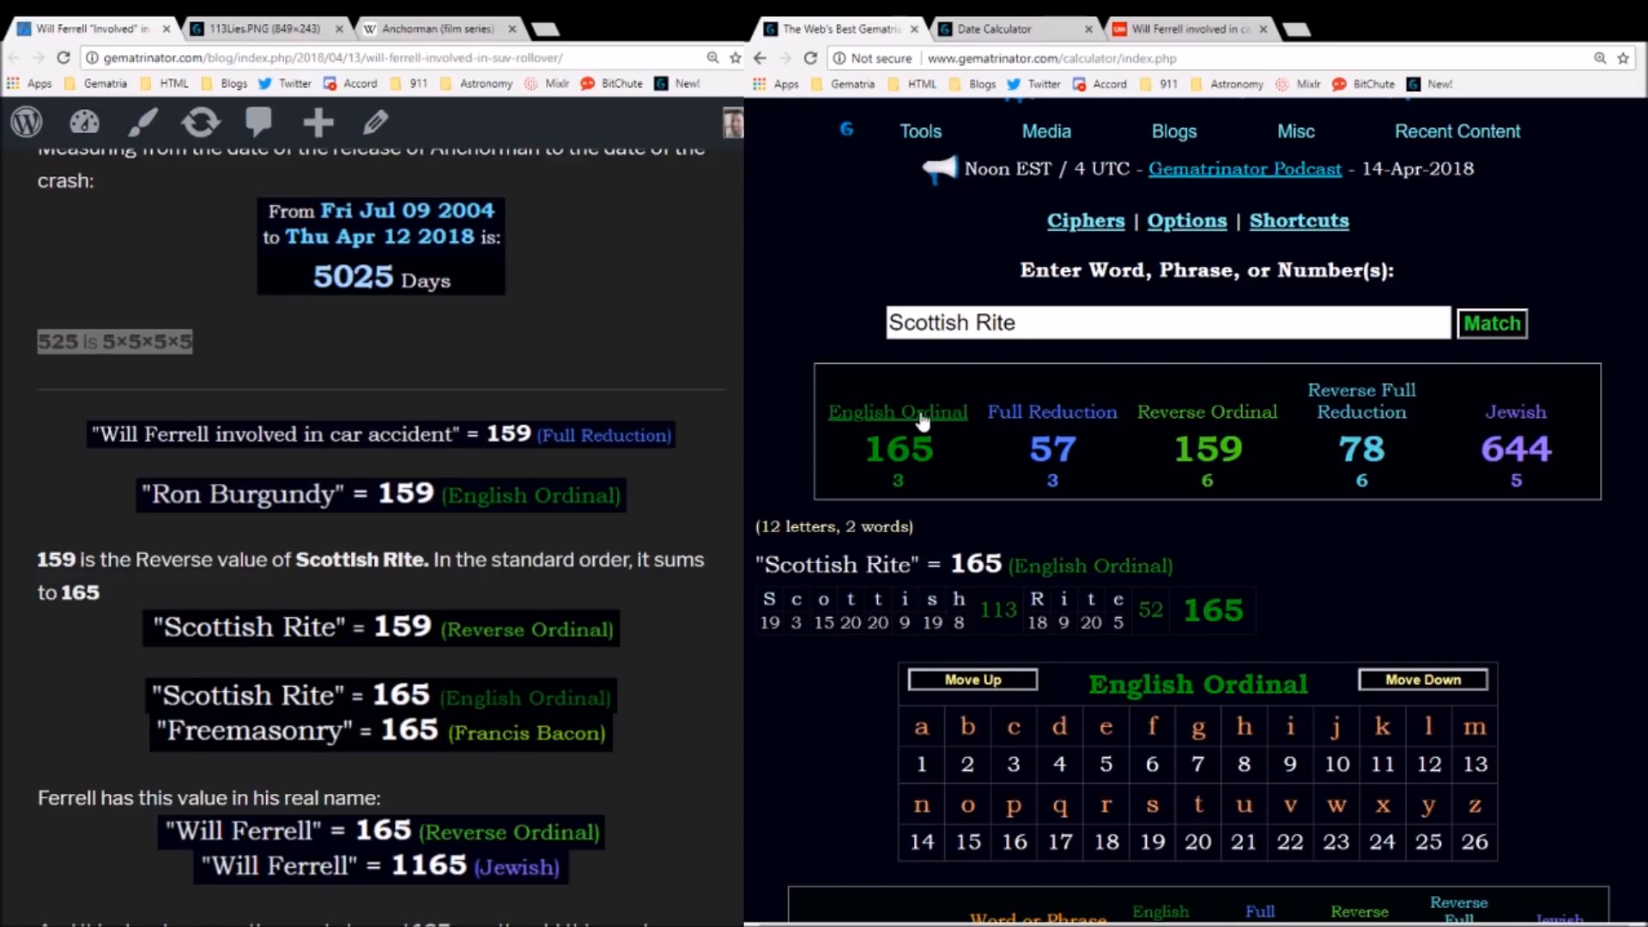
mouse_move(861, 426)
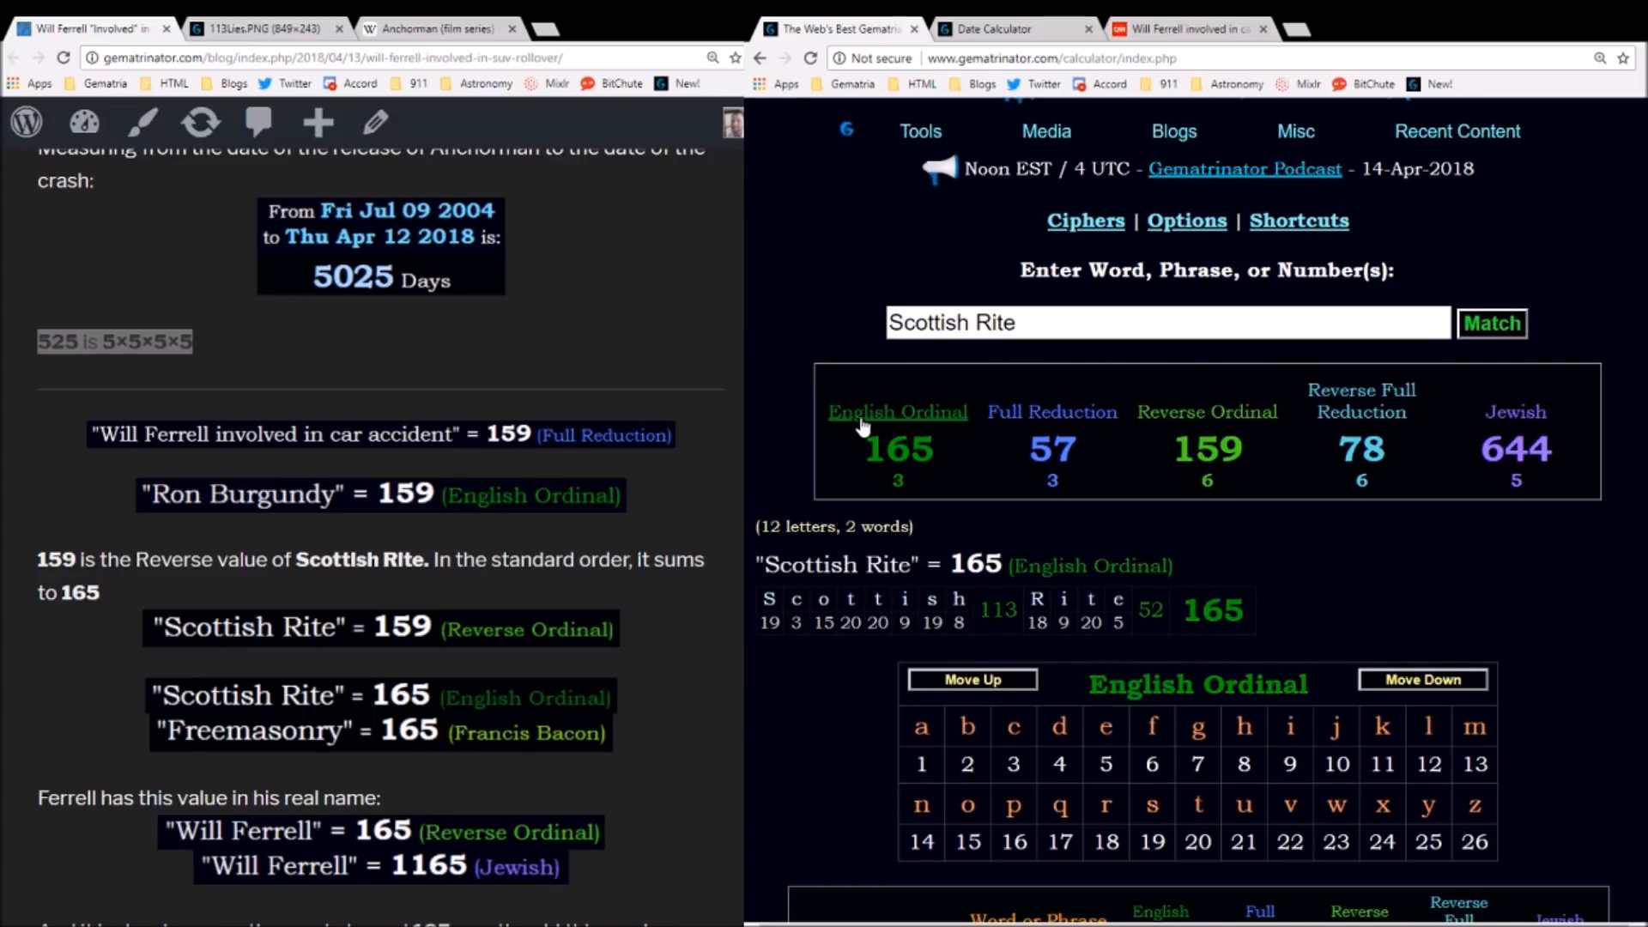
mouse_move(1028, 354)
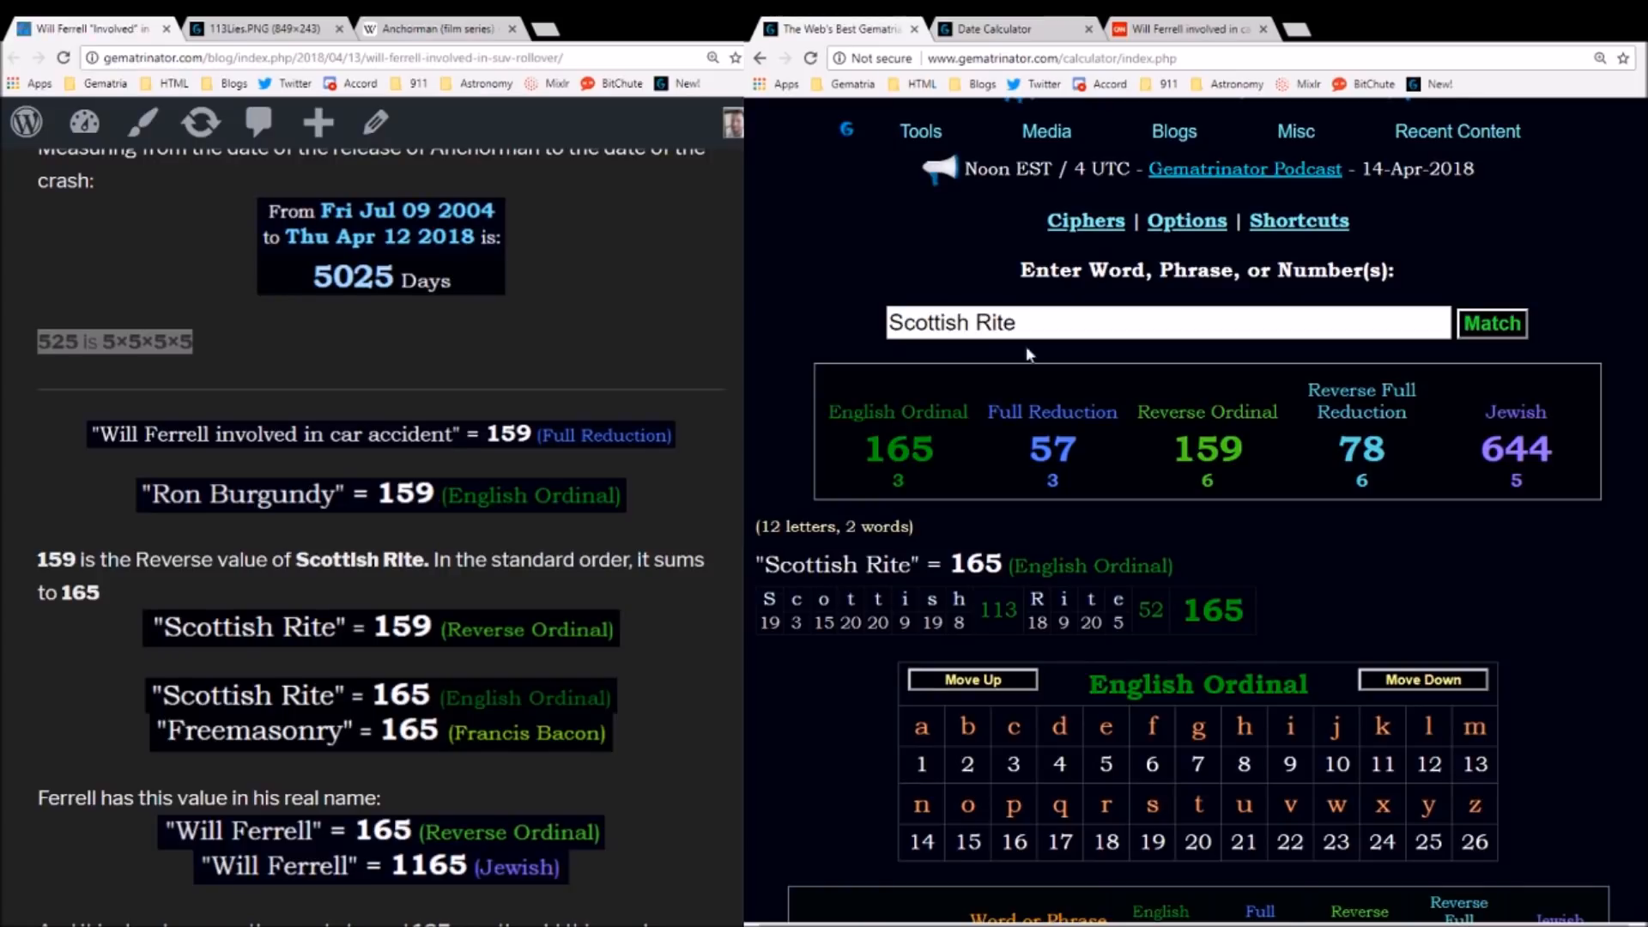
- Compute 'Will Ferrell' as 165 Reverse Ordinal, then bring up the 5025-day span again
type("Will")
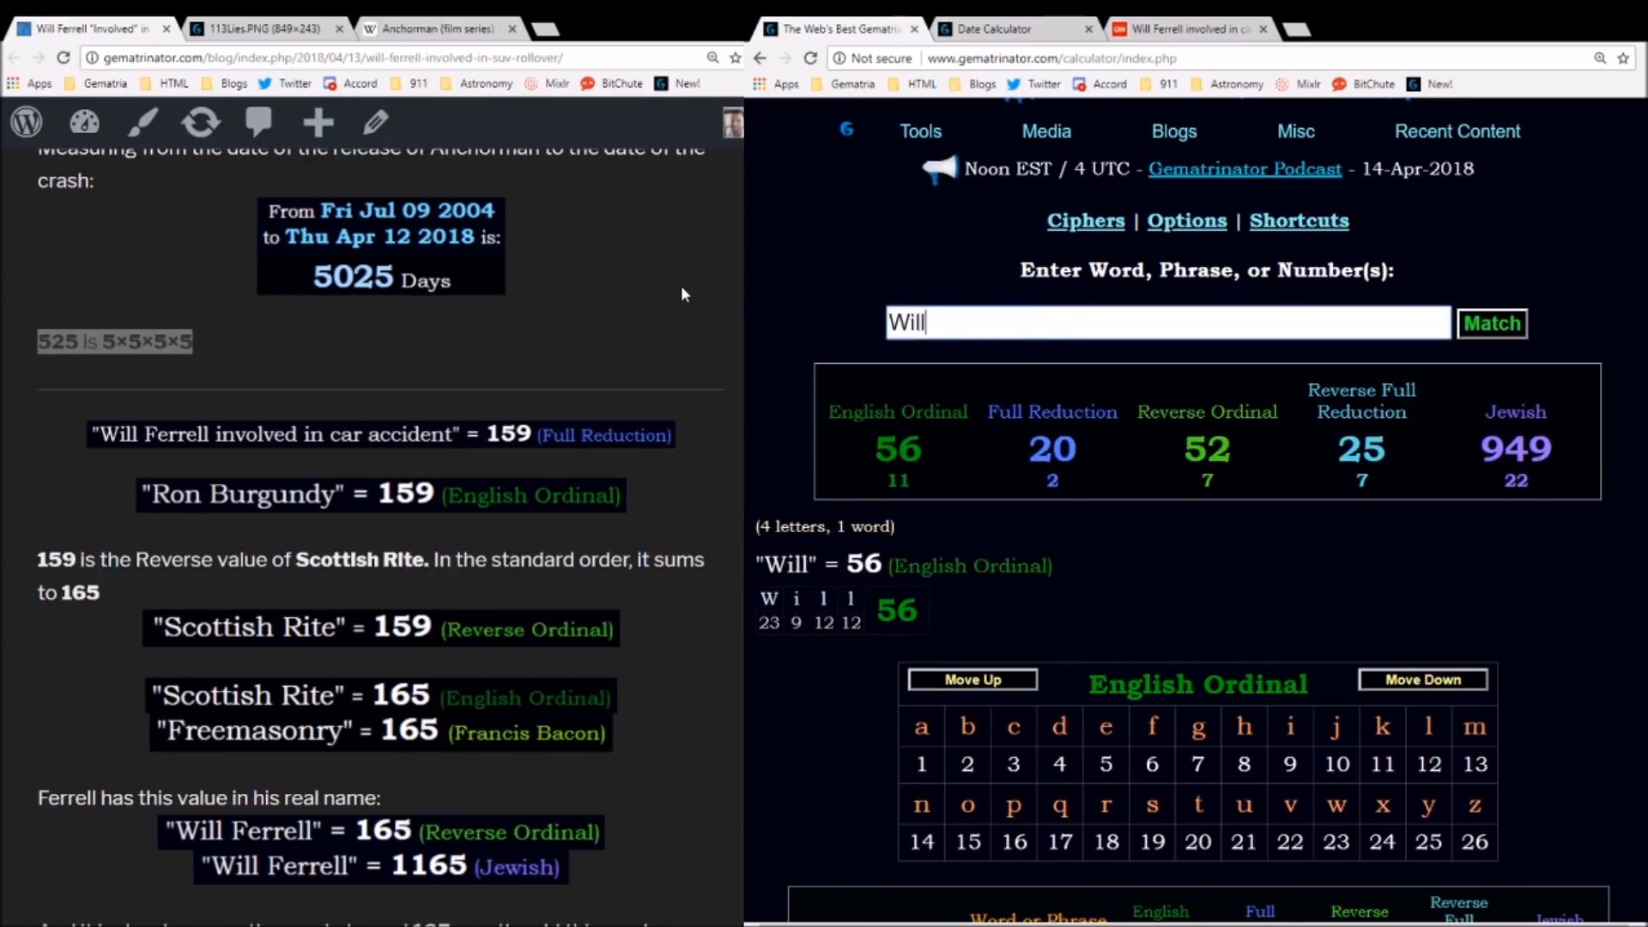
type("Ferrell")
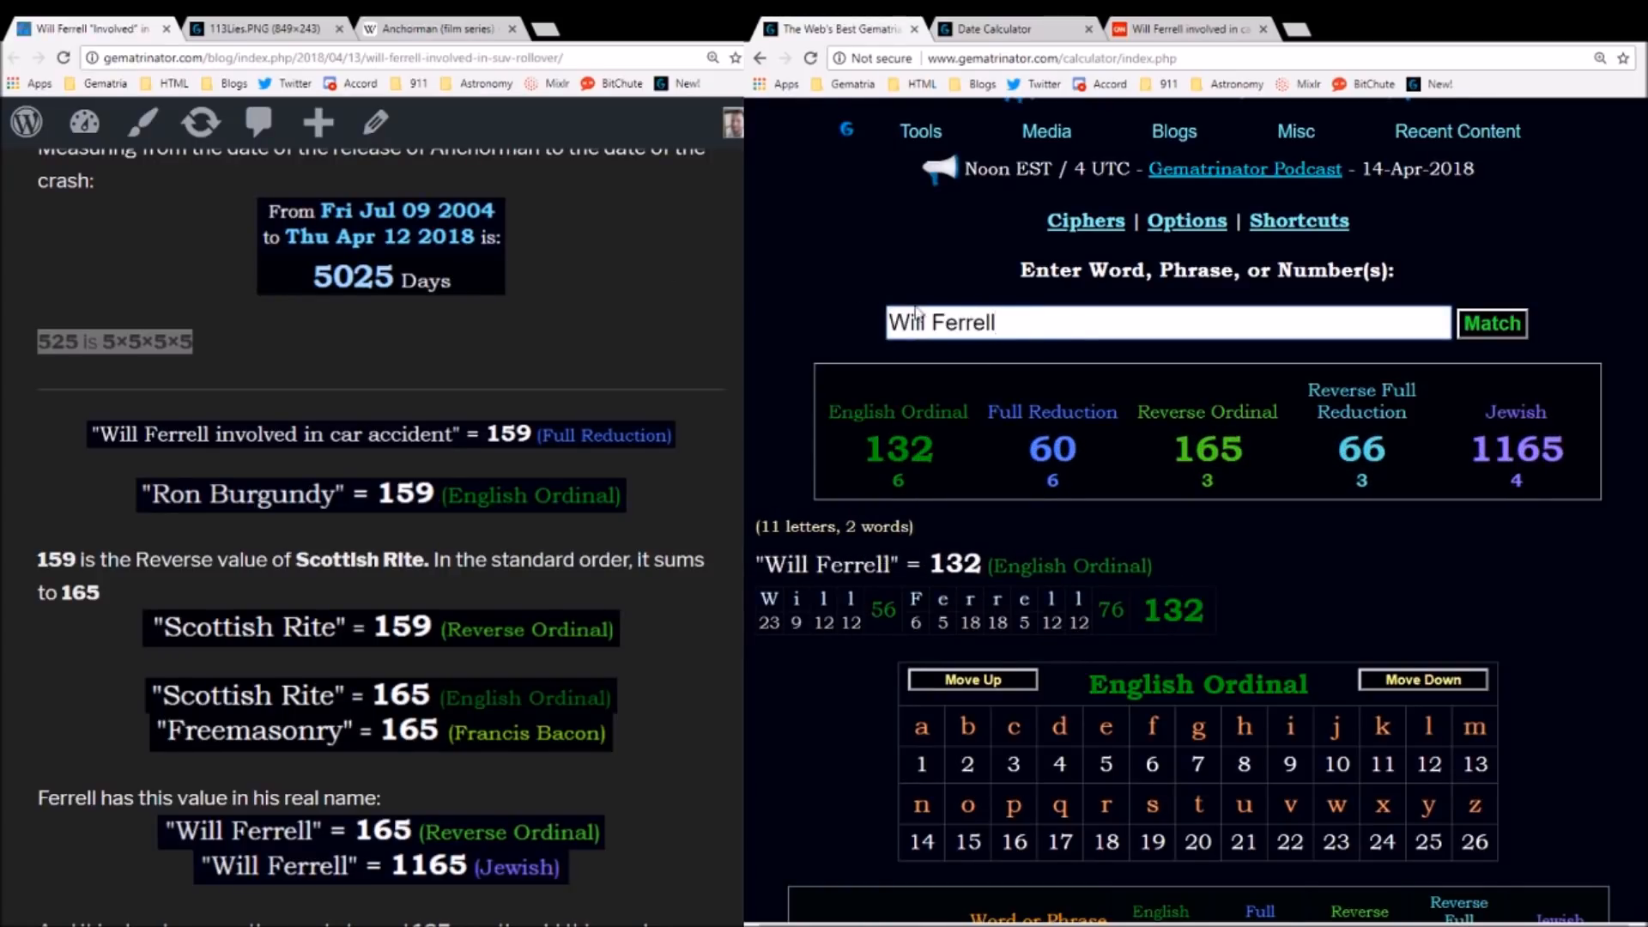
left_click(1207, 411)
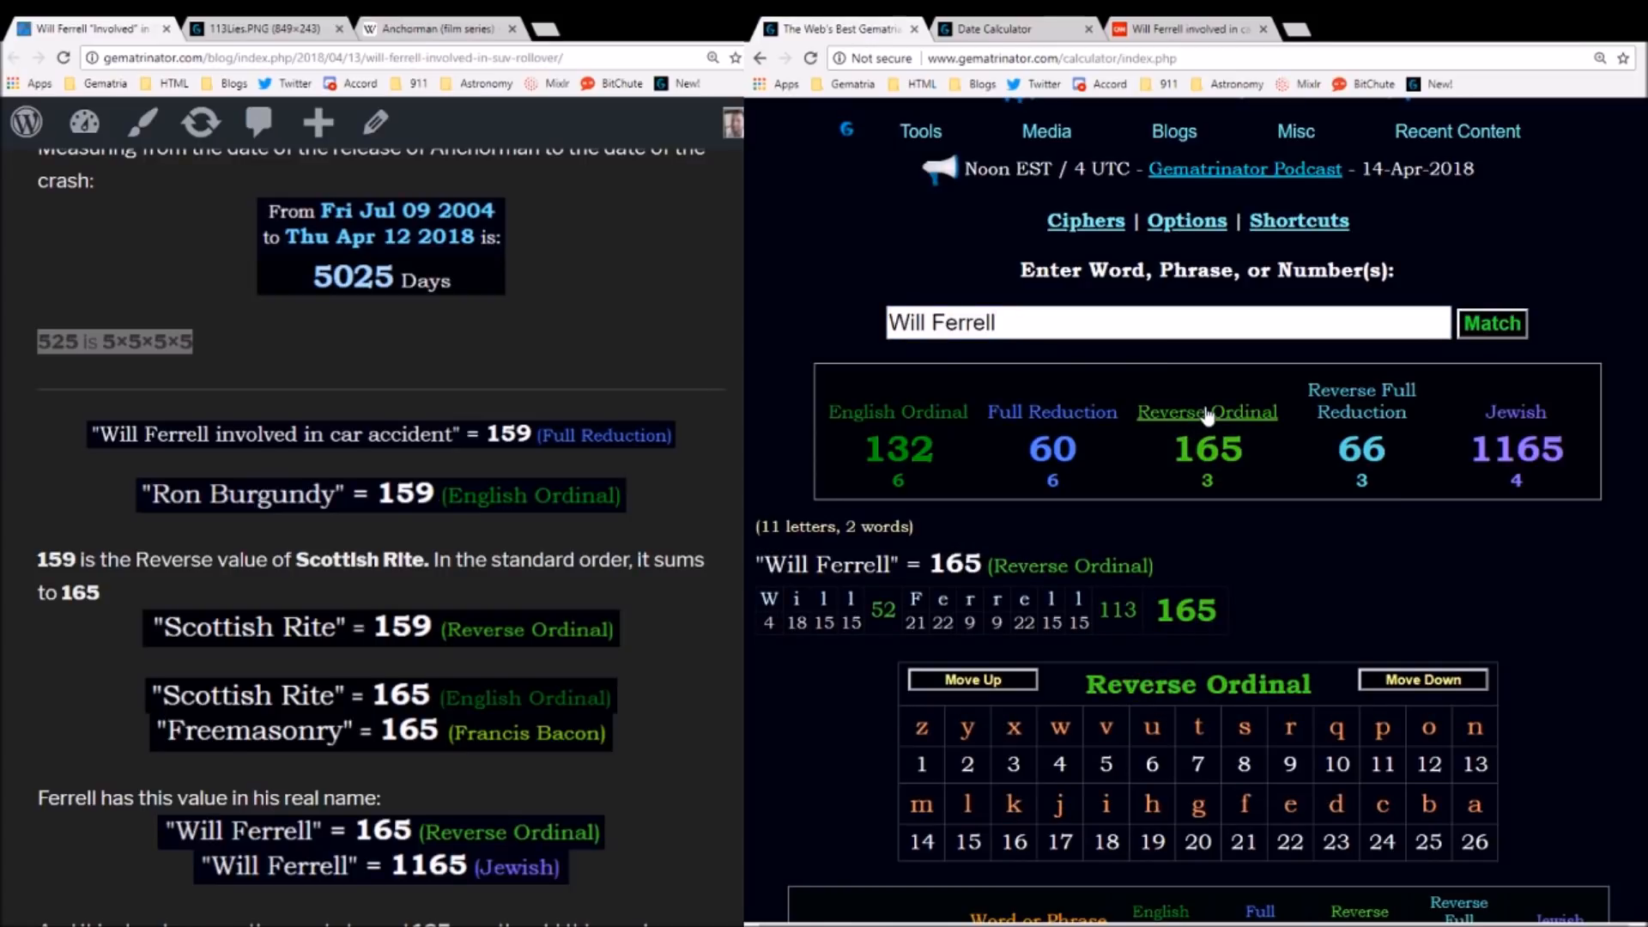
mouse_move(1392, 327)
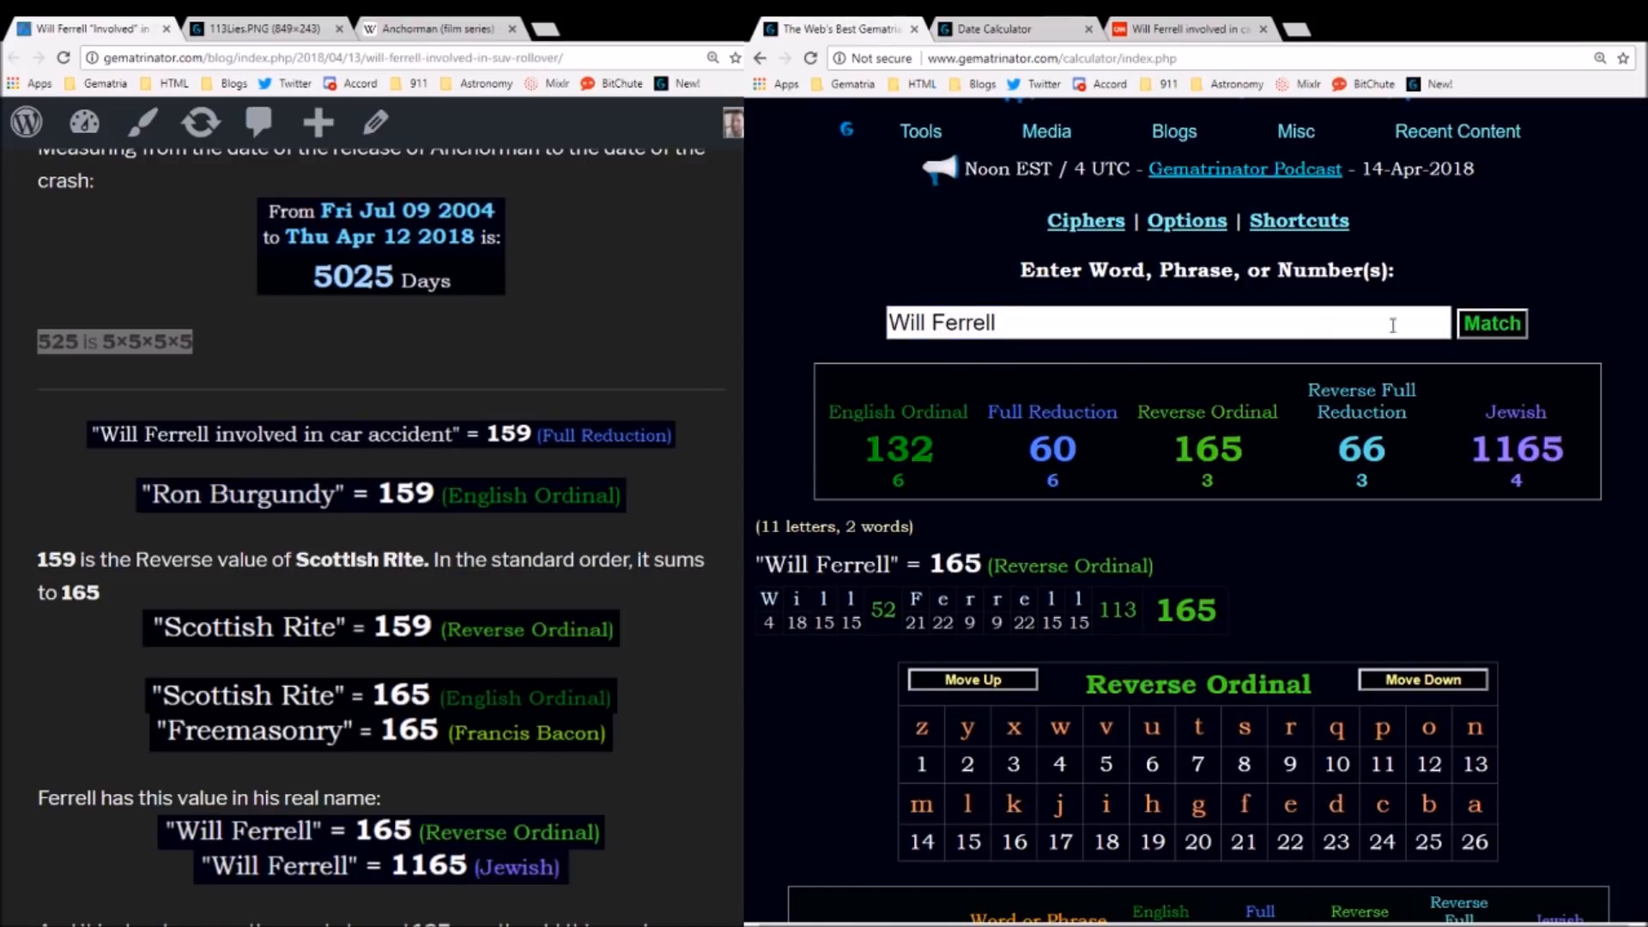
left_click(1515, 410)
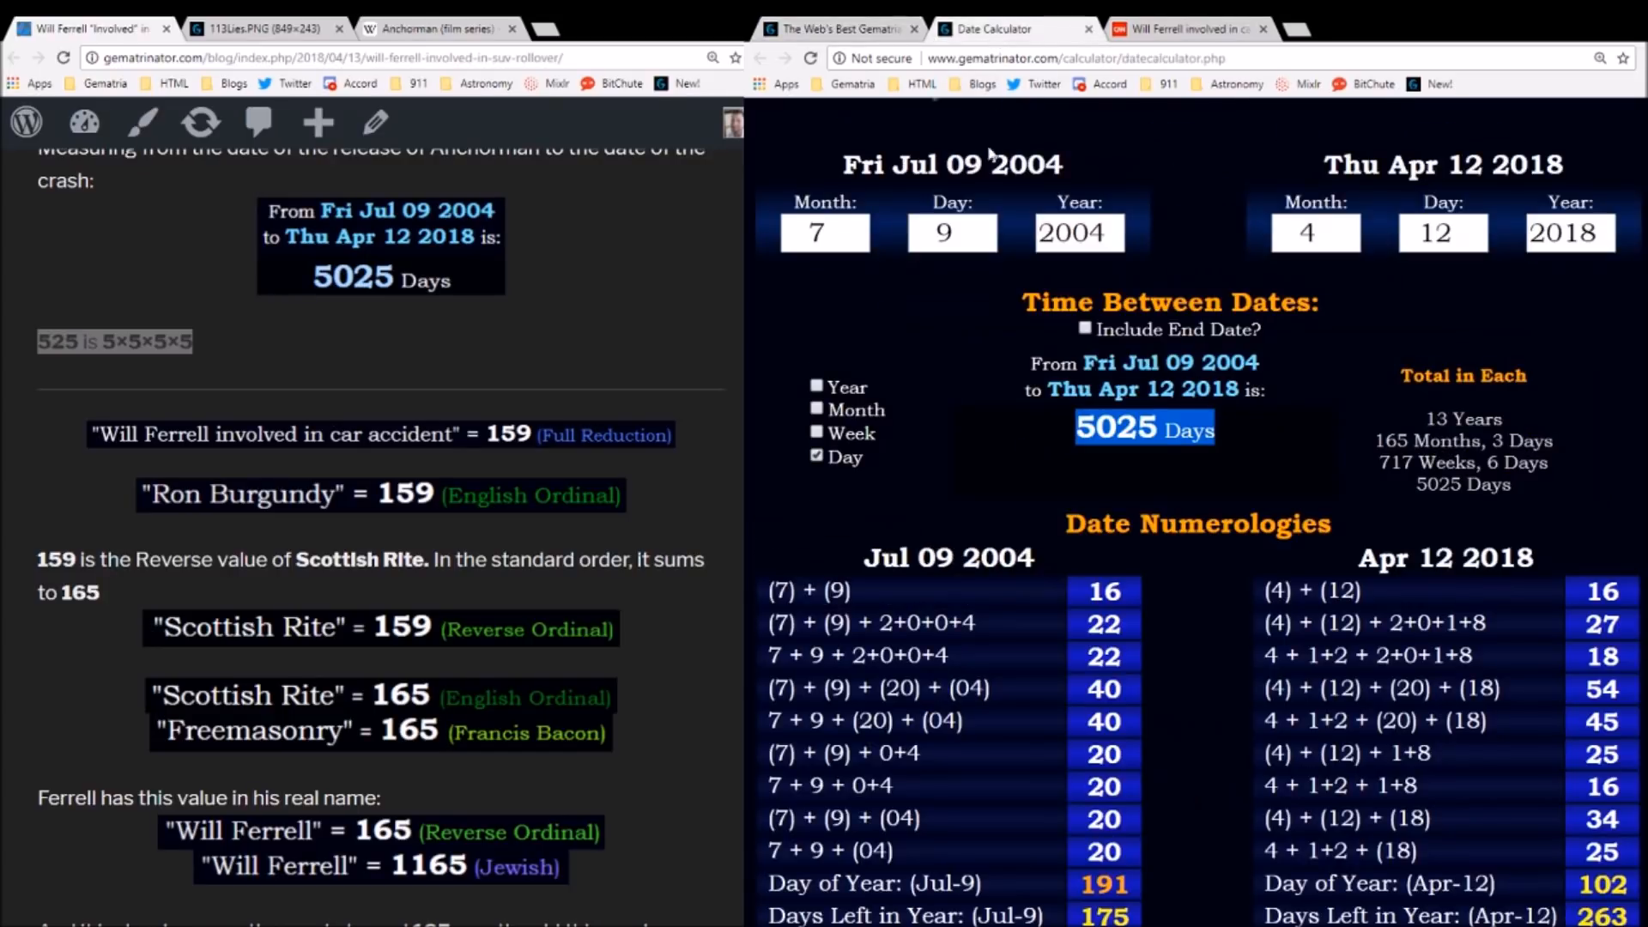
- Express the Jul 2004 to Apr 2018 span as 165 months and 3 days
left_click(817, 408)
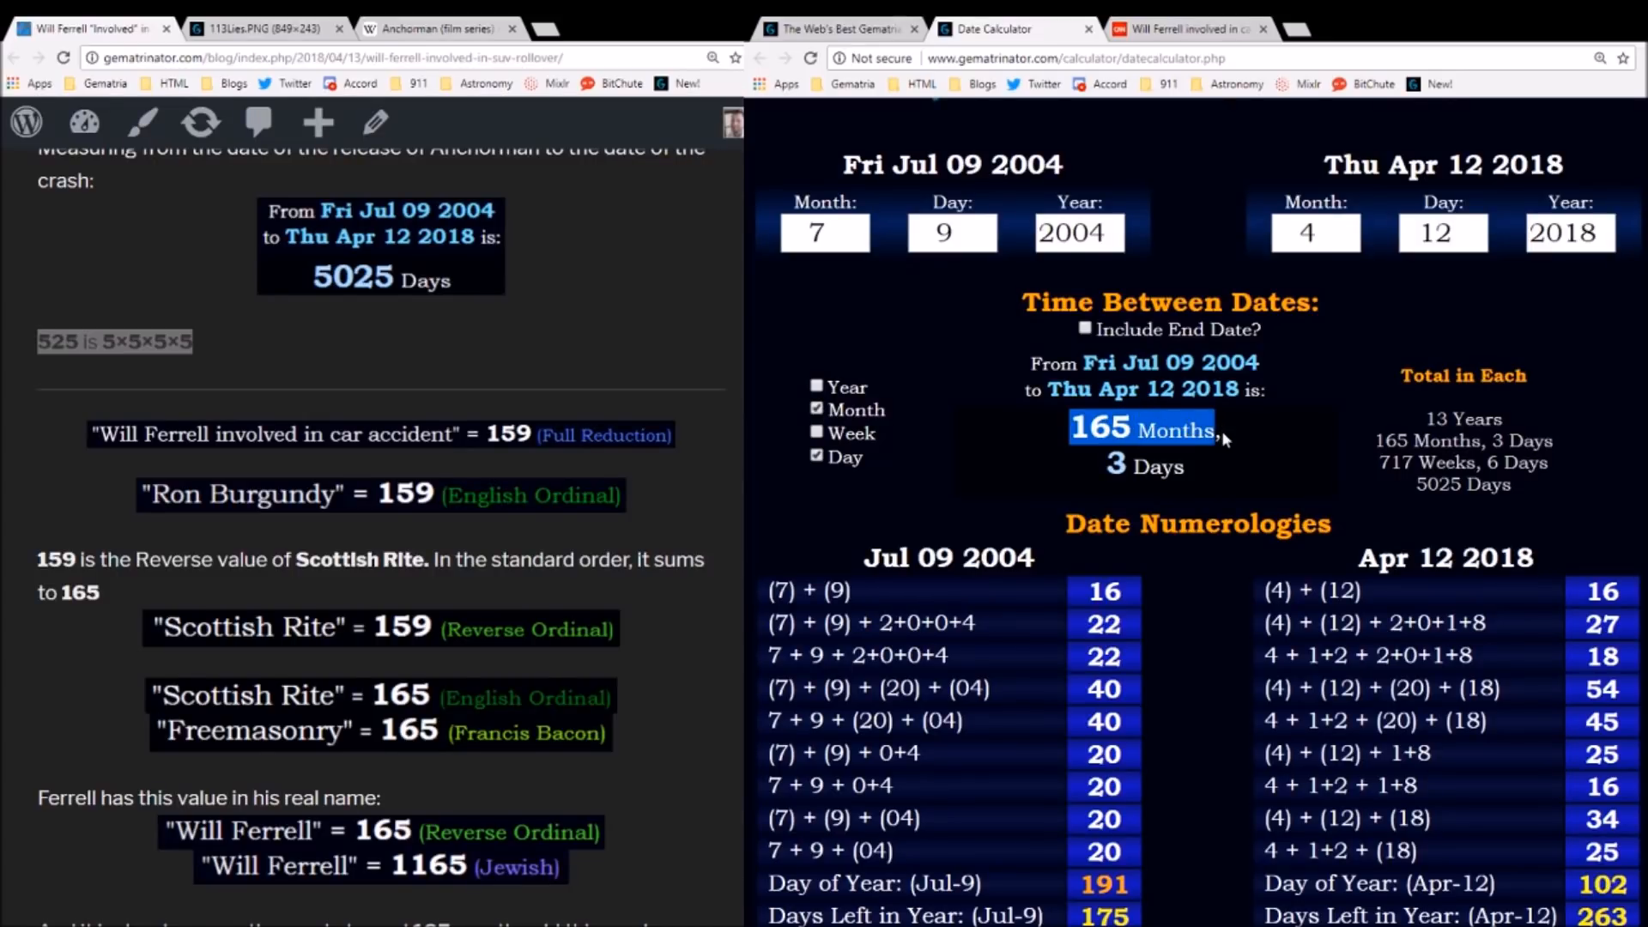
mouse_move(1234, 441)
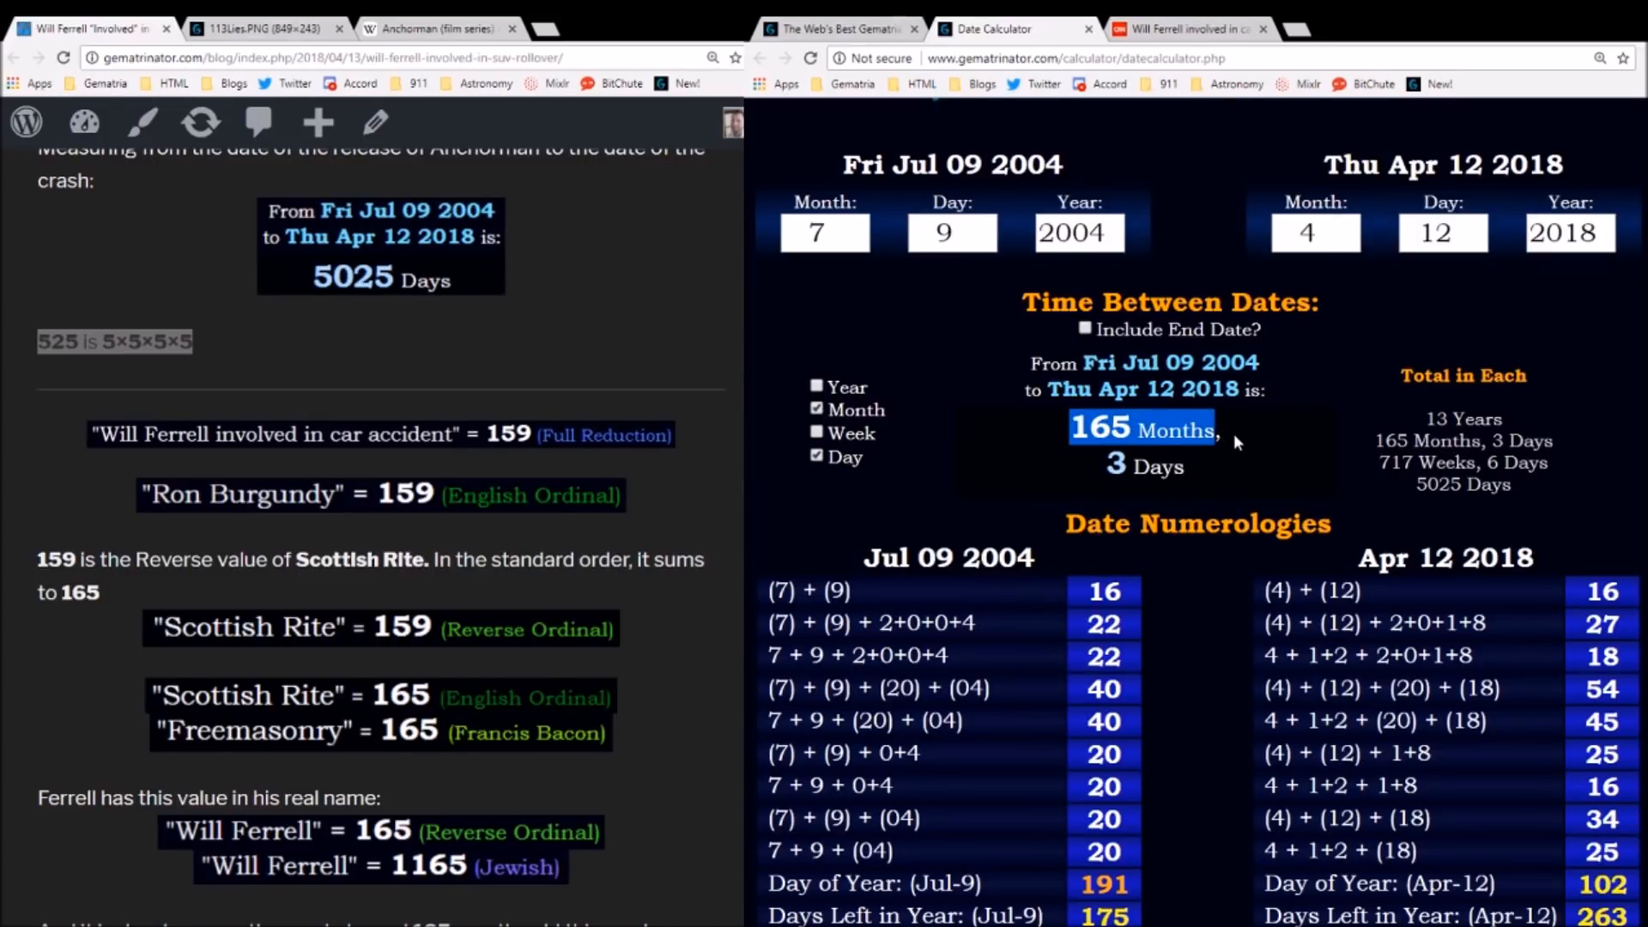
scroll("down", 3)
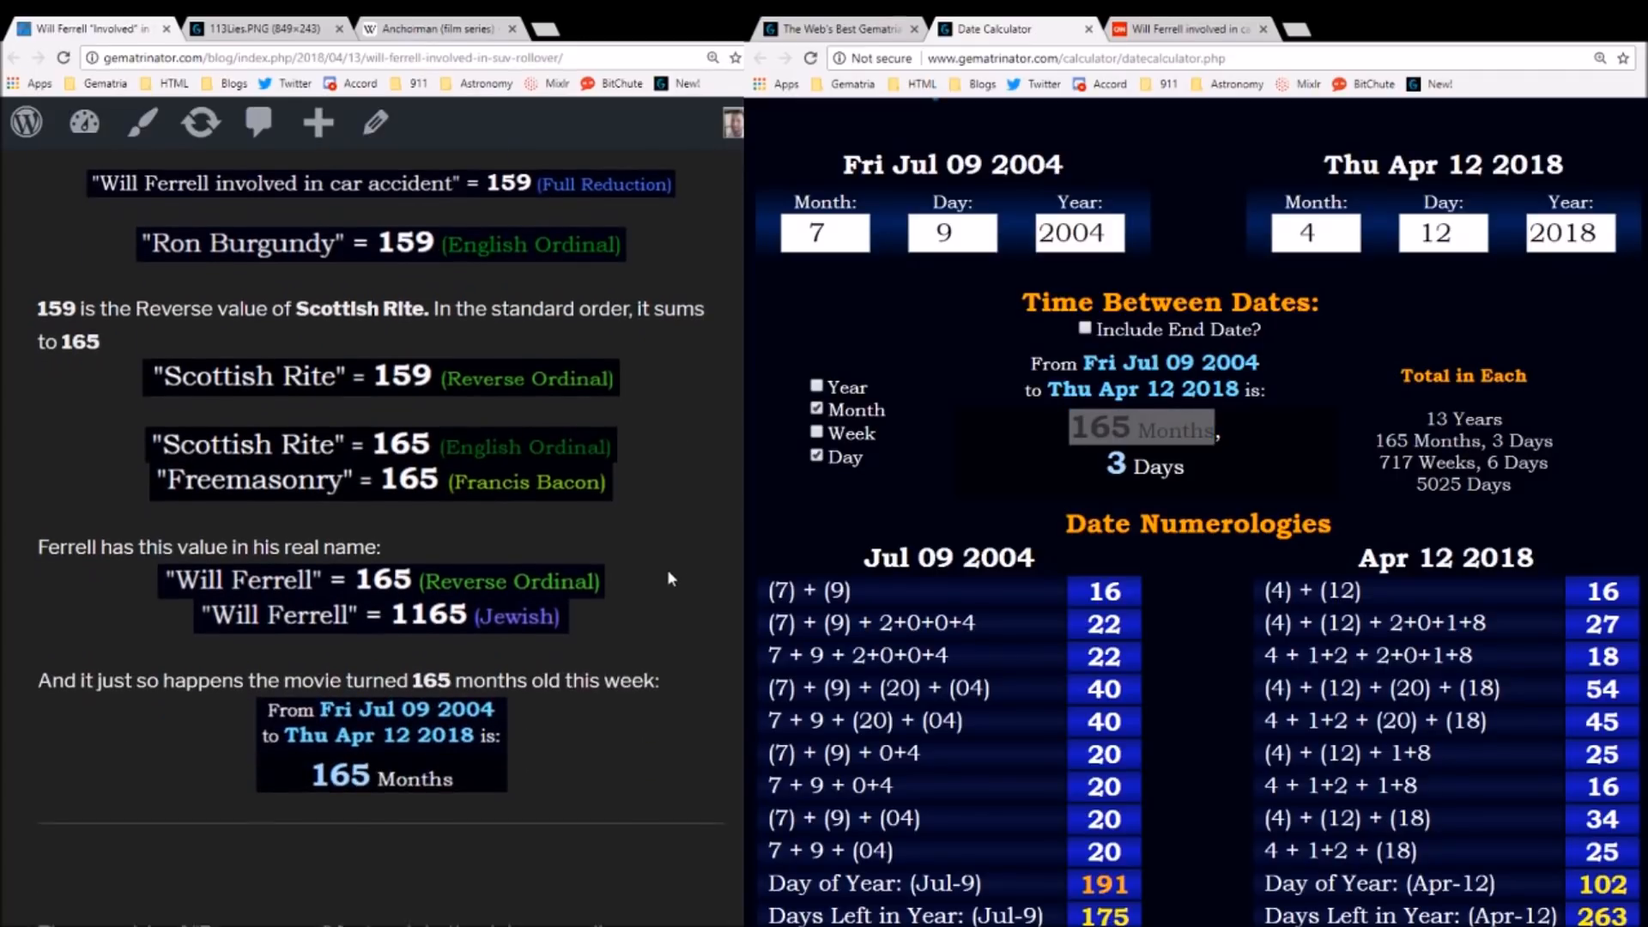
scroll("down", 3)
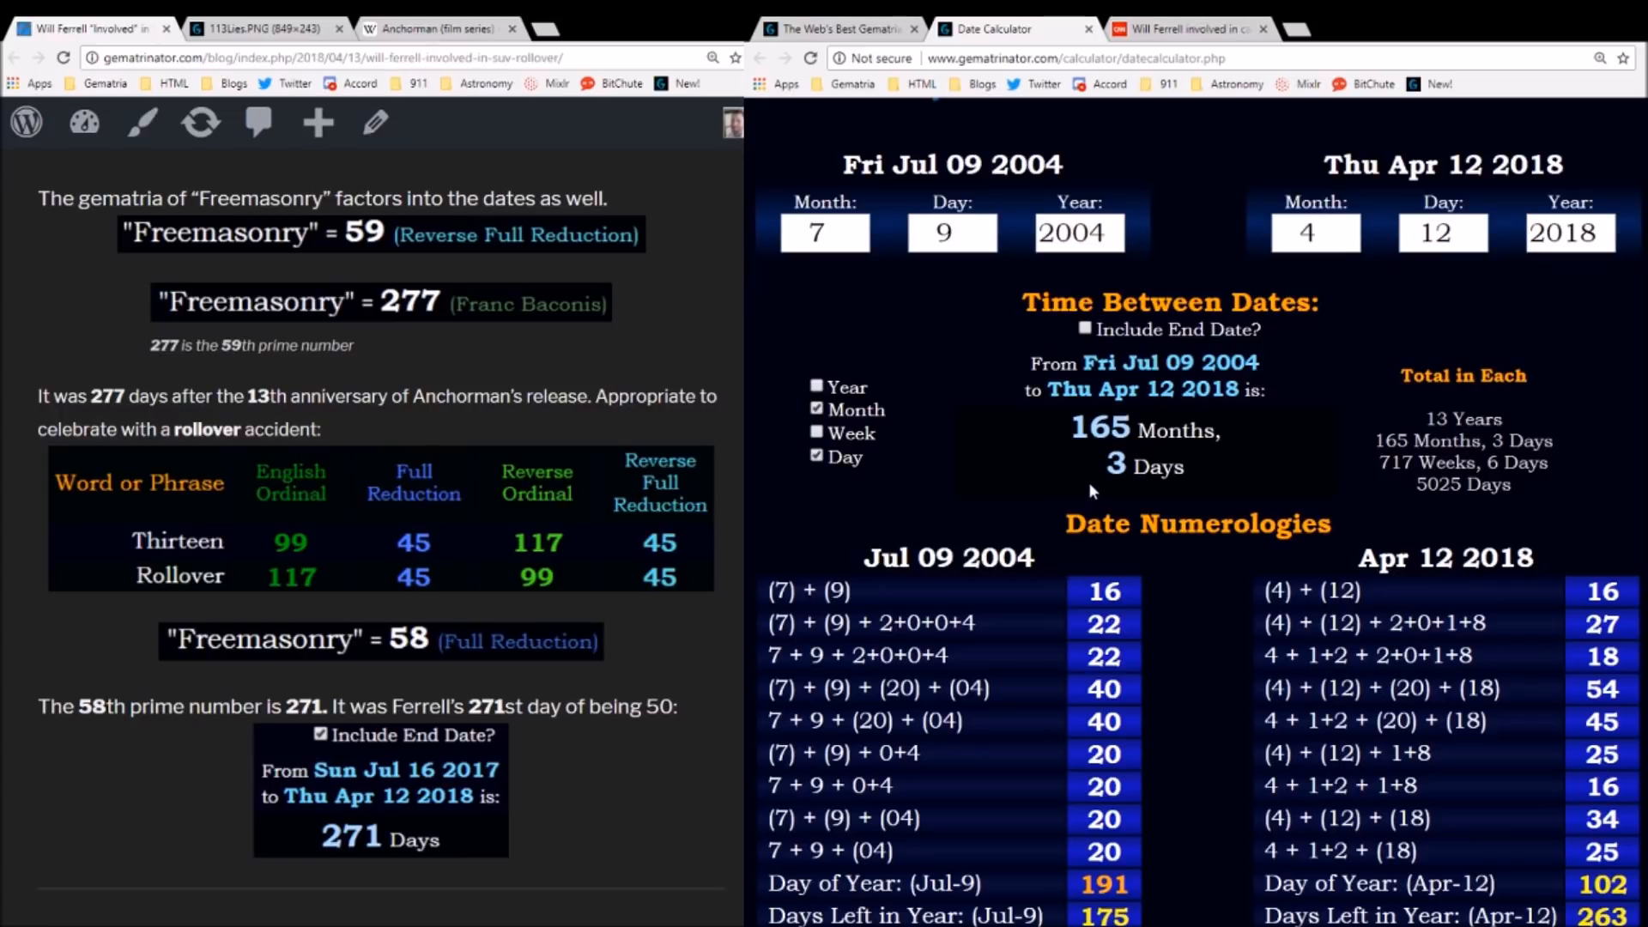
- Compute 'Freemasonry' as 58 and 59 and look up the number properties of 277
left_click(836, 29)
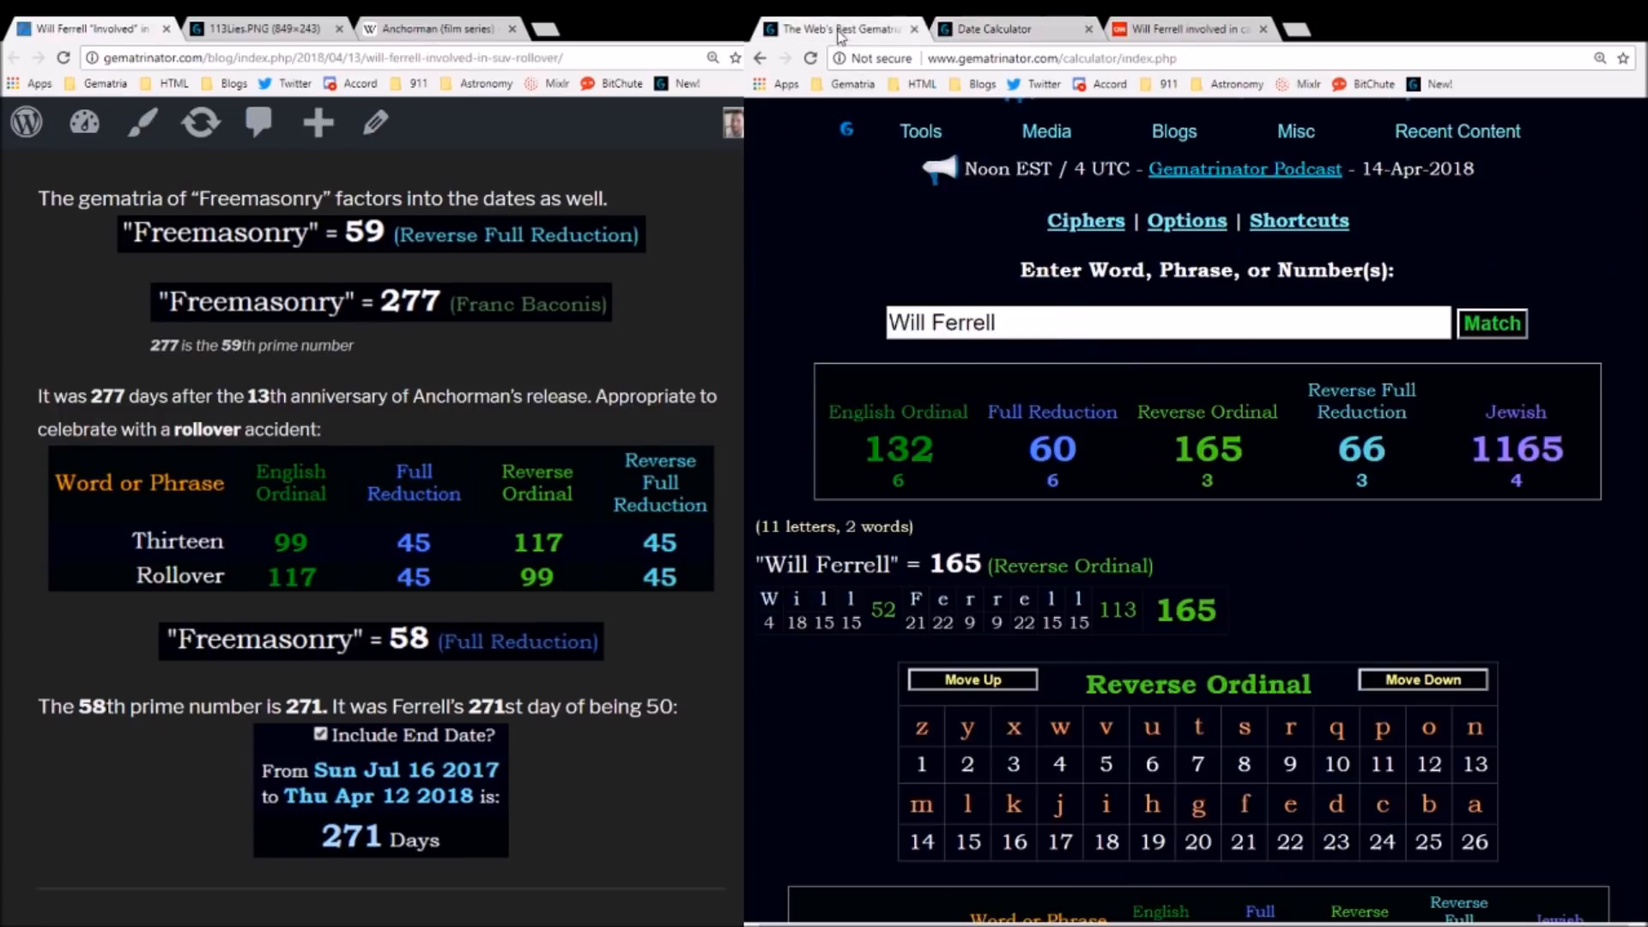
type("Freemasonry")
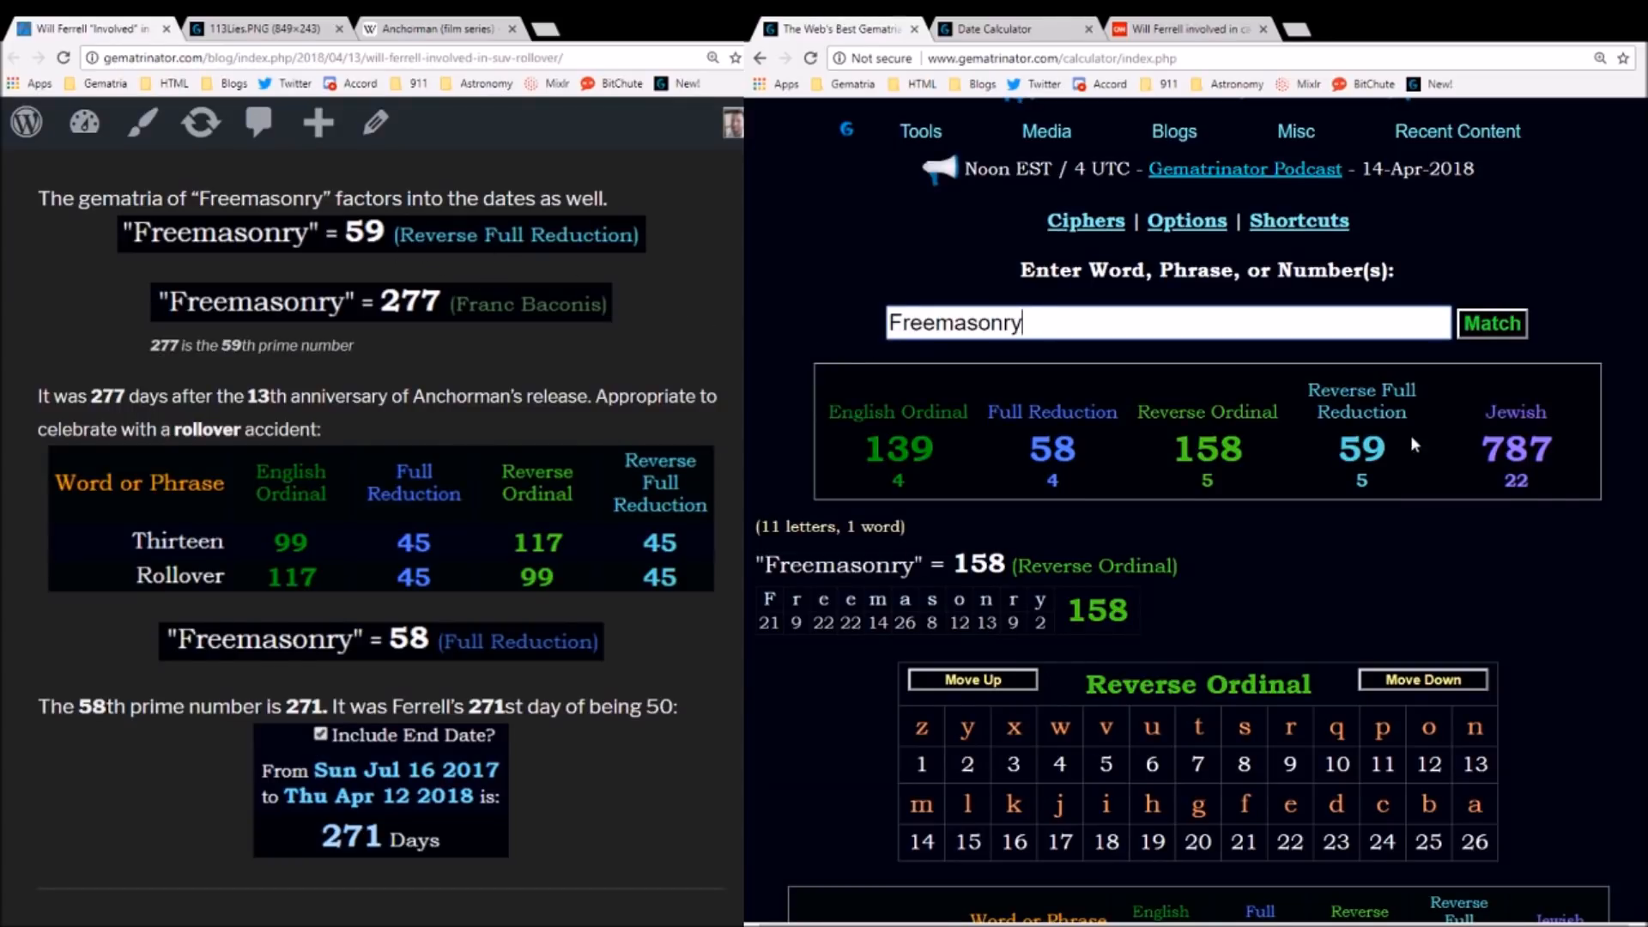
left_click(1359, 400)
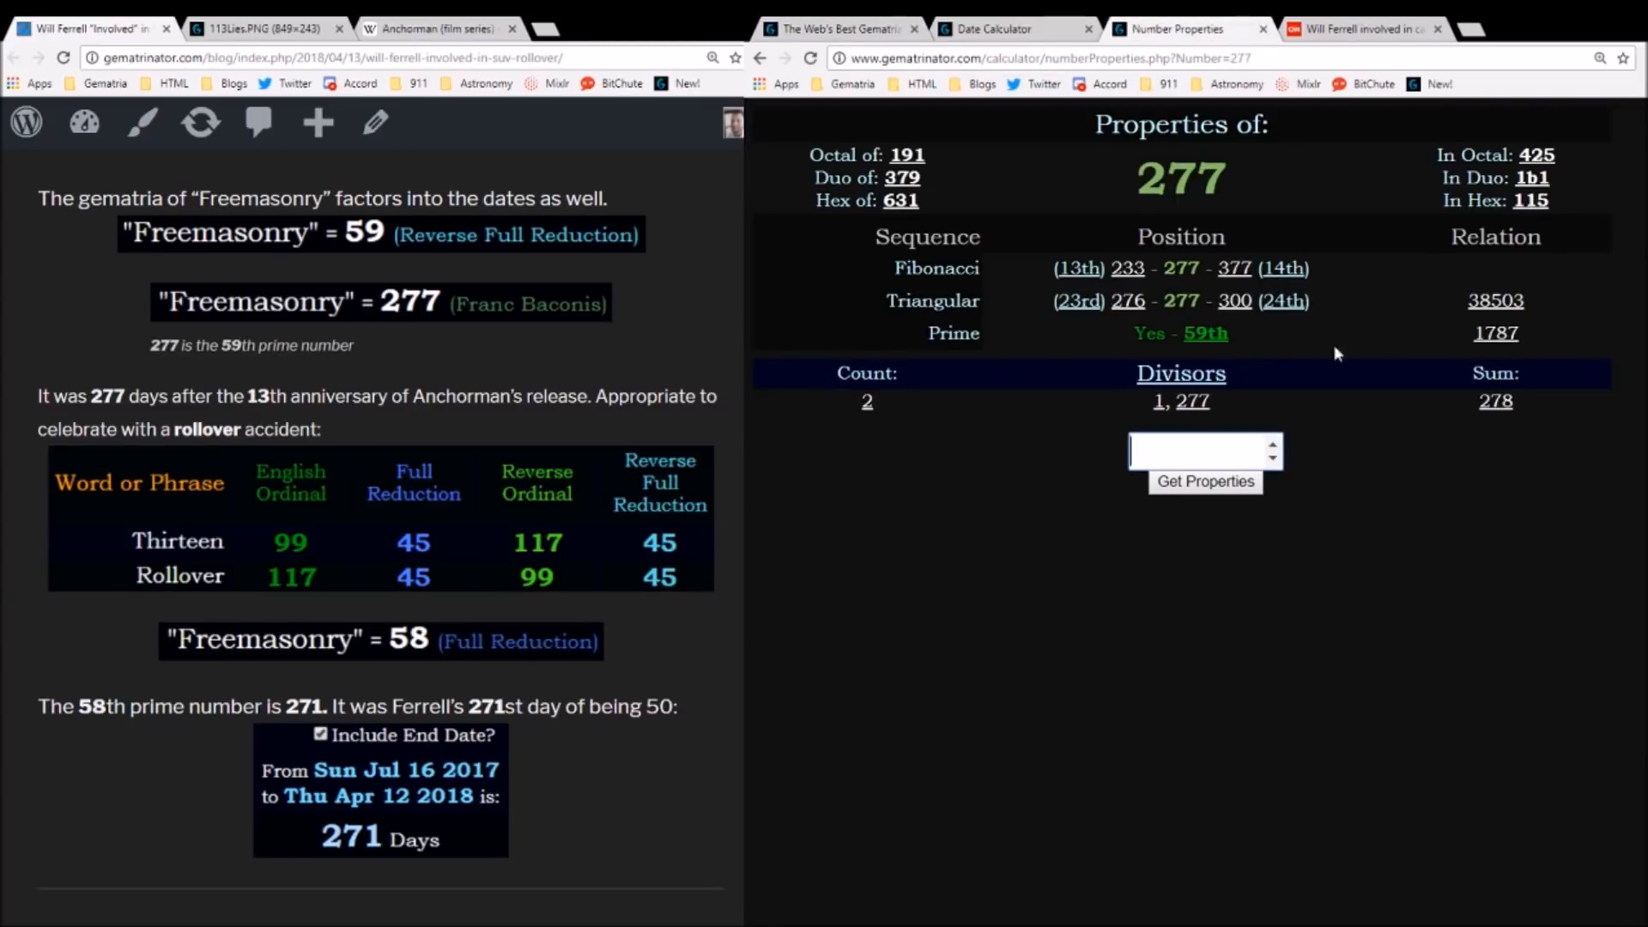
- Highlight 277 as the 59th prime and re-enter 'Freemasonry' totalling 139
double_click(1181, 333)
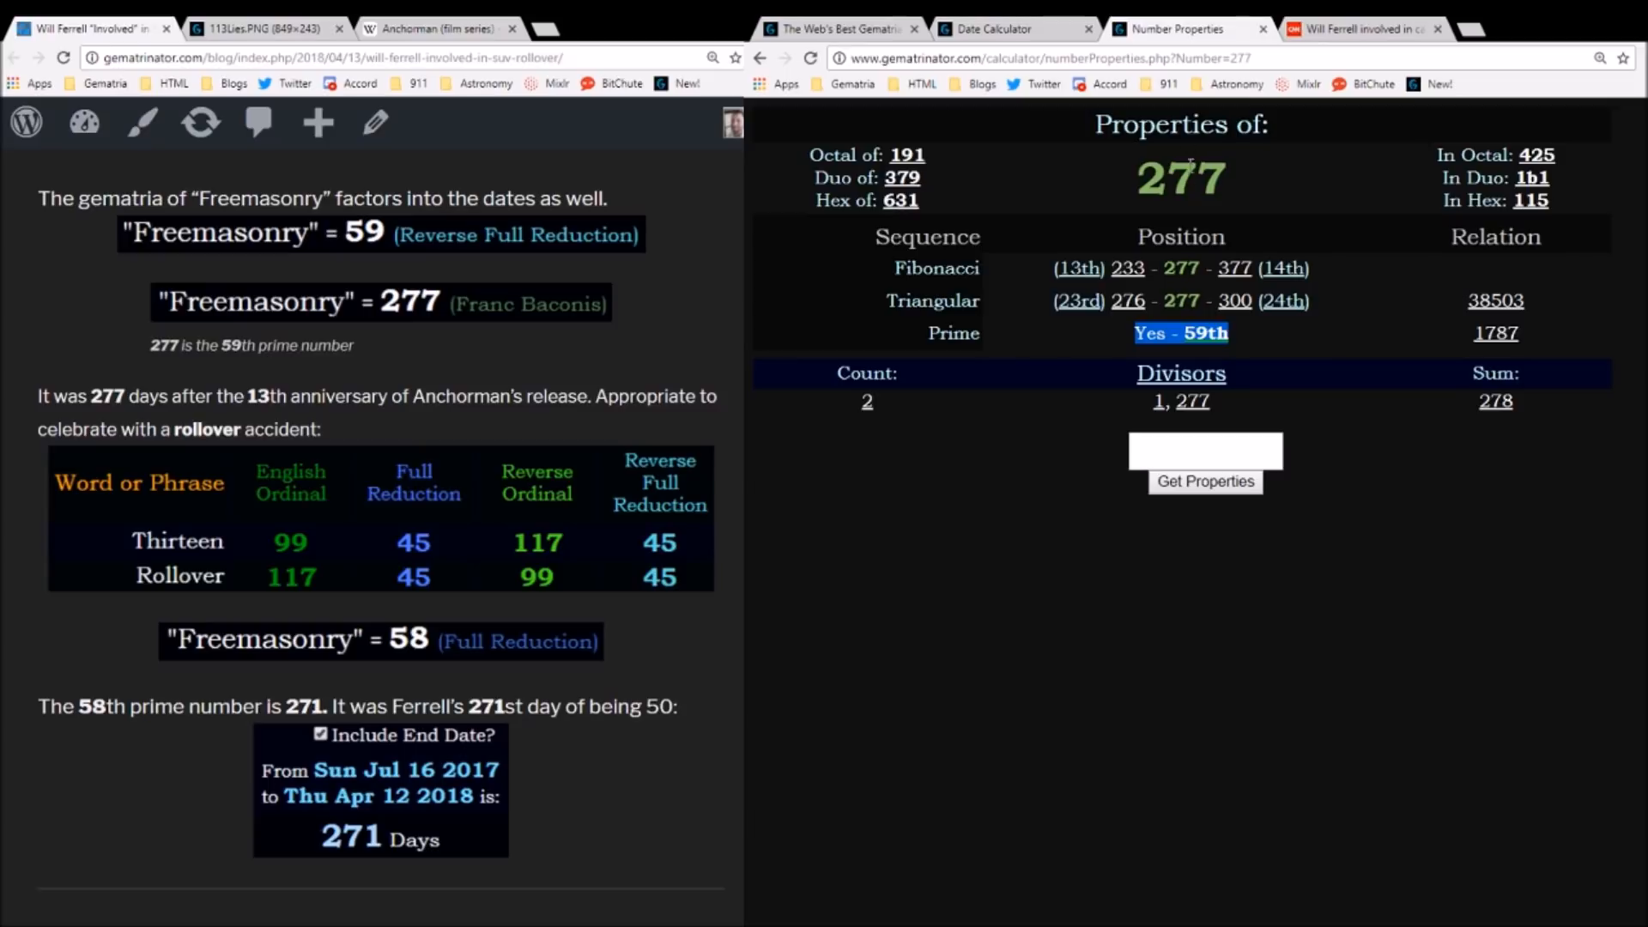
left_click(1007, 29)
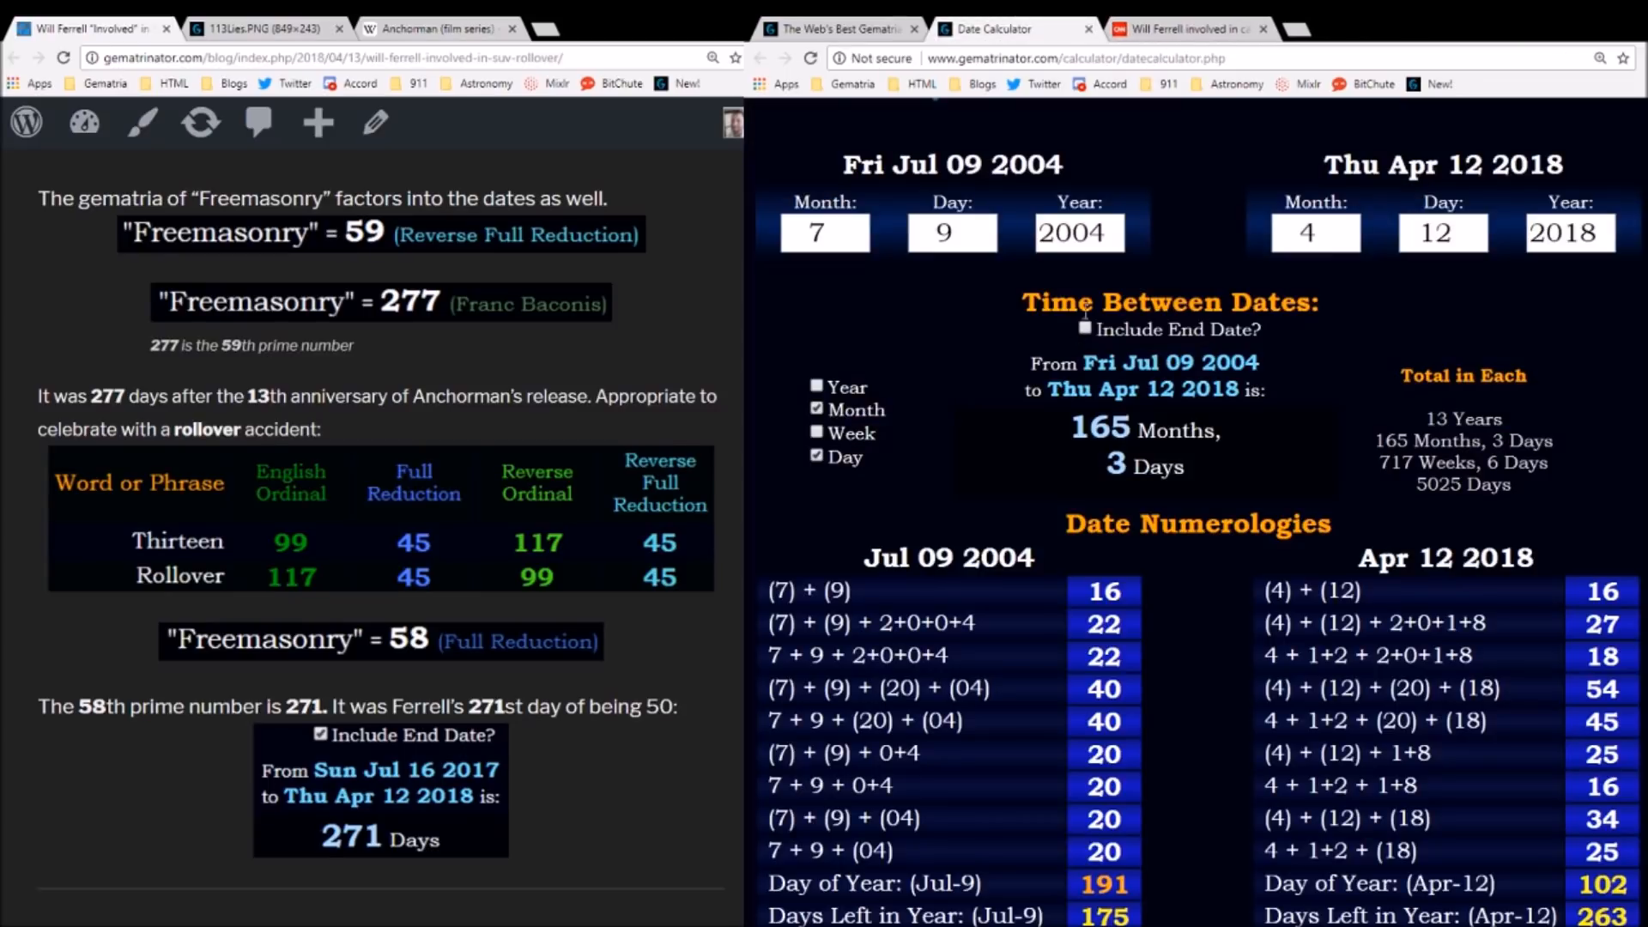
left_click(759, 59)
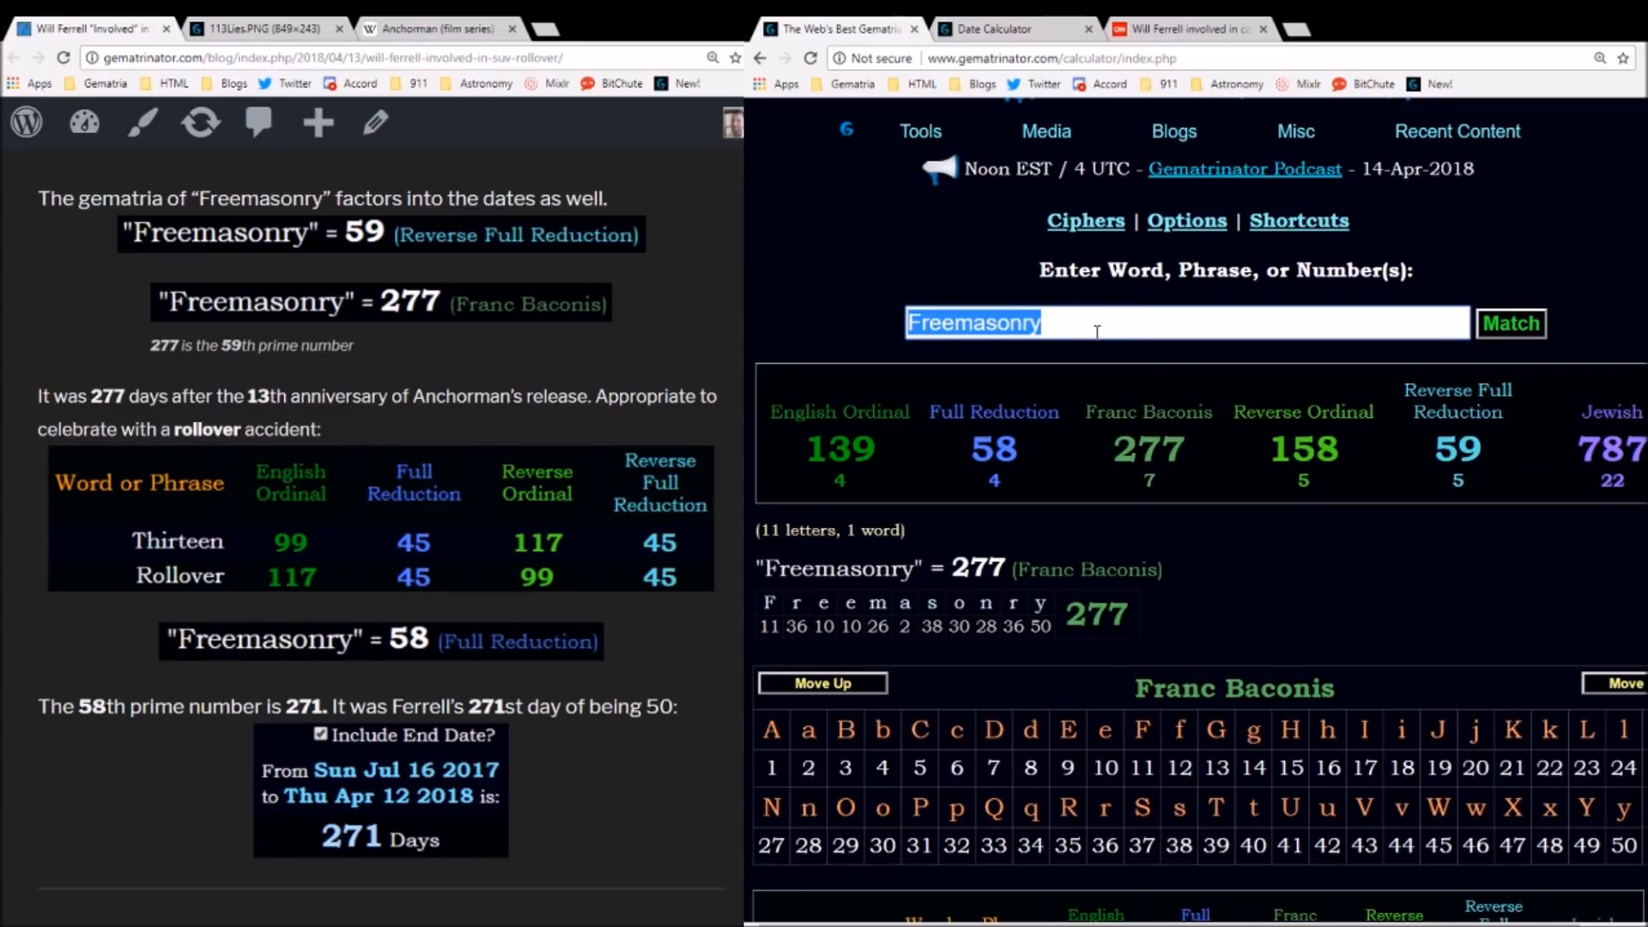
type("s;")
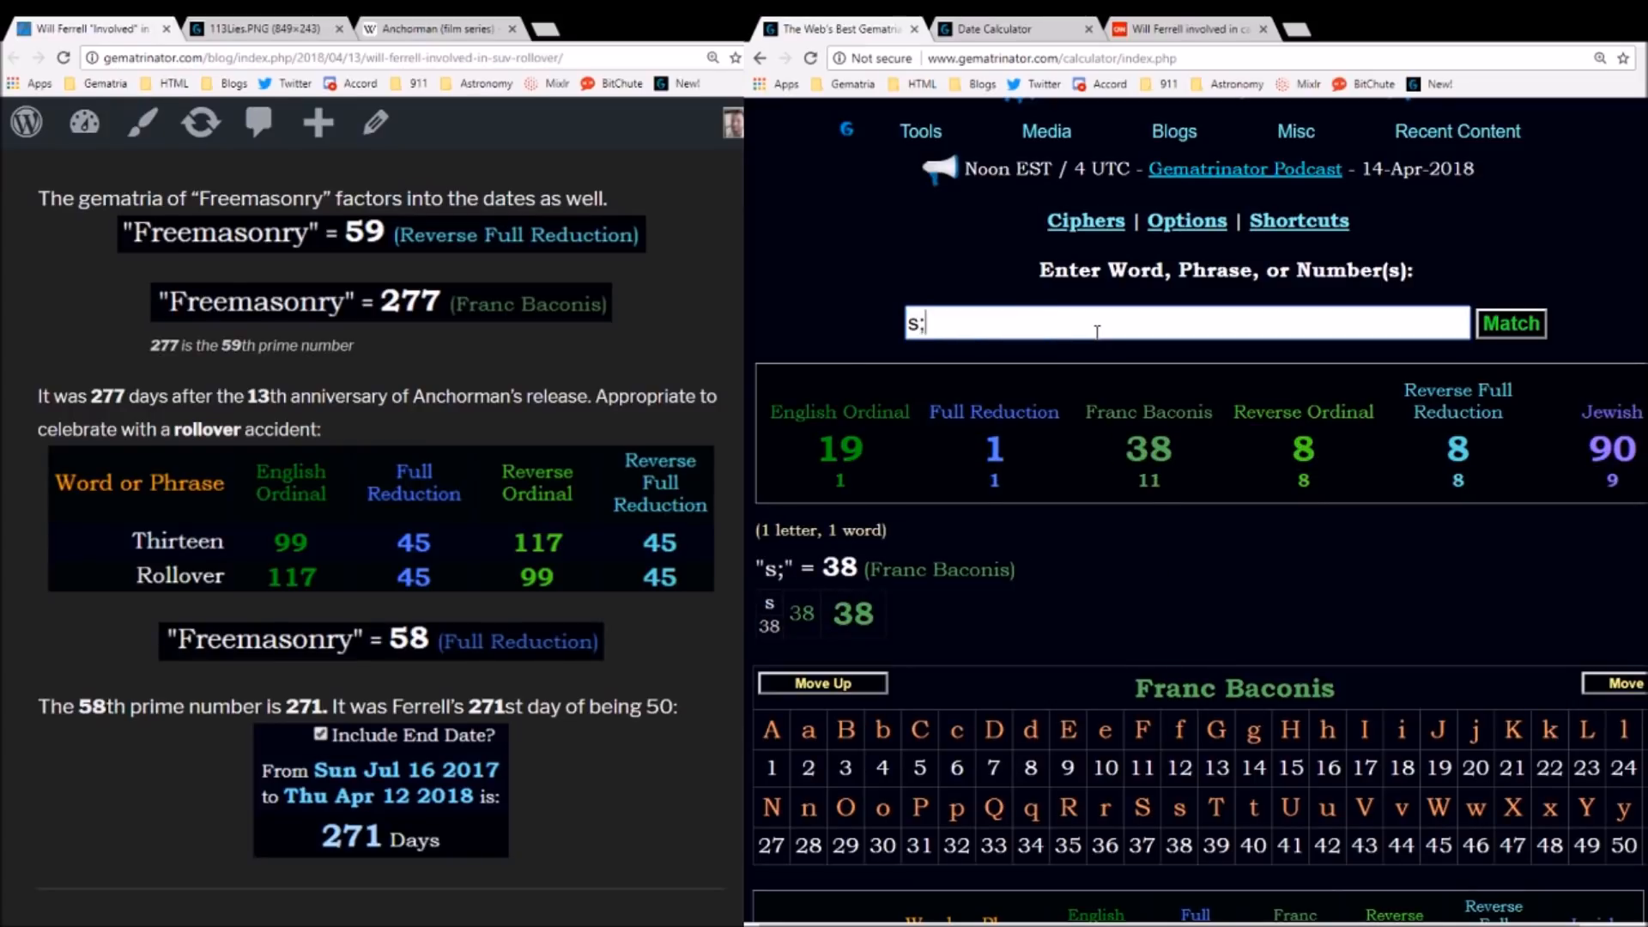
type("Freemasonry")
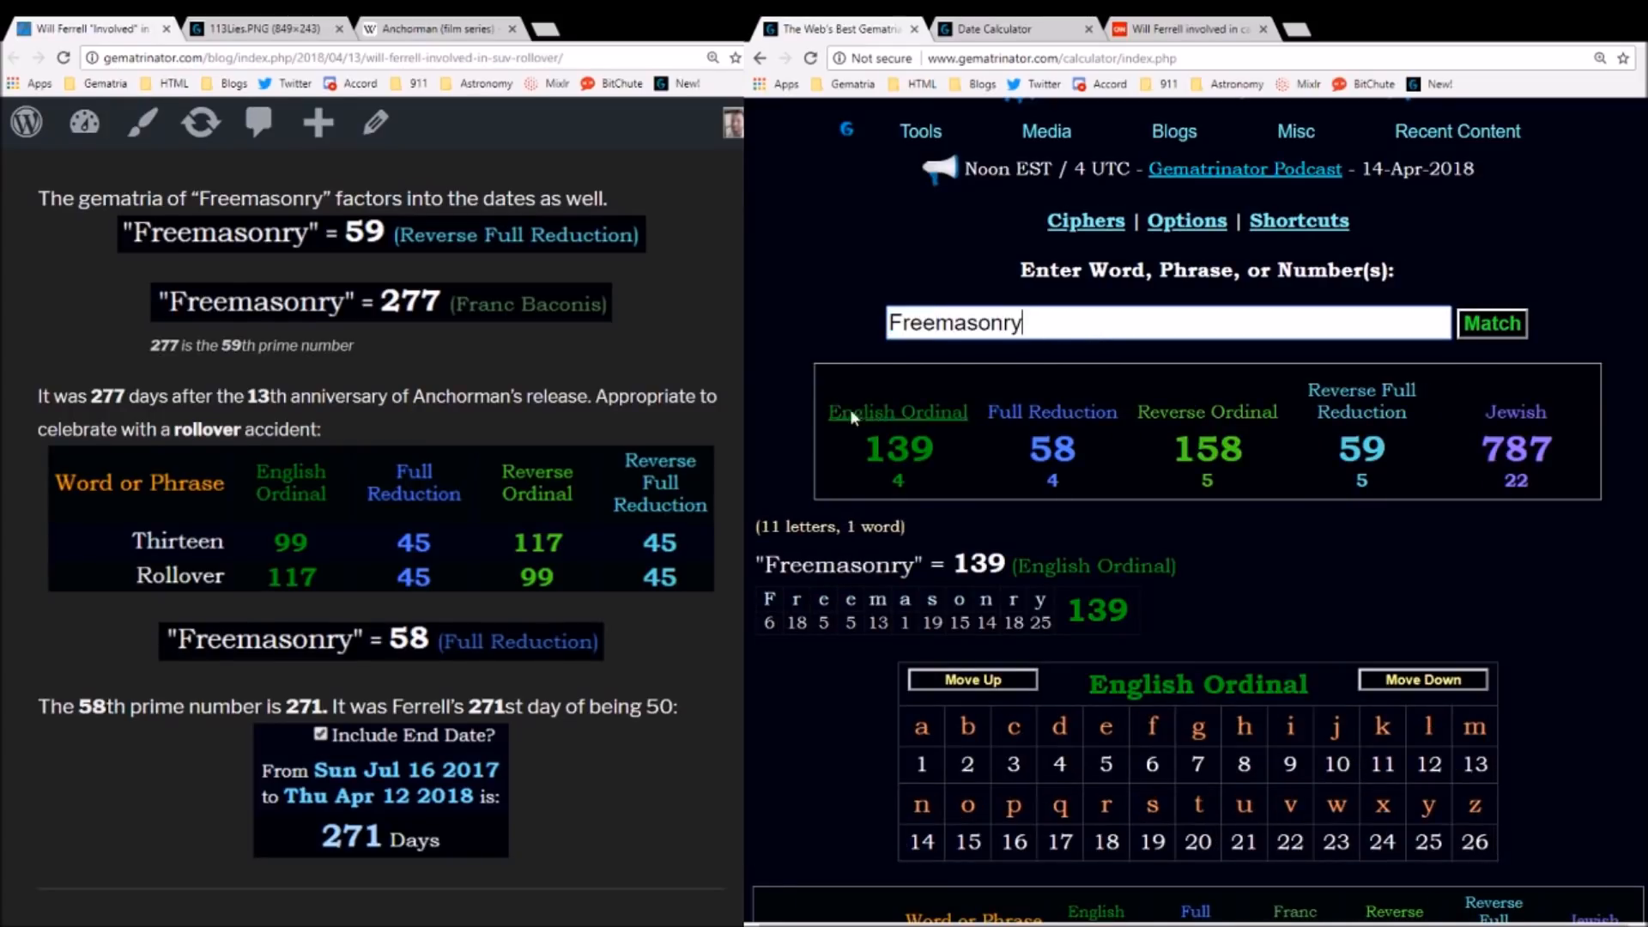
- Express the date span as 13 years and 277 days, highlighting the 277 days figure
left_click(1013, 29)
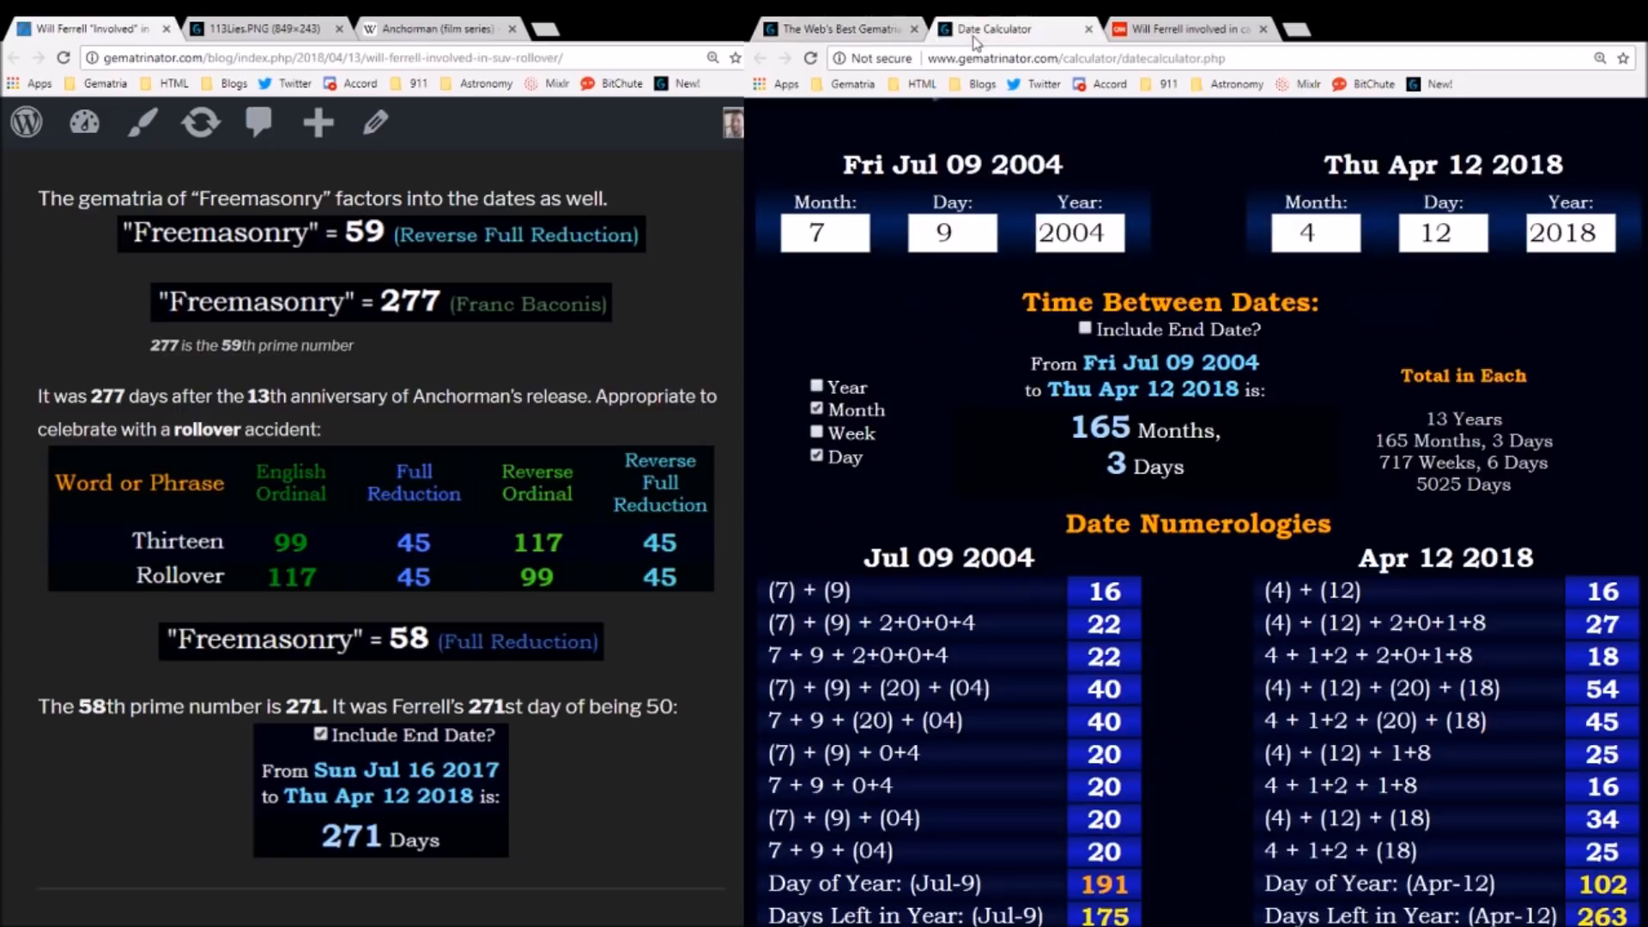
left_click(816, 386)
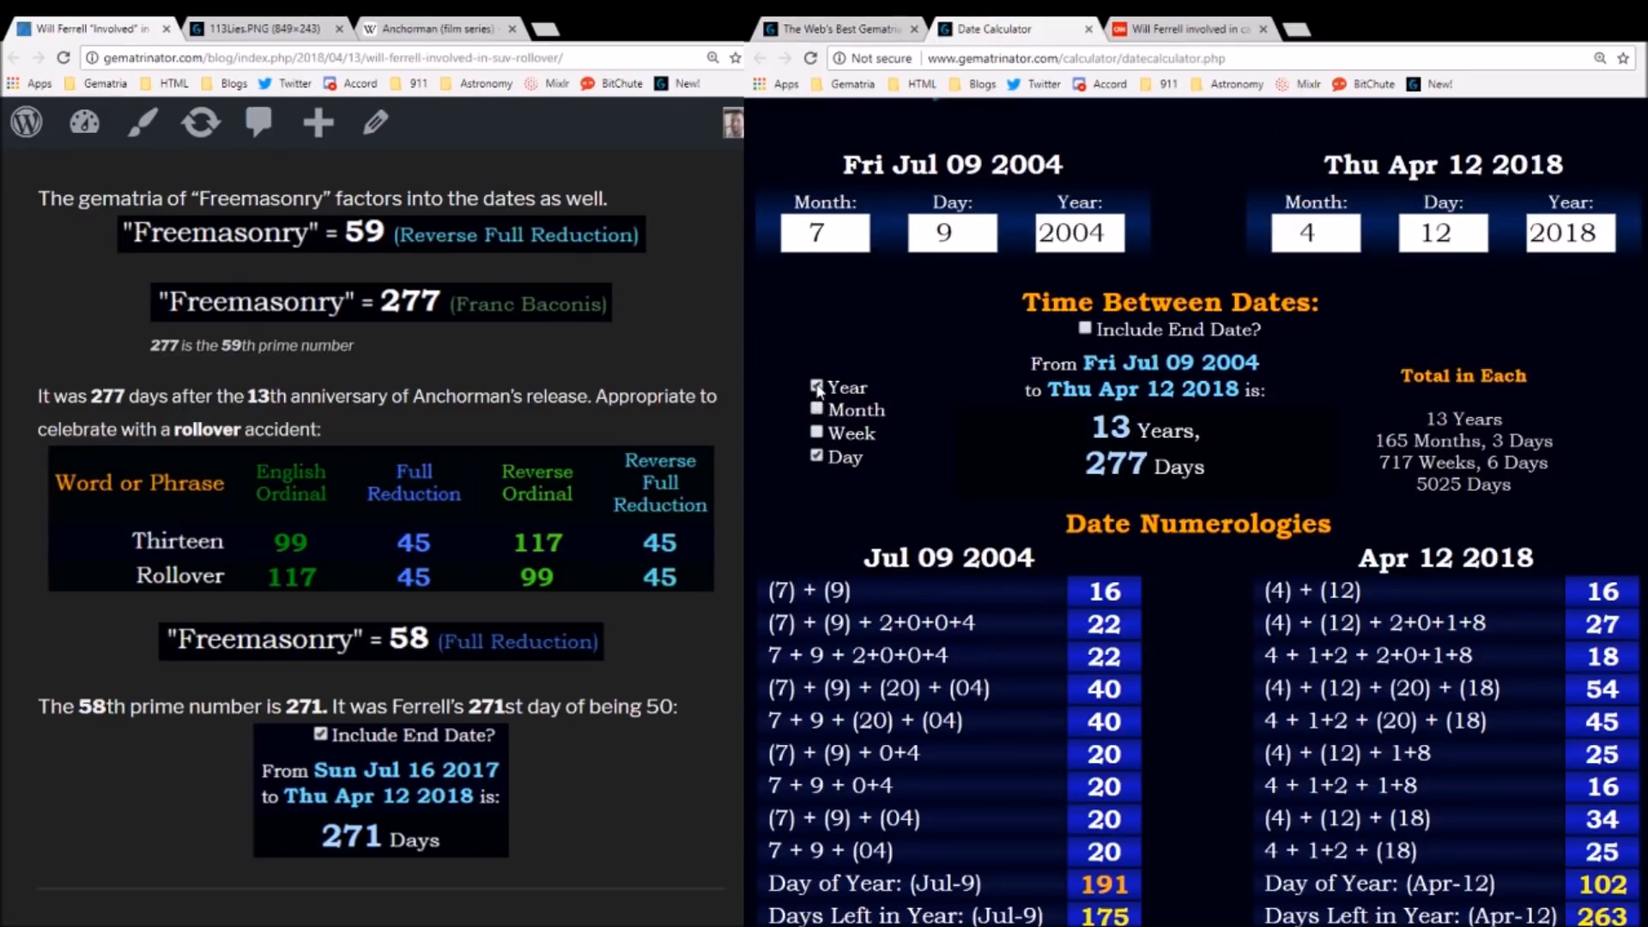
double_click(1140, 431)
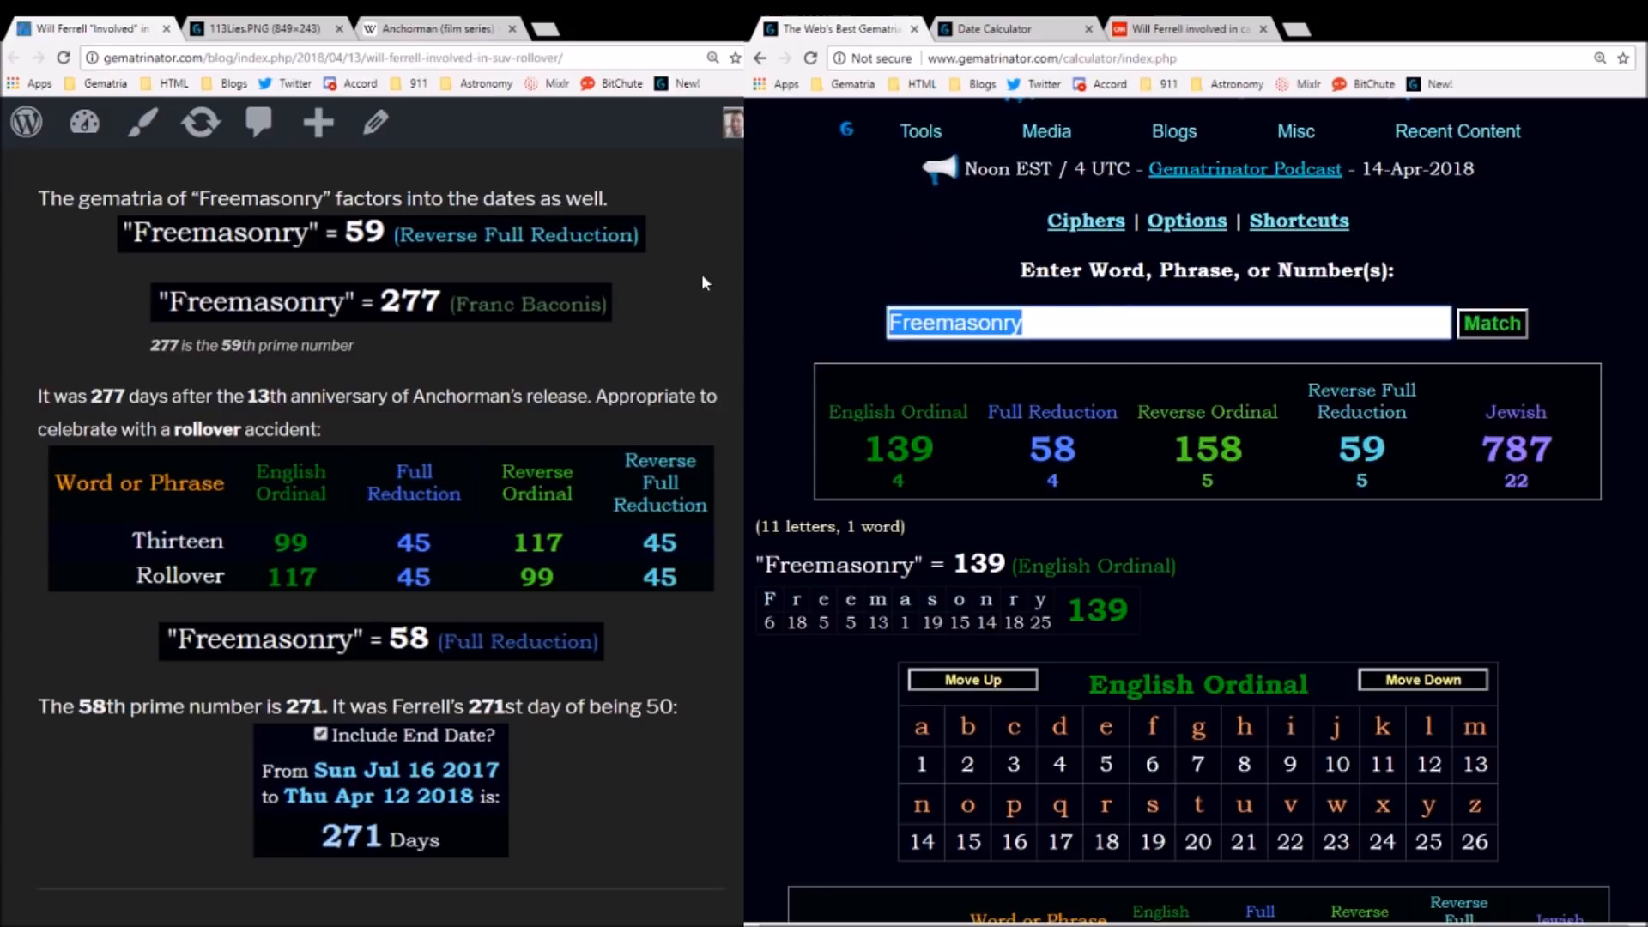
- Compute 'Thirteen' as 99 English Ordinal and 117 Reverse Ordinal
type("Thirteen")
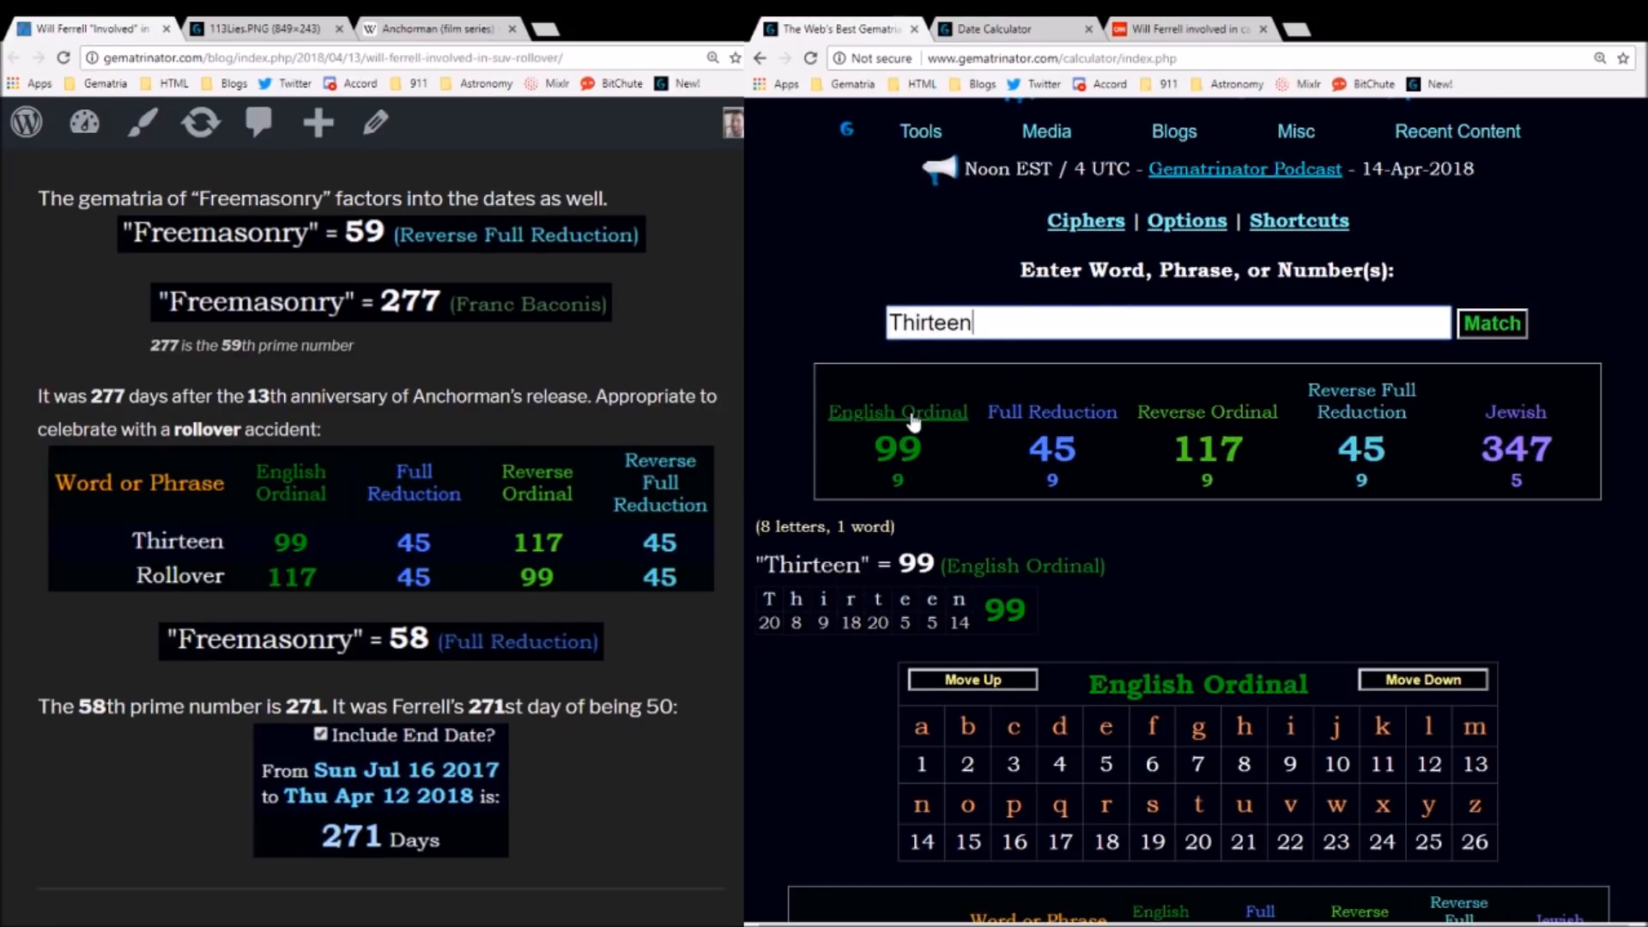
left_click(1207, 410)
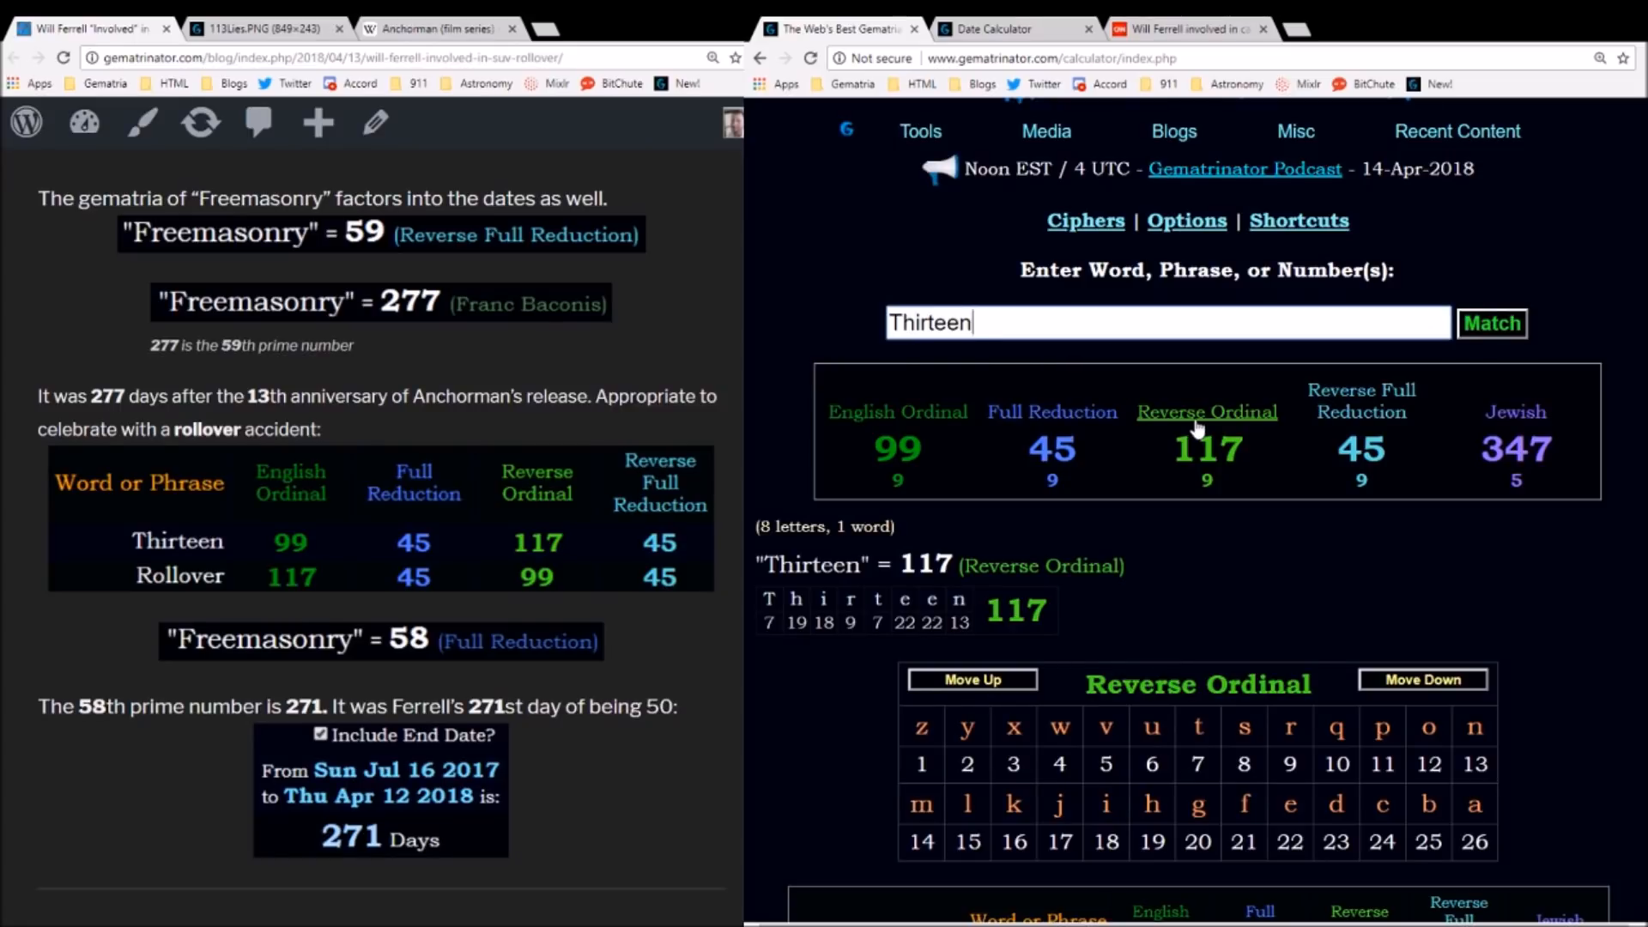
left_click(898, 410)
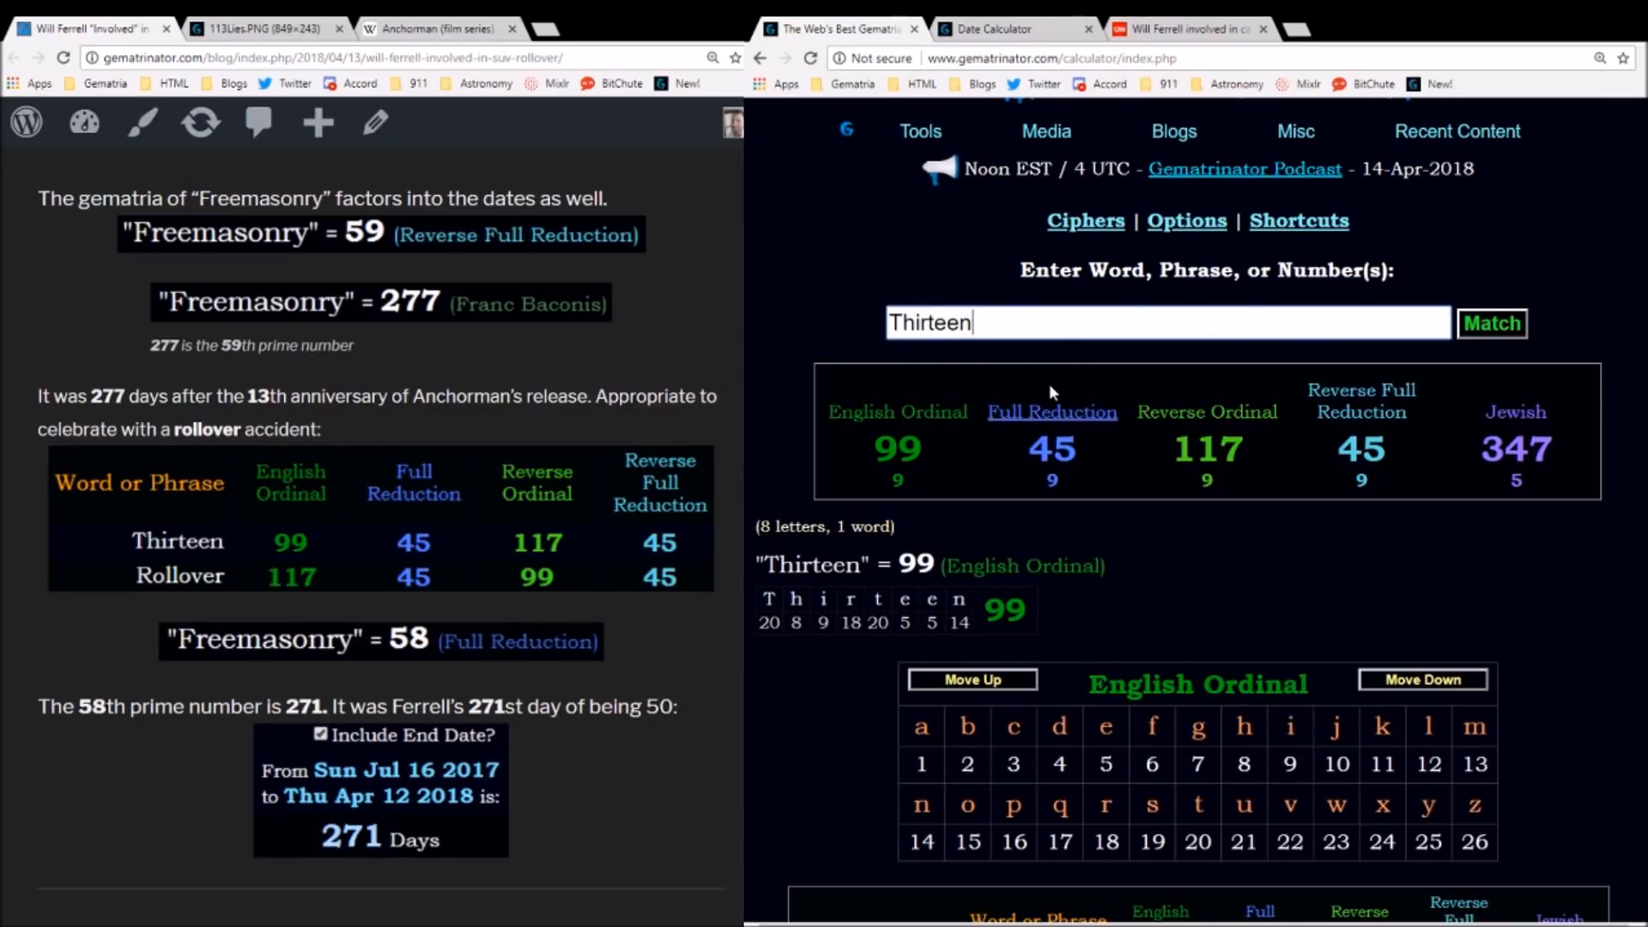
- Compute 'Rollover' as 117 English Ordinal and 99 Reverse Ordinal
type("Rollover")
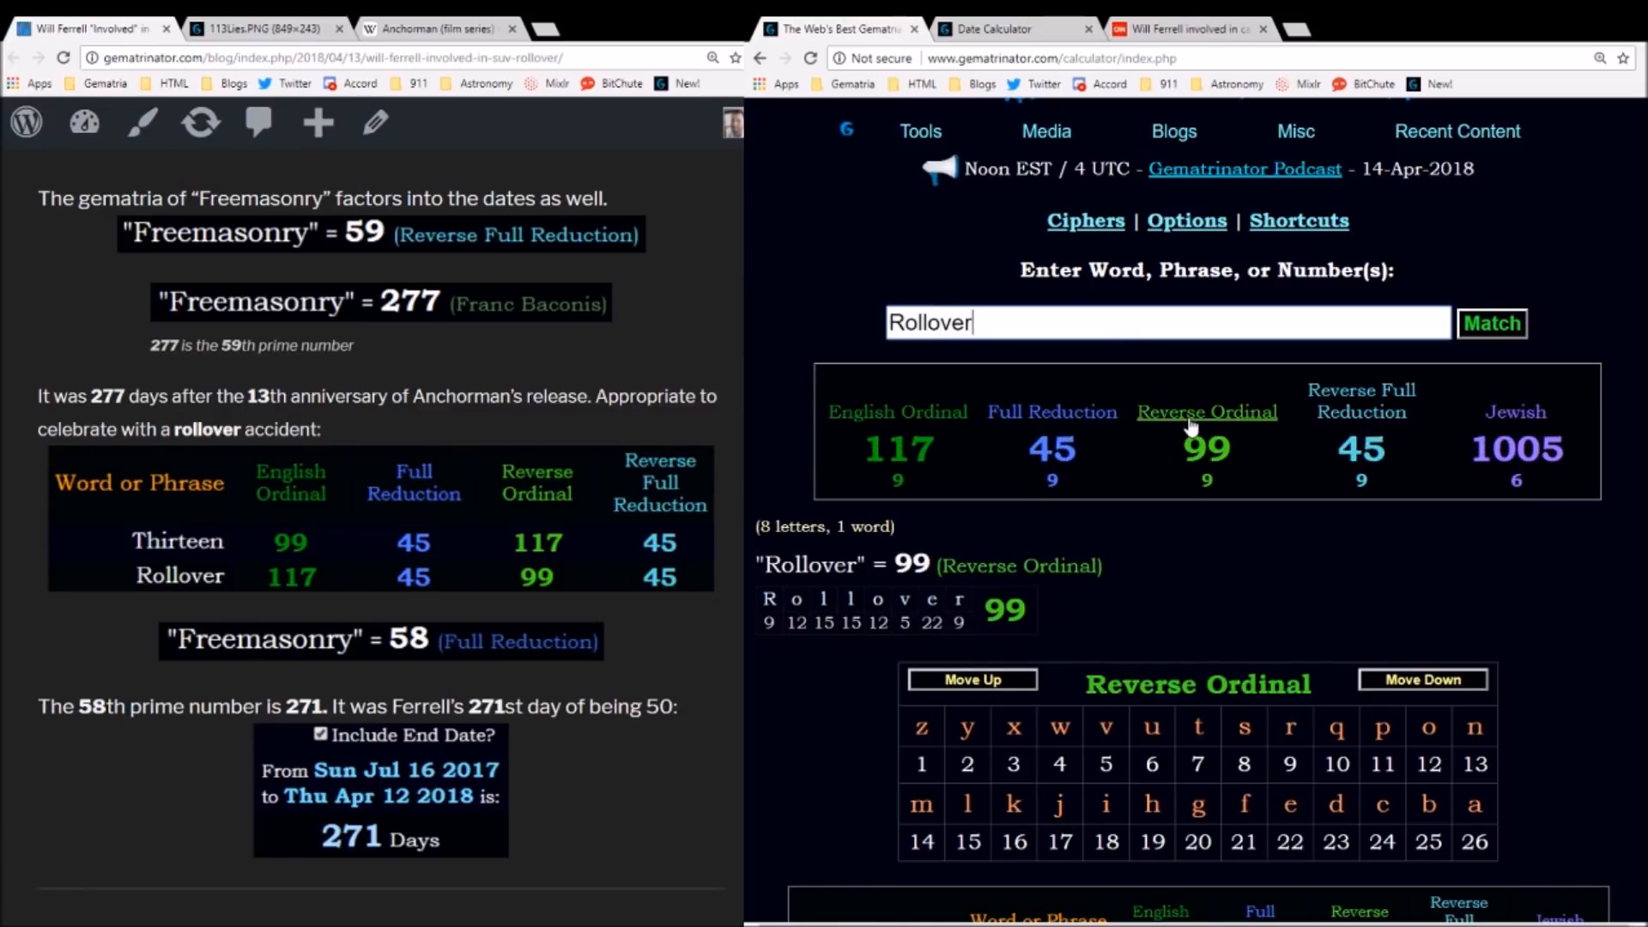
left_click(898, 410)
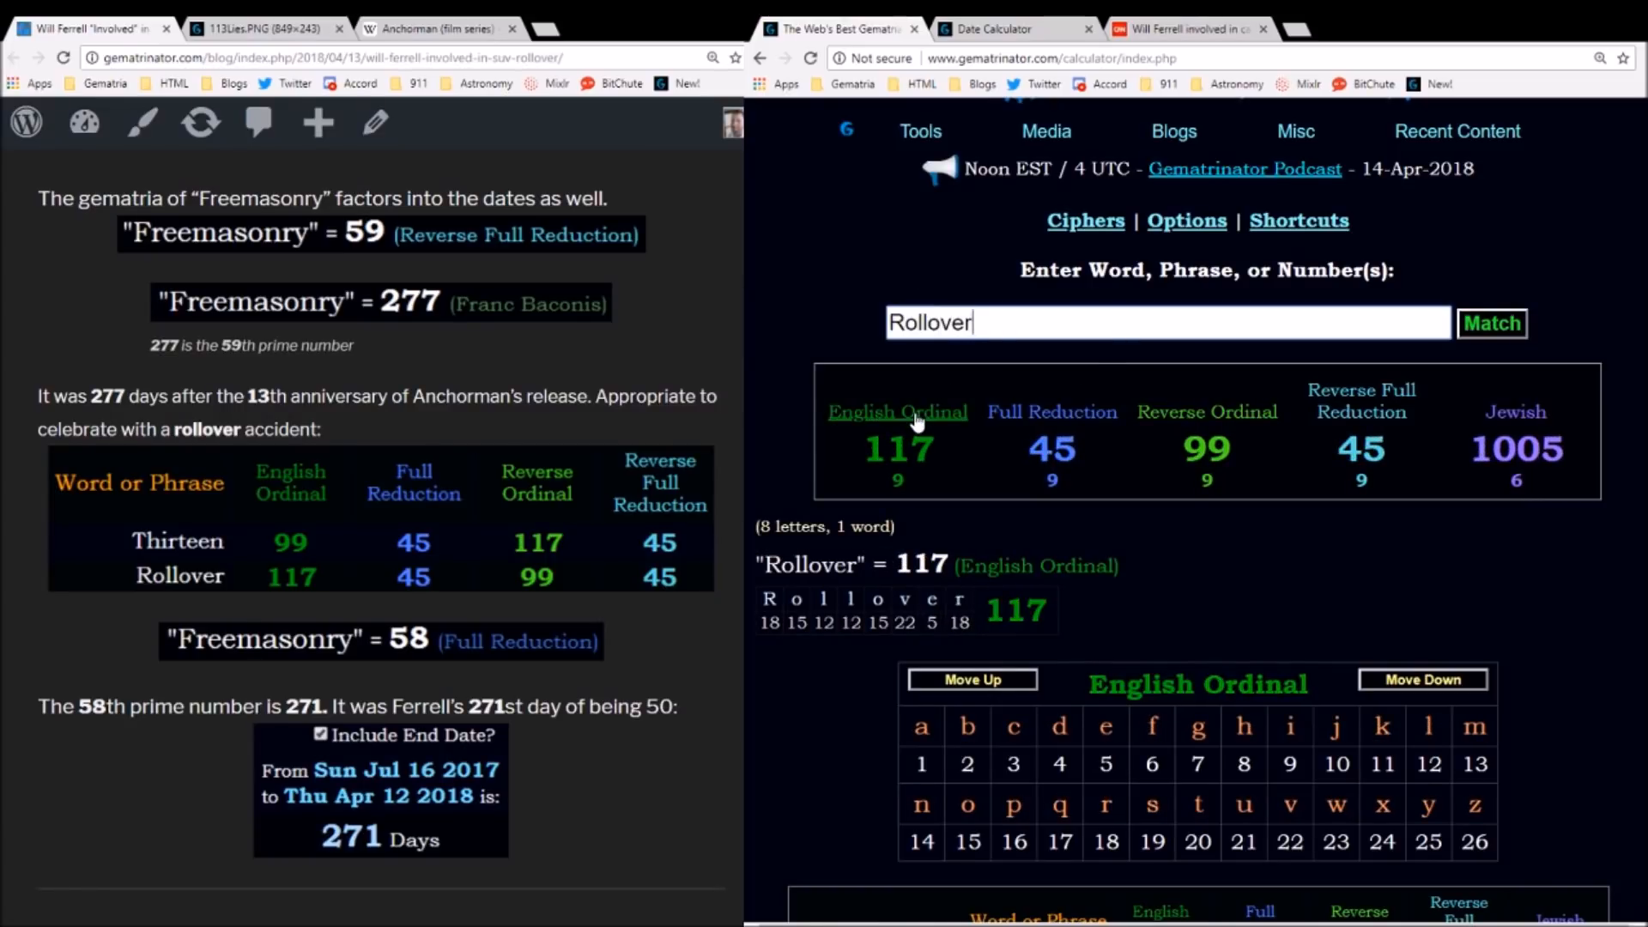
mouse_move(1206, 410)
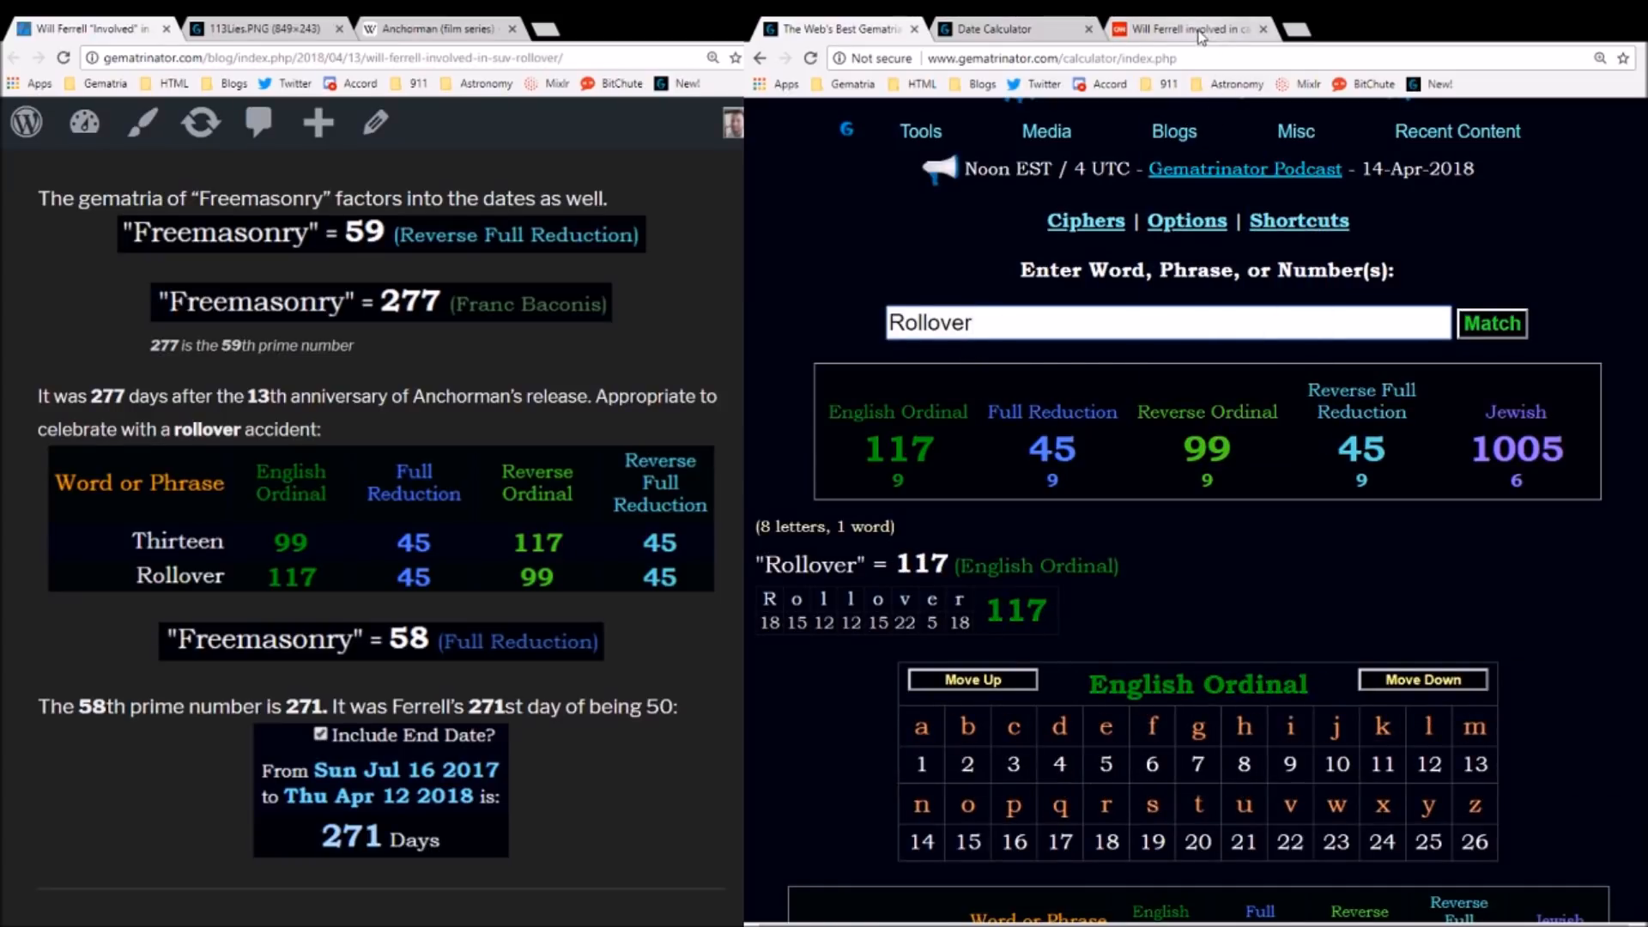
left_click(1188, 29)
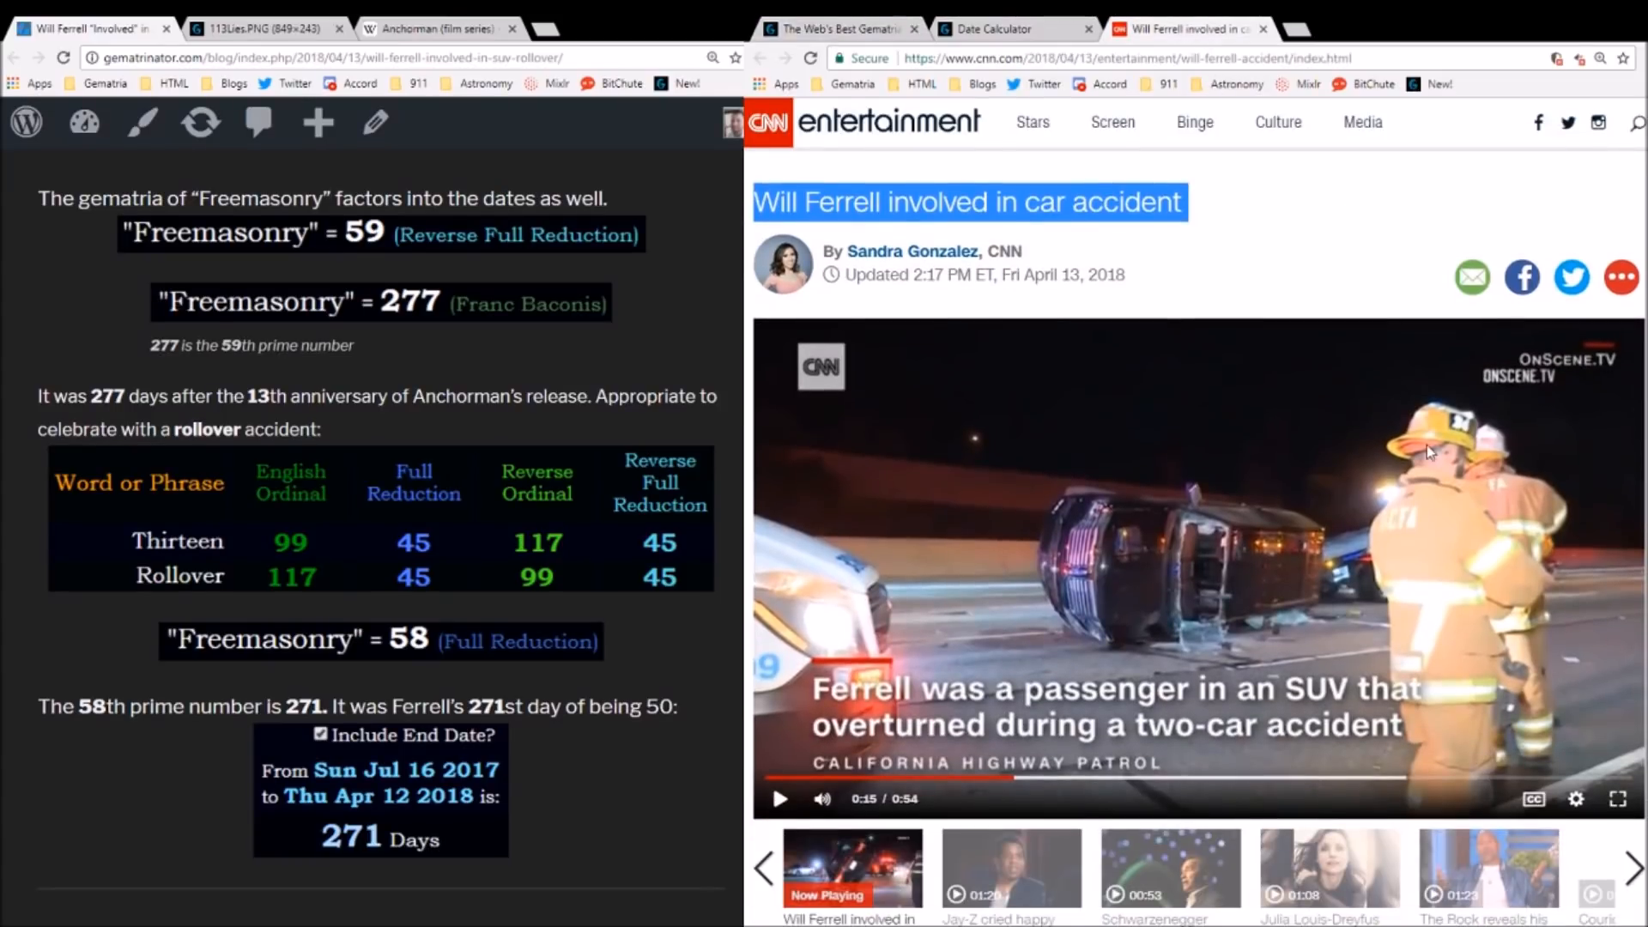
mouse_move(1581, 378)
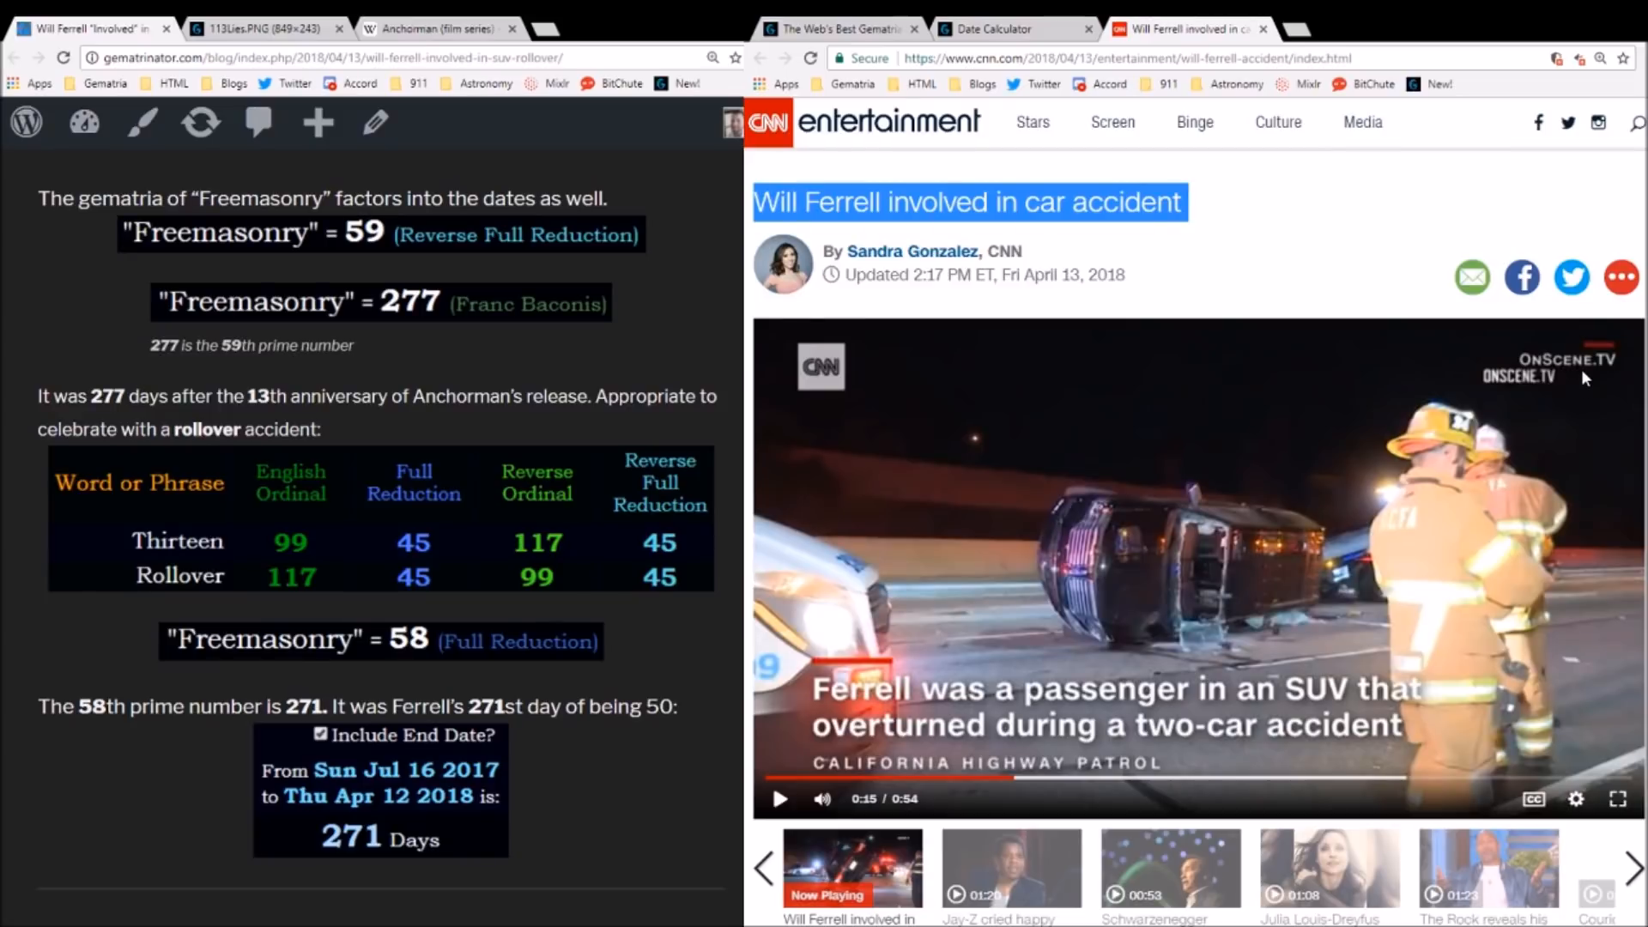
mouse_move(1531, 391)
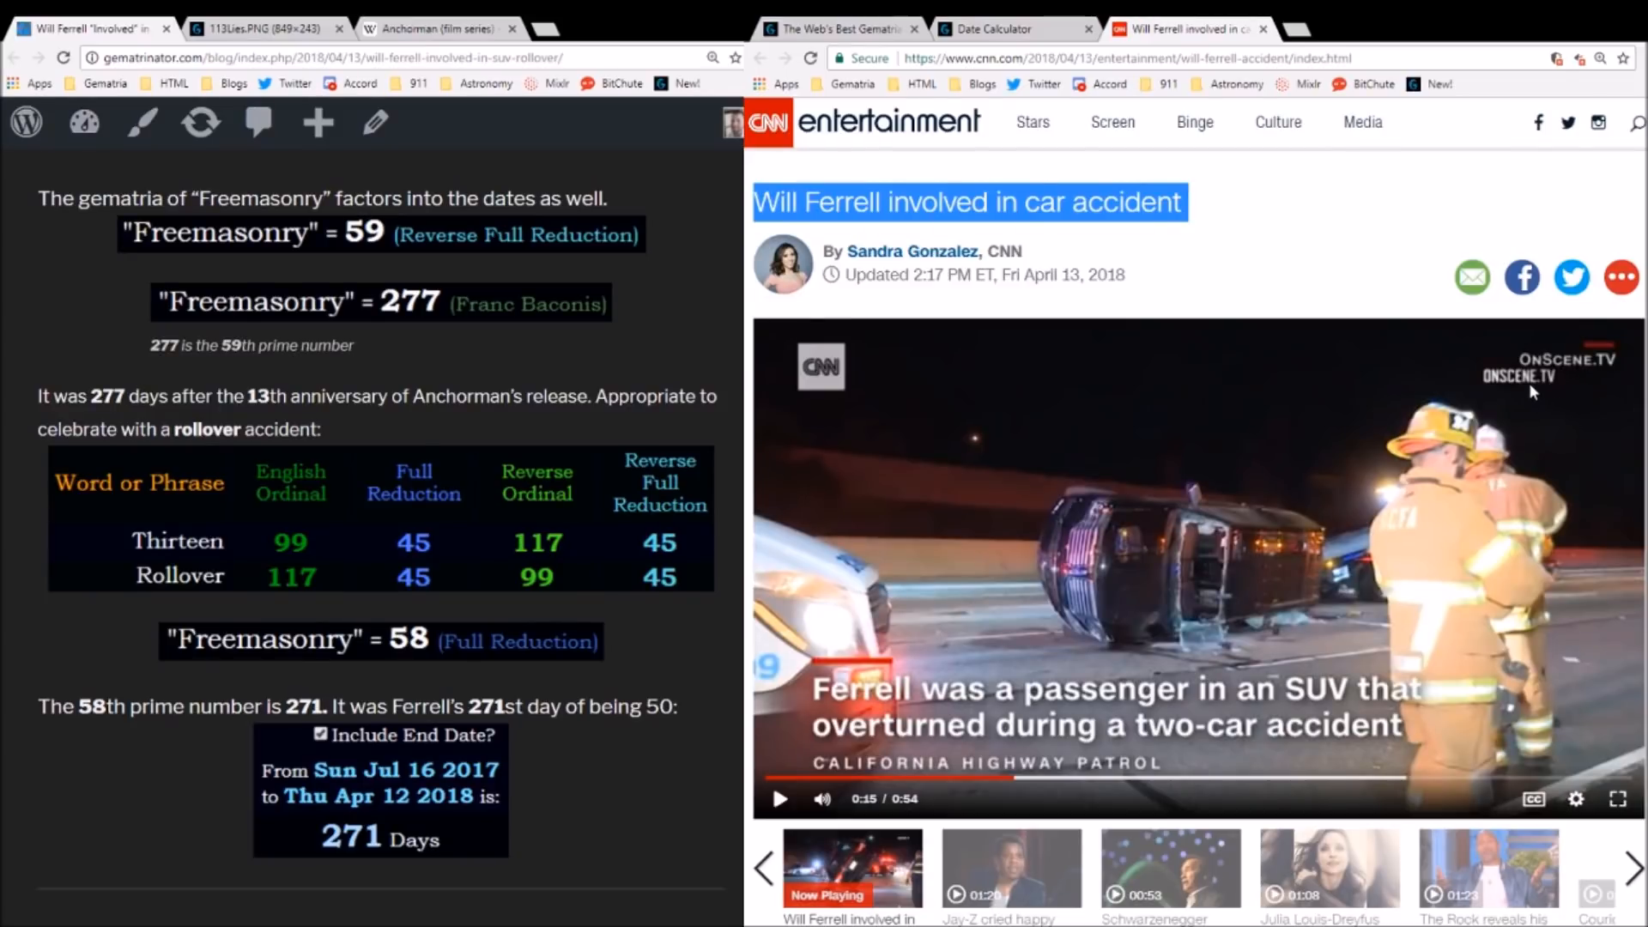
mouse_move(1356, 275)
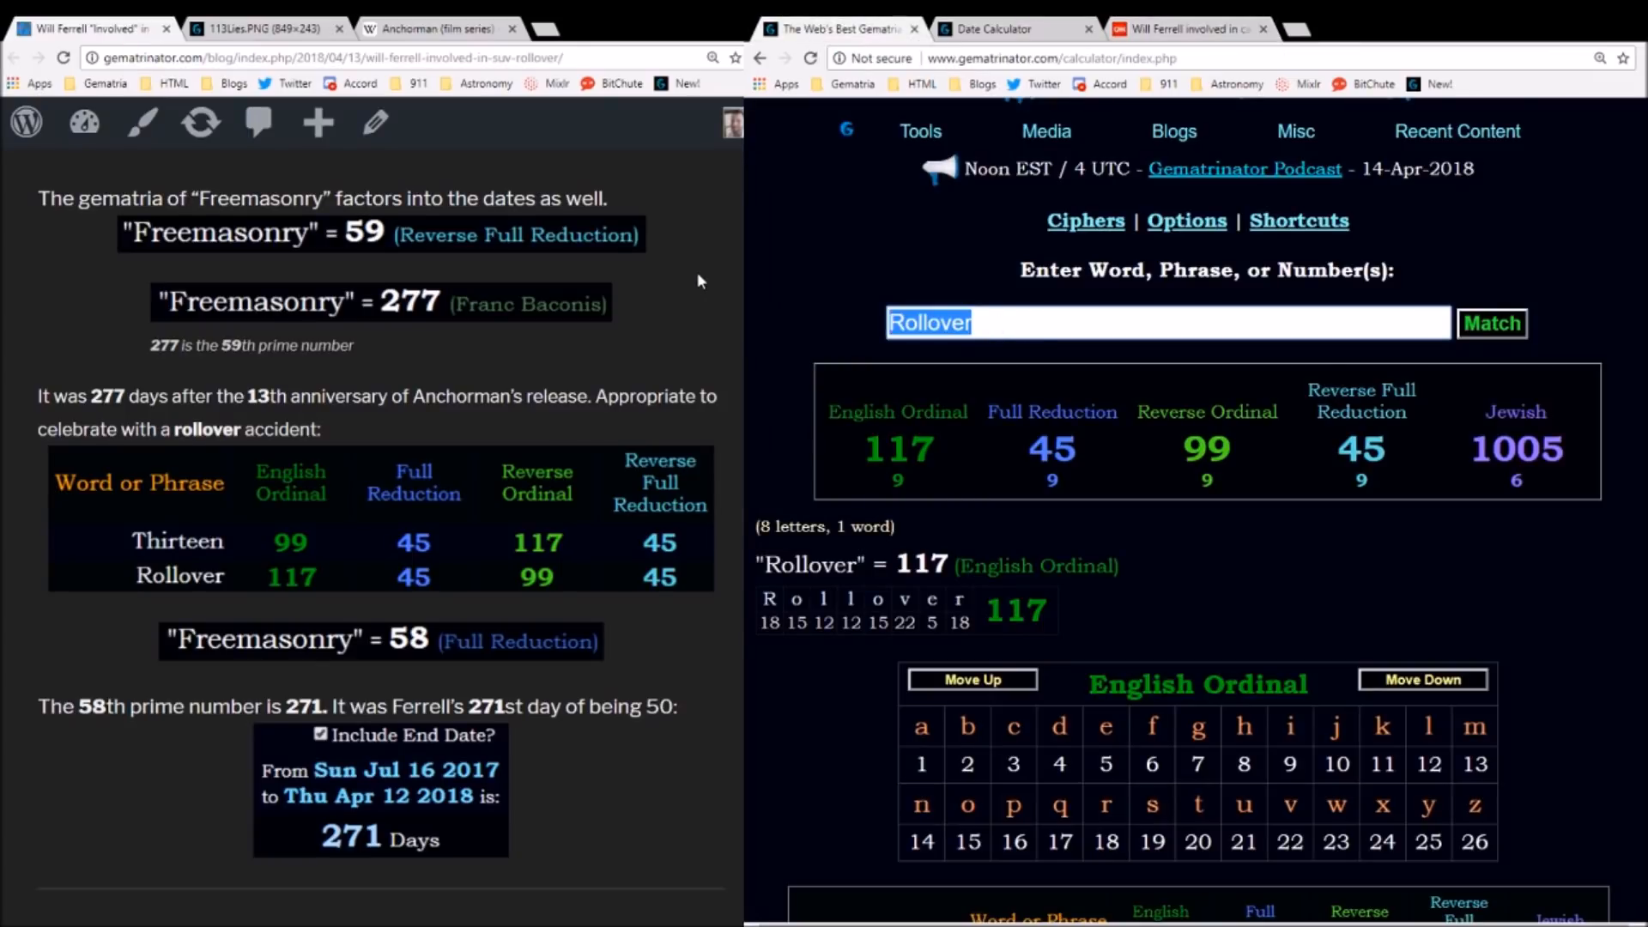
- Check onscene.tv at 117 and 45 in Reverse Full Reduction and English Ordinal
type("onscene.tv")
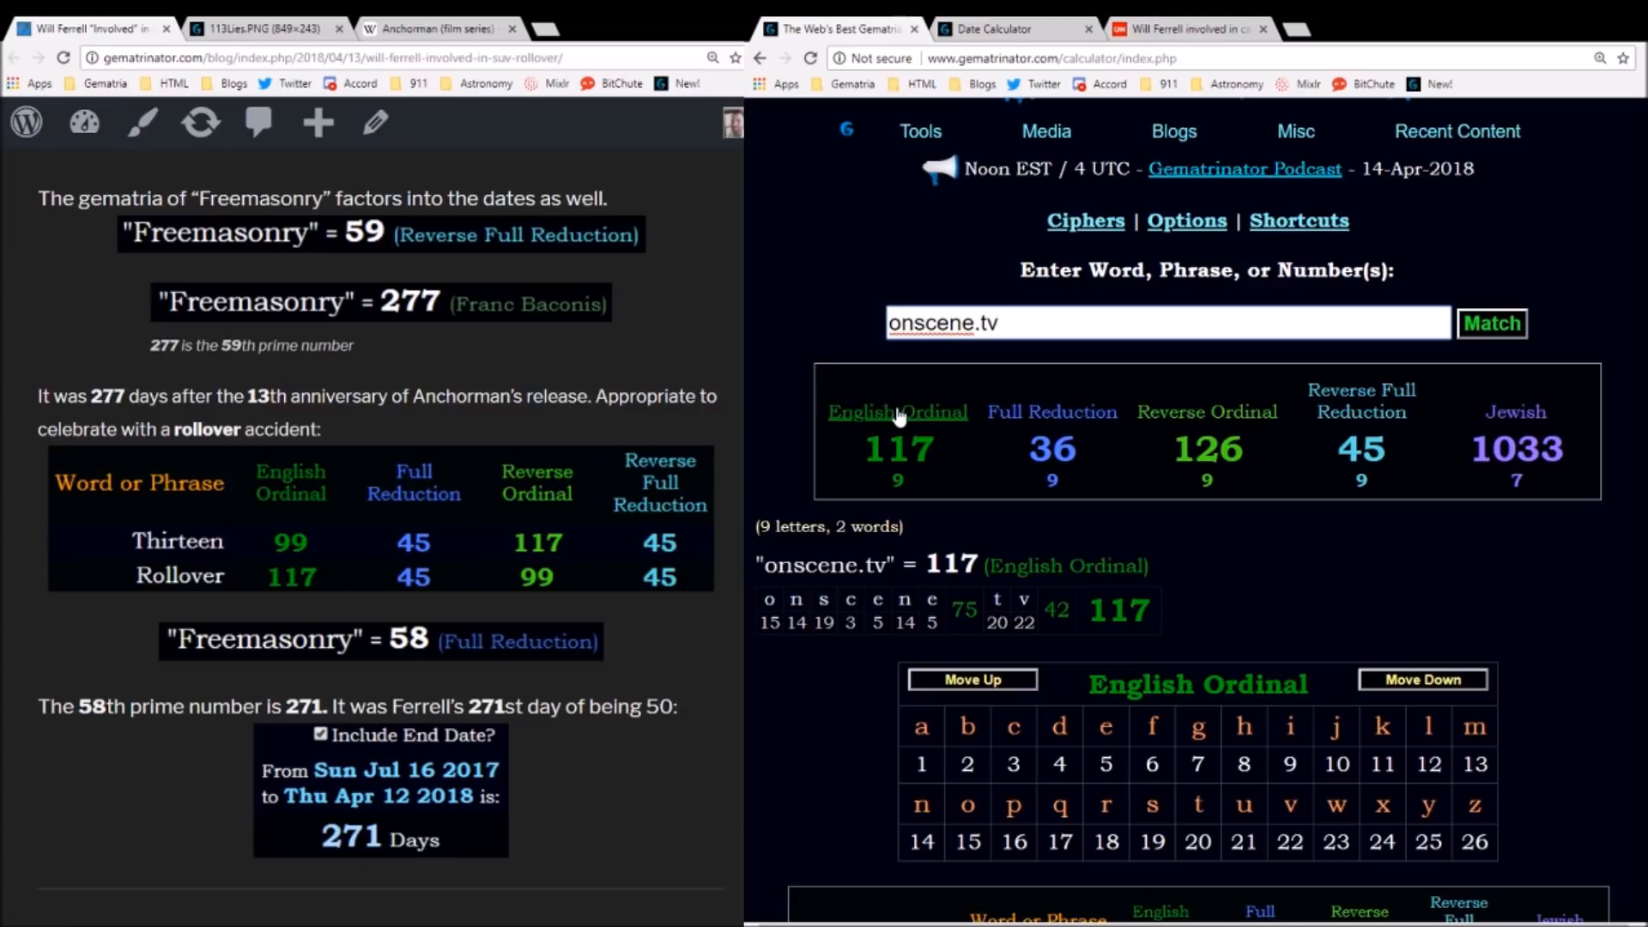
left_click(1360, 400)
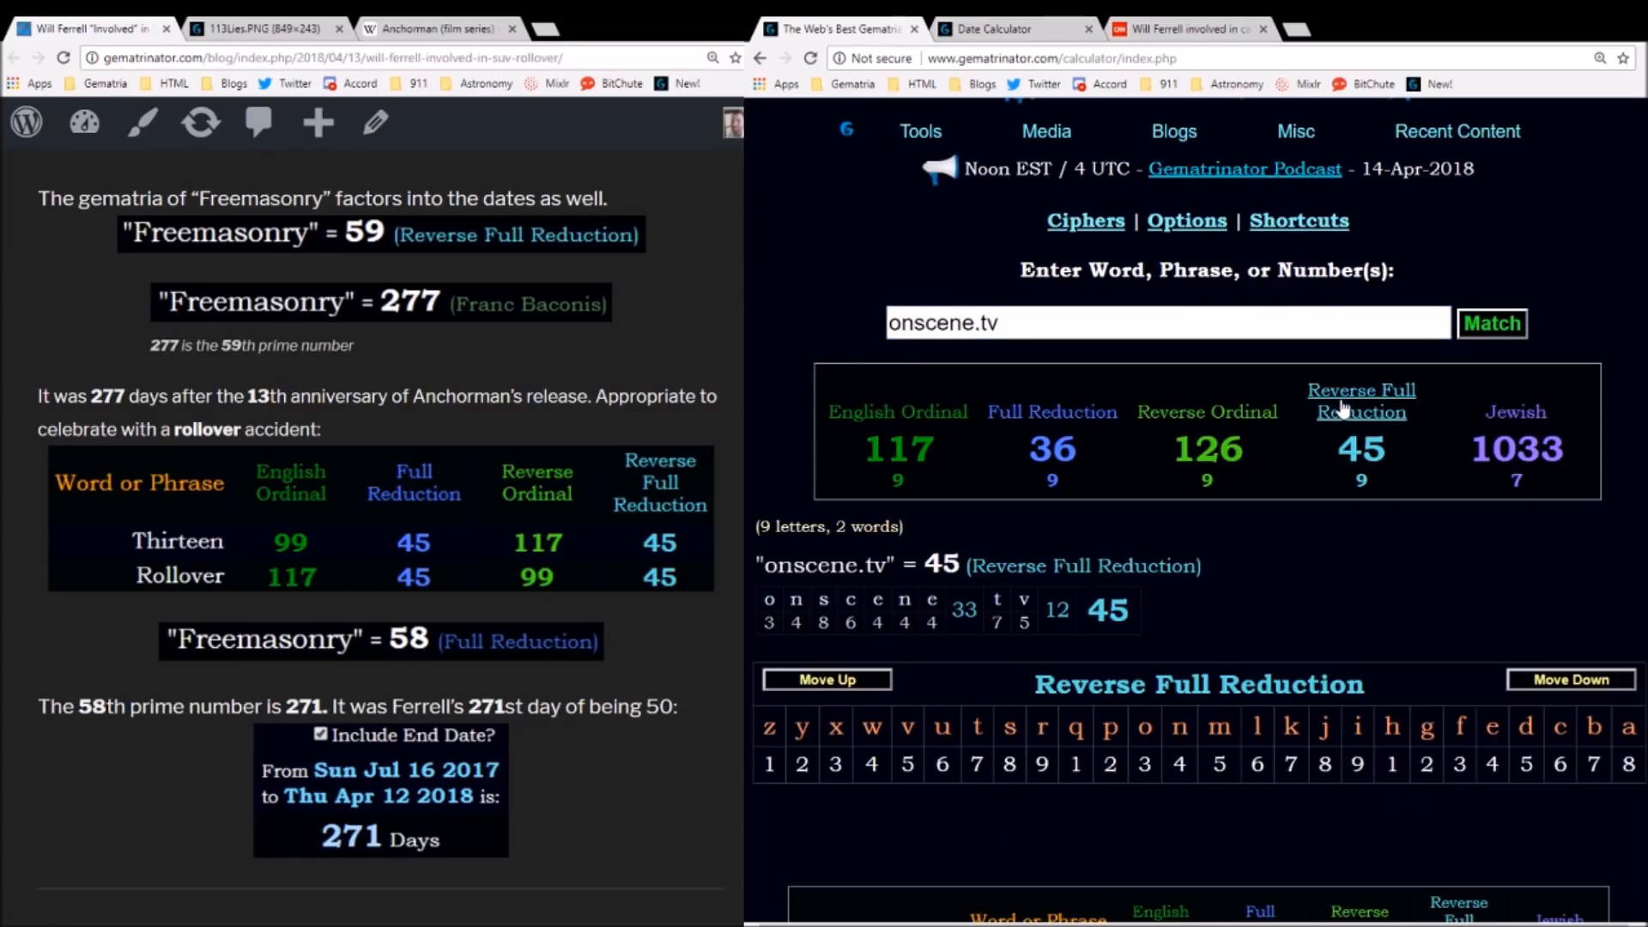
left_click(897, 410)
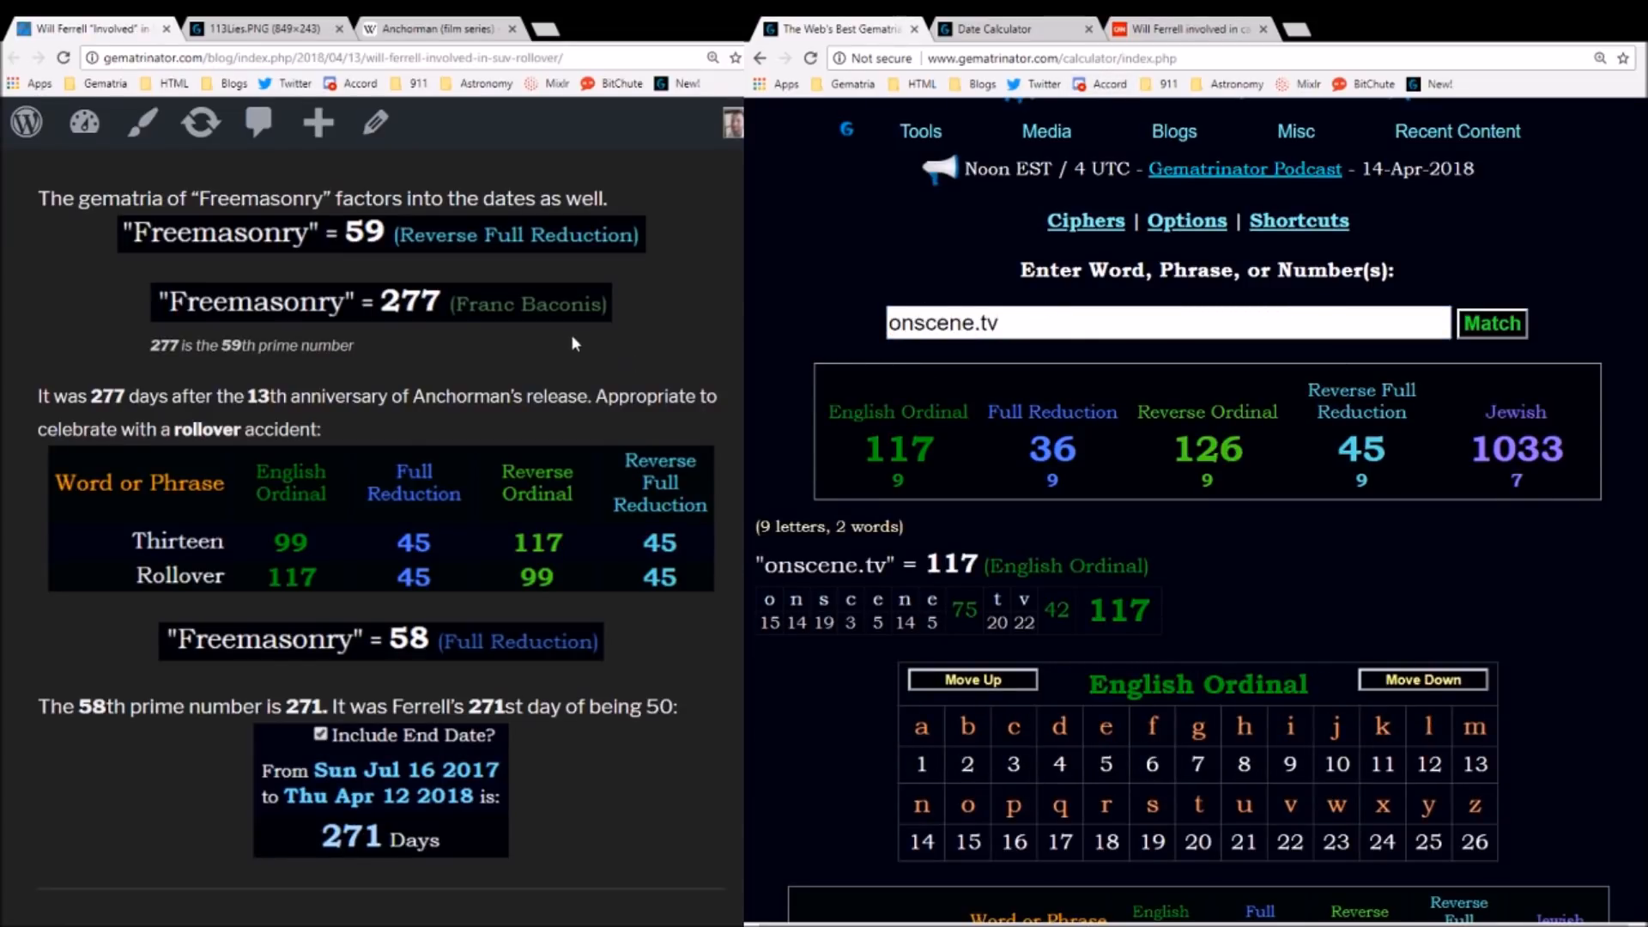
- Calculate Freemasonry, giving 58 in Full Reduction and 59 in Reverse Full Reduction
type("Freemasonry")
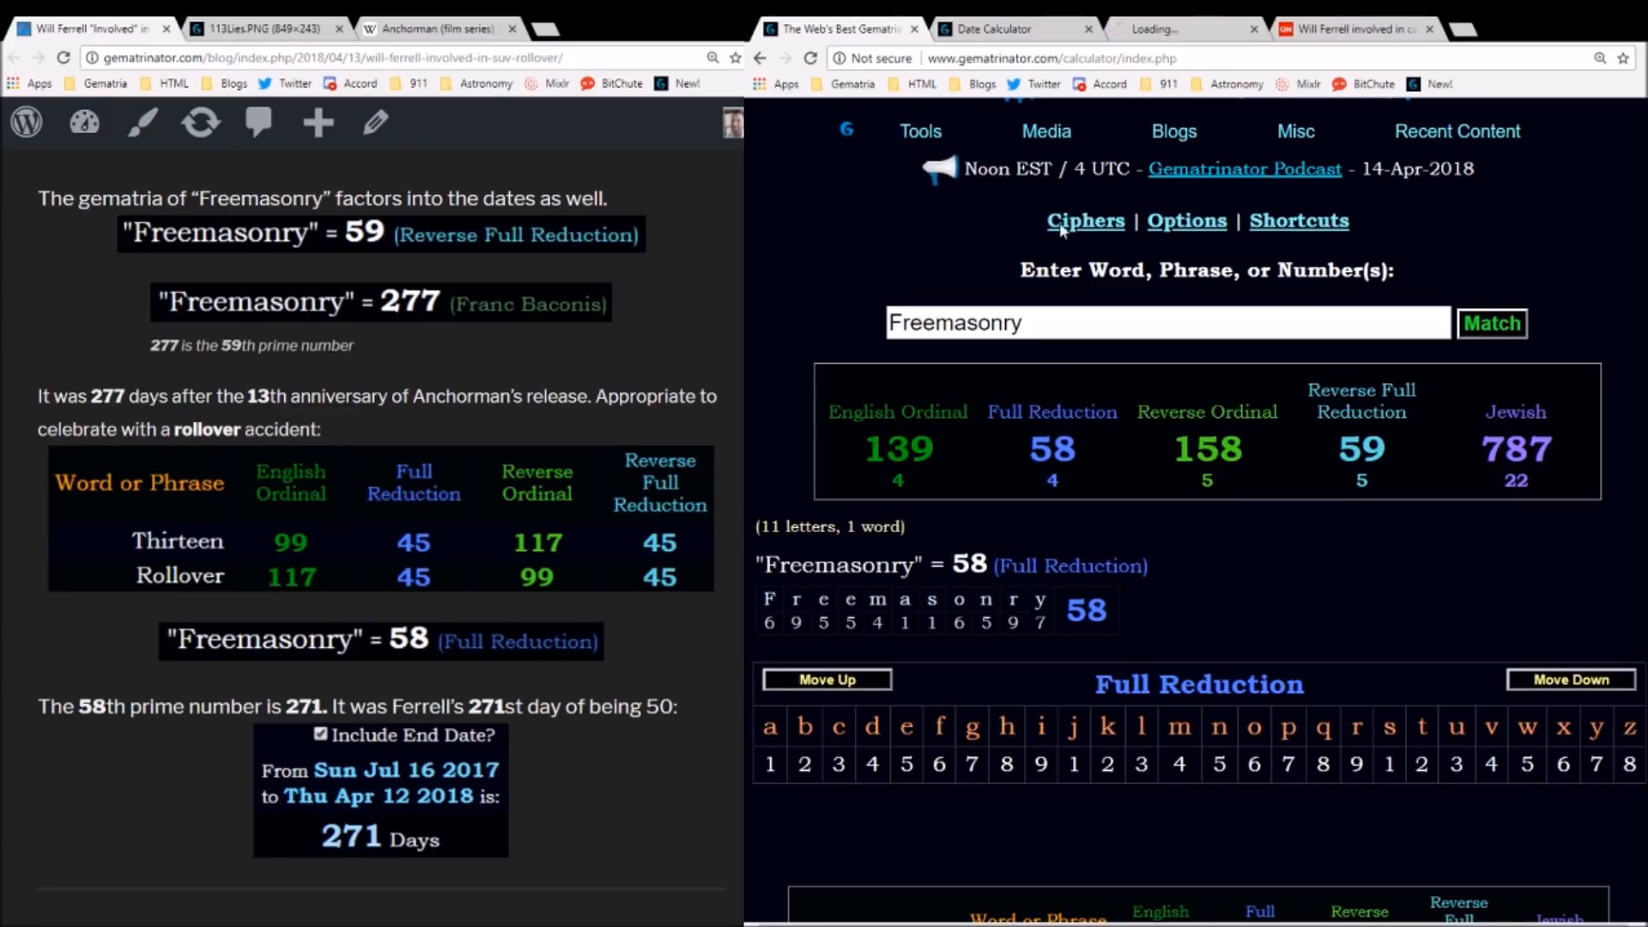
- Look up 58's number properties showing 271 as the 58th prime, then return to the date calculator
left_click(1052, 448)
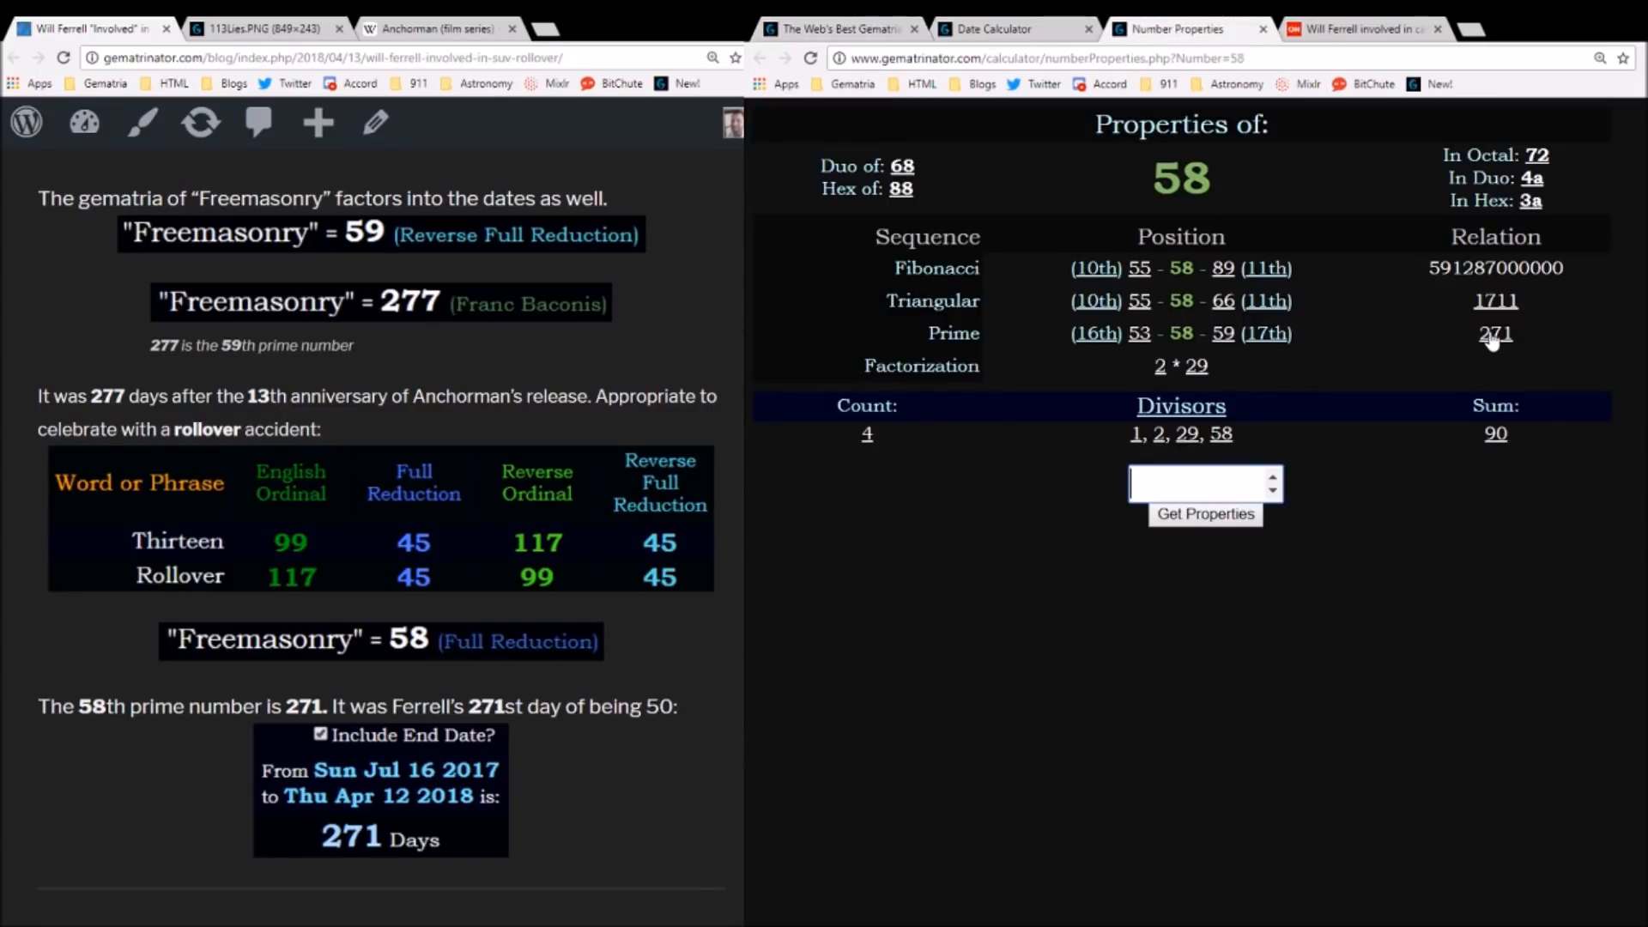
left_click(1494, 335)
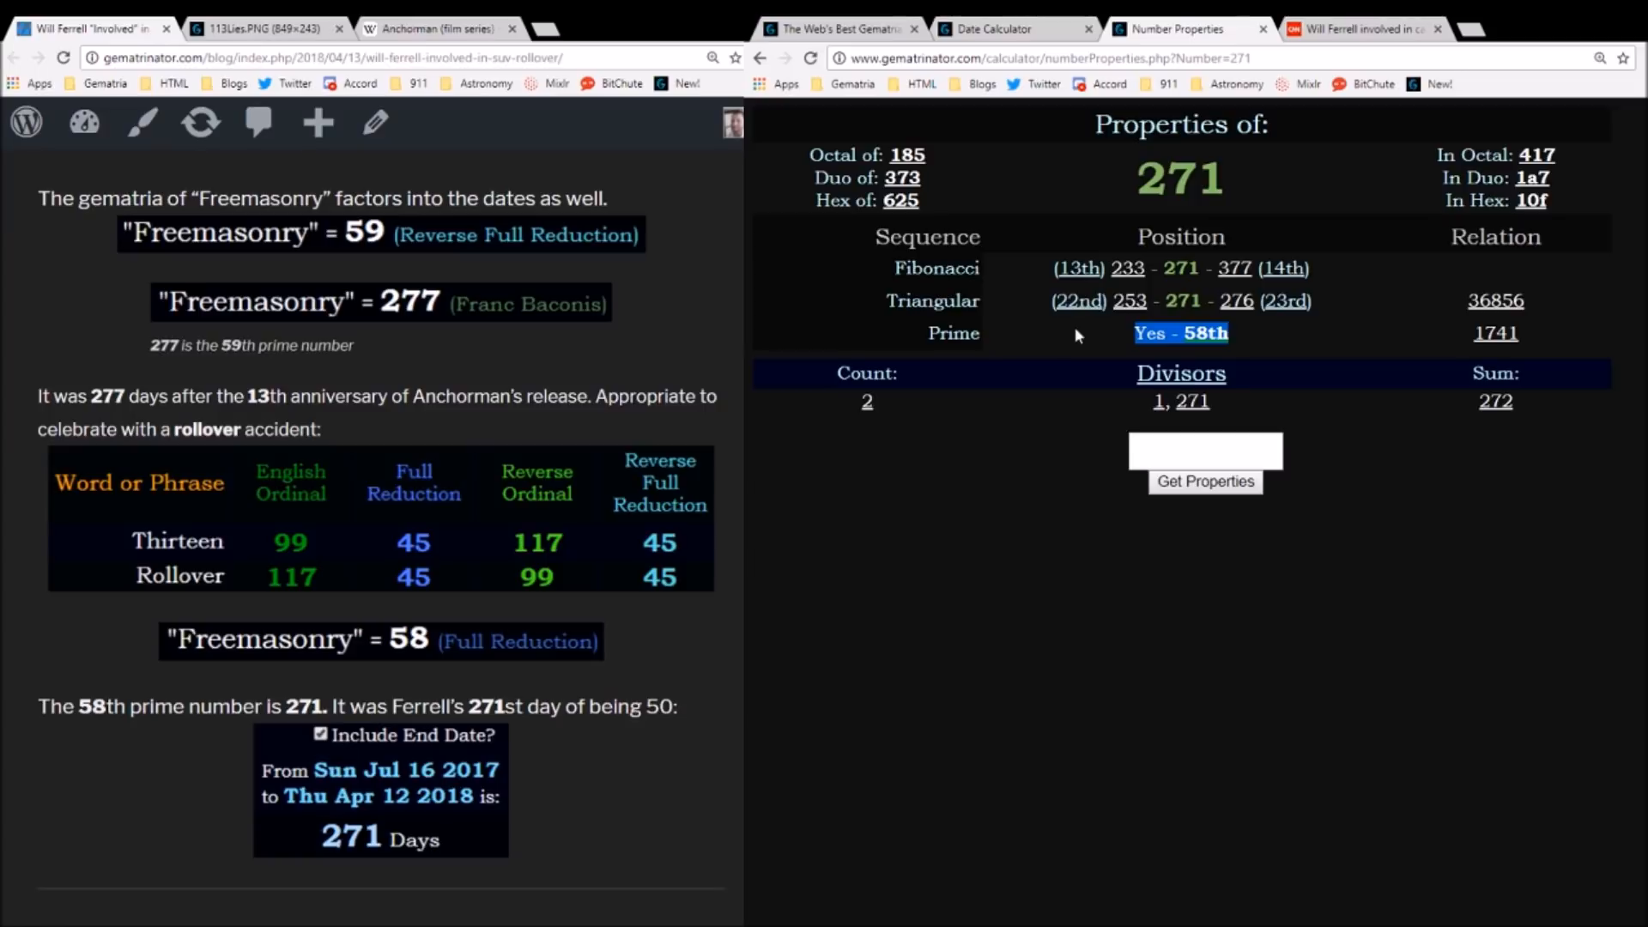
mouse_move(1188, 187)
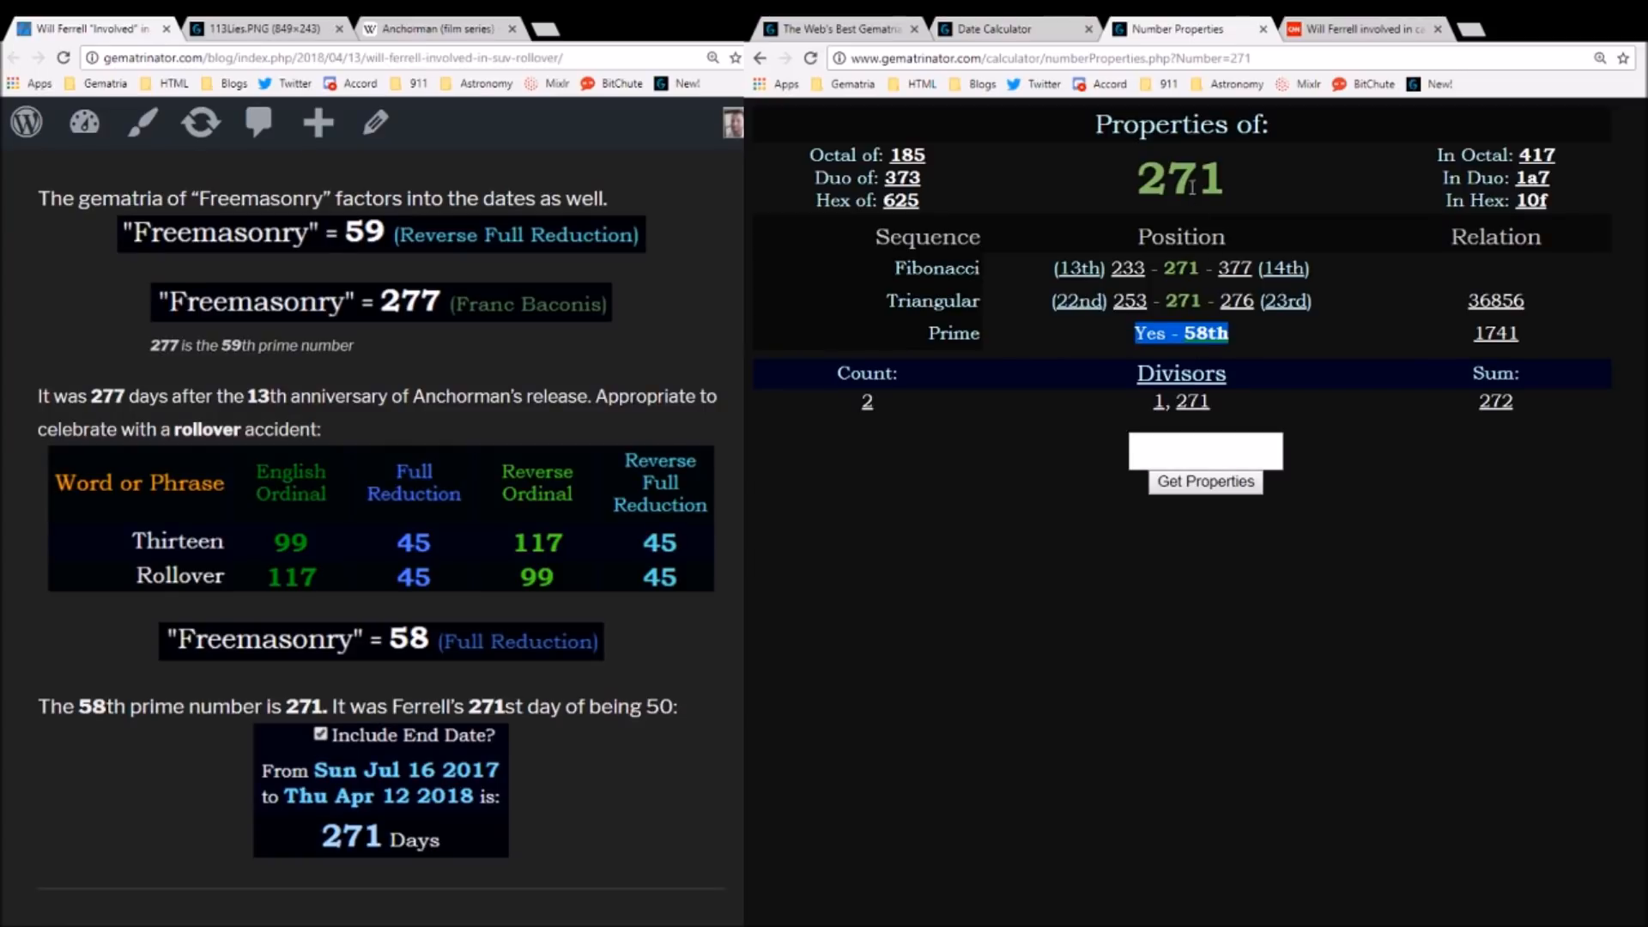
mouse_move(1241, 346)
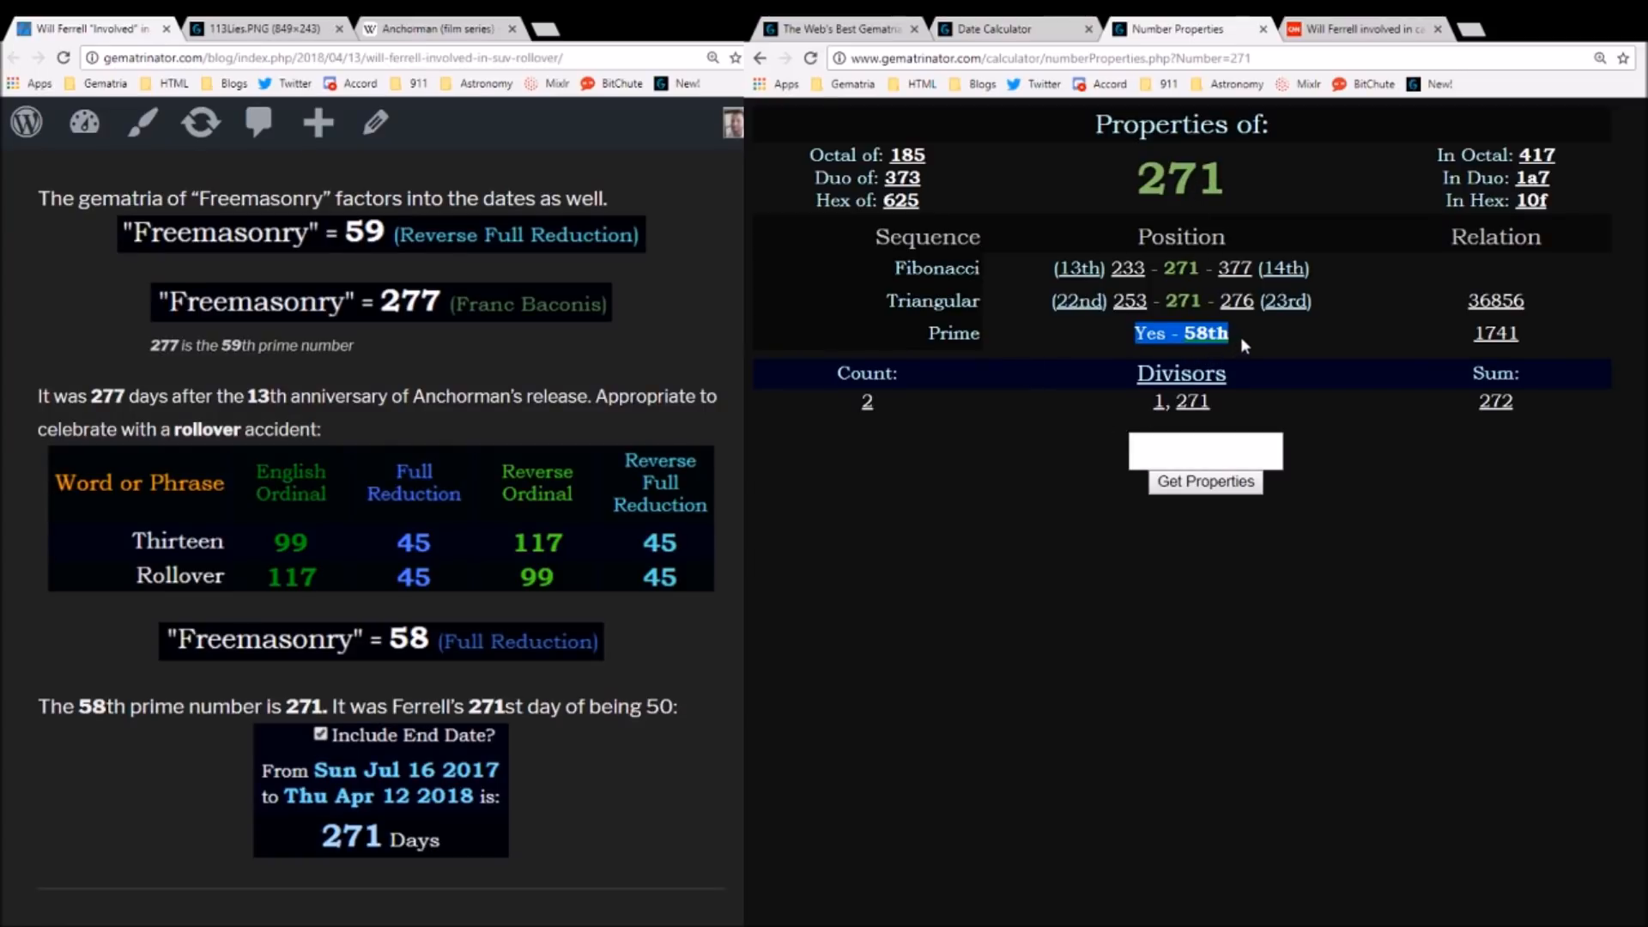
left_click(1013, 30)
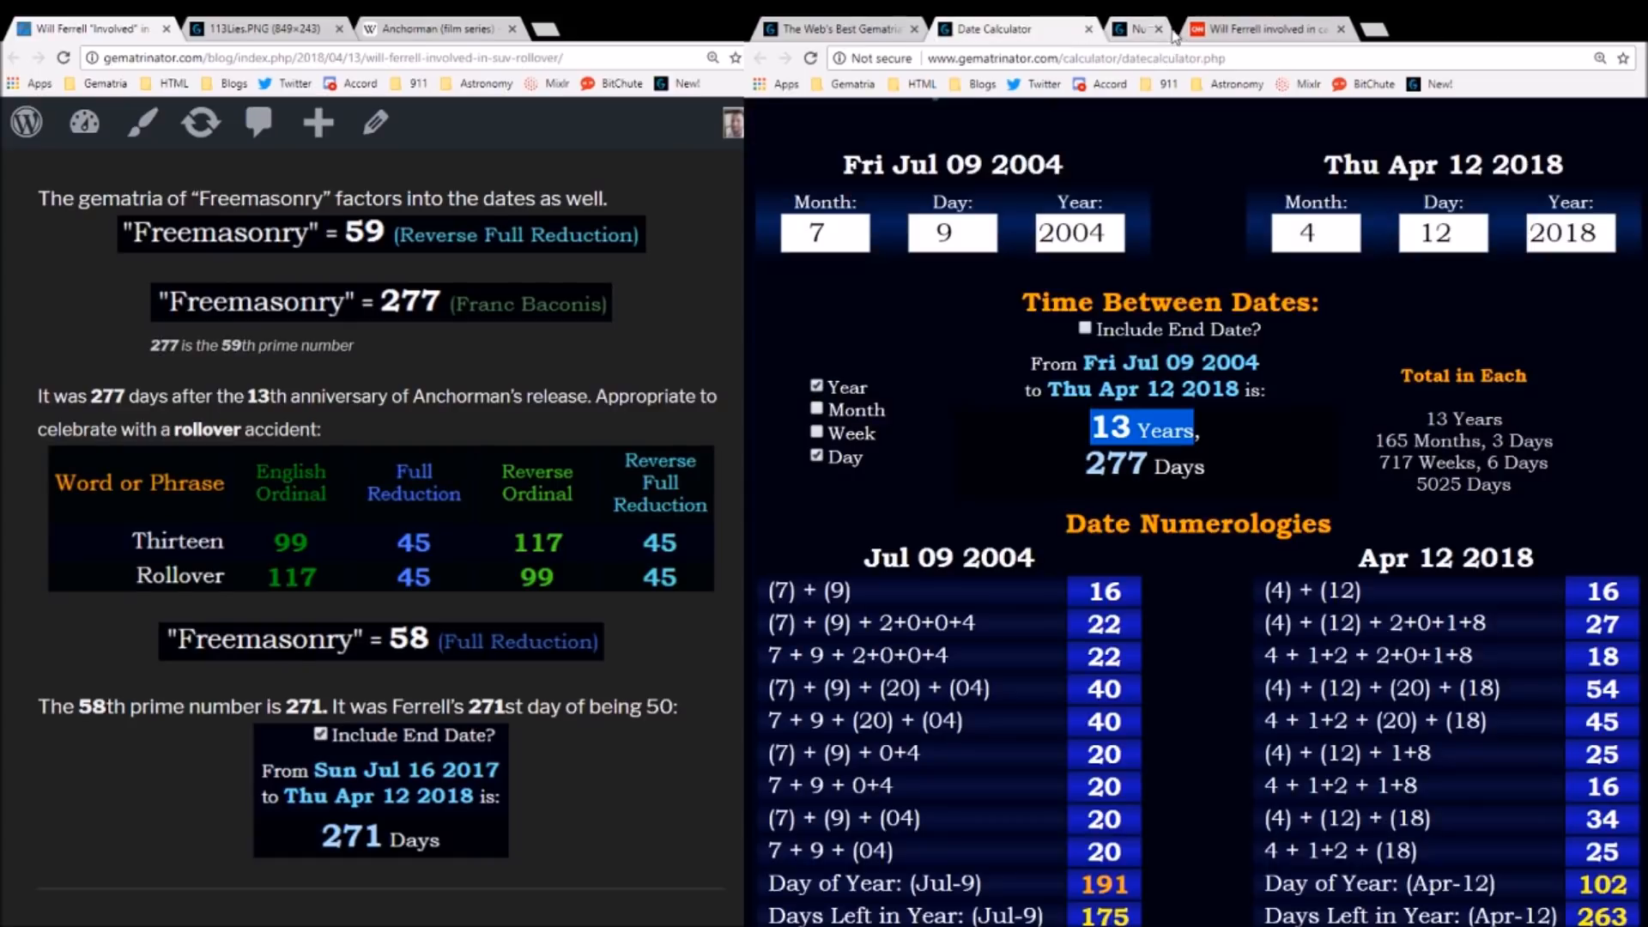
- Confirm Ferrell's July 16 birthday and Anchorman release date on Wikipedia
left_click(431, 29)
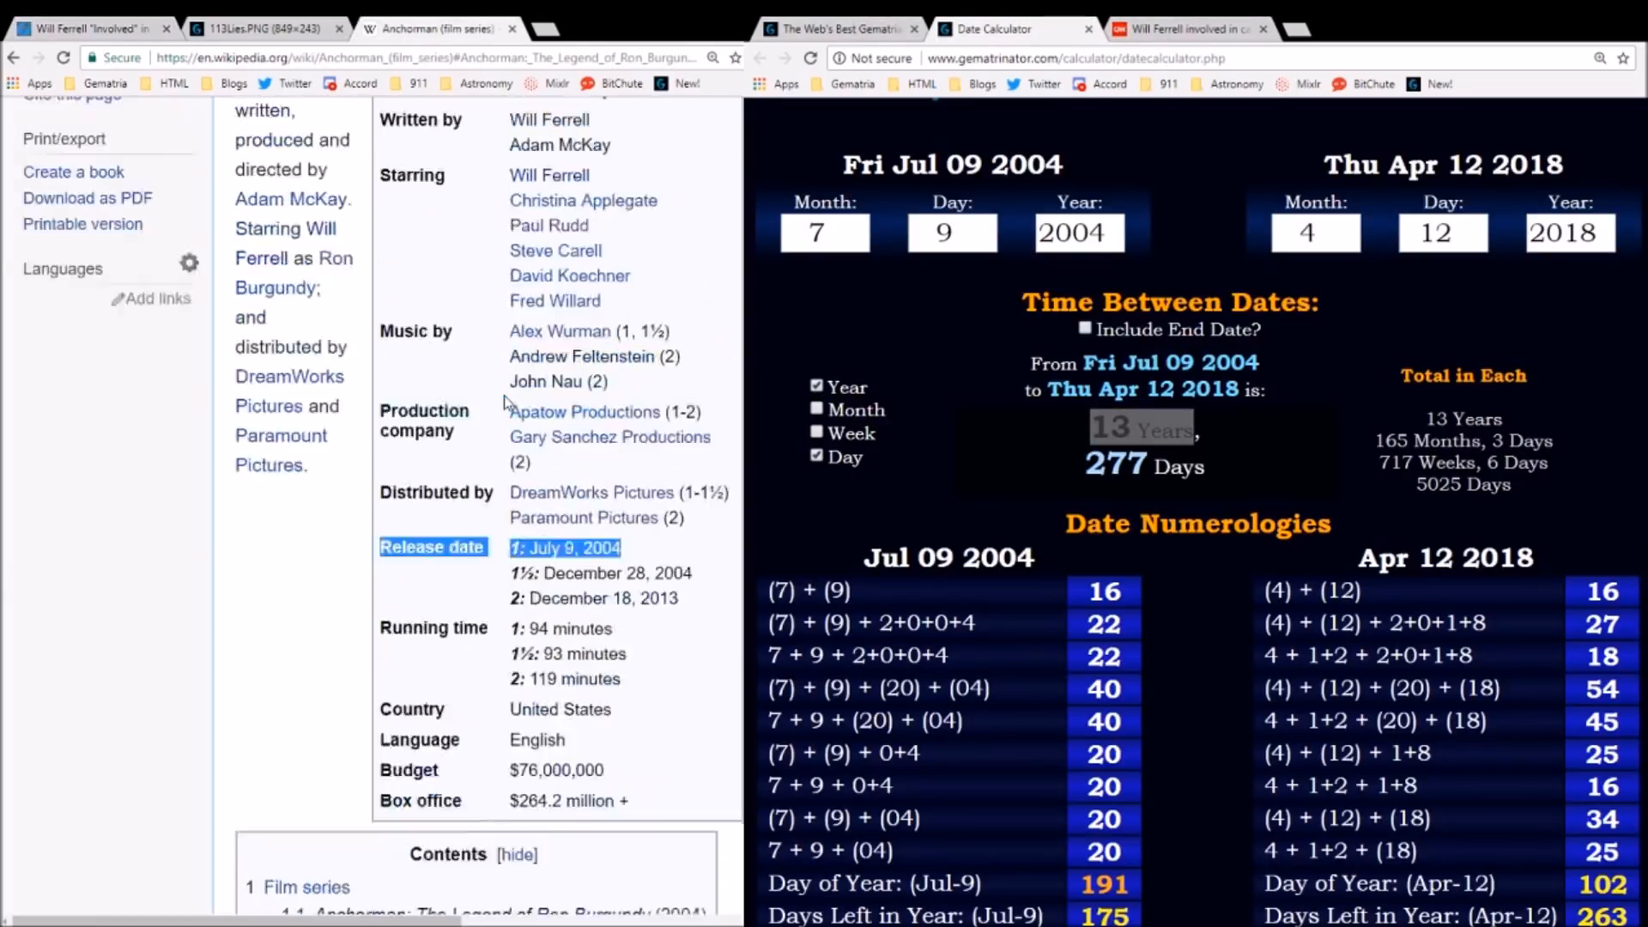
scroll("up", 3)
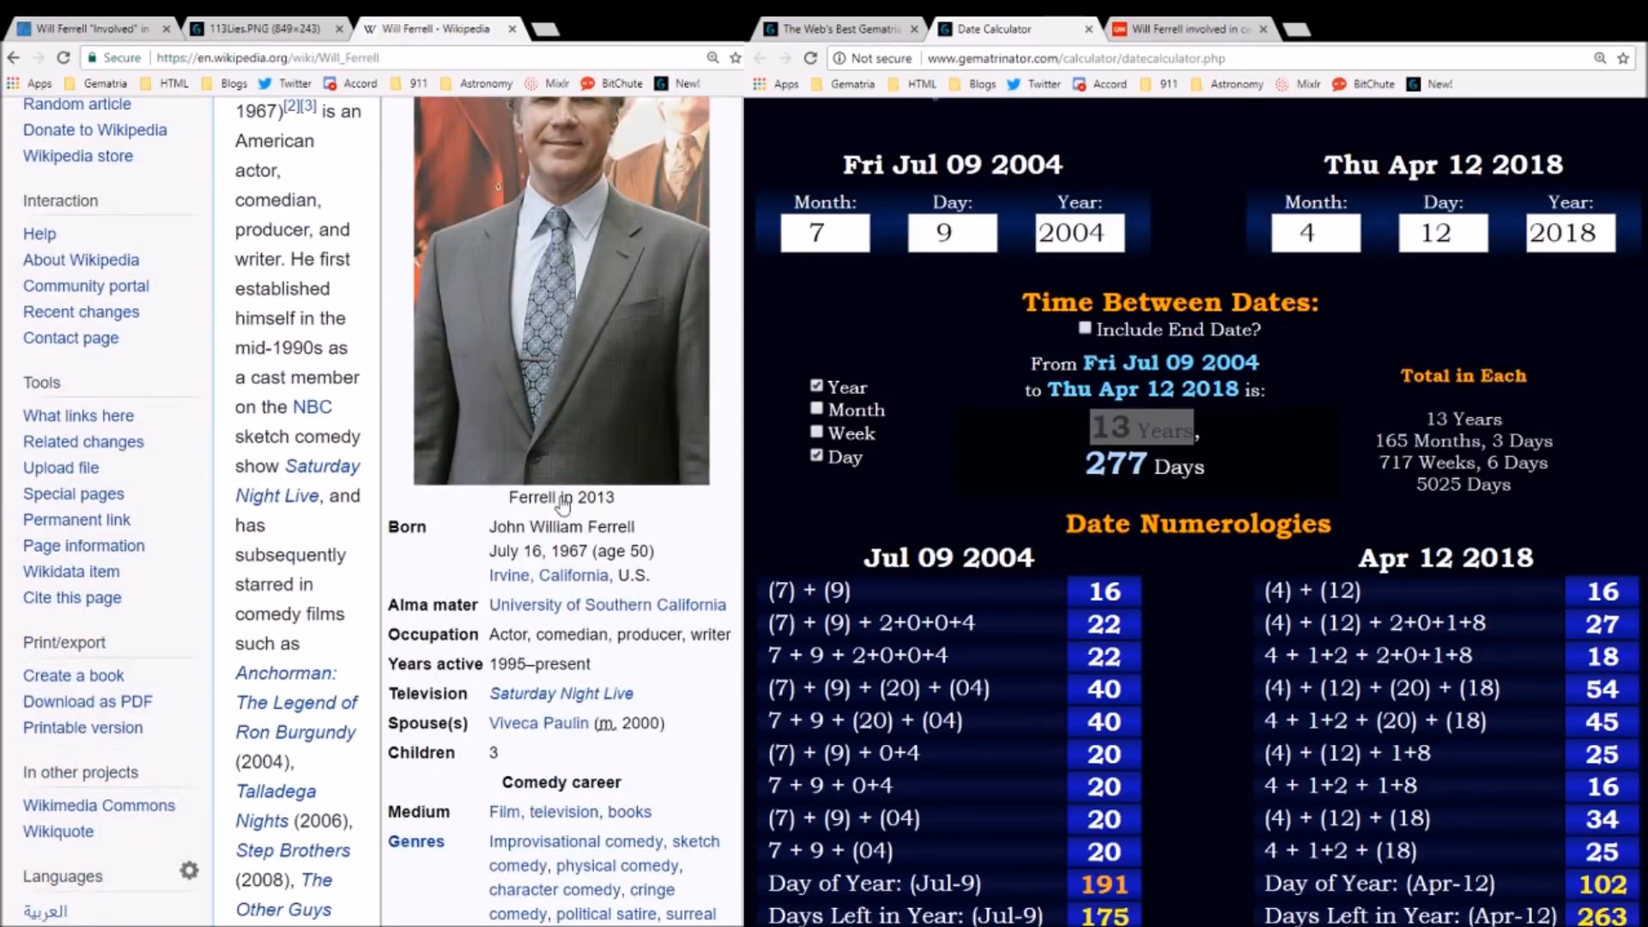
double_click(513, 549)
type("2017")
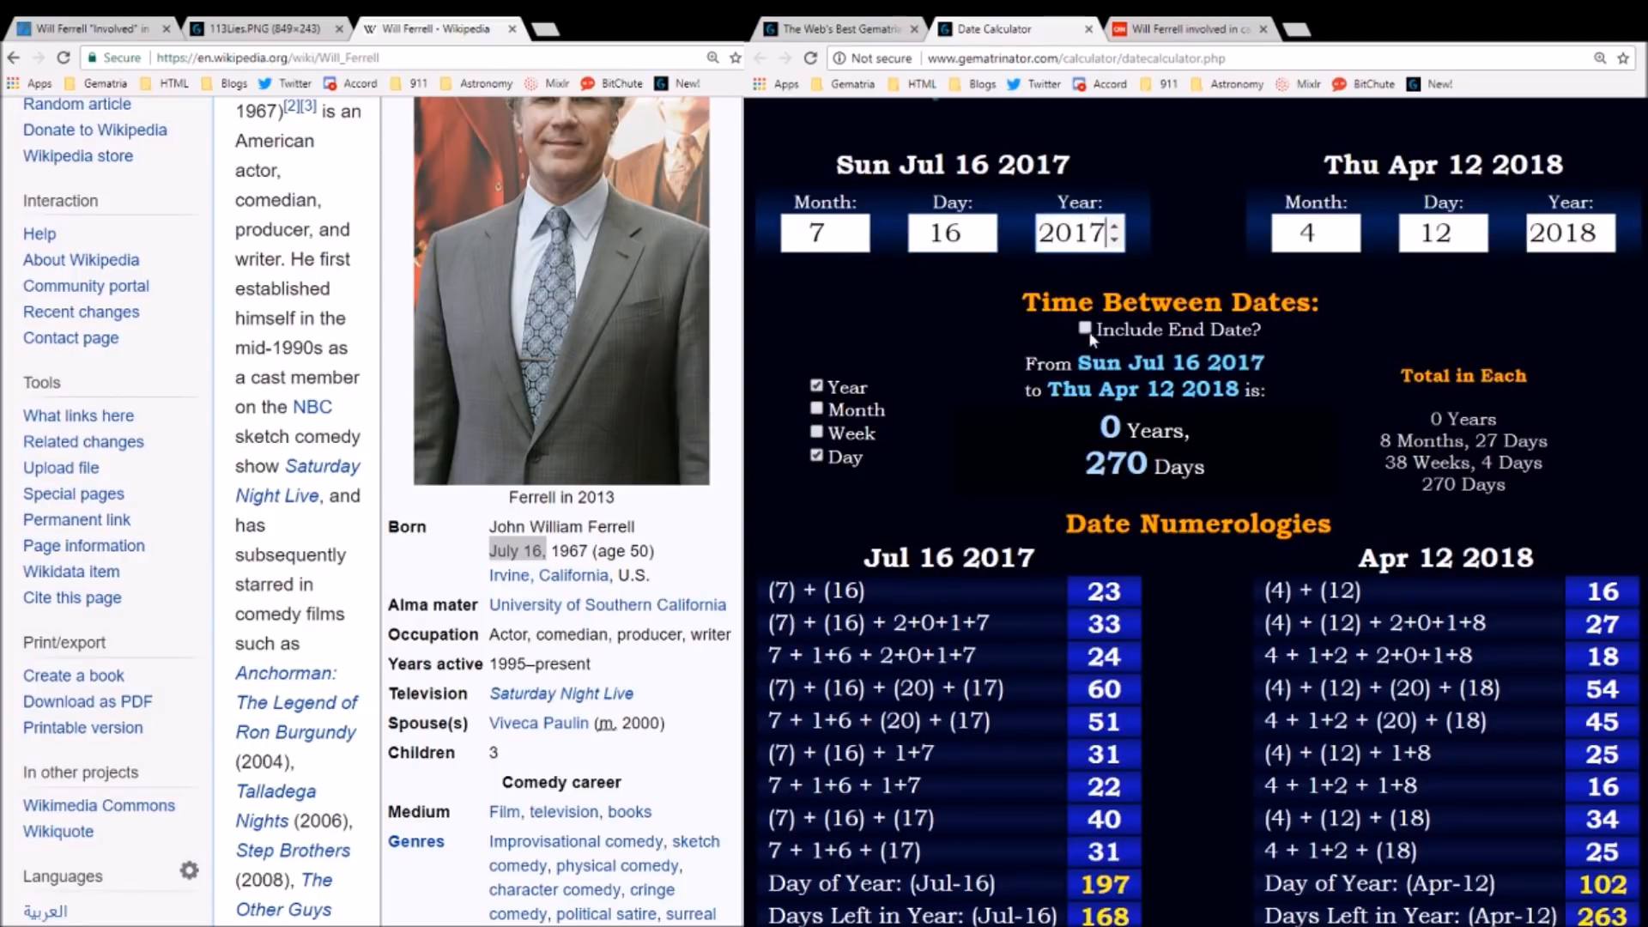
- Count 271 days from Jul 16 2017 to Apr 12 2018 including the end date, then return to the word calculator
left_click(1085, 329)
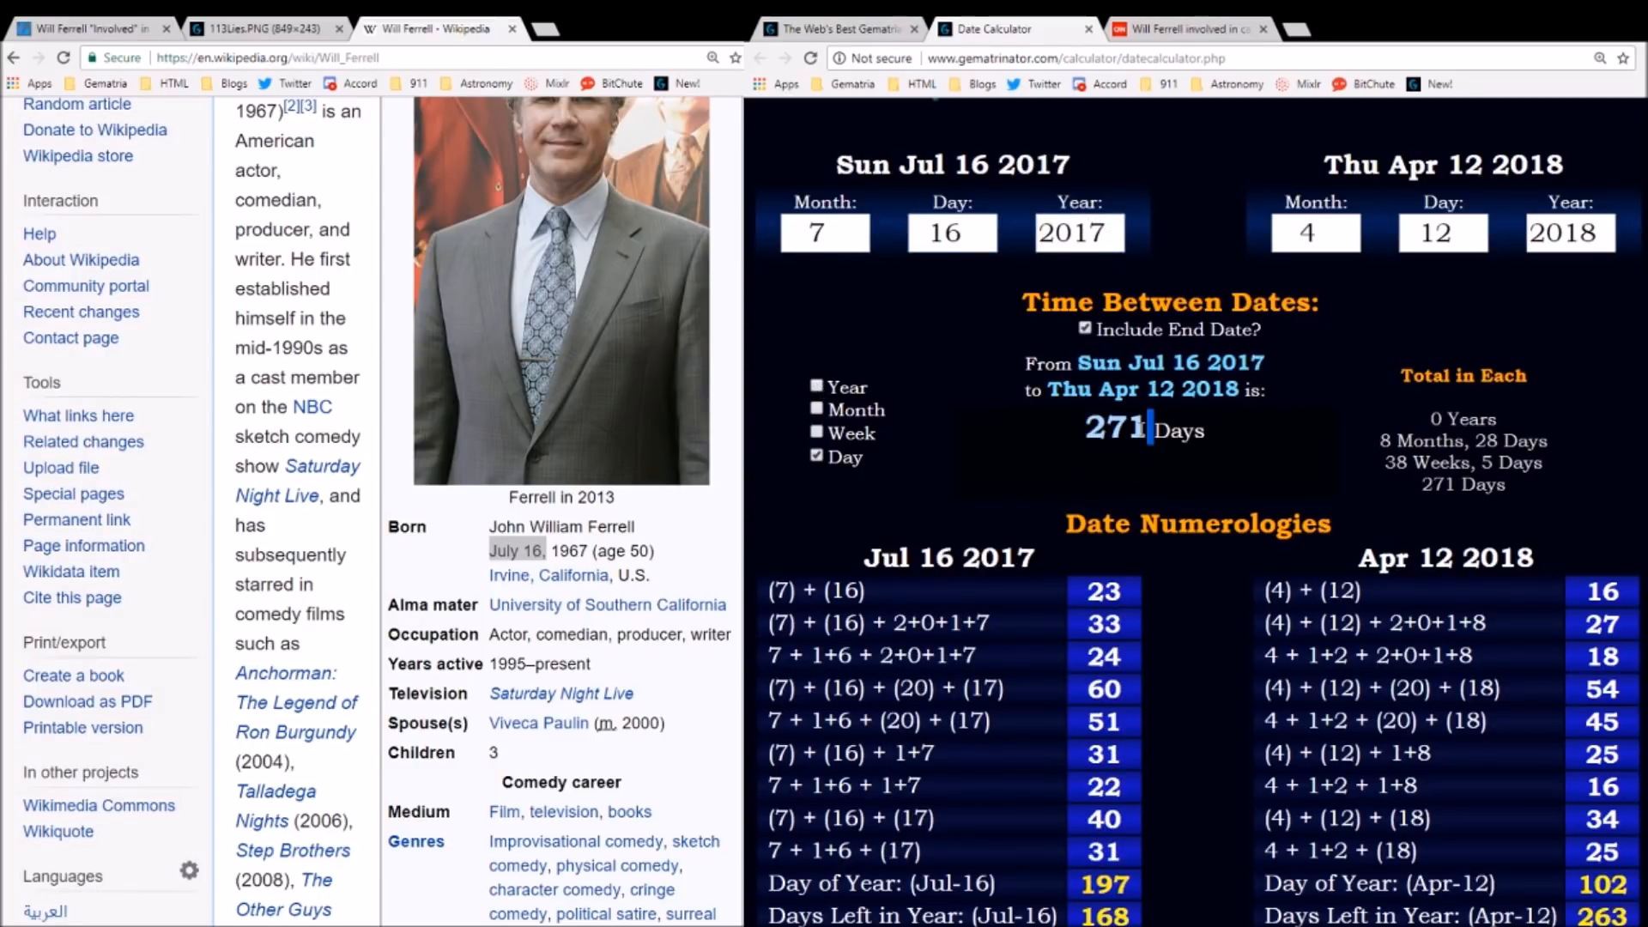
double_click(1143, 428)
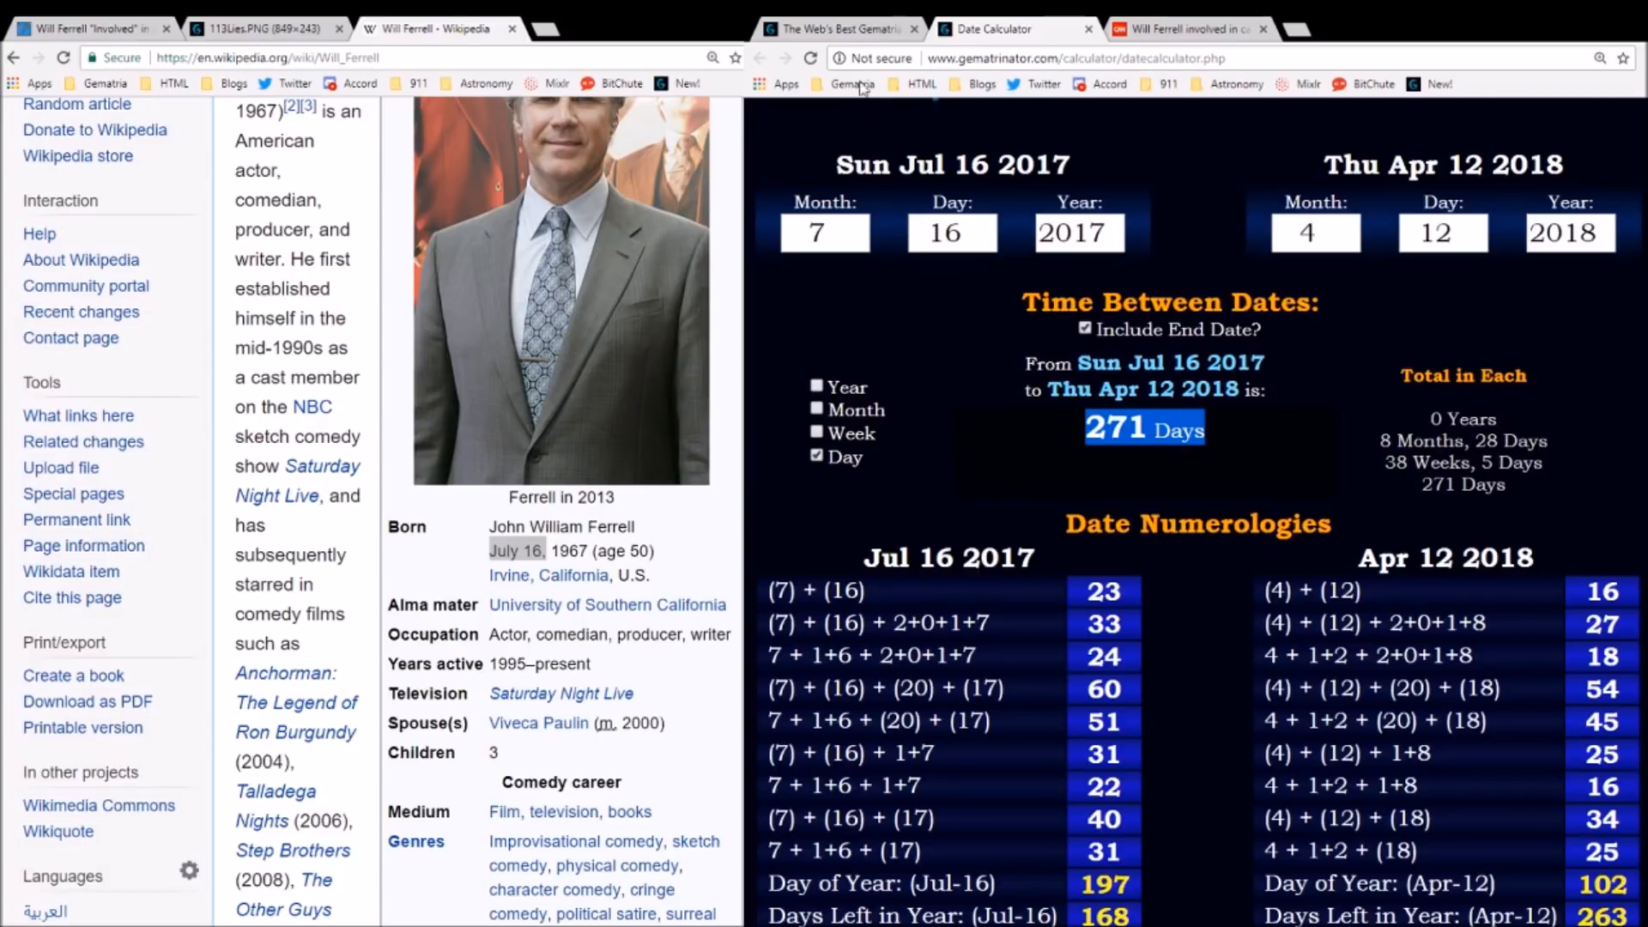
left_click(841, 29)
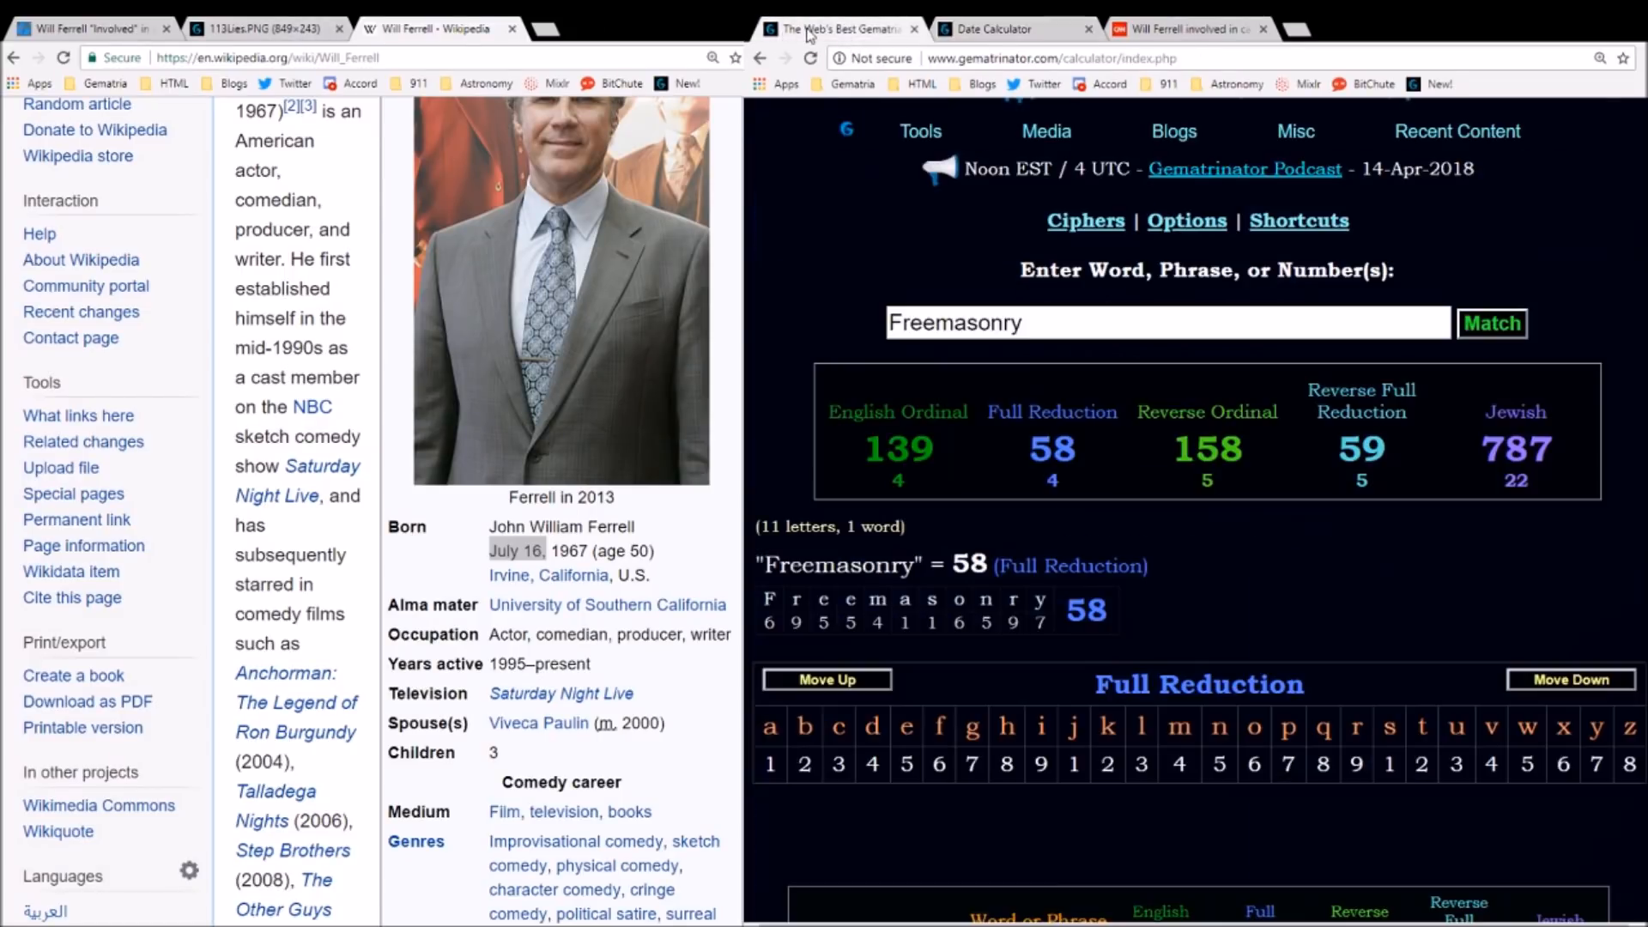
mouse_move(1061, 434)
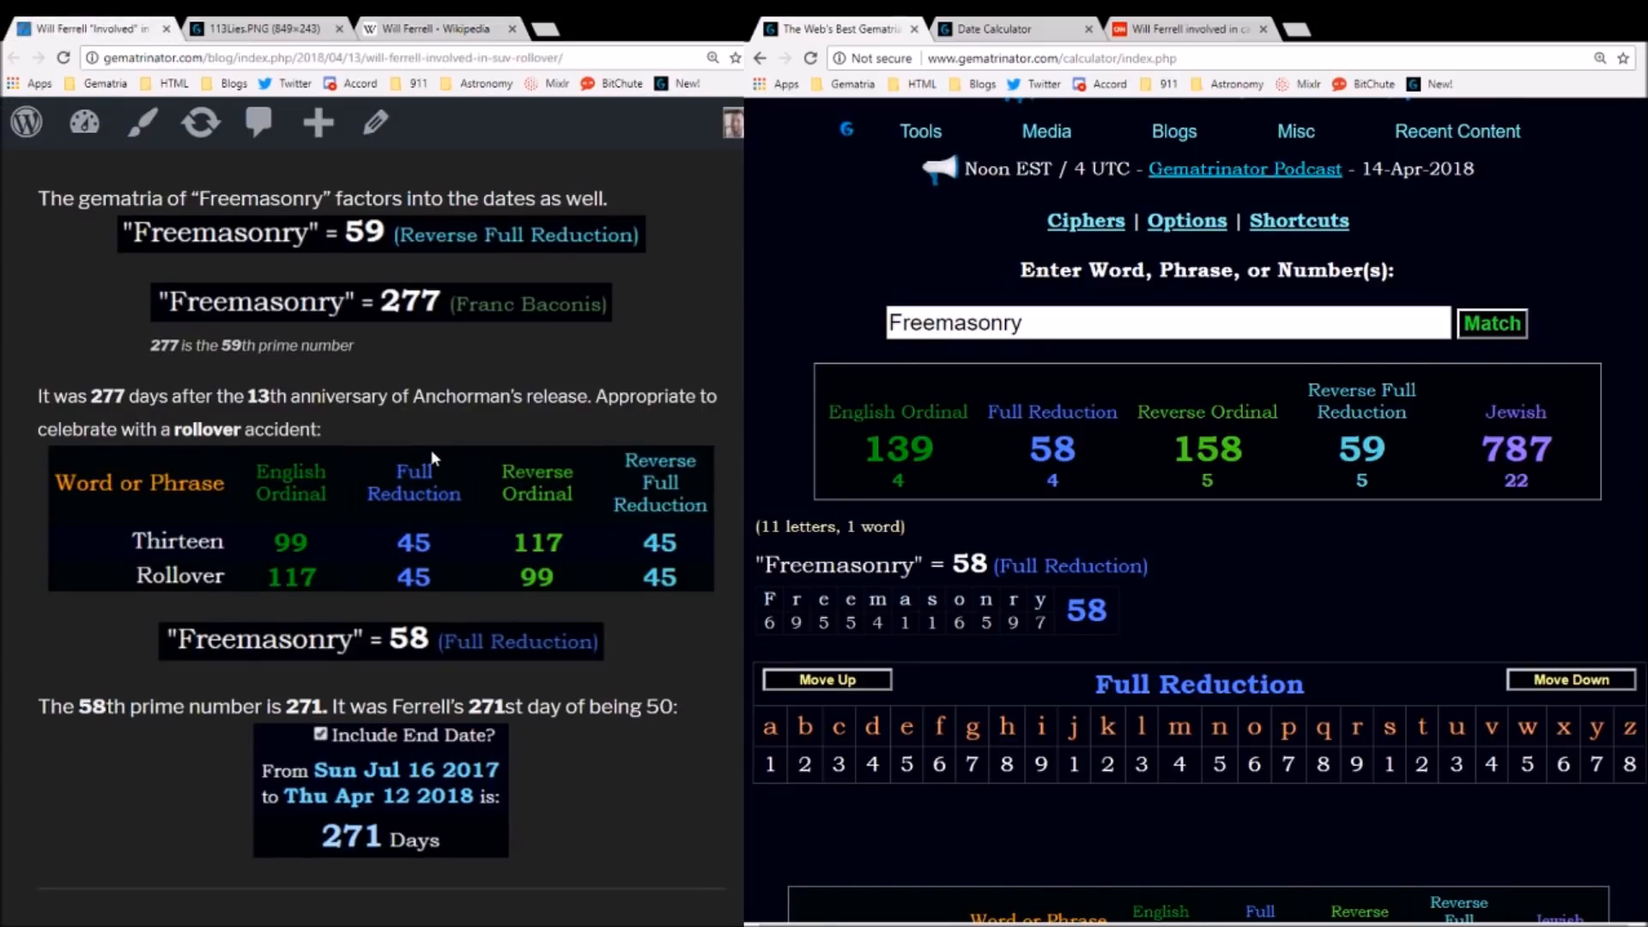
- Calculate Anchorman and Propaganda at 48, adding English Extended and viewing the Jewish cipher breakdown
scroll("down", 3)
type("A")
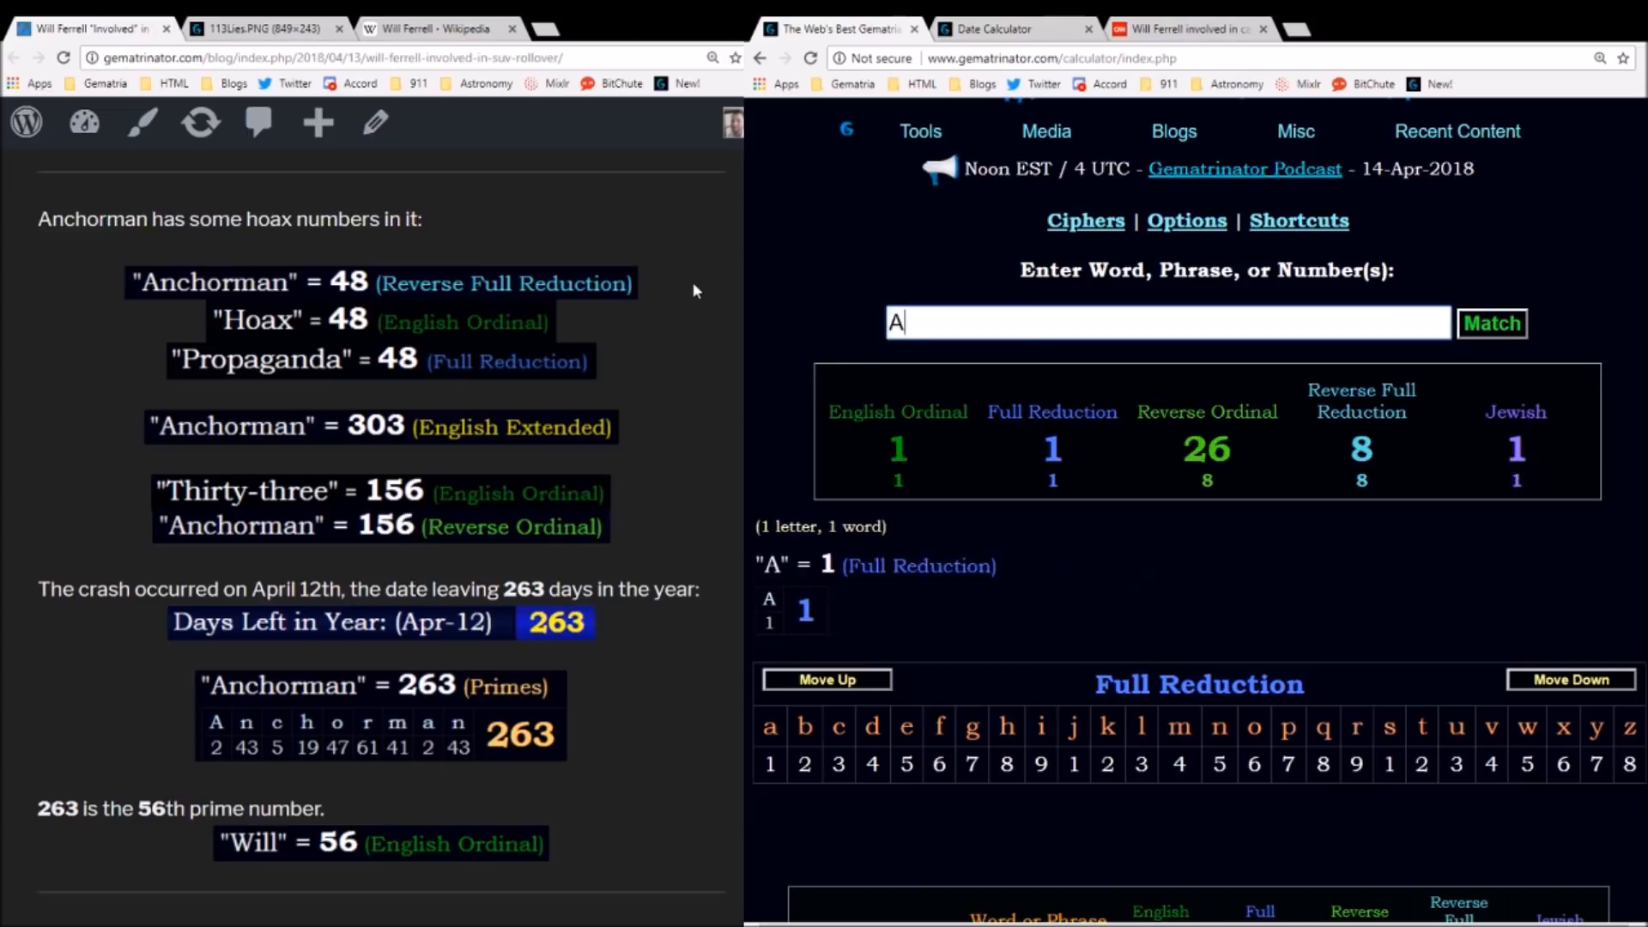
type("nchorman")
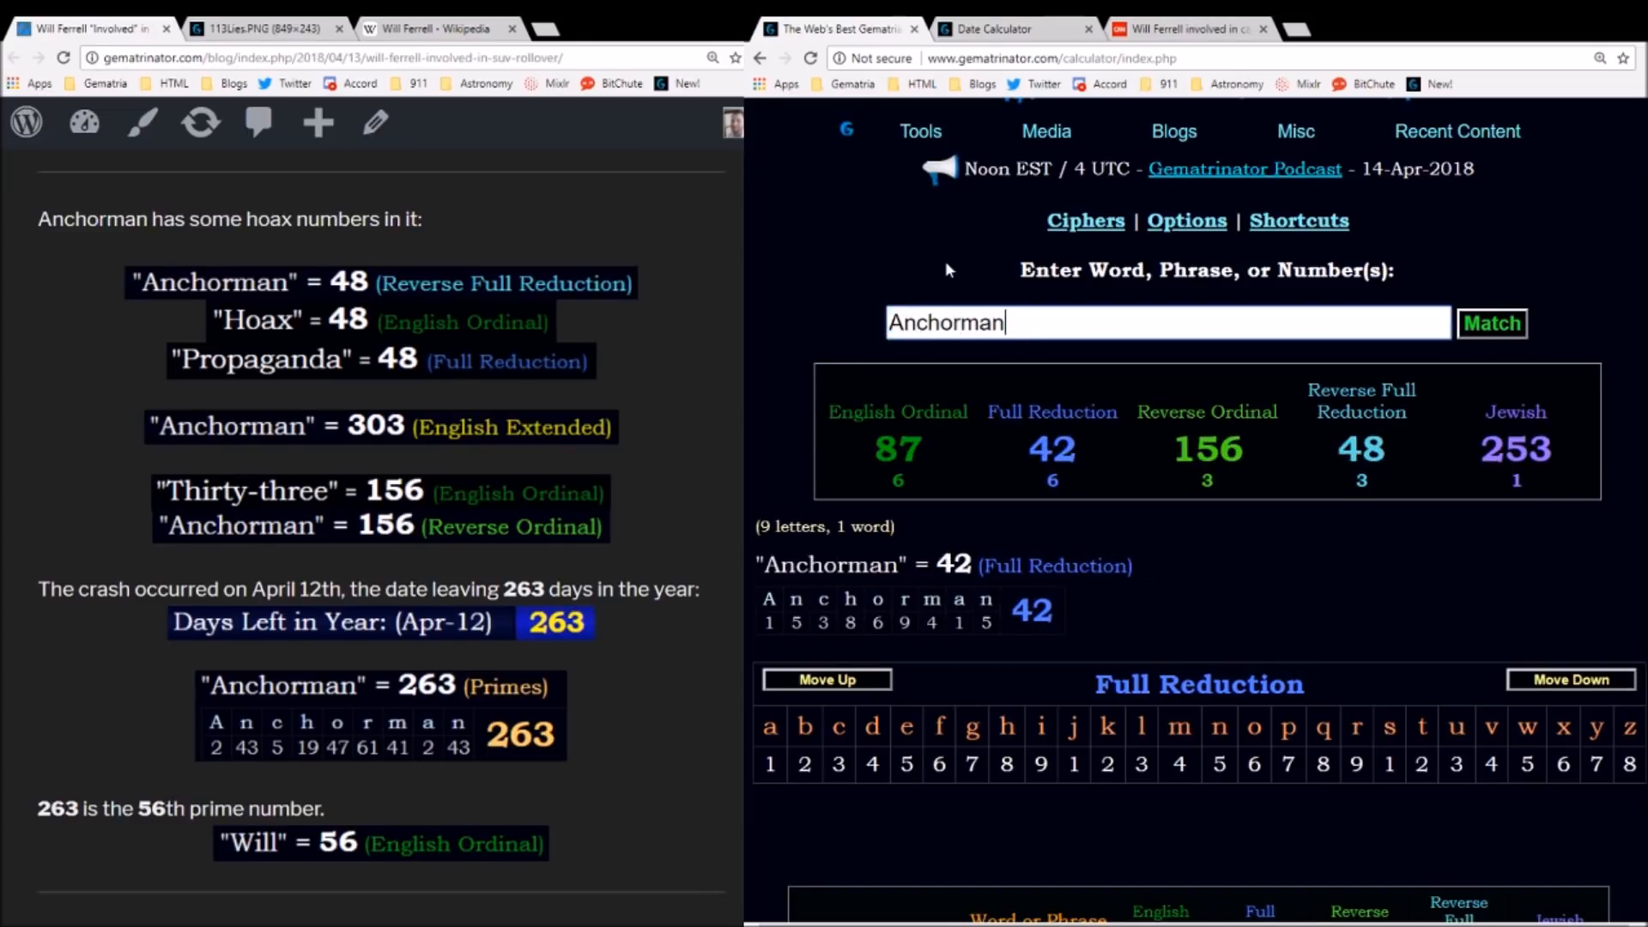
mouse_move(1332, 354)
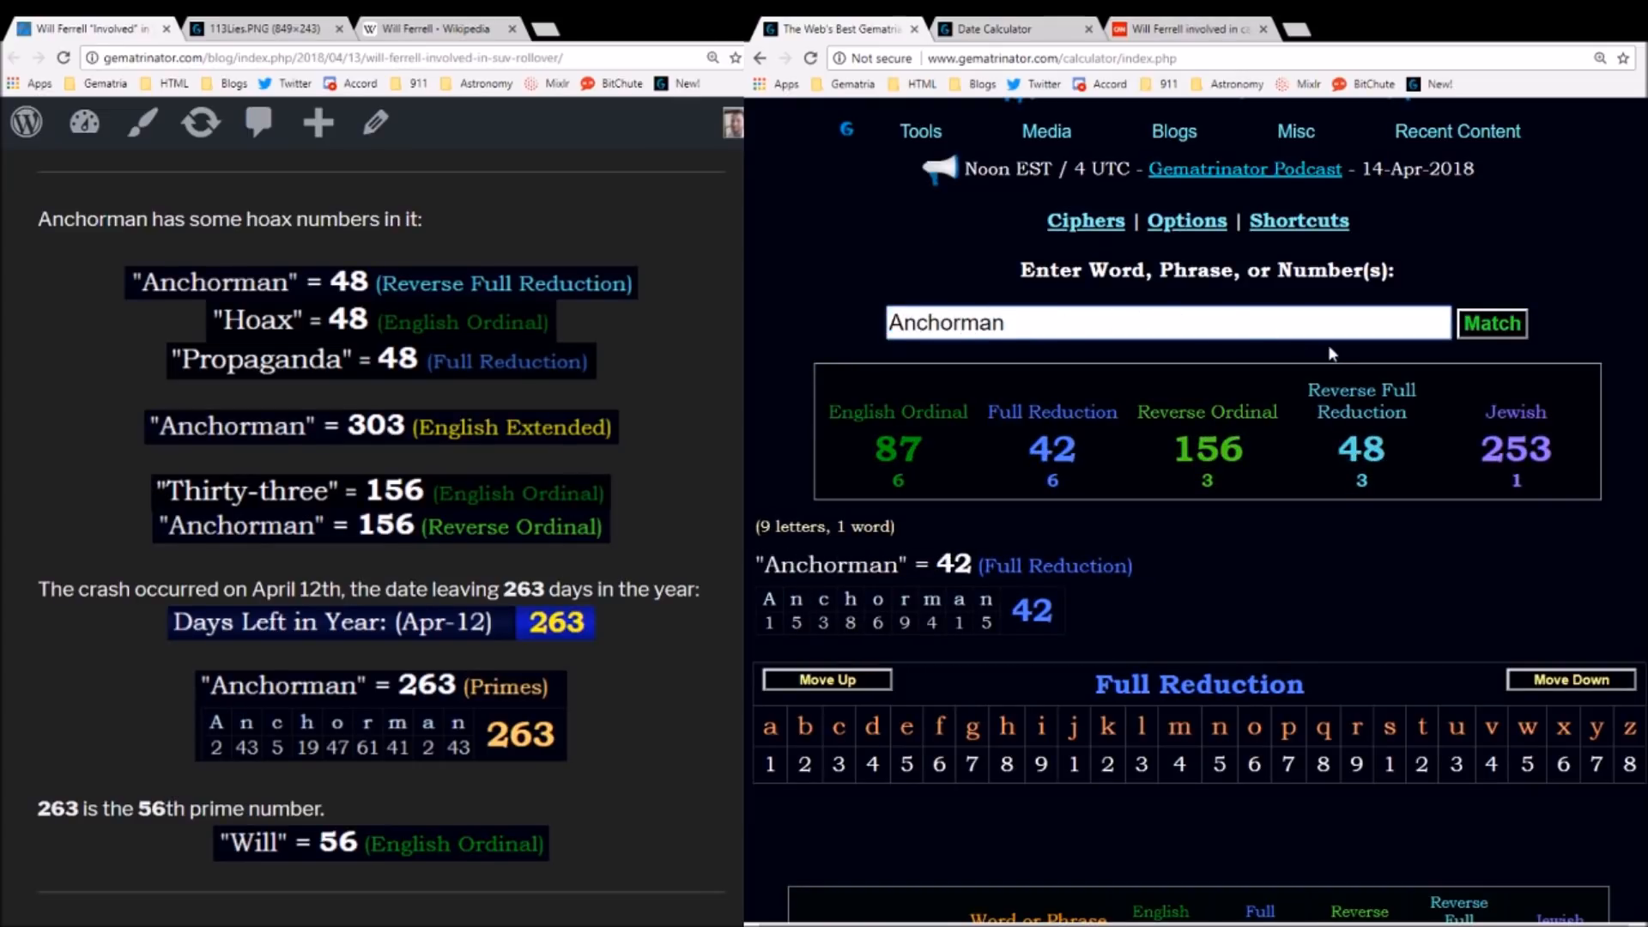
left_click(1360, 400)
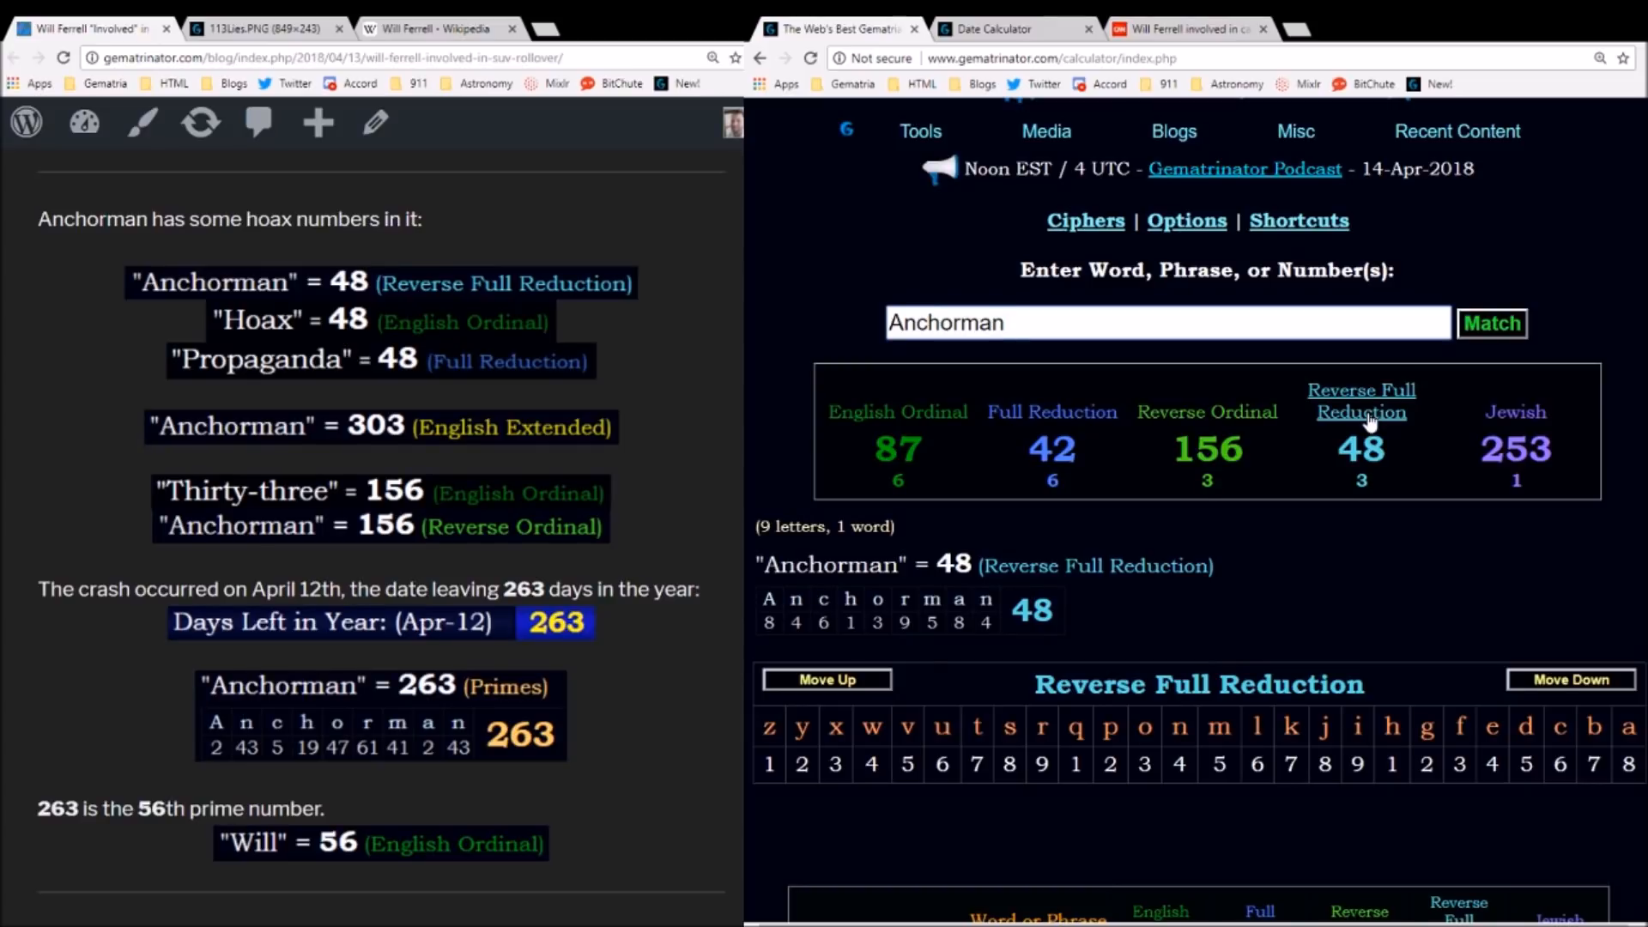
type("Hoa")
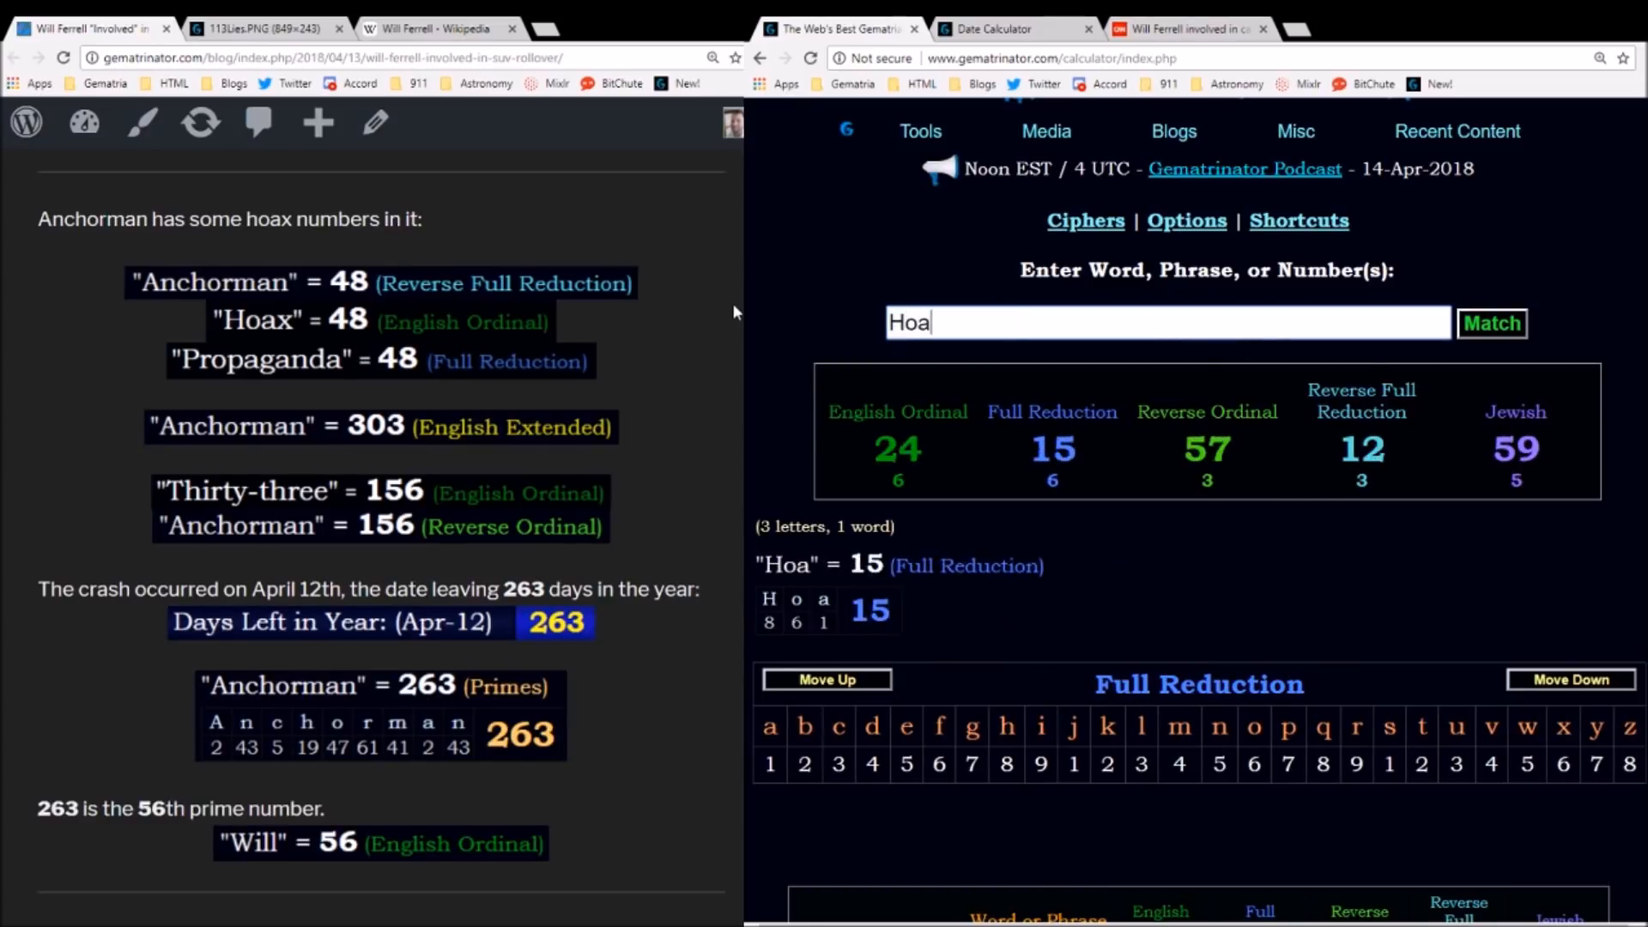
type("x")
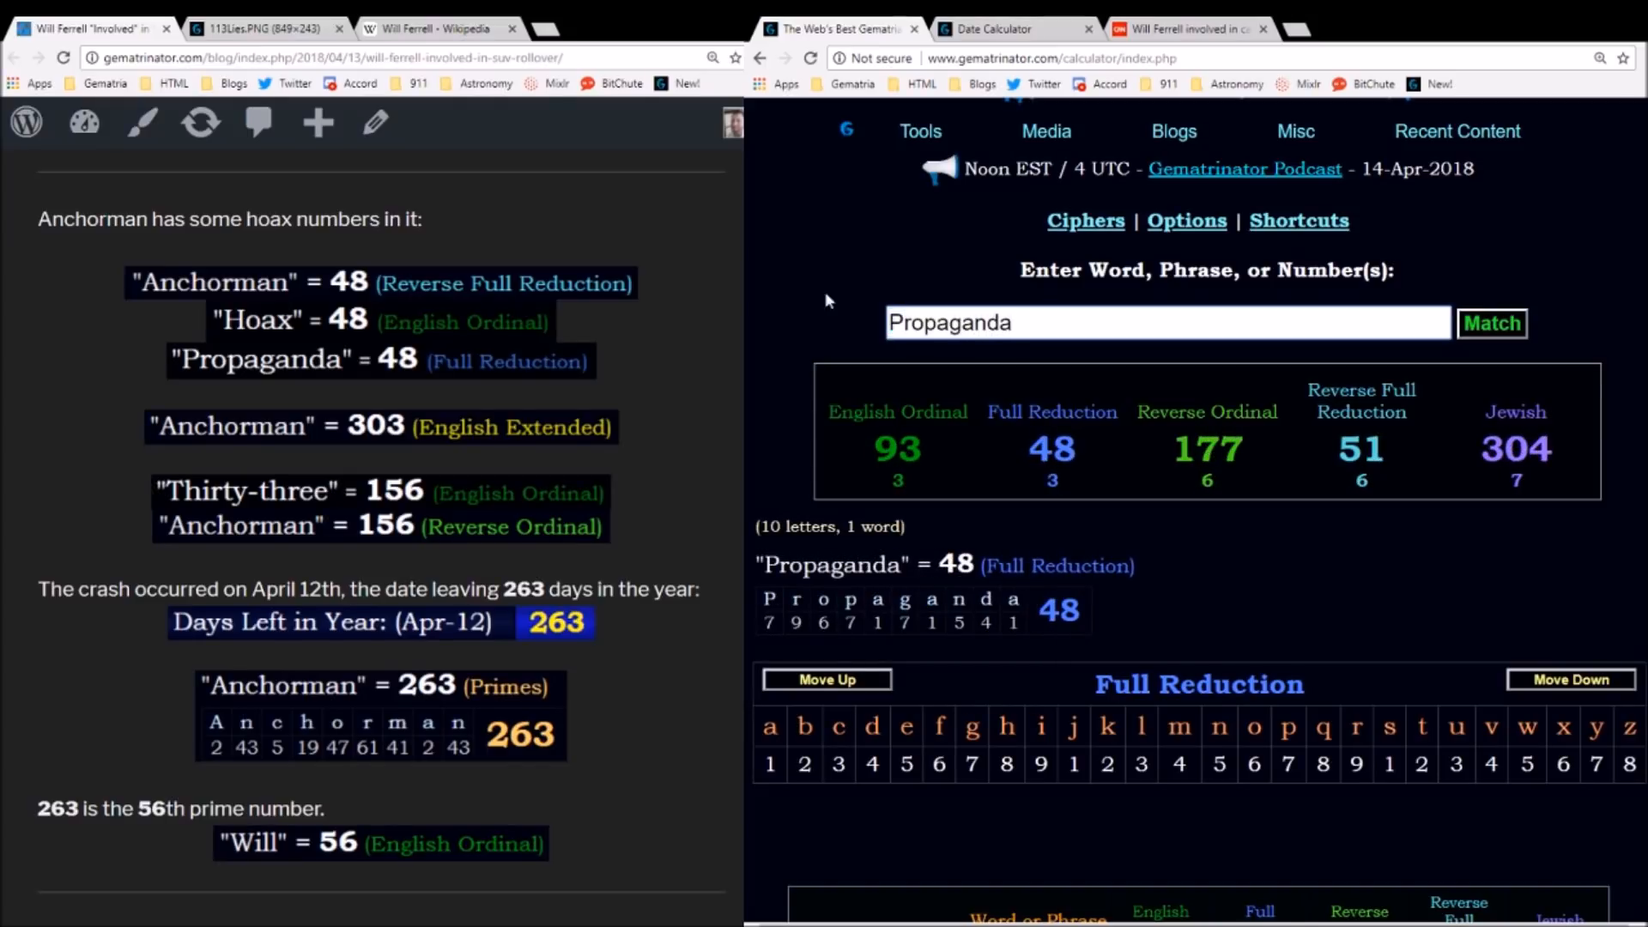
mouse_move(1053, 410)
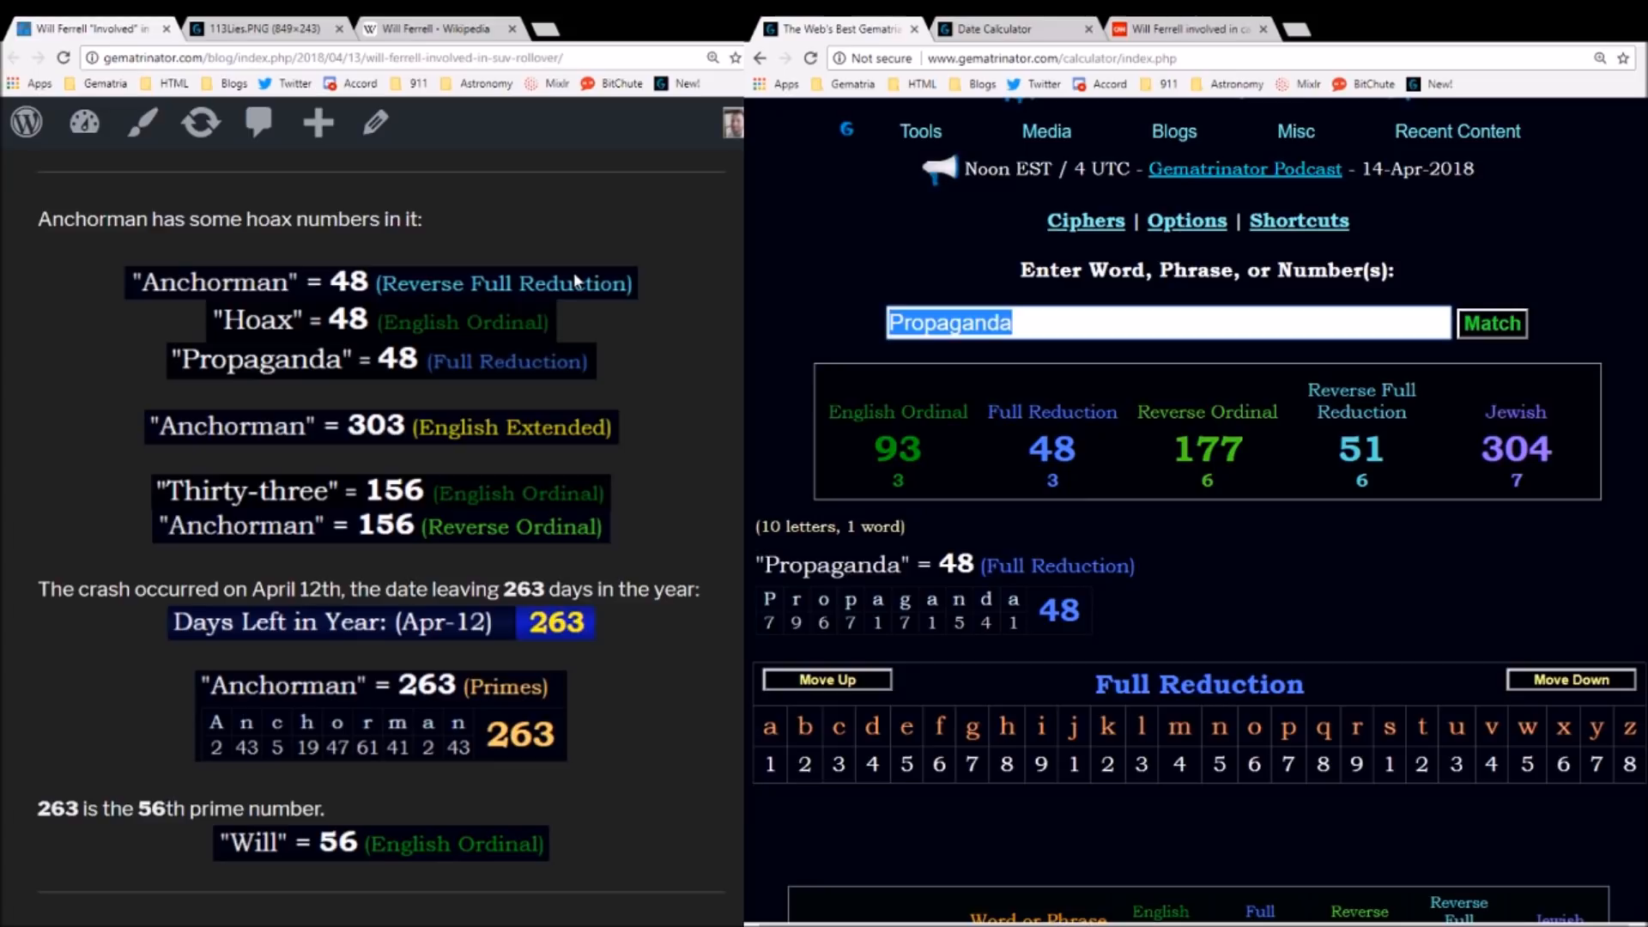
left_click(1149, 400)
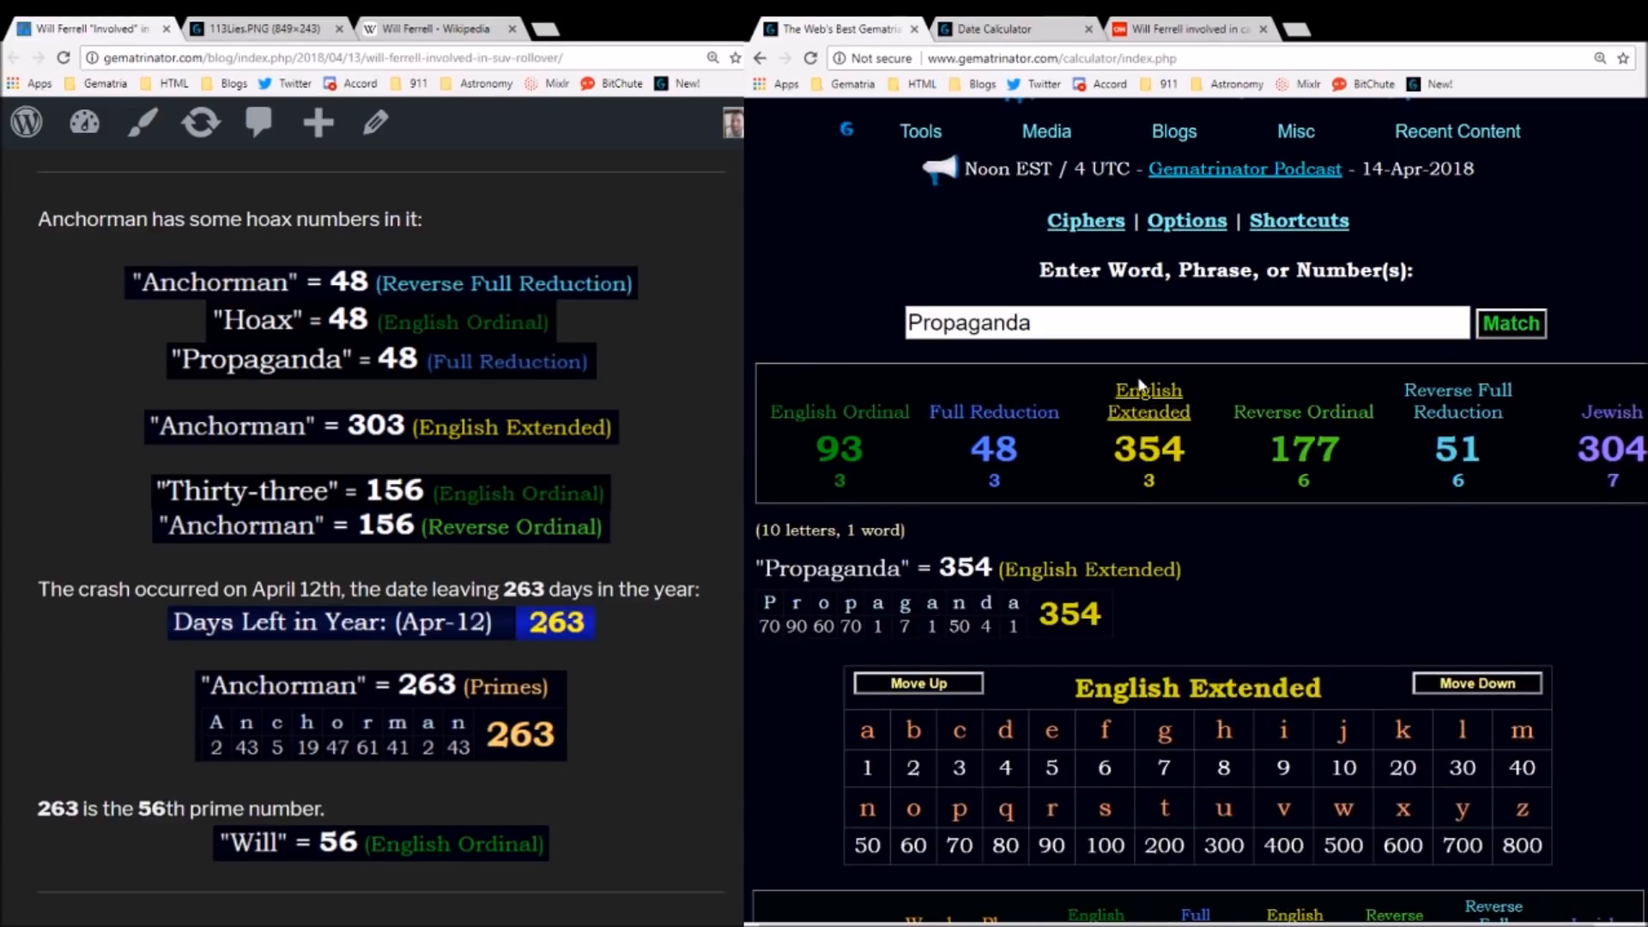
left_click(1612, 410)
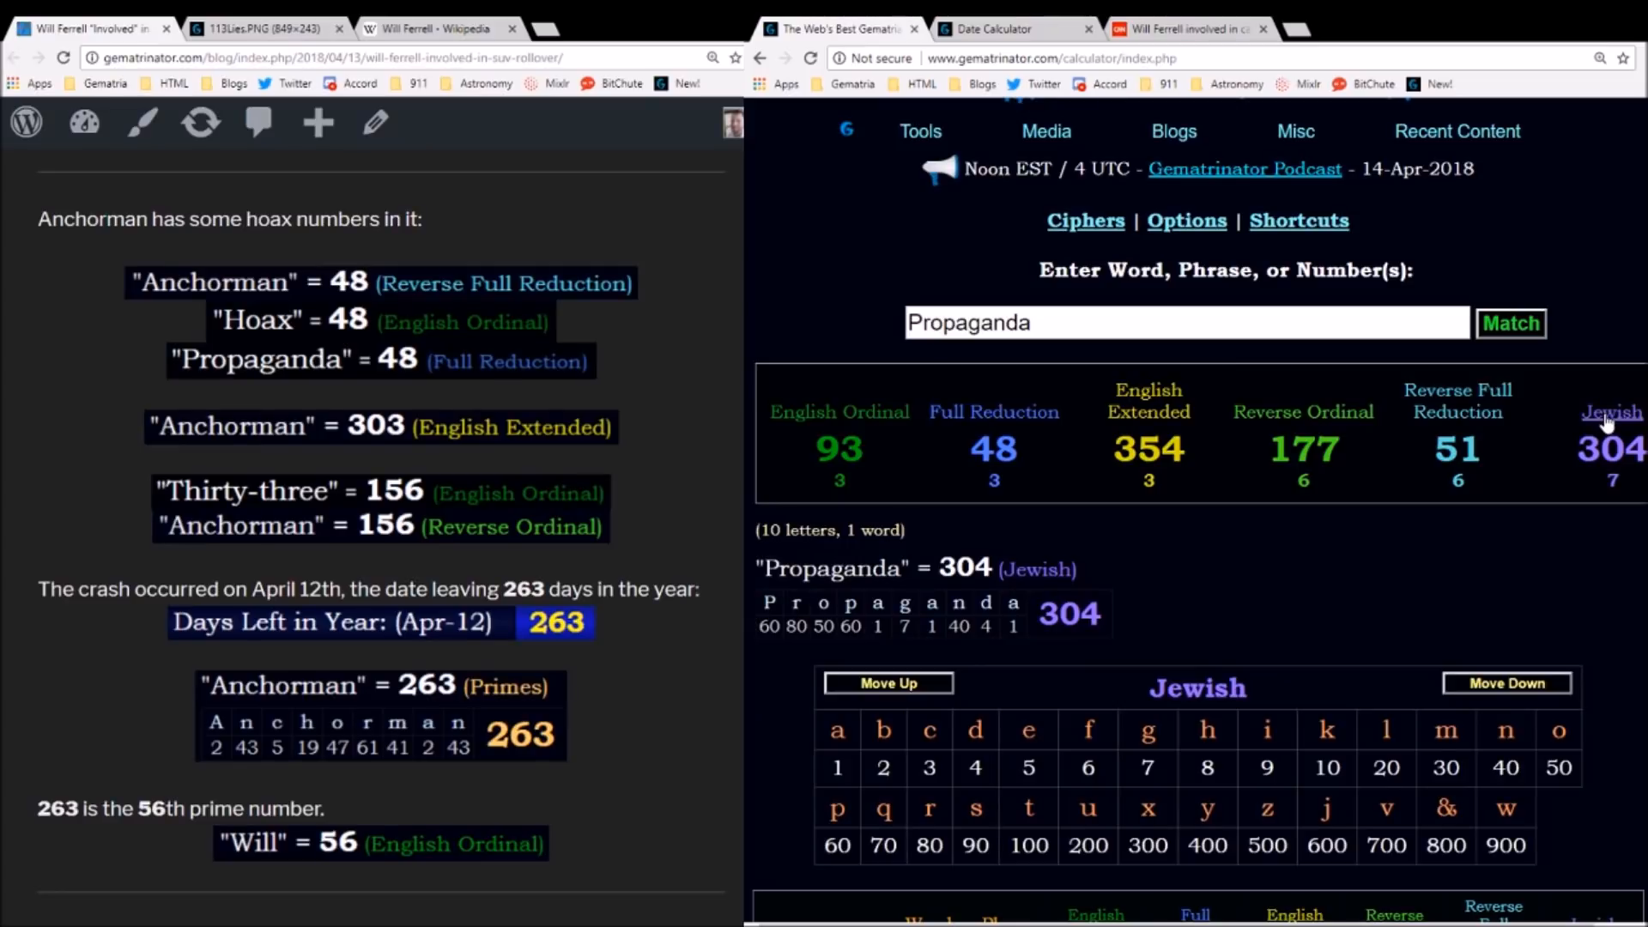
mouse_move(822, 776)
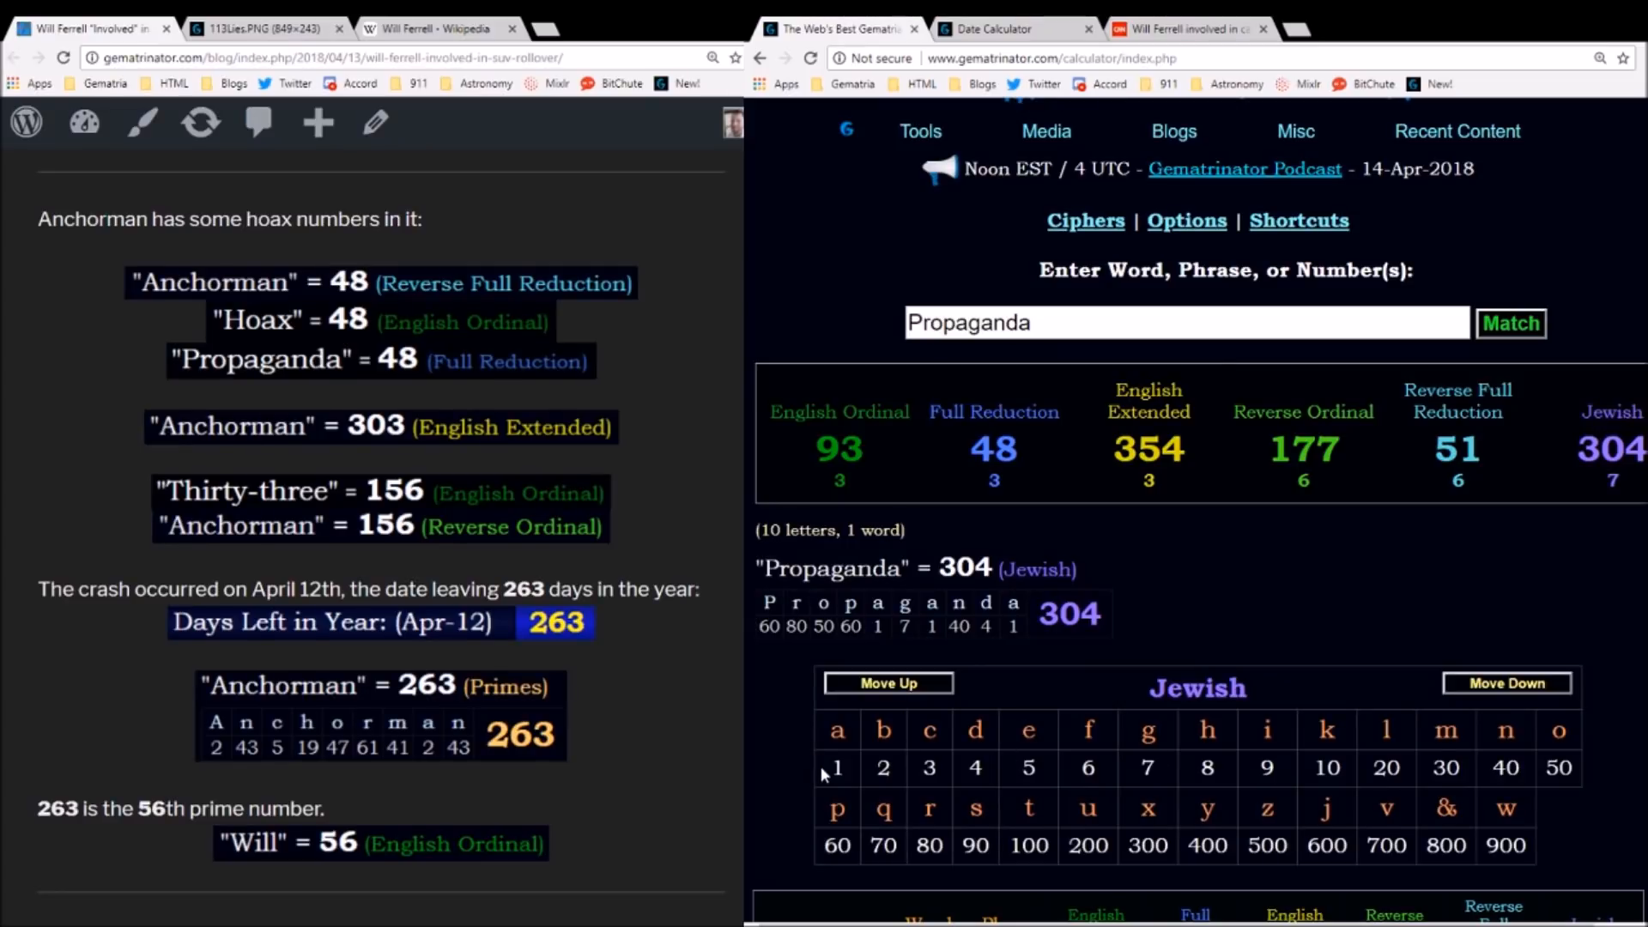
mouse_move(1321, 769)
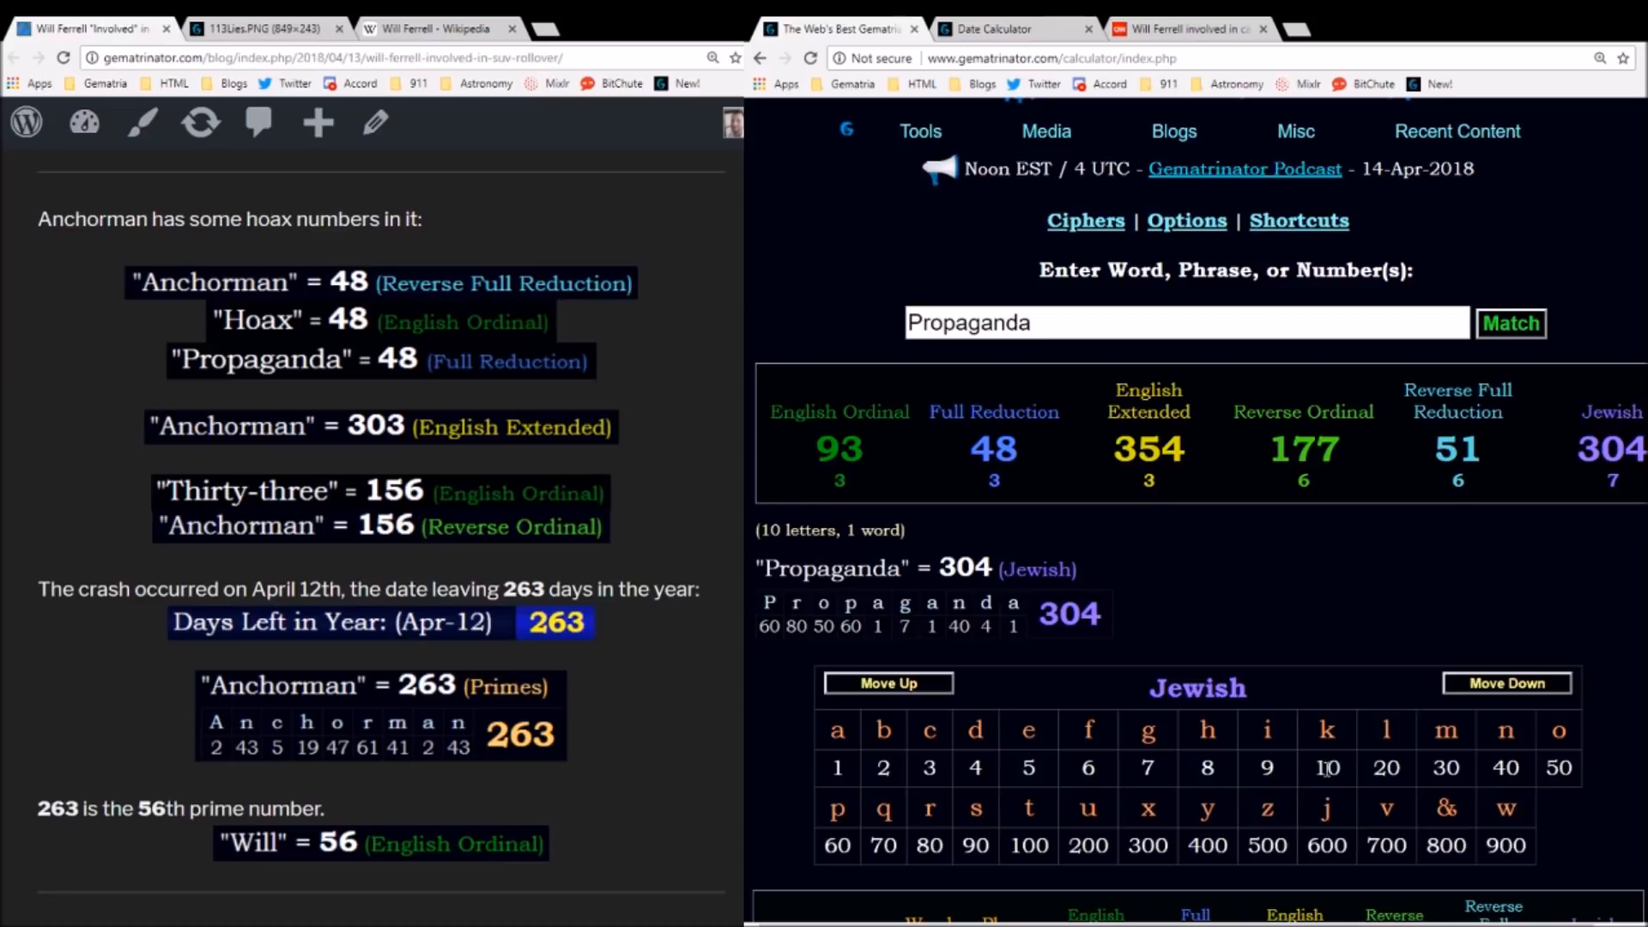
- Show Anchorman's 303 English Extended breakdown, then Thirty-three's 156 English Ordinal letter breakdown
left_click(1148, 400)
type("Anchorman")
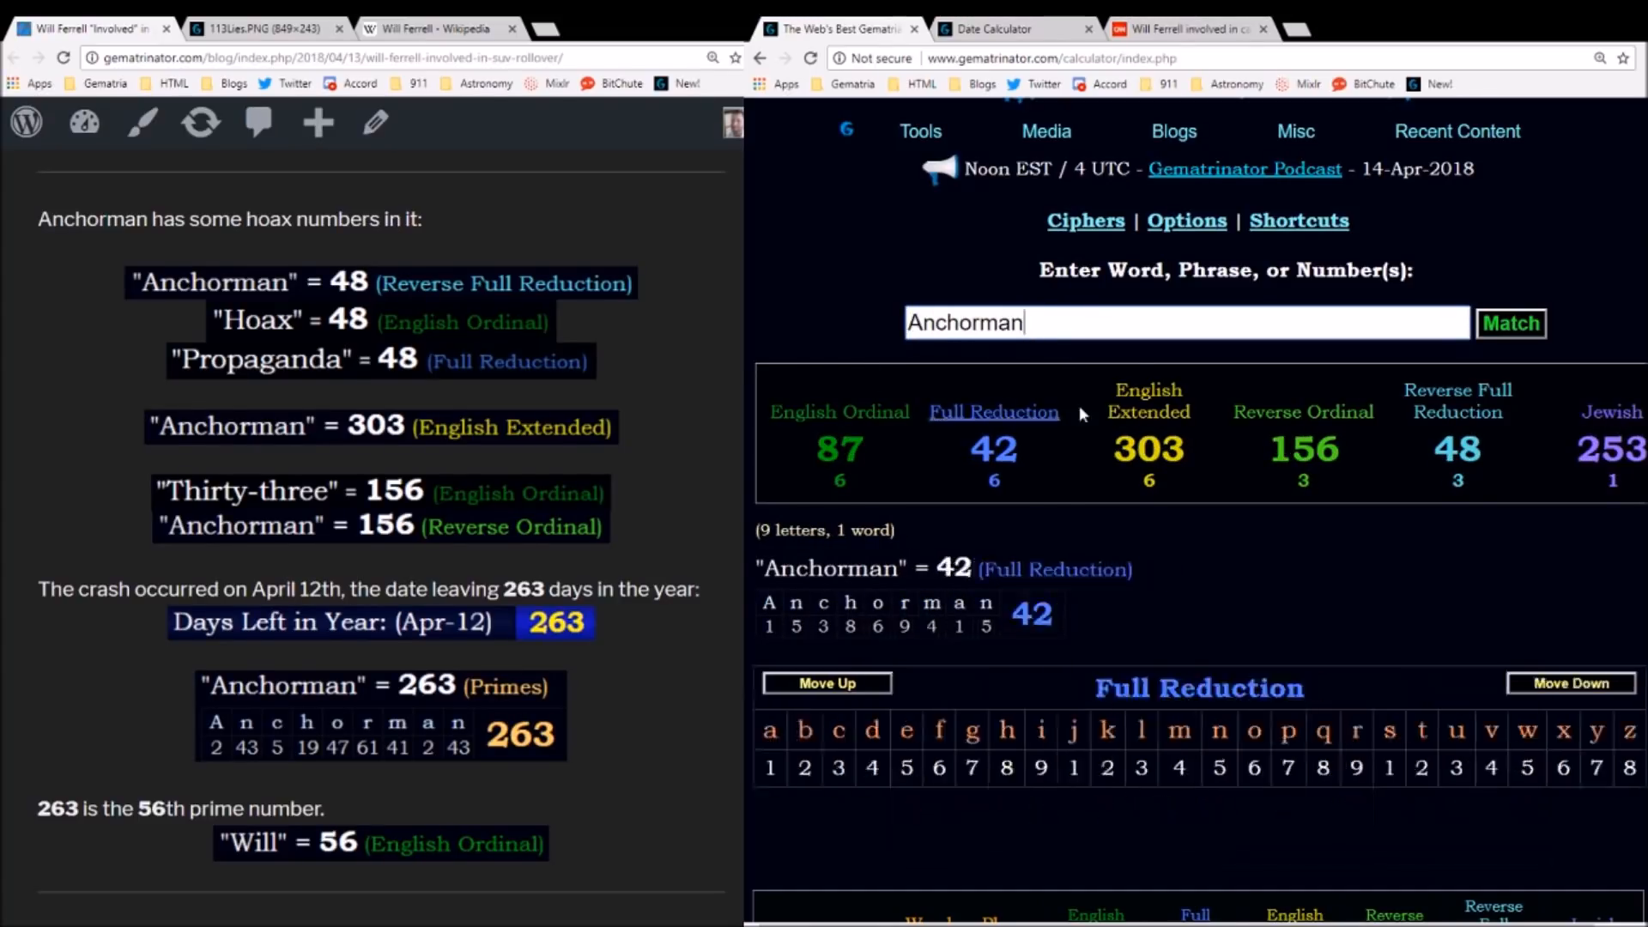
left_click(1149, 402)
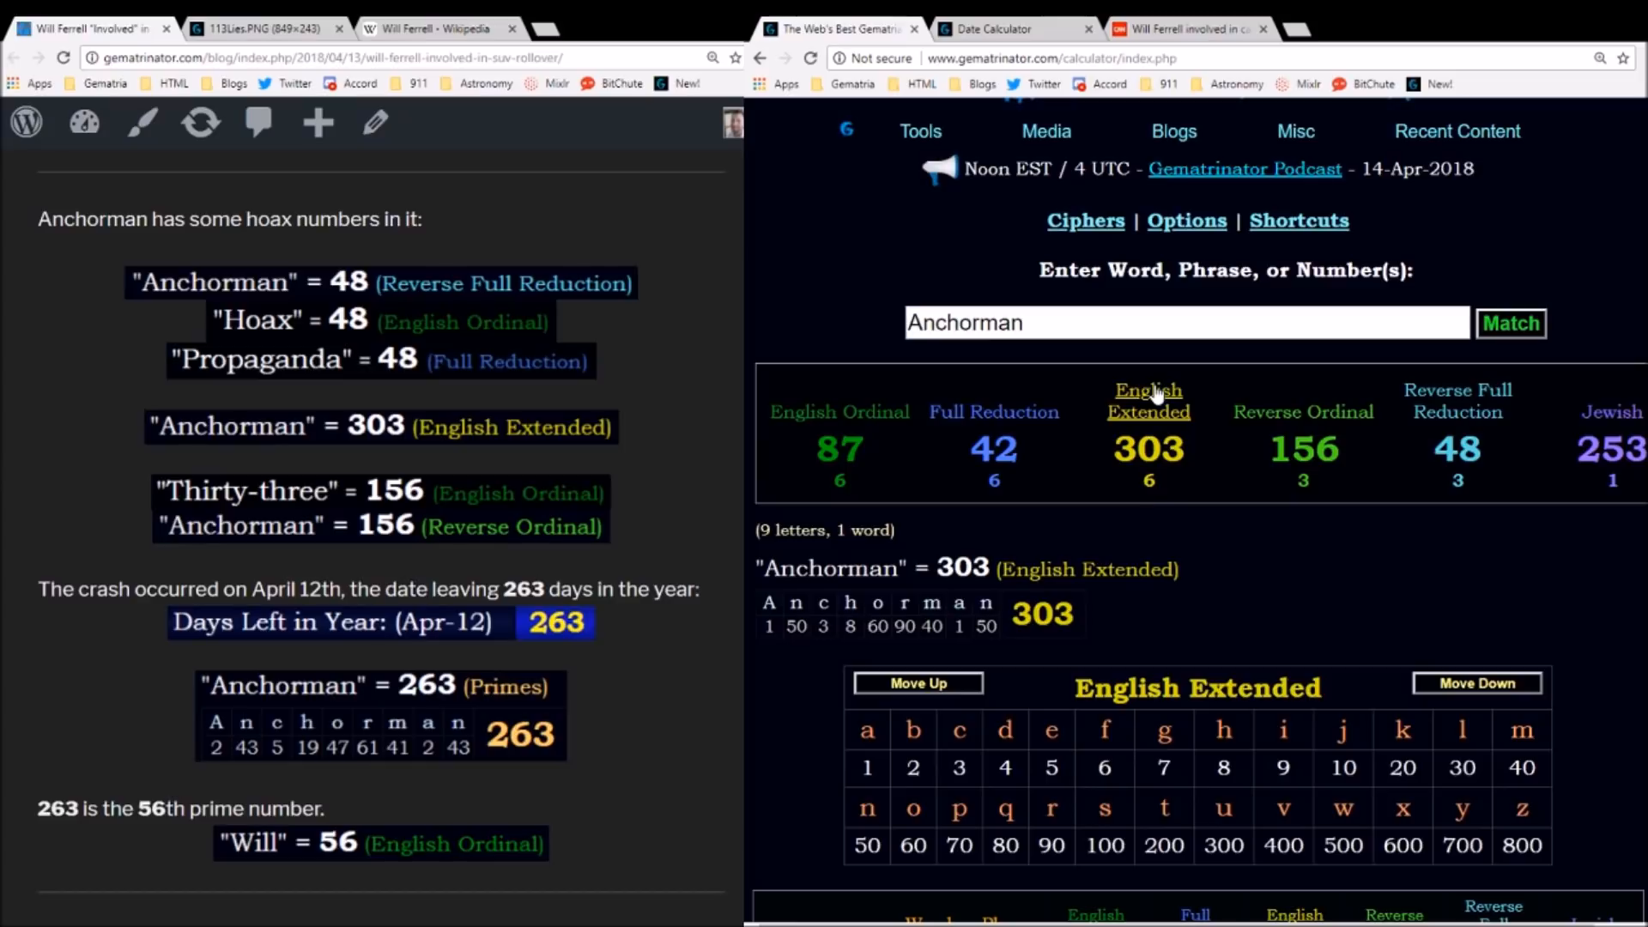
mouse_move(1052, 321)
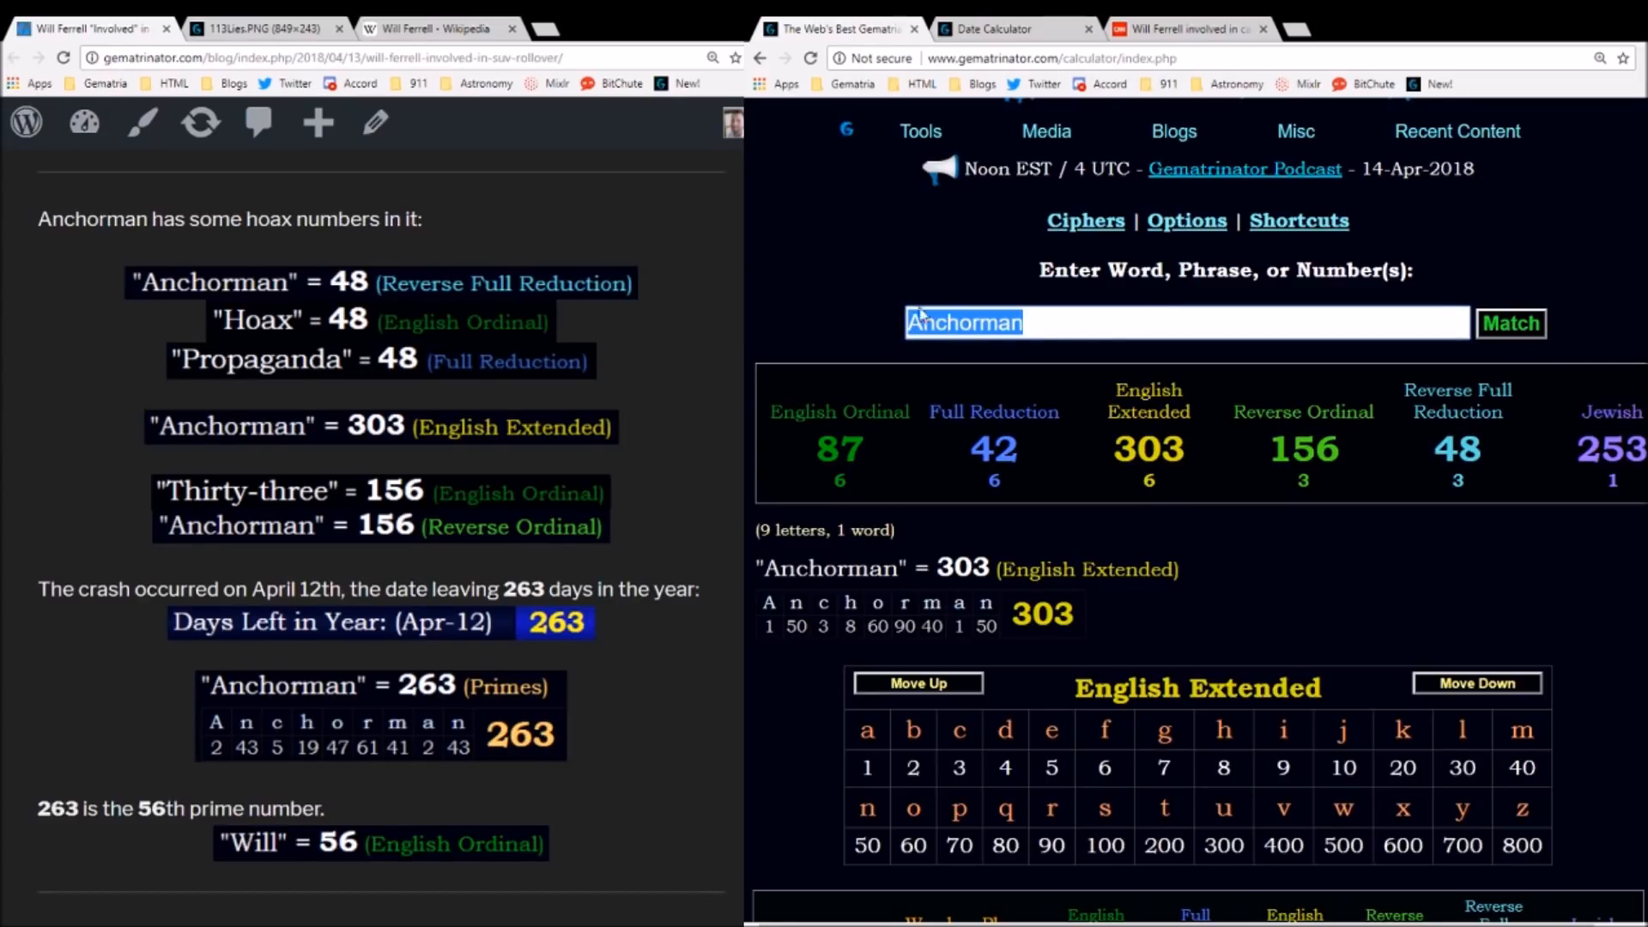
left_click(1302, 411)
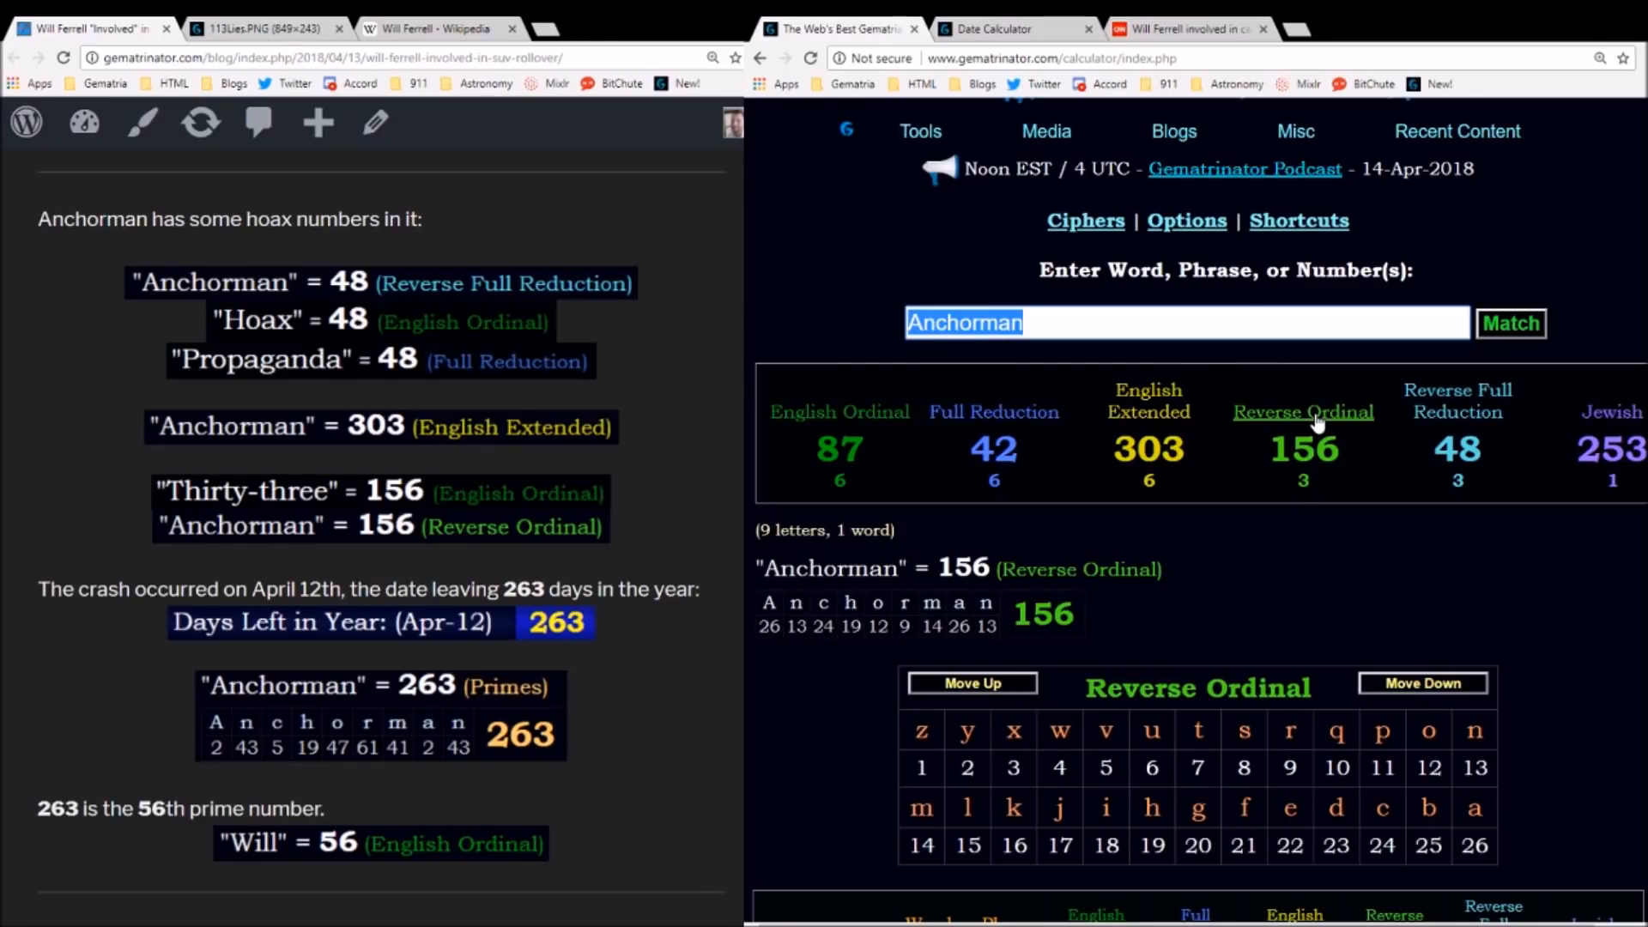
type("Thirty-three")
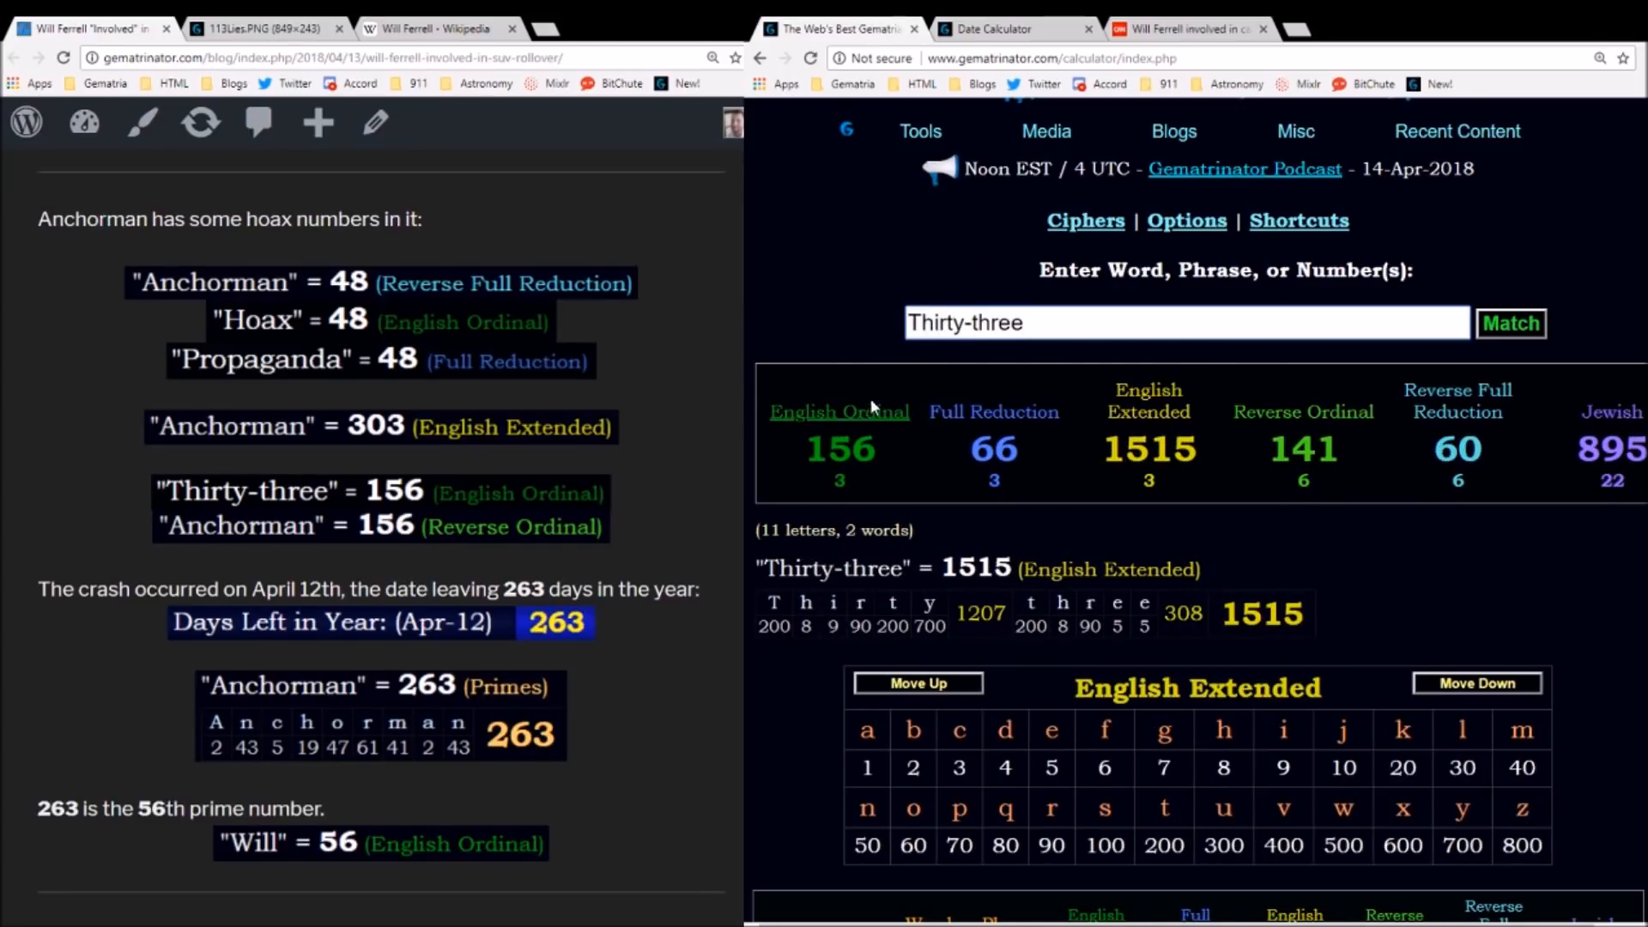
left_click(838, 411)
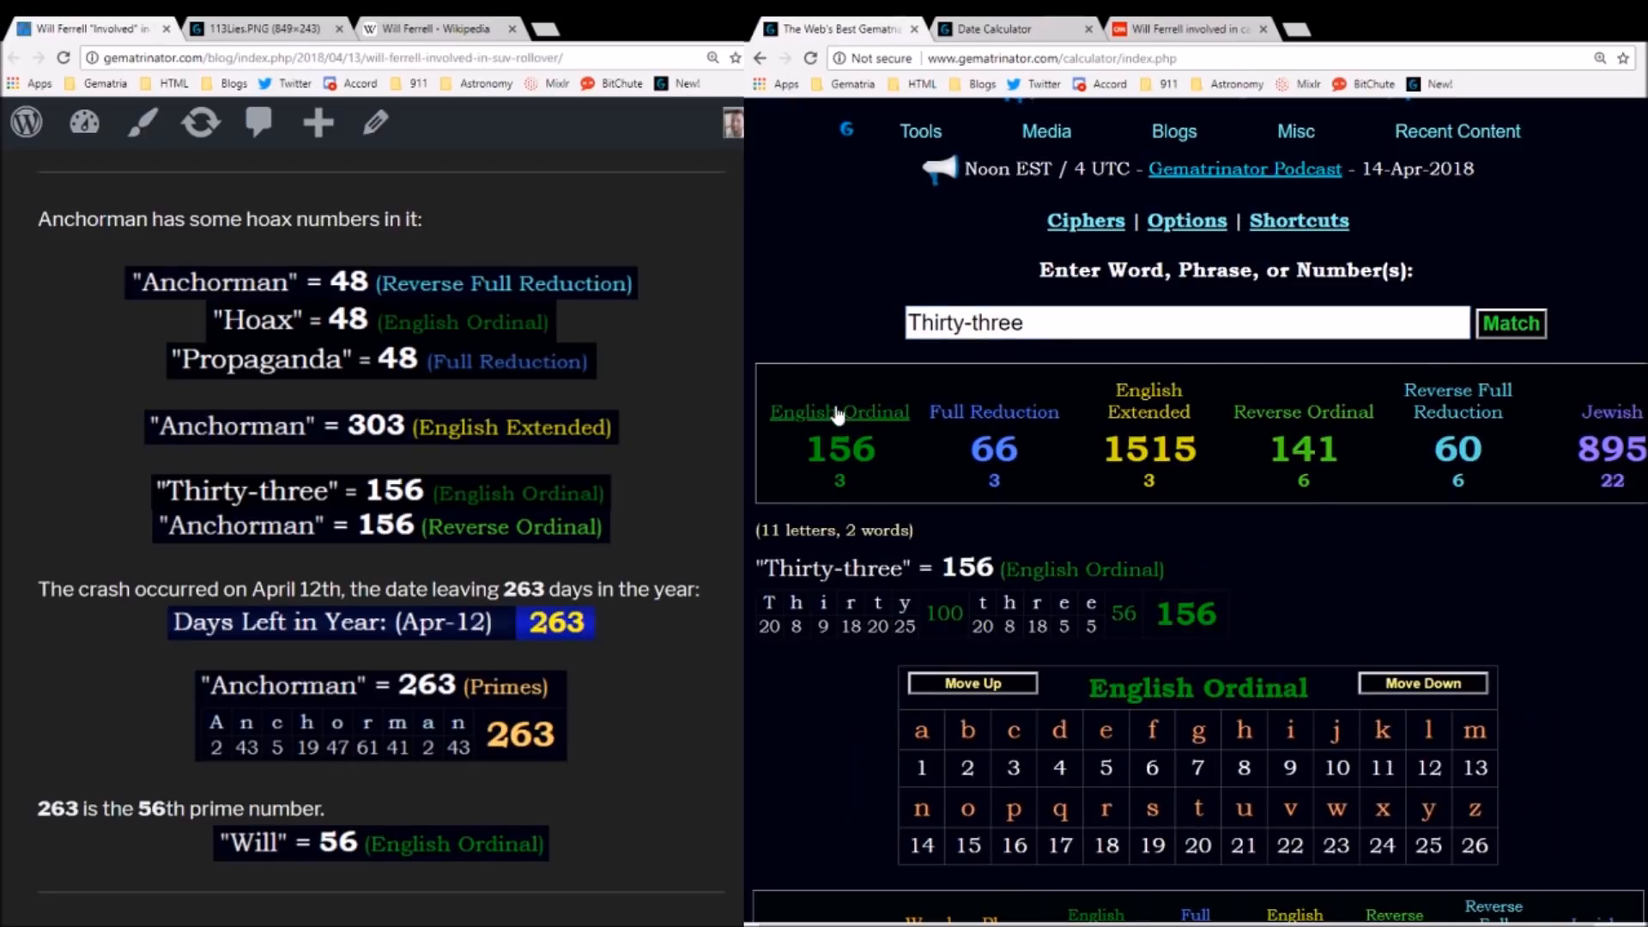
mouse_move(869, 370)
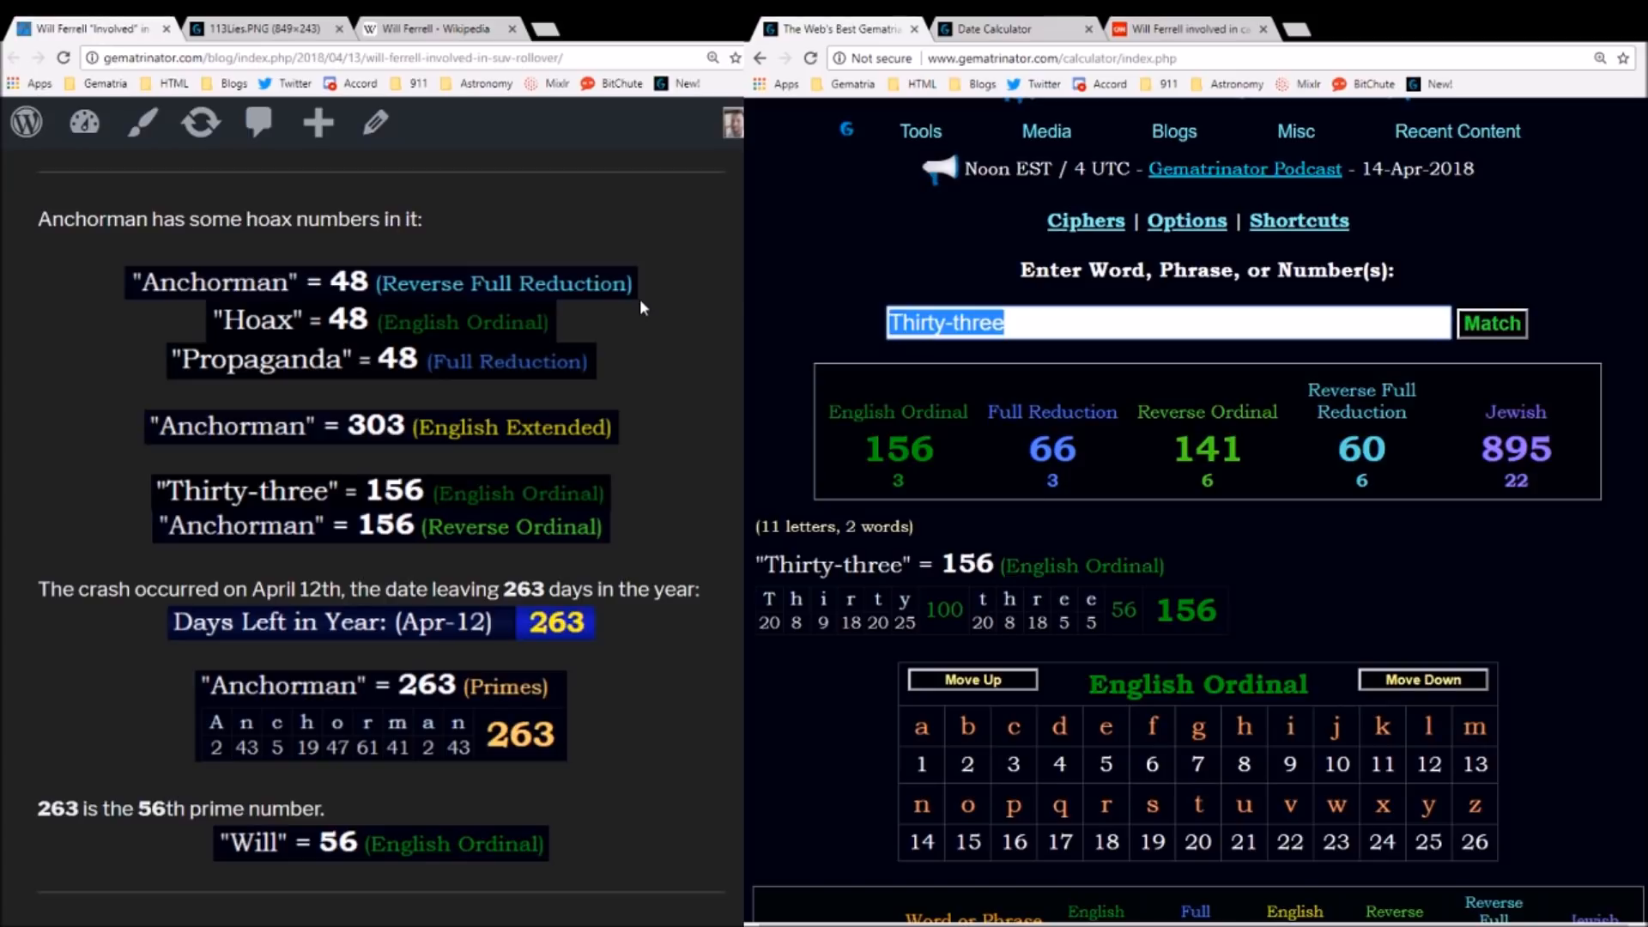
- Confirm Anchorman at 263 in Primes and bring up the Jul 16 2017 – Apr 12 2018 date comparison
type("i")
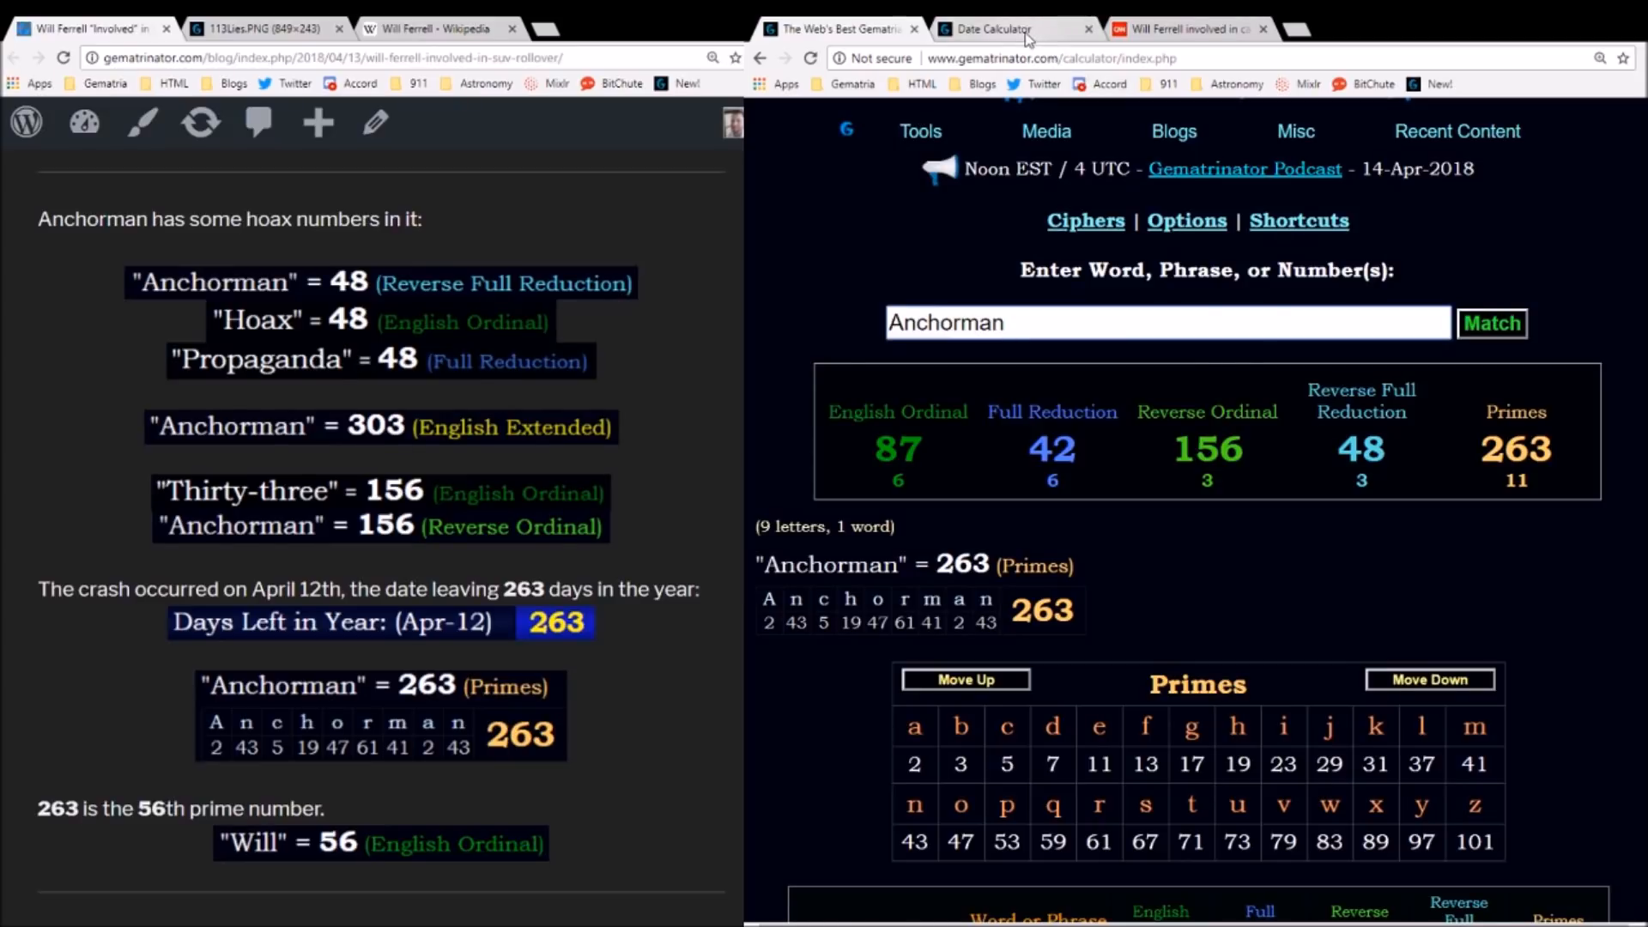
left_click(1004, 29)
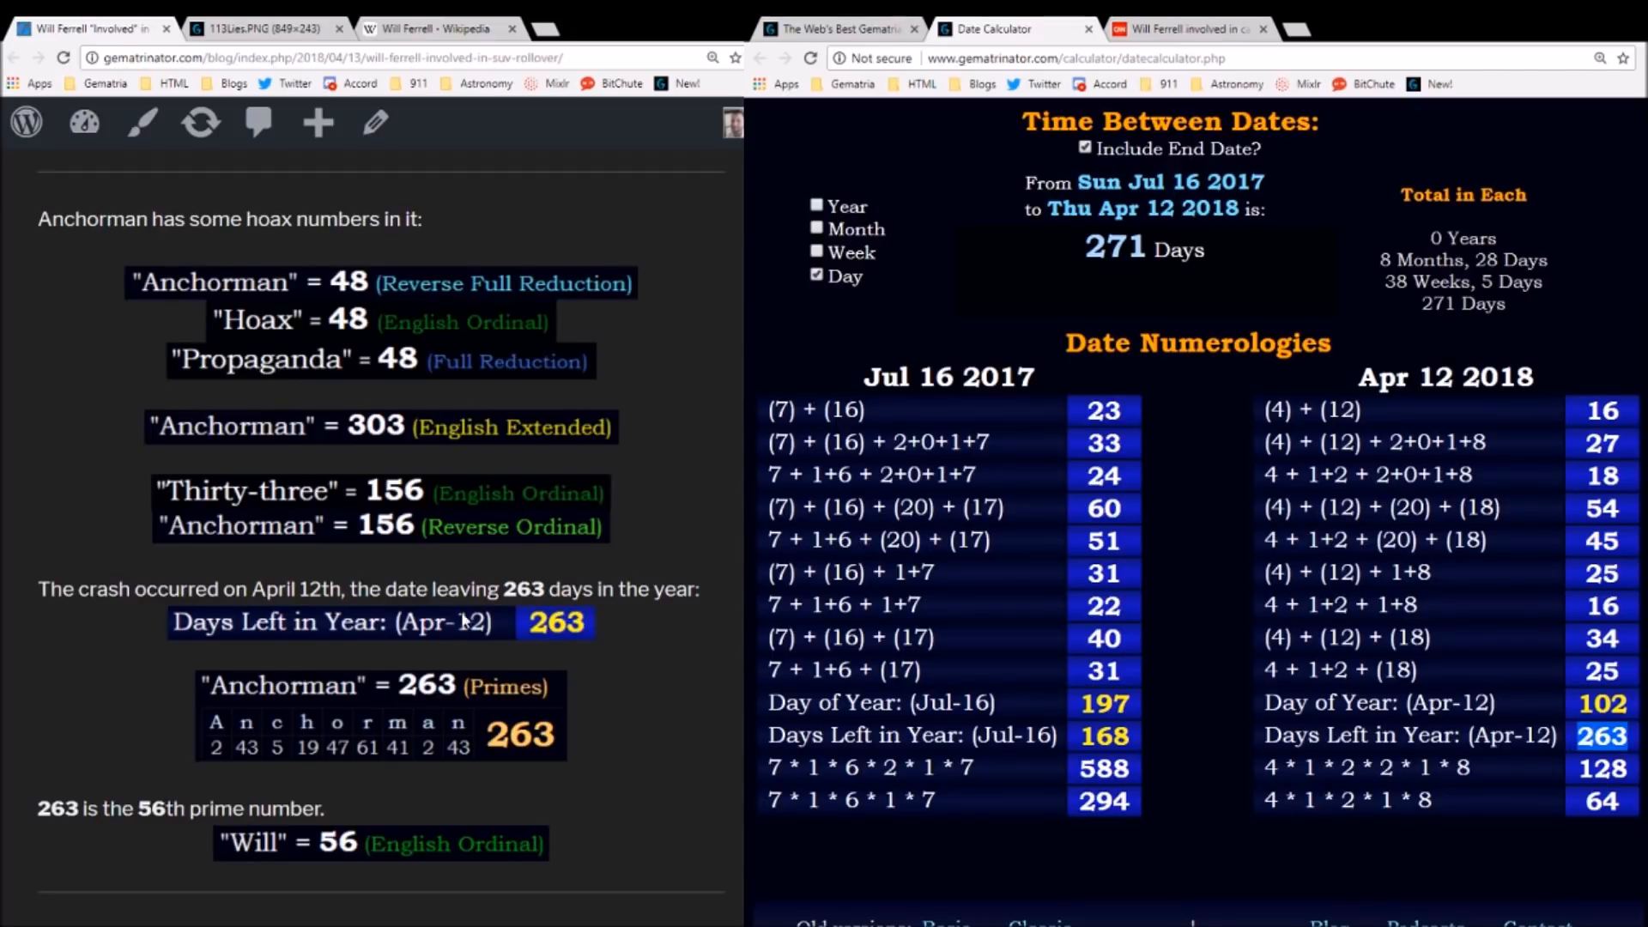
- Read 263 days left in the year for Apr 12, scroll to the post's headline section, and return to the calculator
scroll("down", 3)
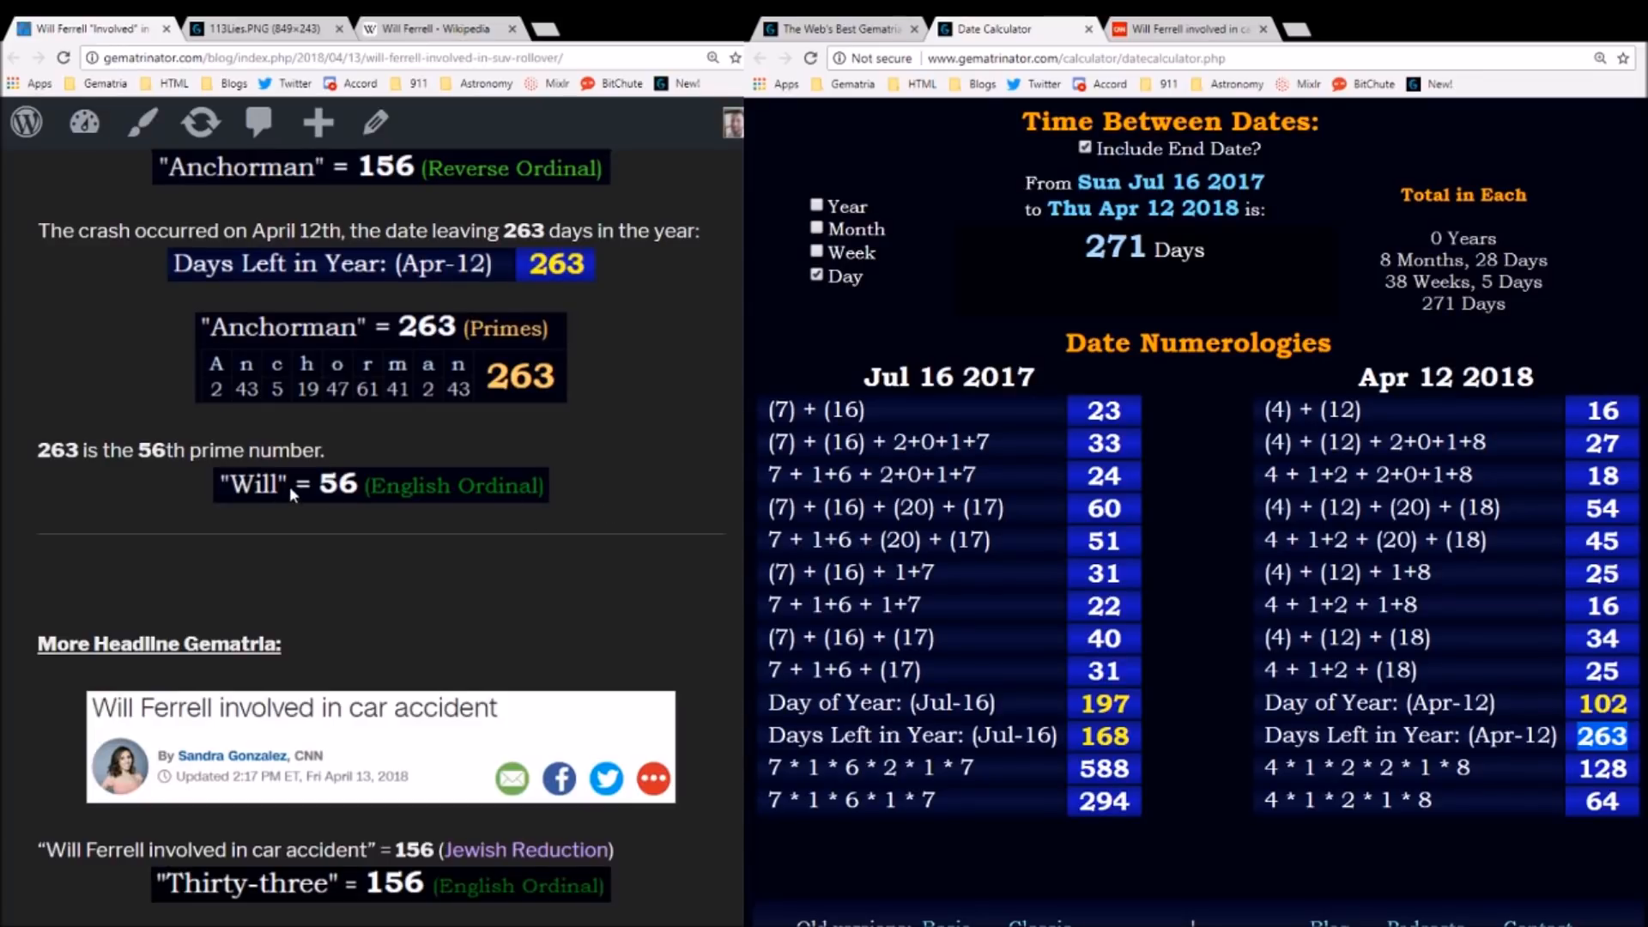
scroll("down", 3)
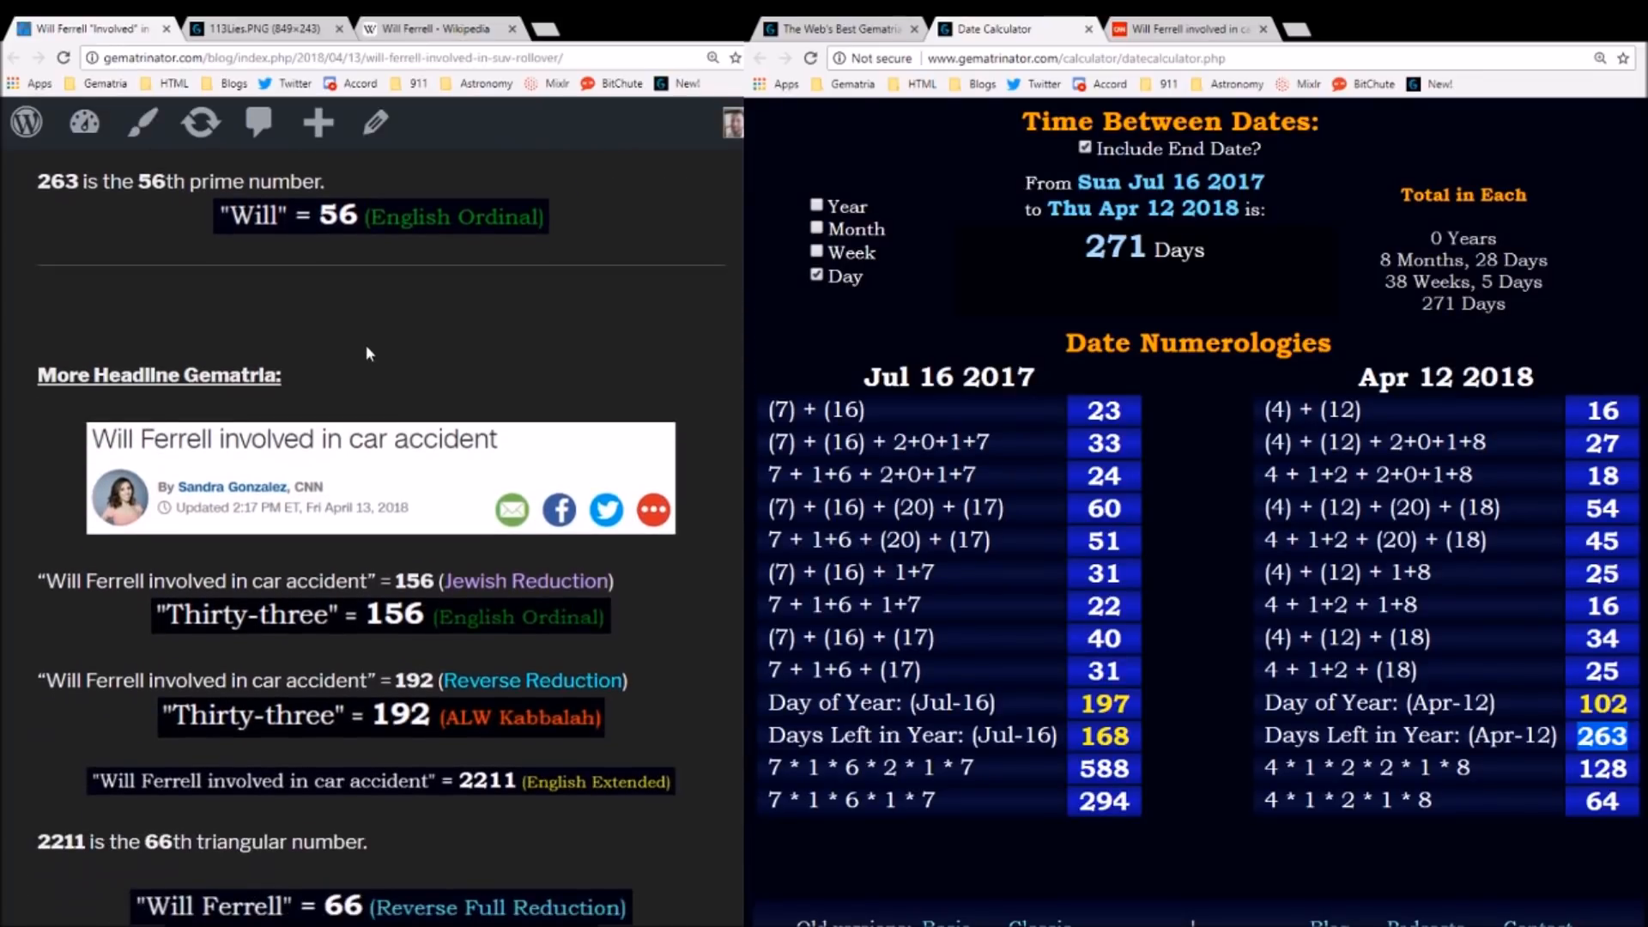
scroll("down", 3)
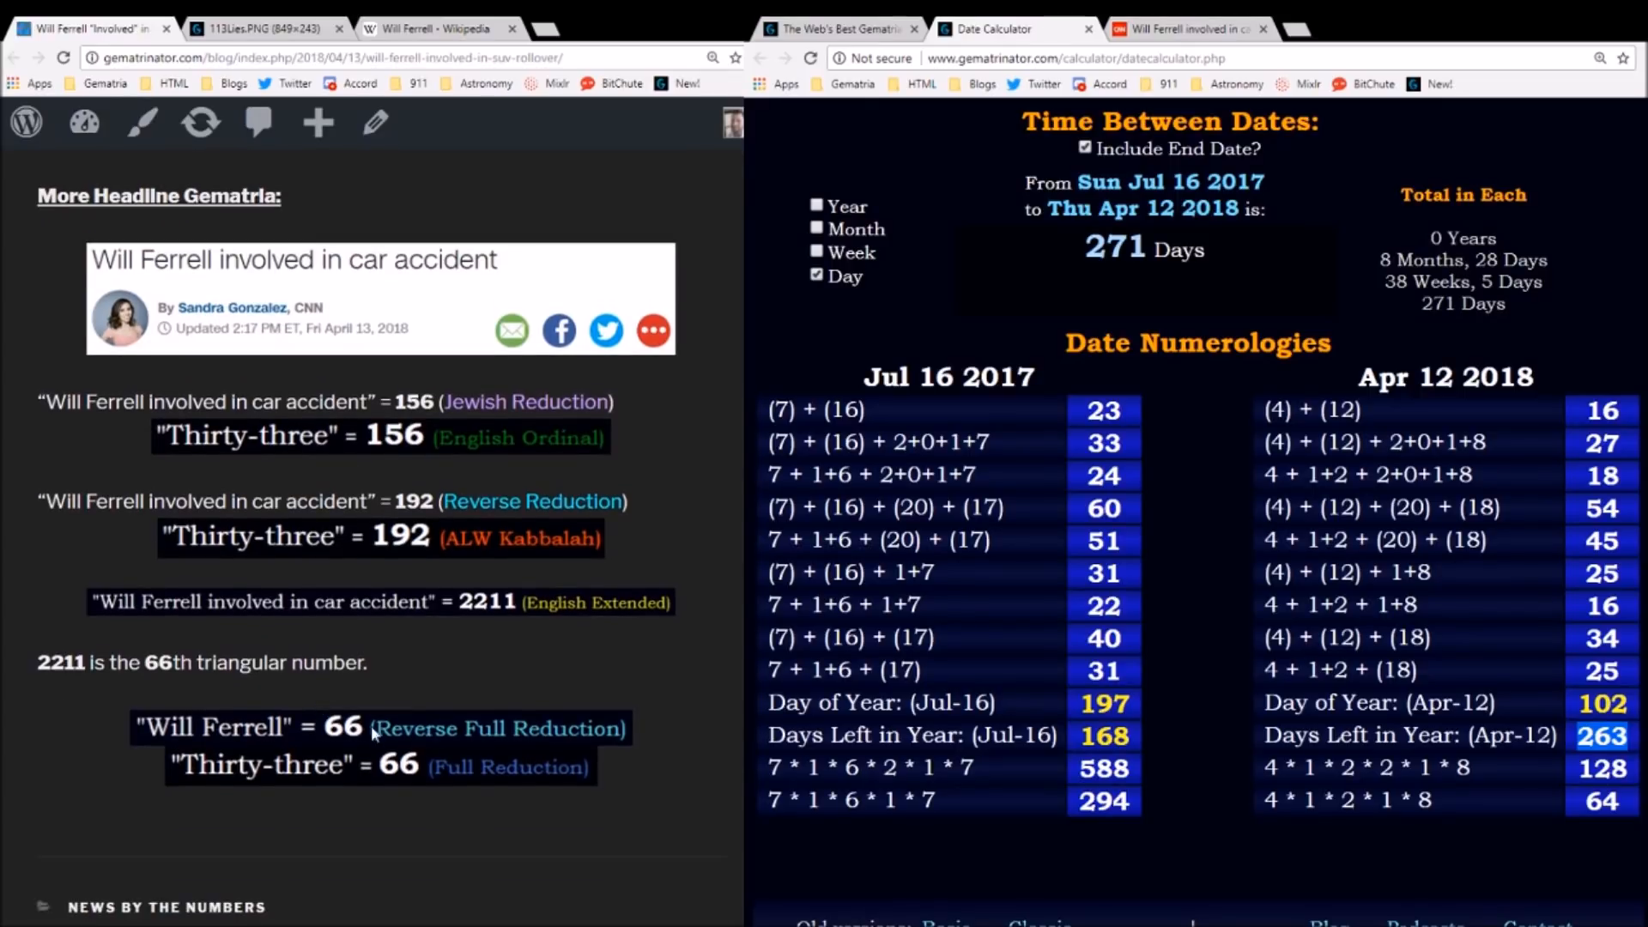
left_click(834, 29)
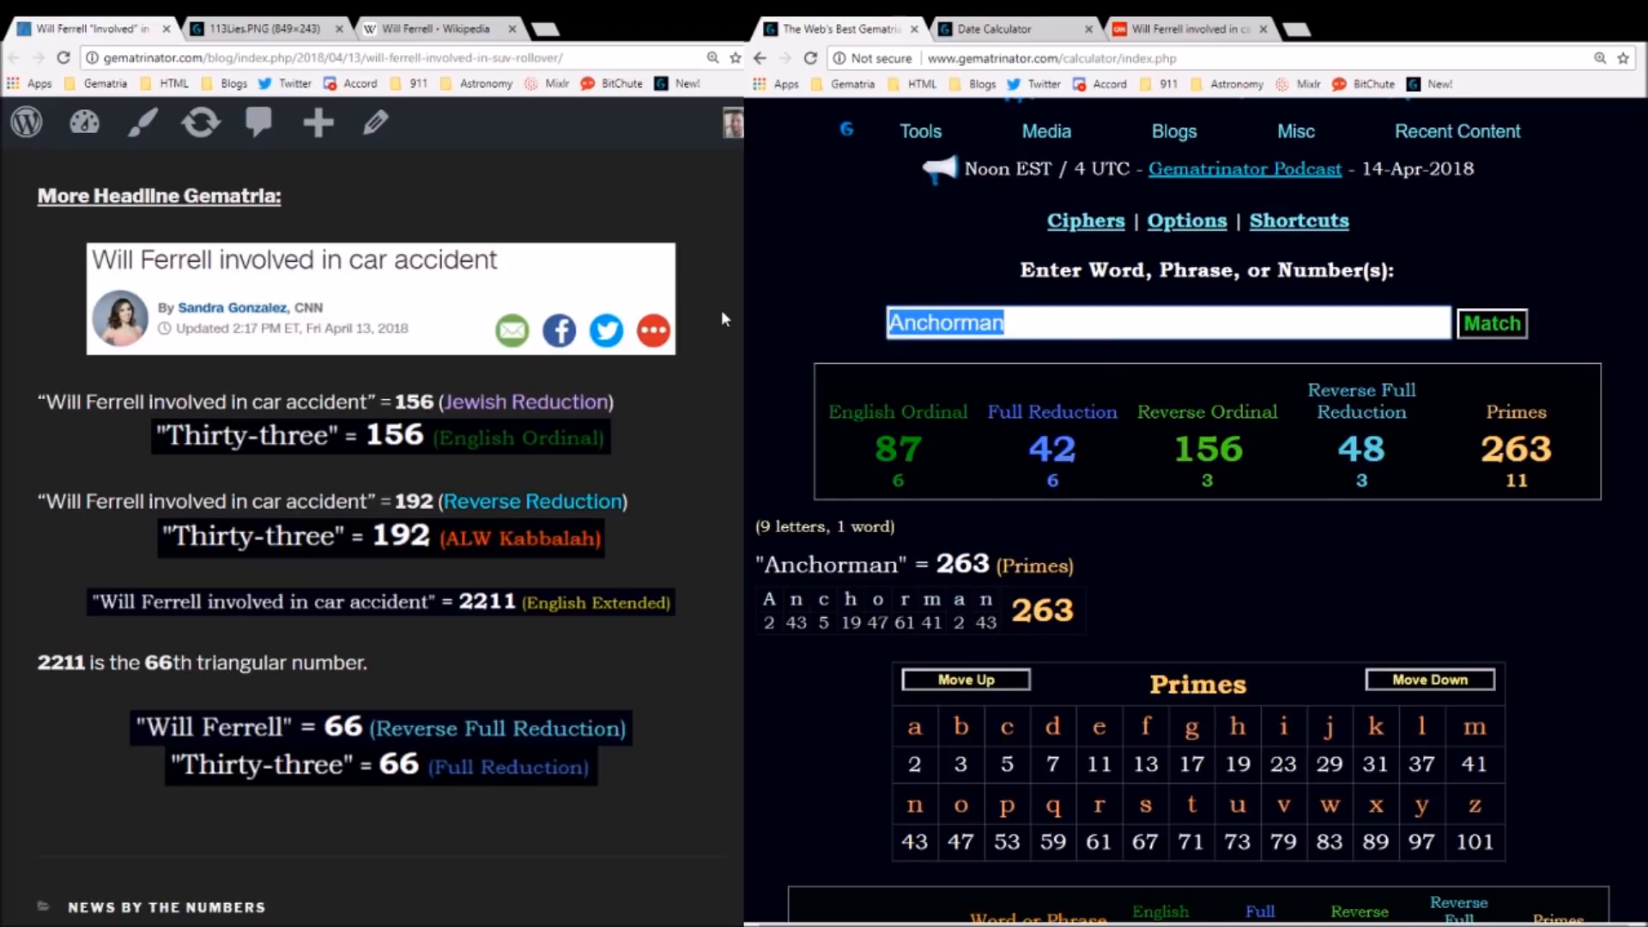
- Confirm the Rollover headline at 2211 English Extended, 2211 as the 66th triangular number, and Will Ferrell at 66
type("Rollover")
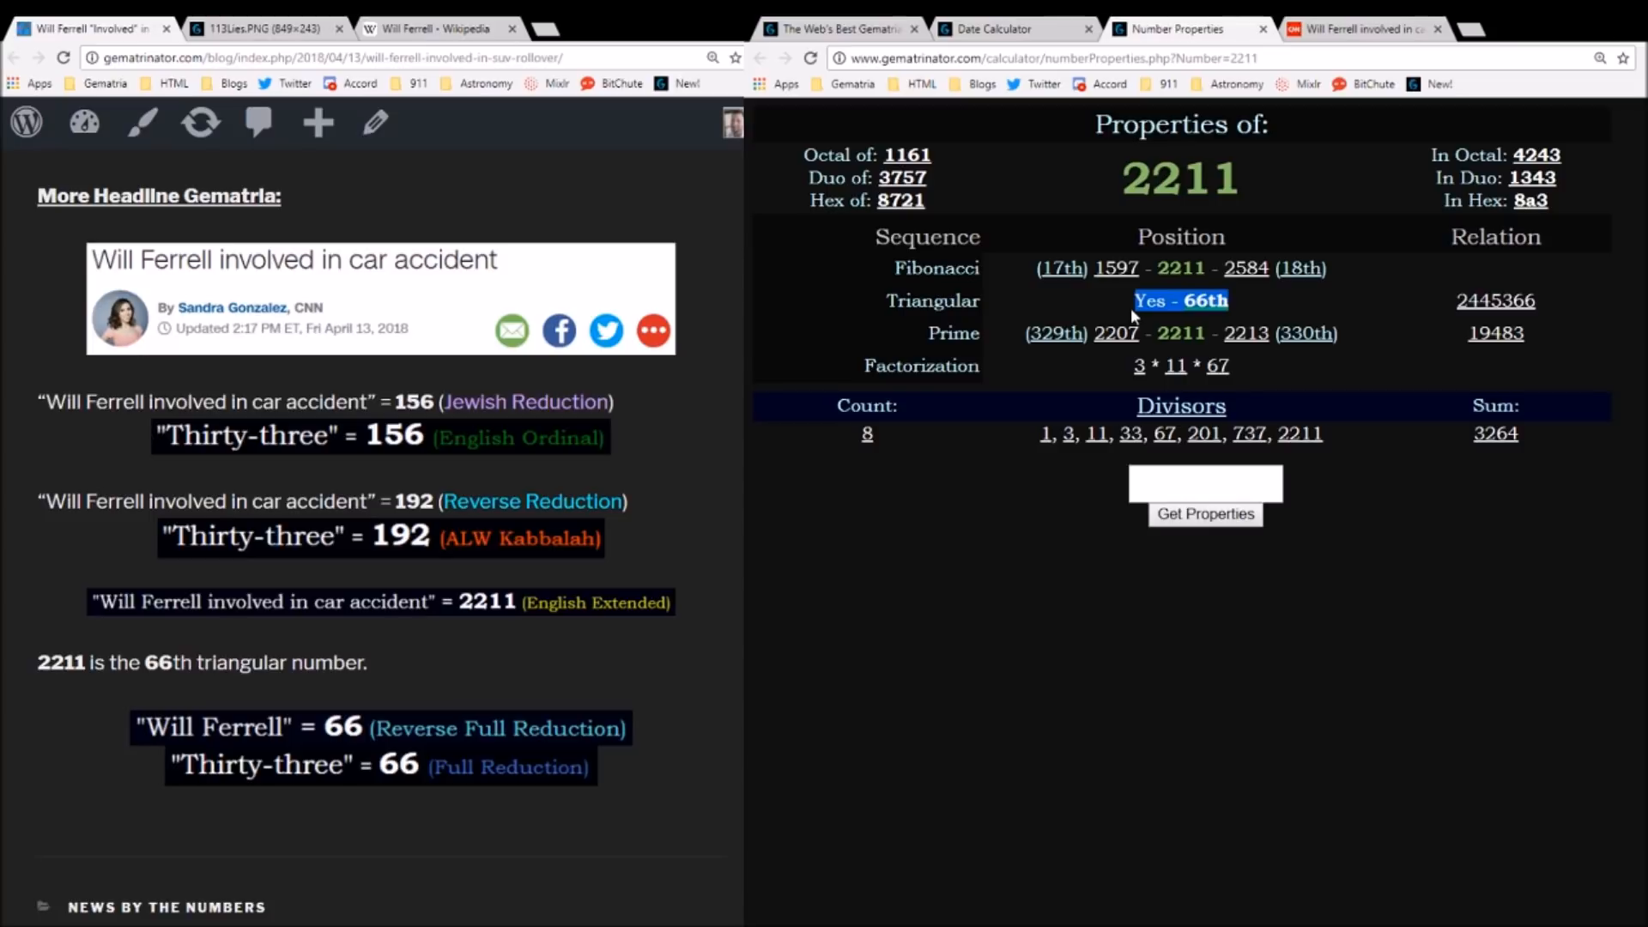
double_click(1181, 177)
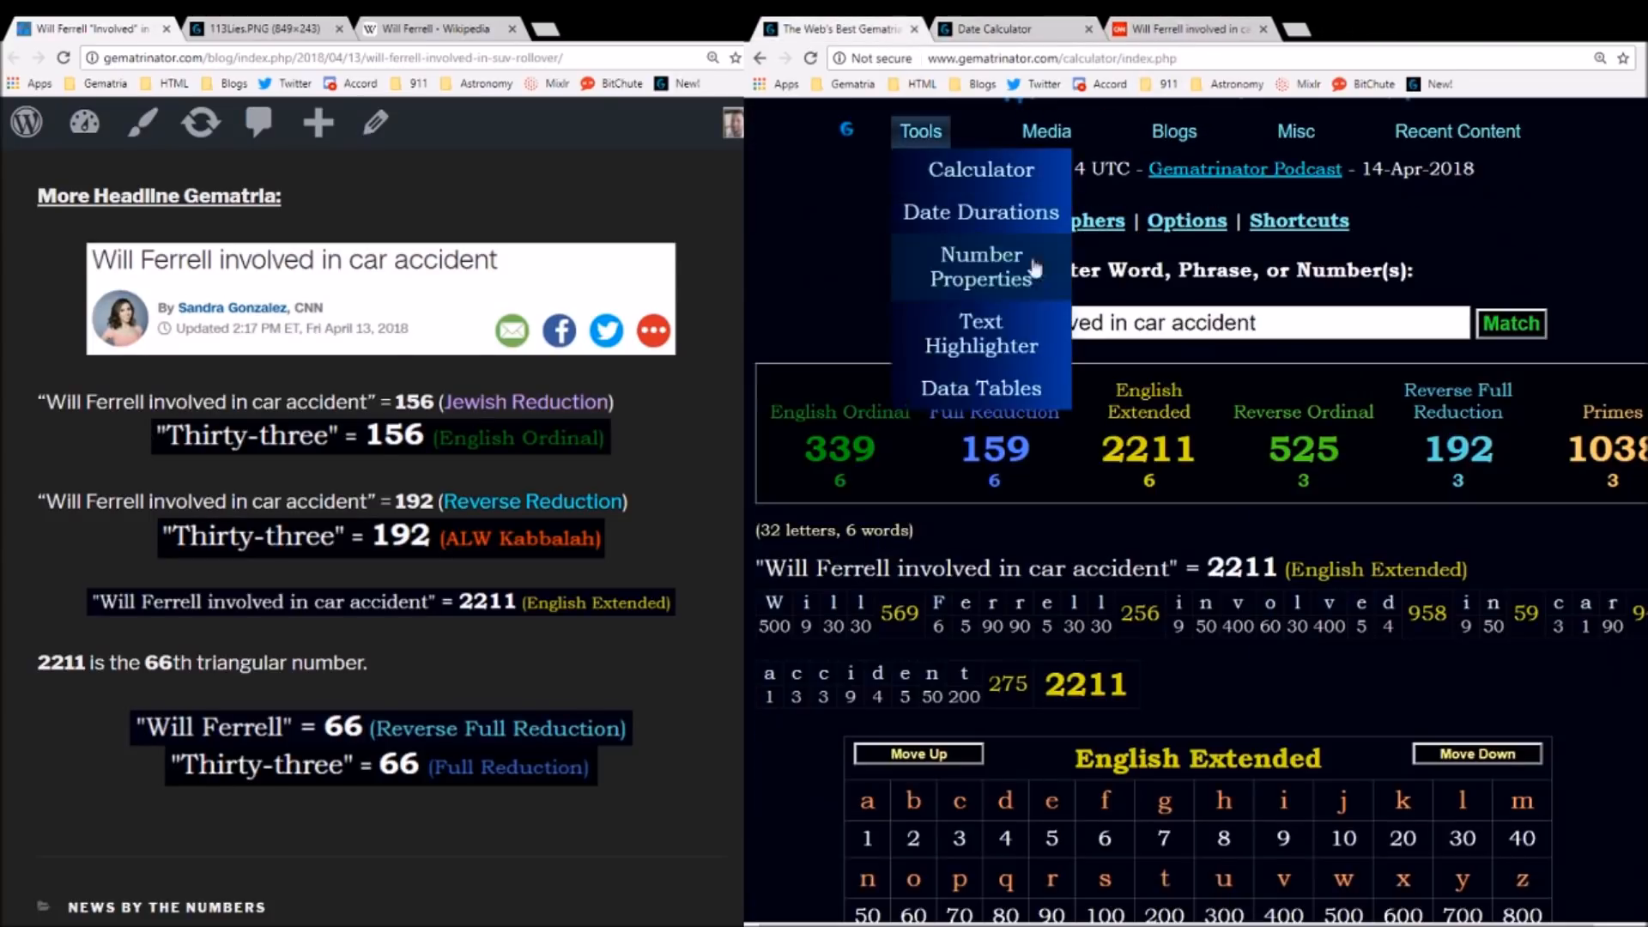
type("will ferrell")
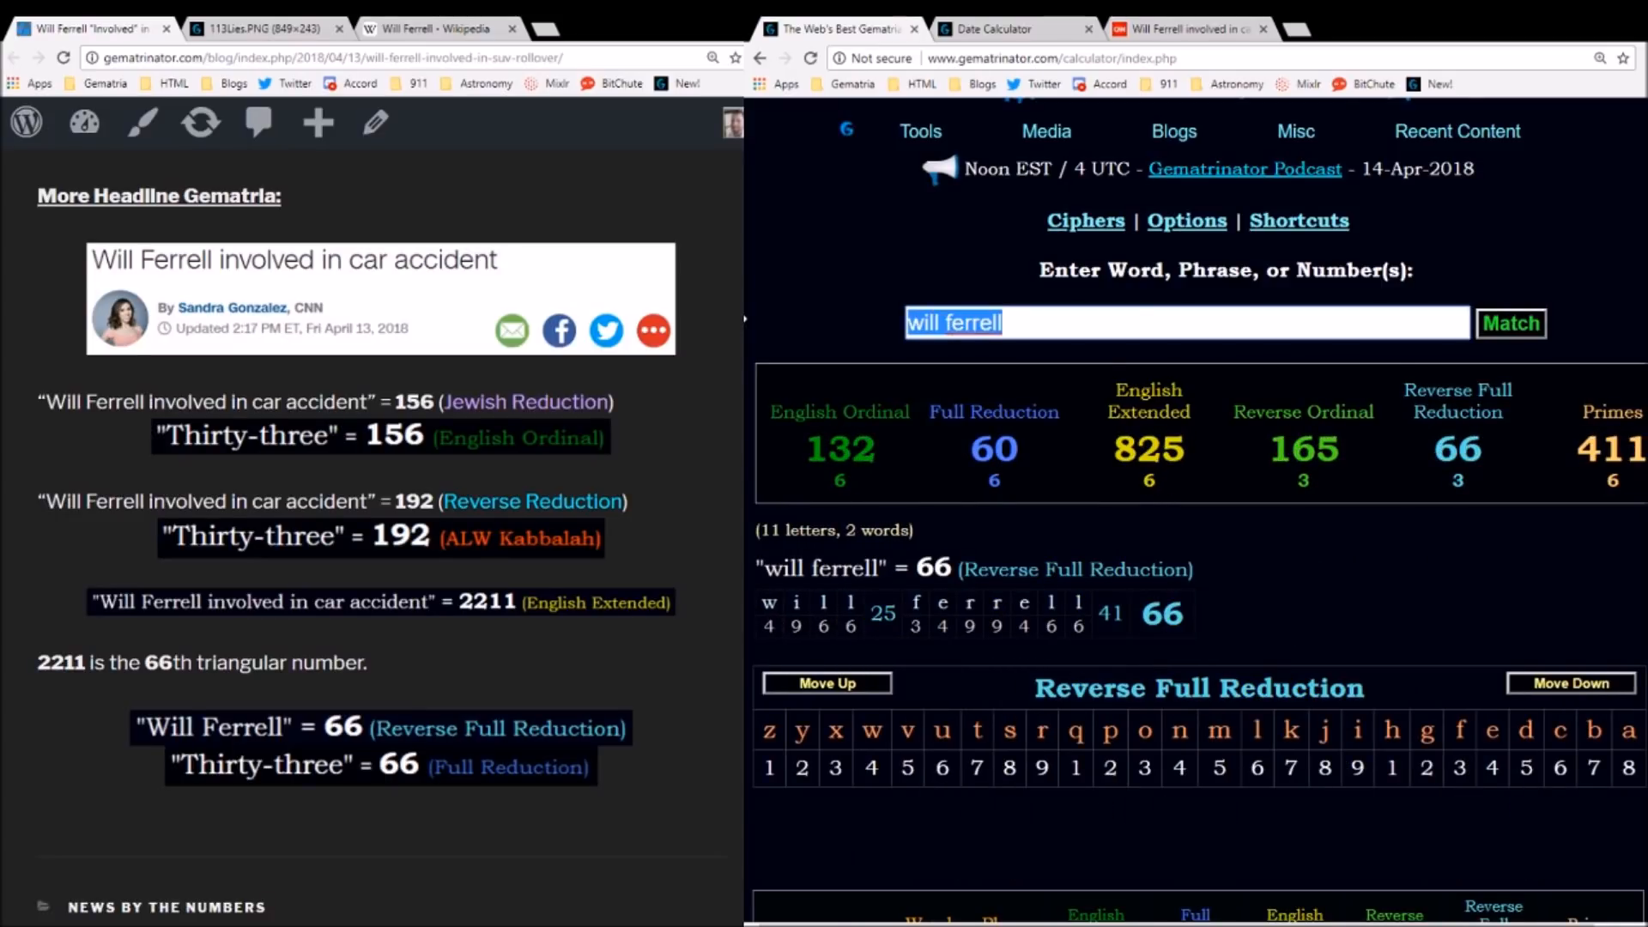
- Add thirty three (66), SUV turnover (66) and SUV rollover (64) to the comparison table
type("thirty")
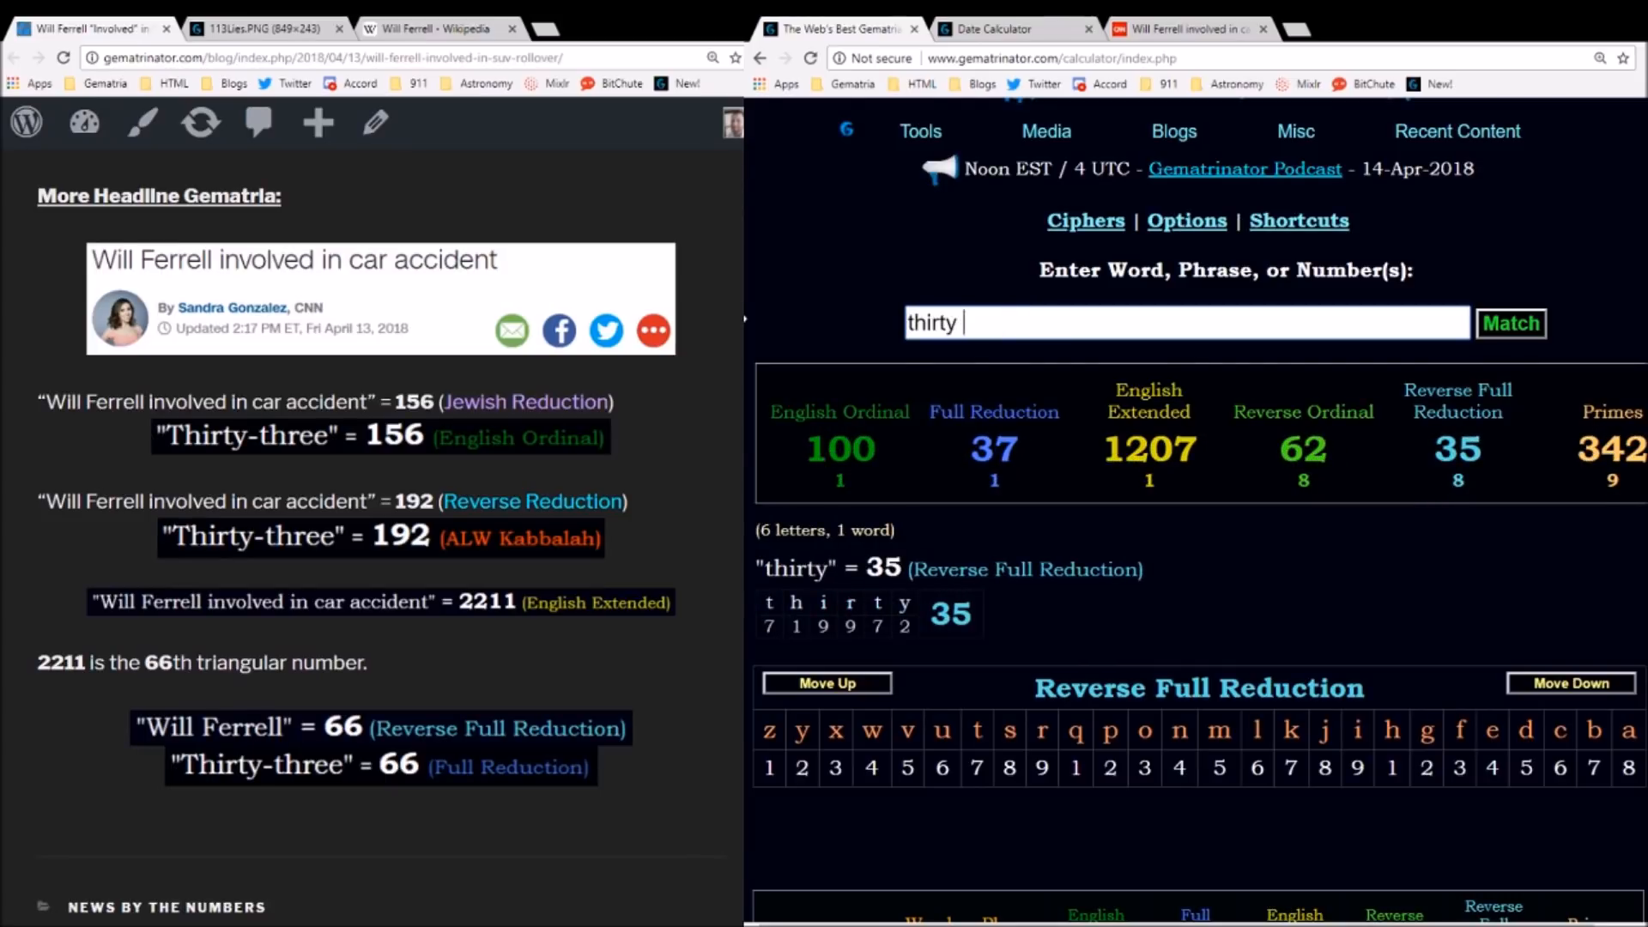
type("three")
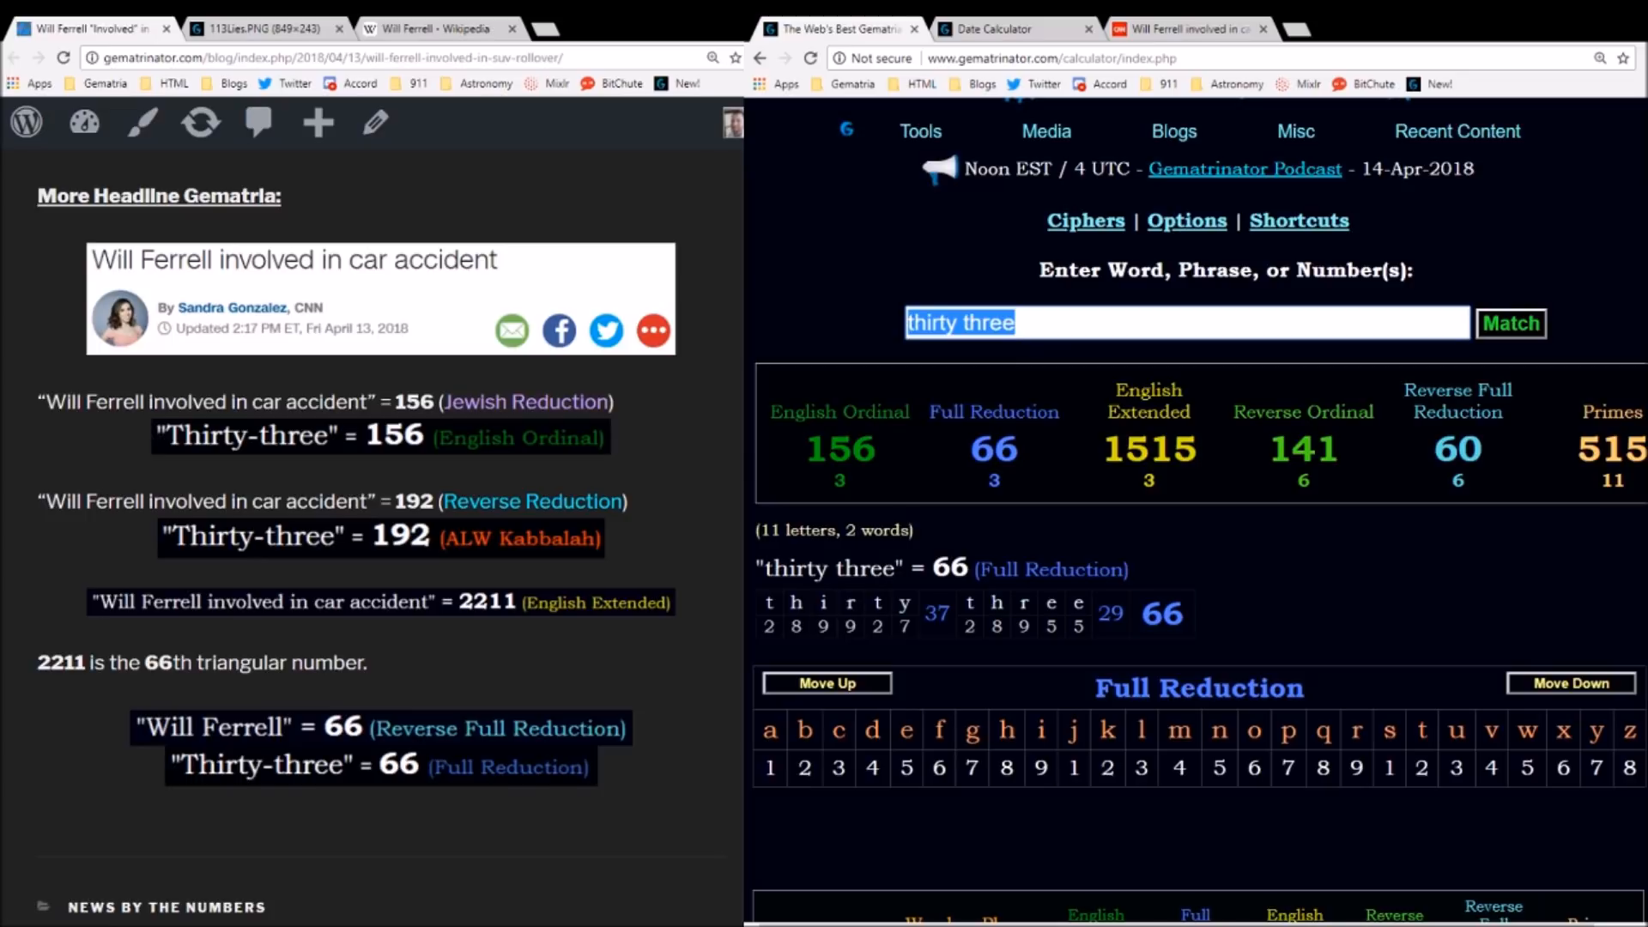
type("SUV")
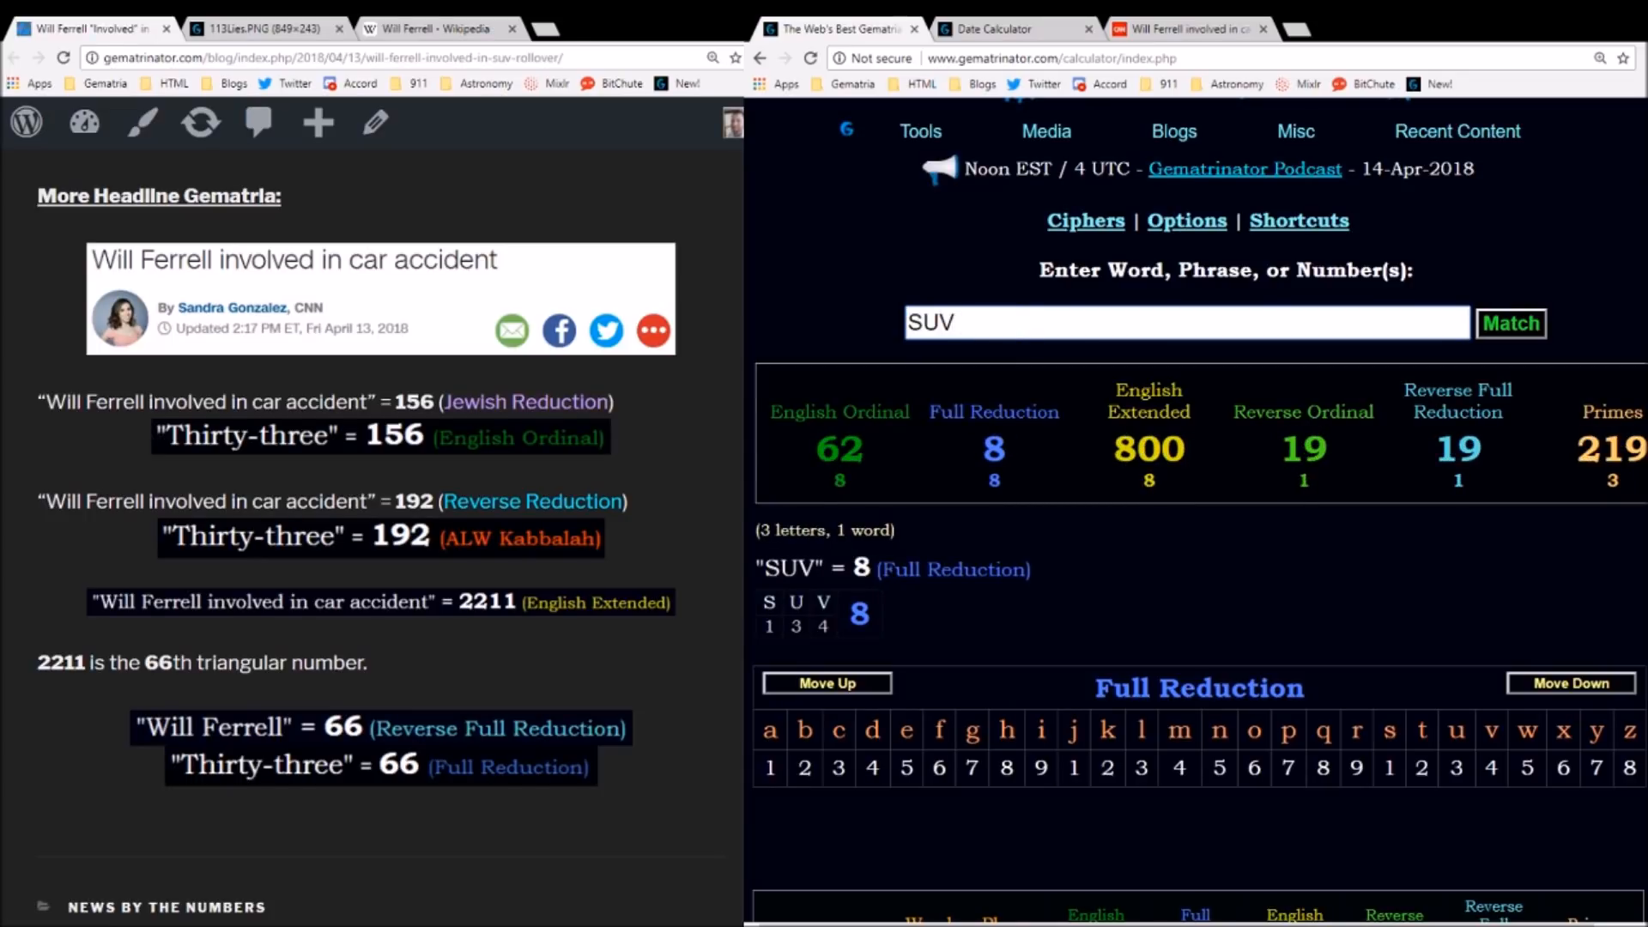
type("turnover")
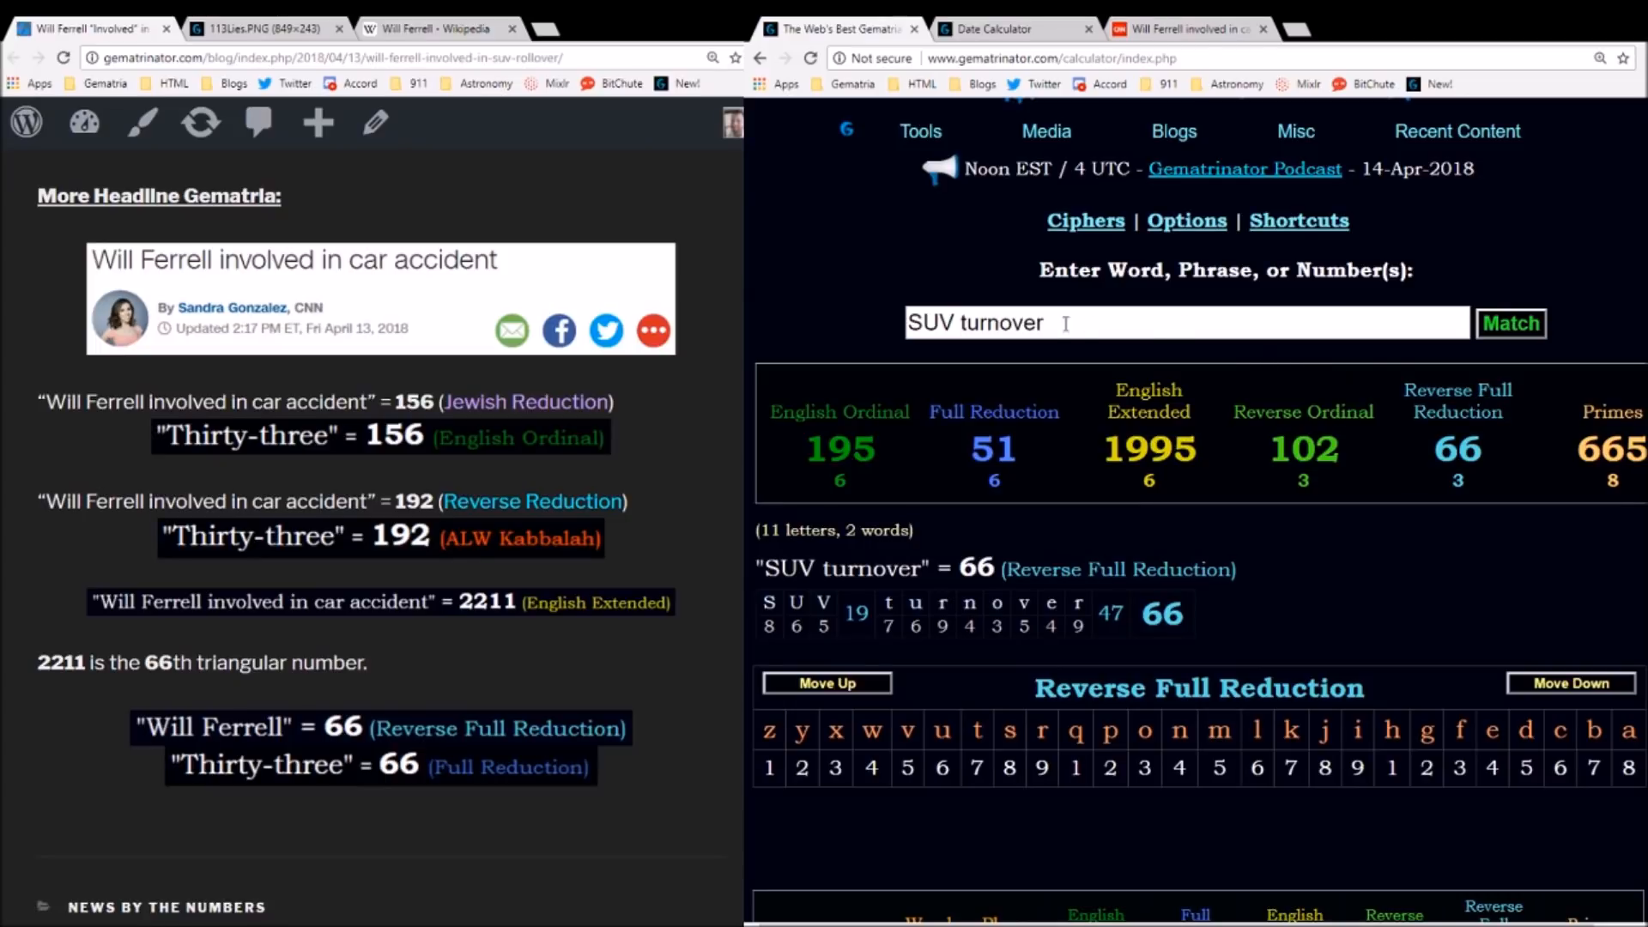
type("SUV roll")
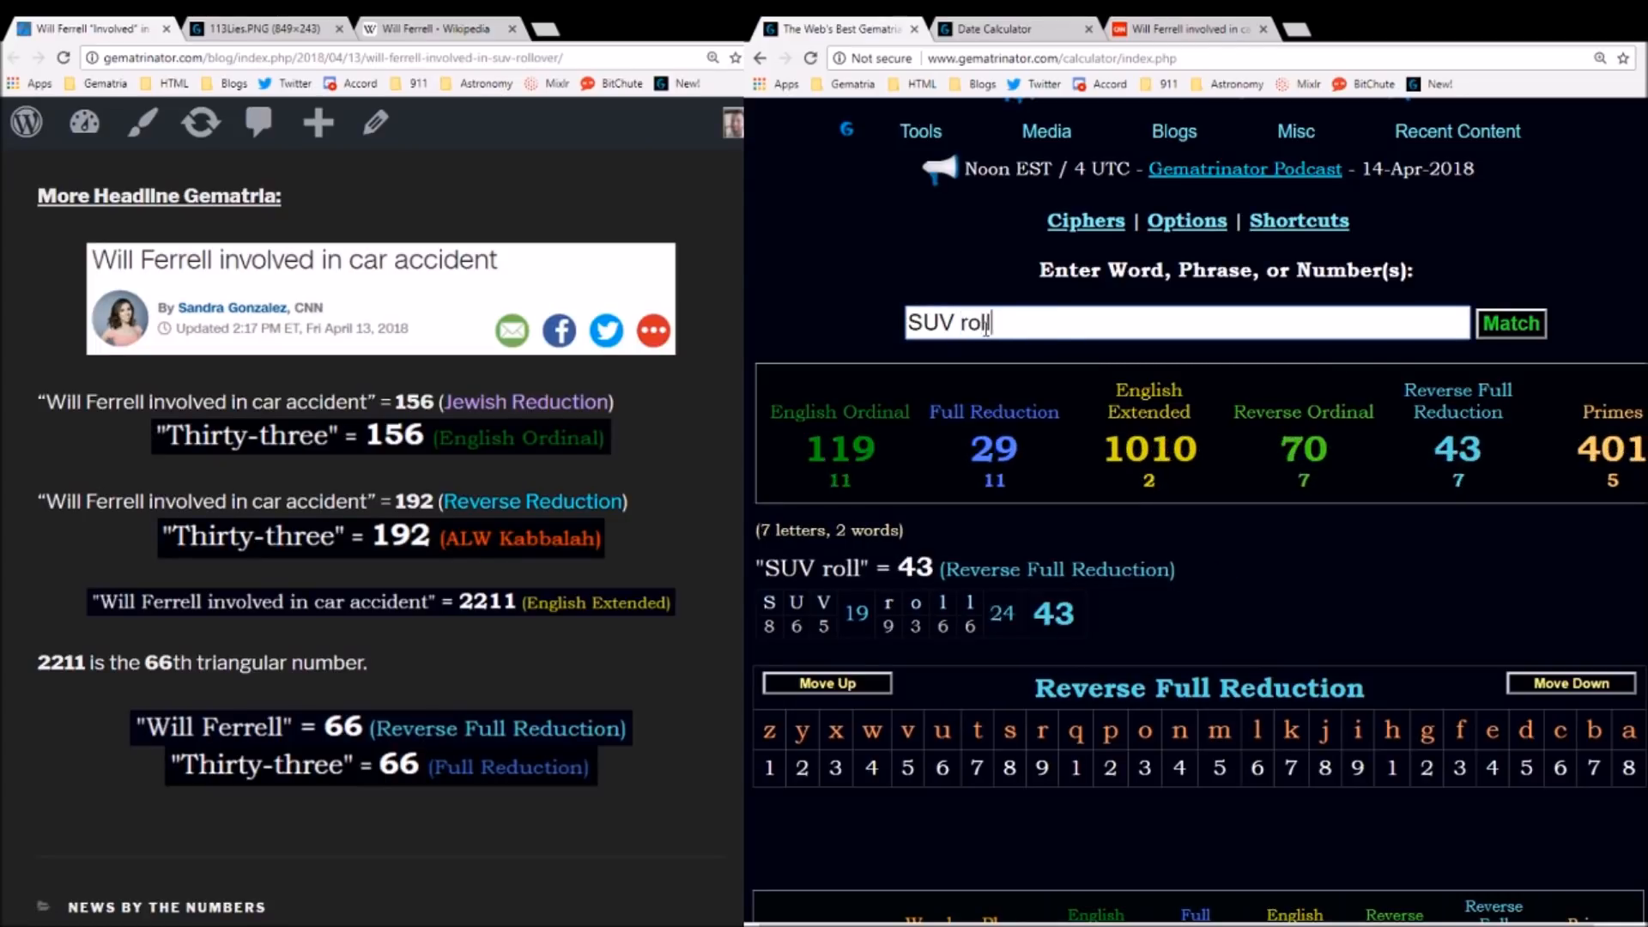
type("over")
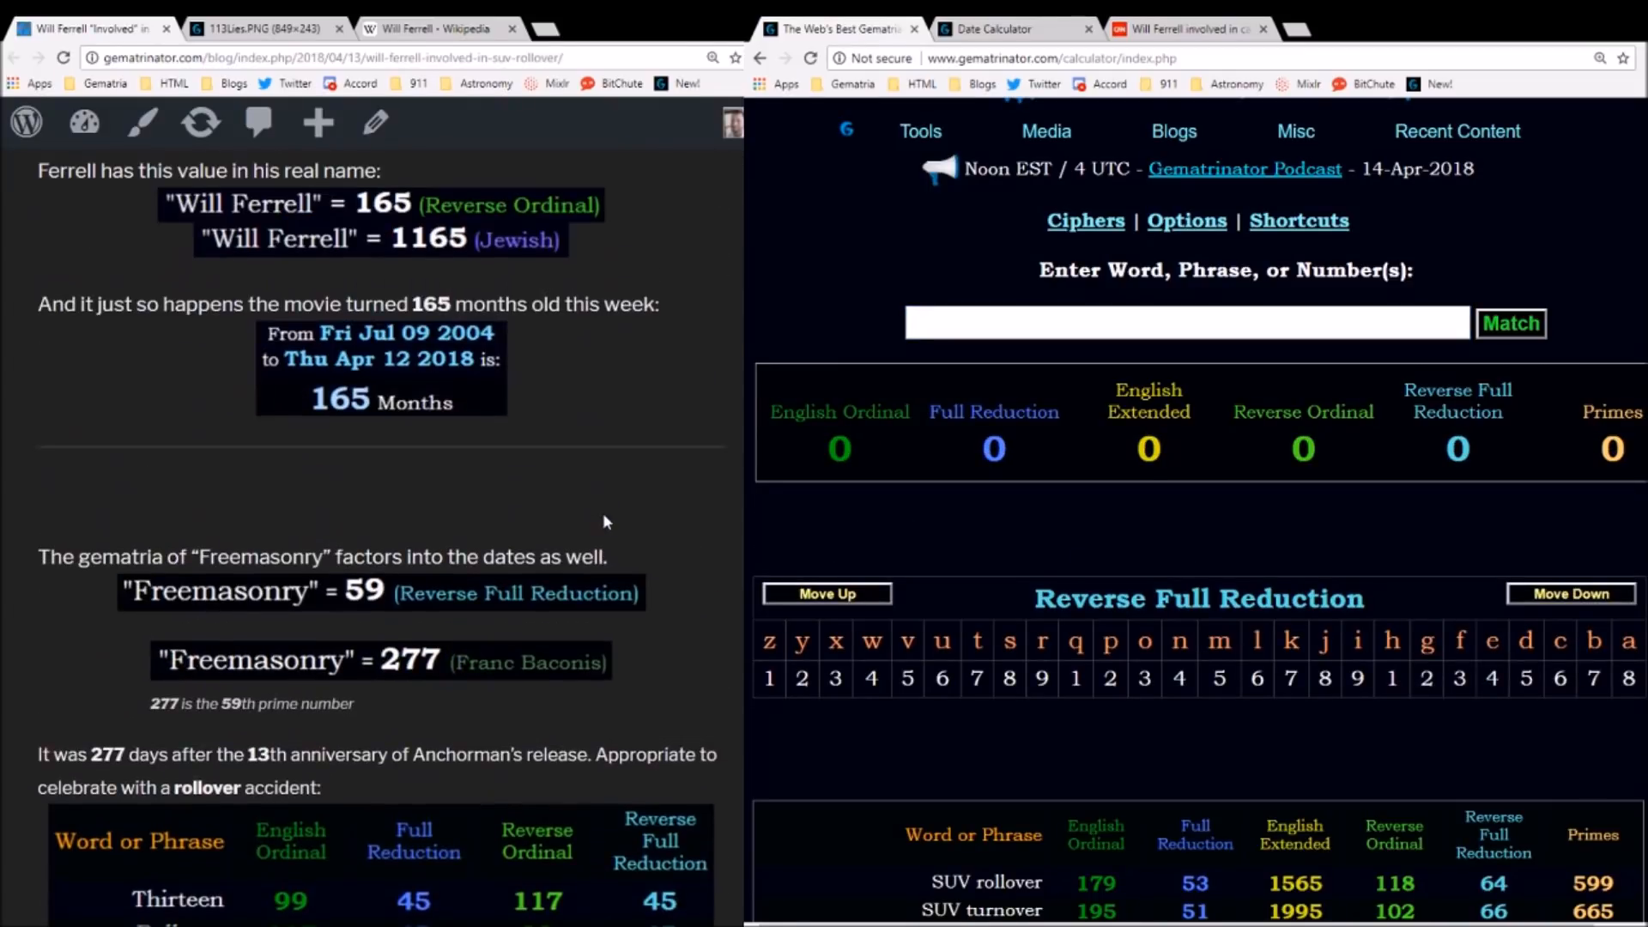
scroll("down", 3)
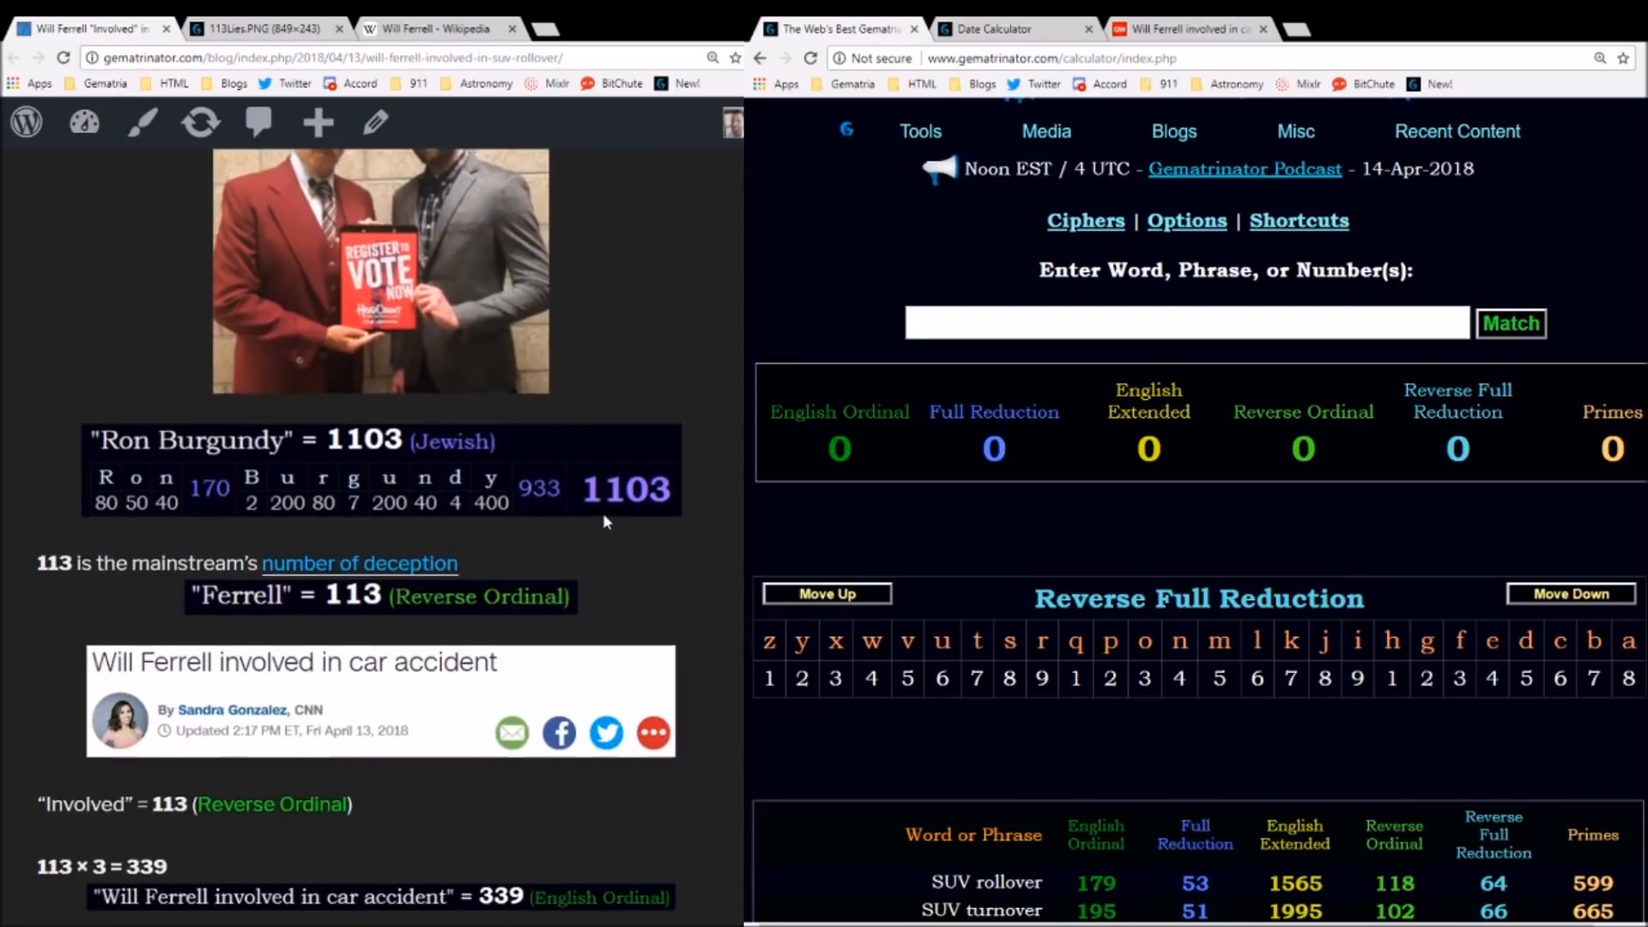
scroll("down", 3)
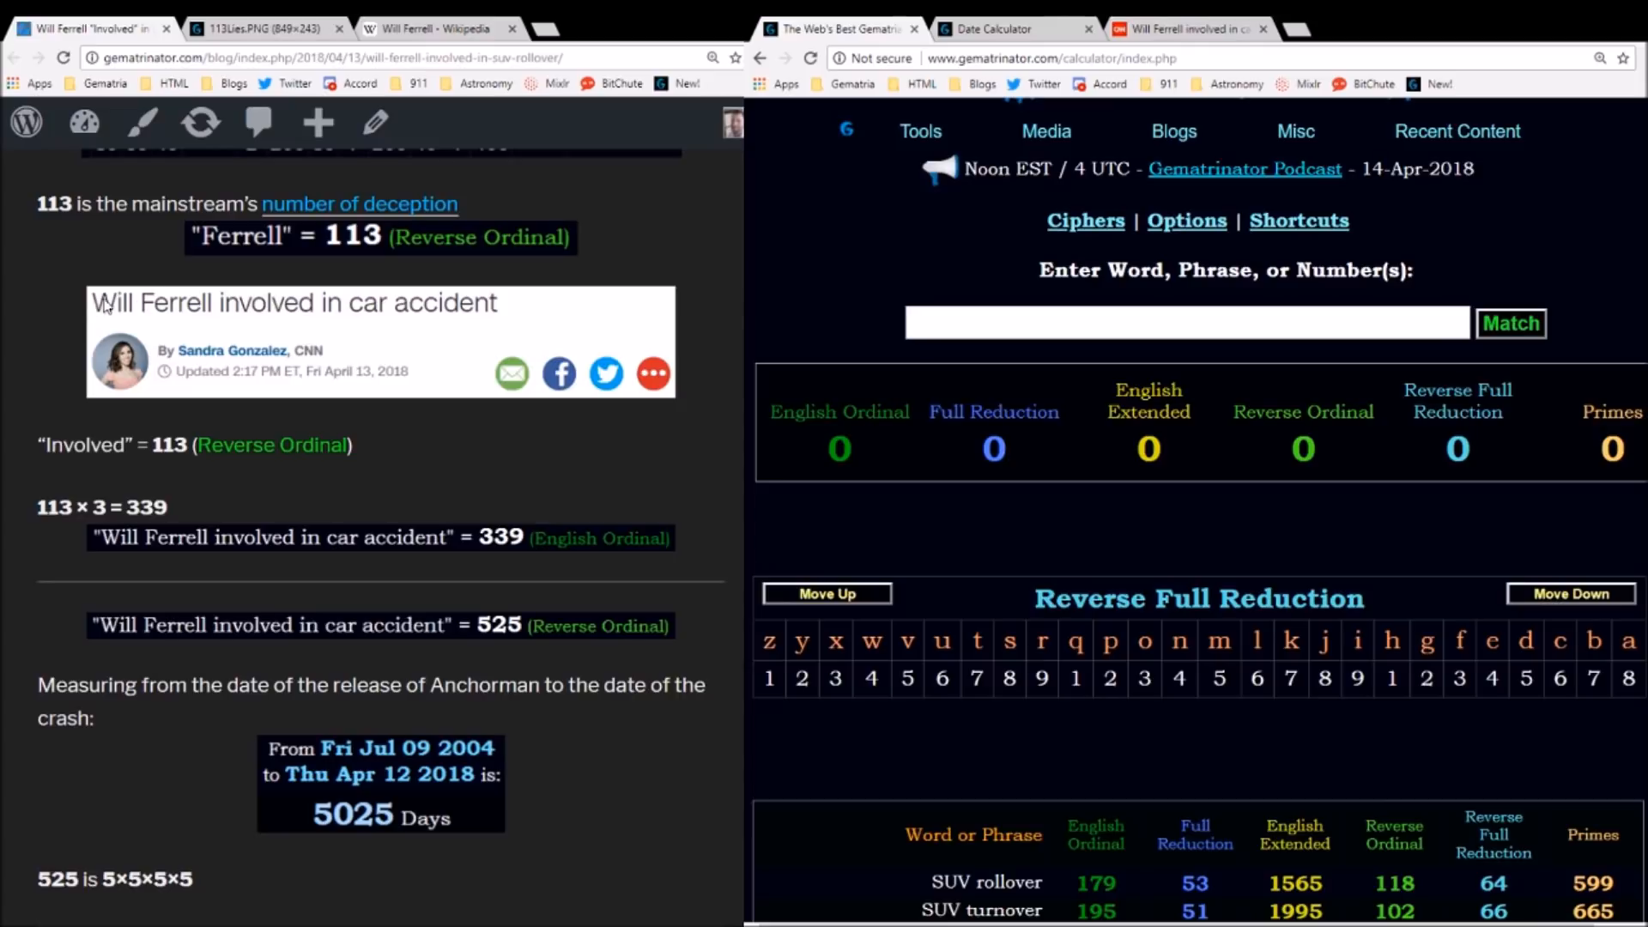
mouse_move(654, 326)
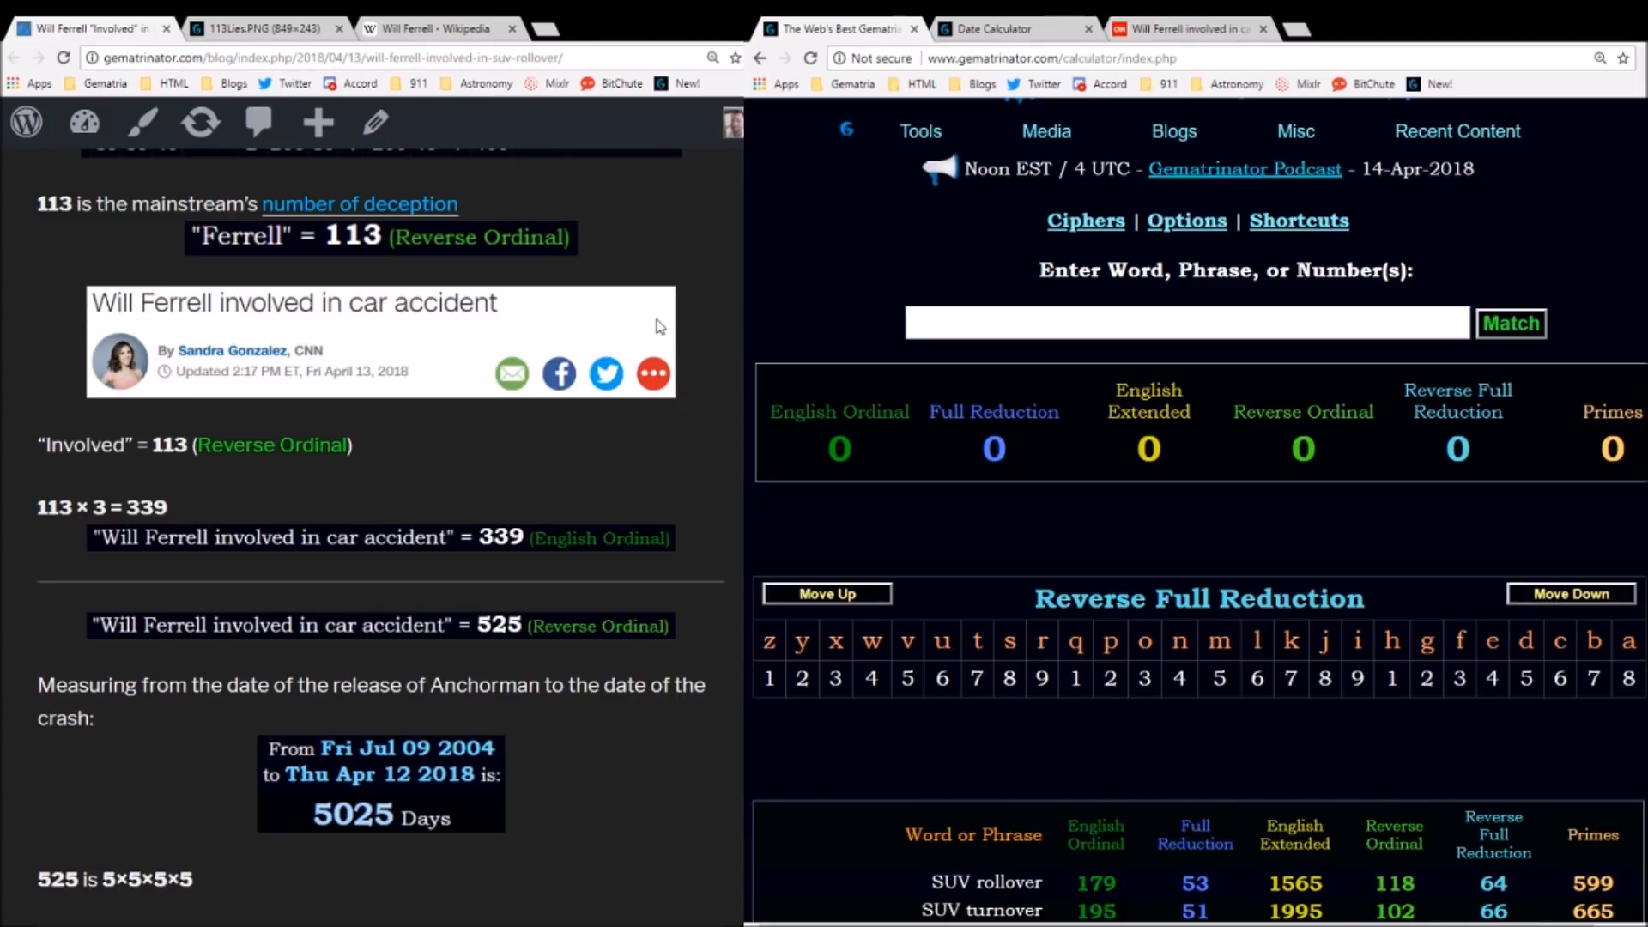
mouse_move(620, 319)
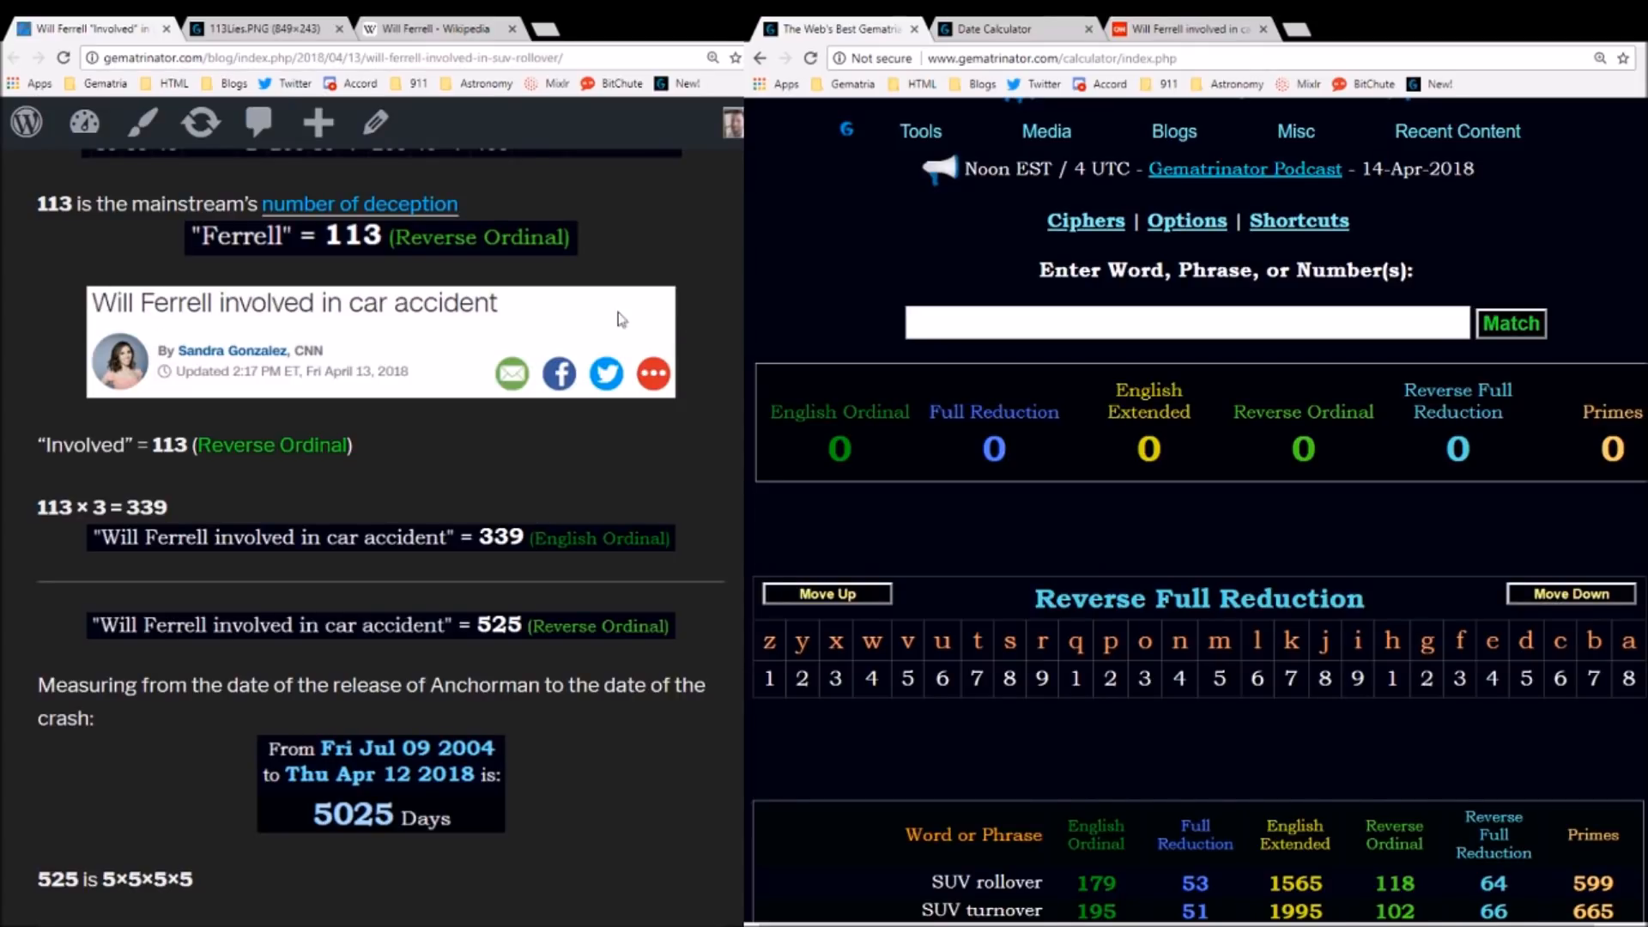
mouse_move(641, 368)
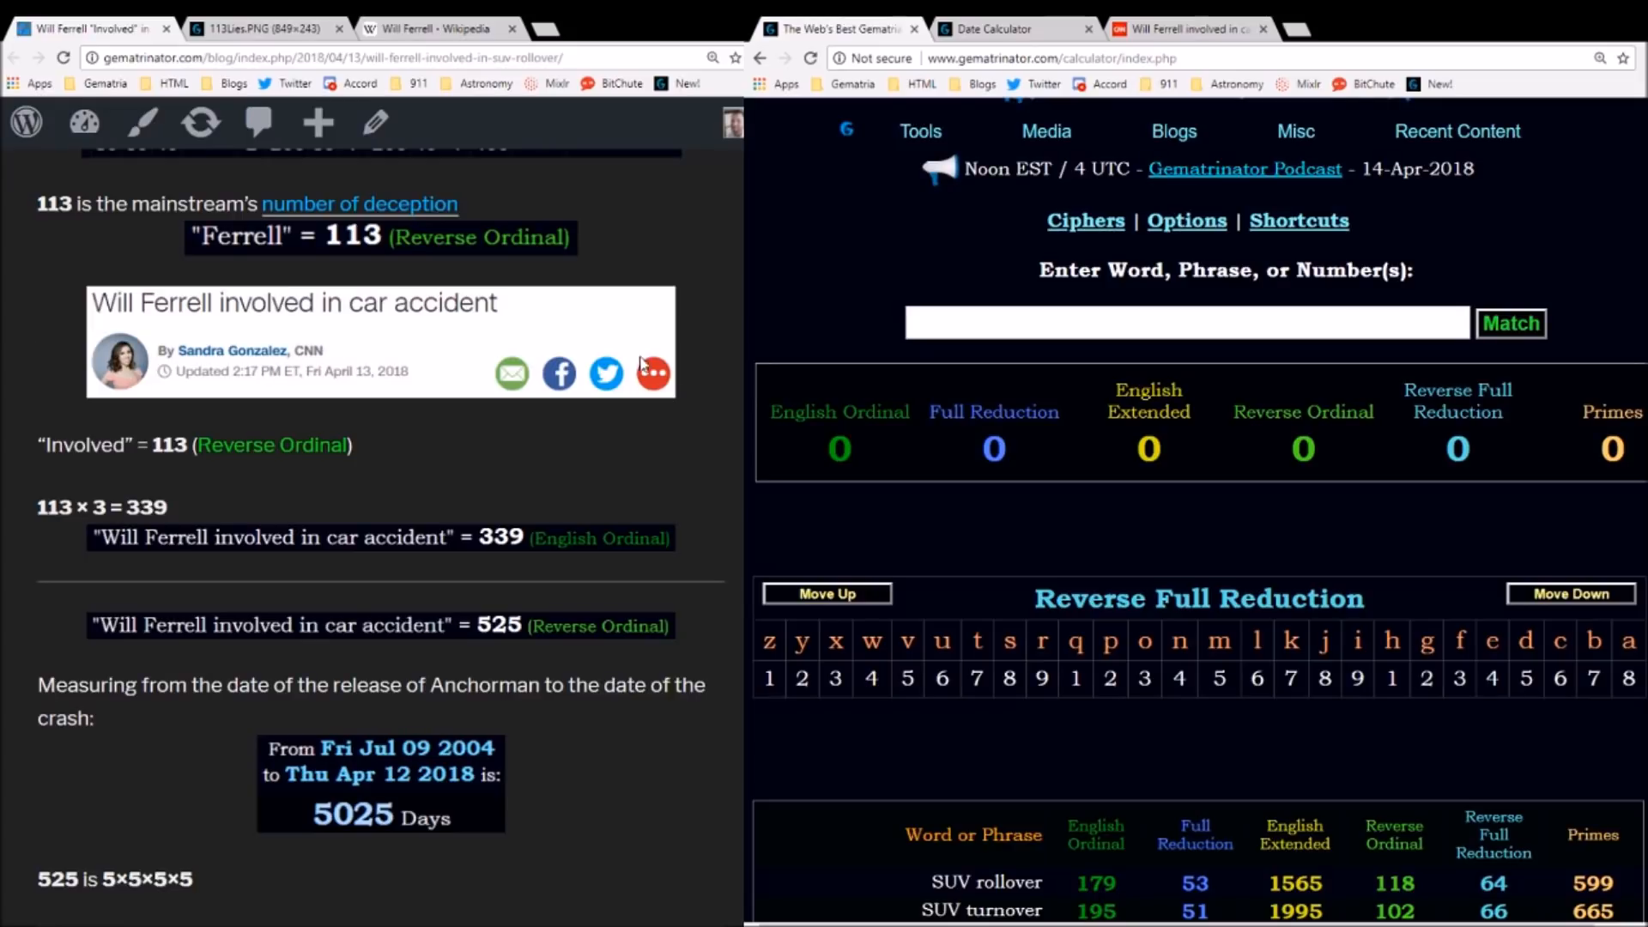
mouse_move(683, 383)
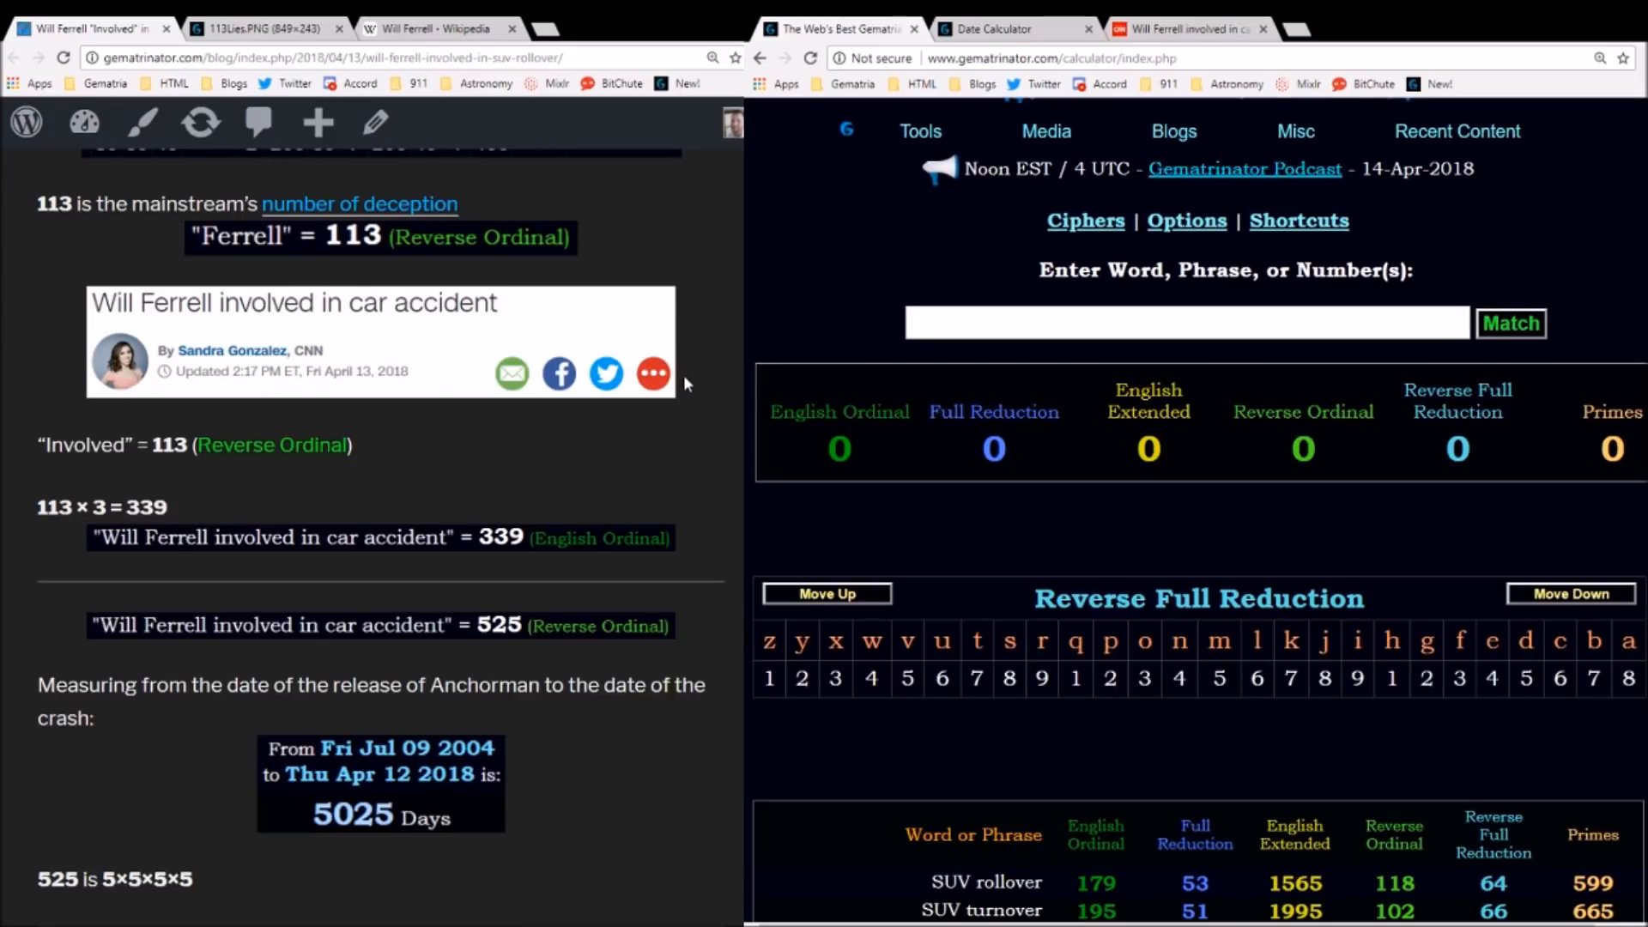
scroll("down", 3)
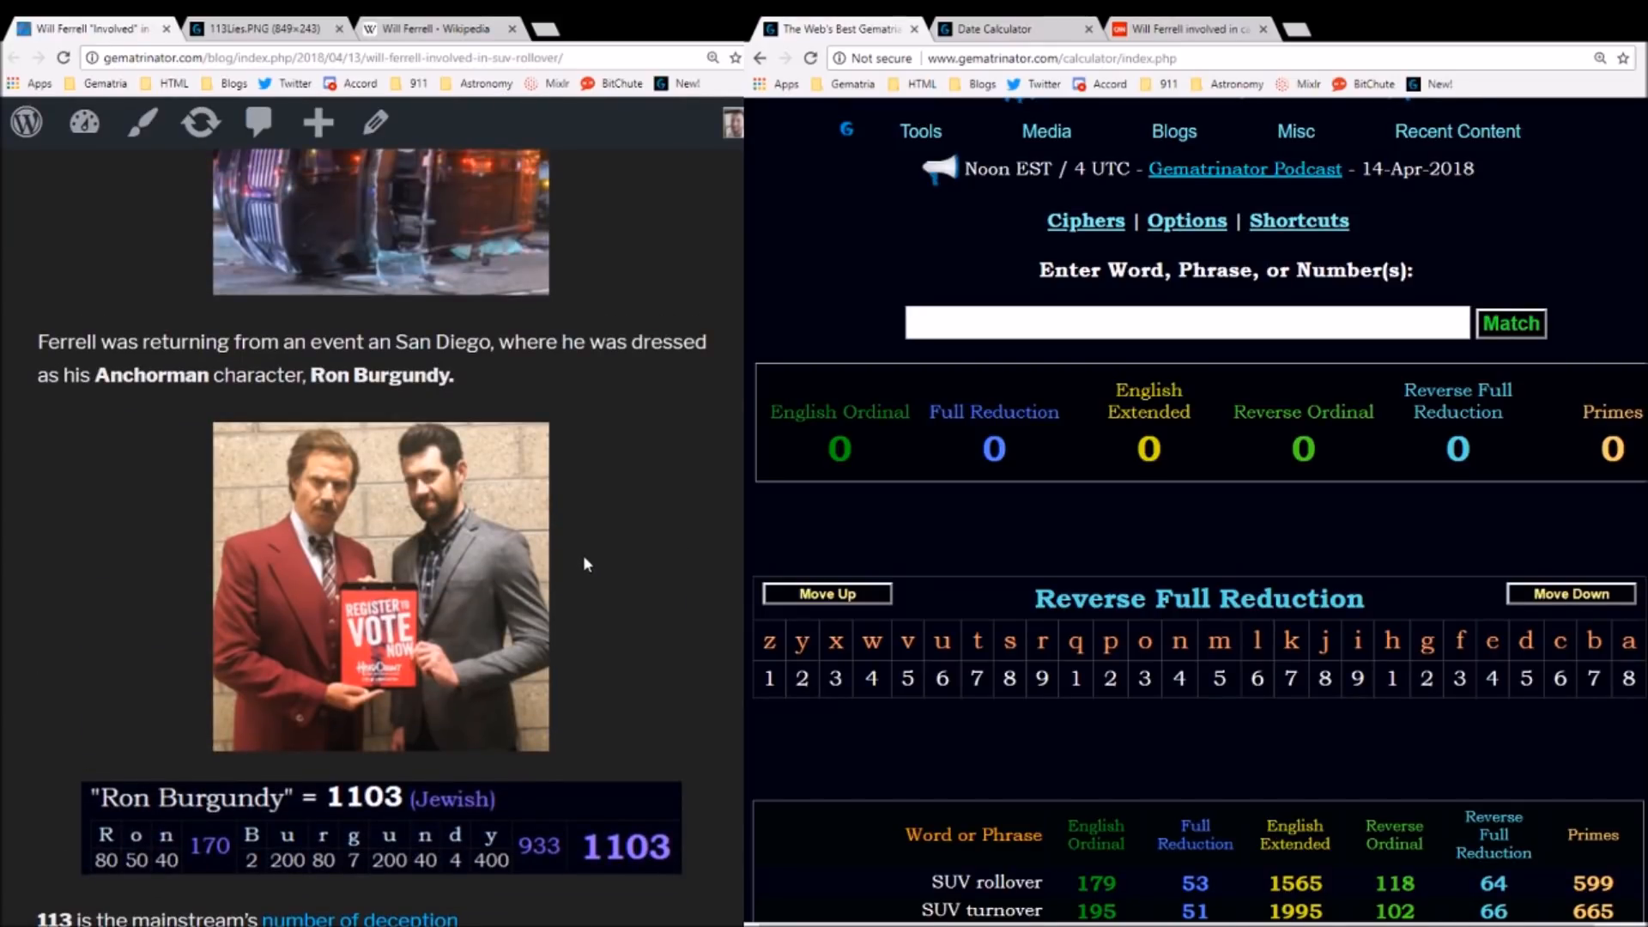
scroll("down", 3)
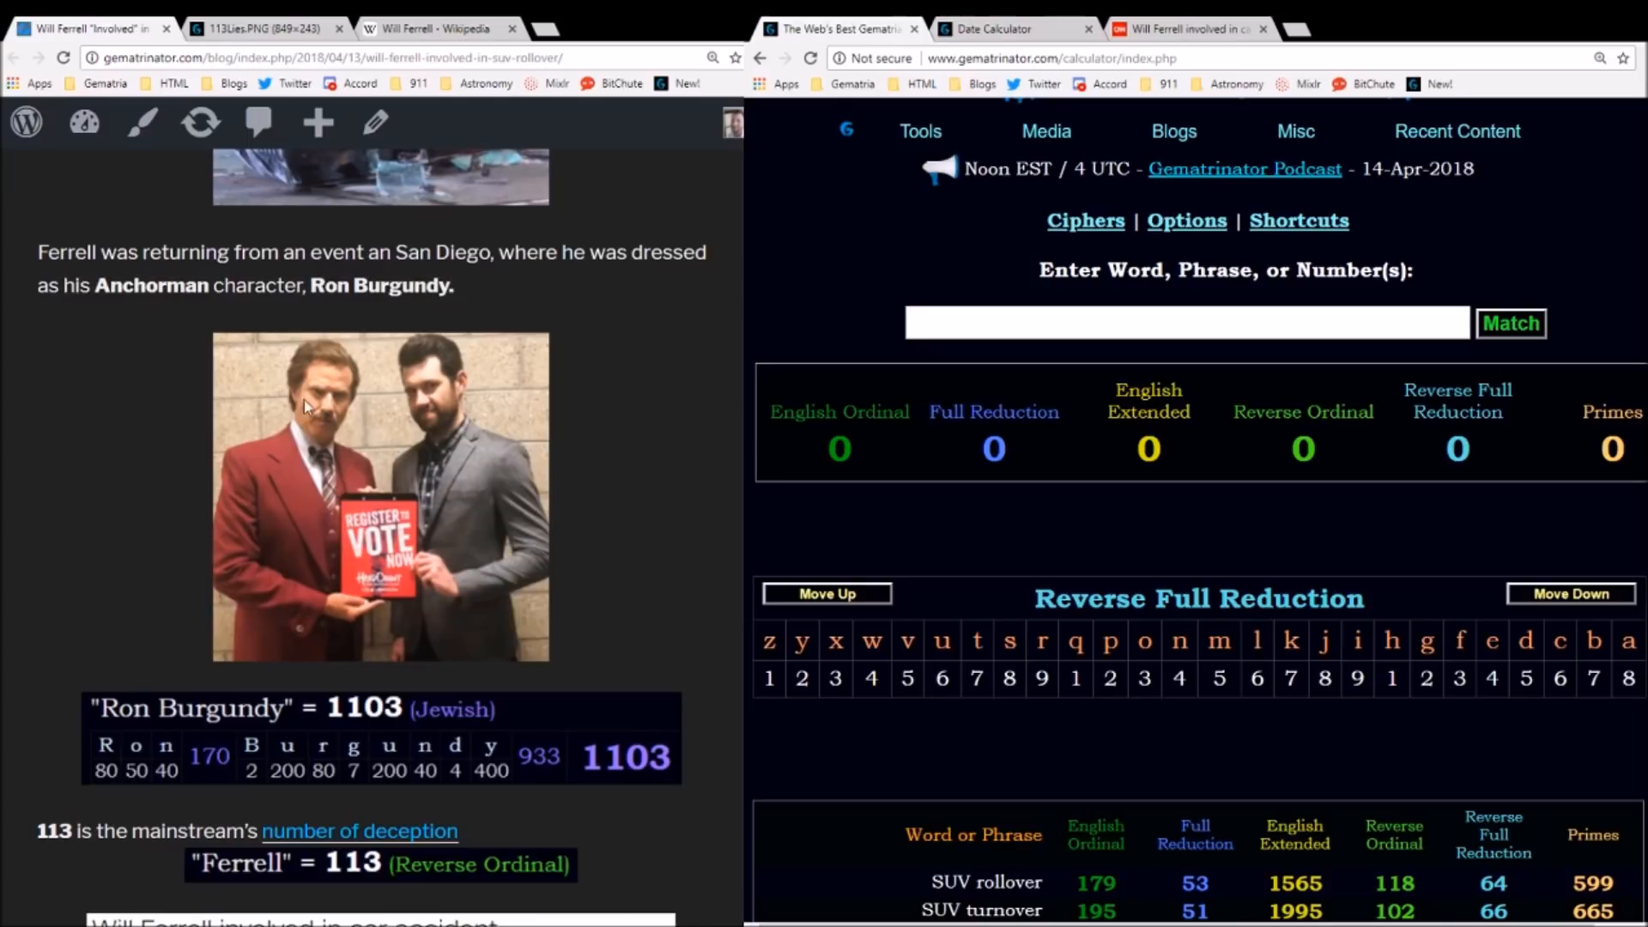
mouse_move(517, 512)
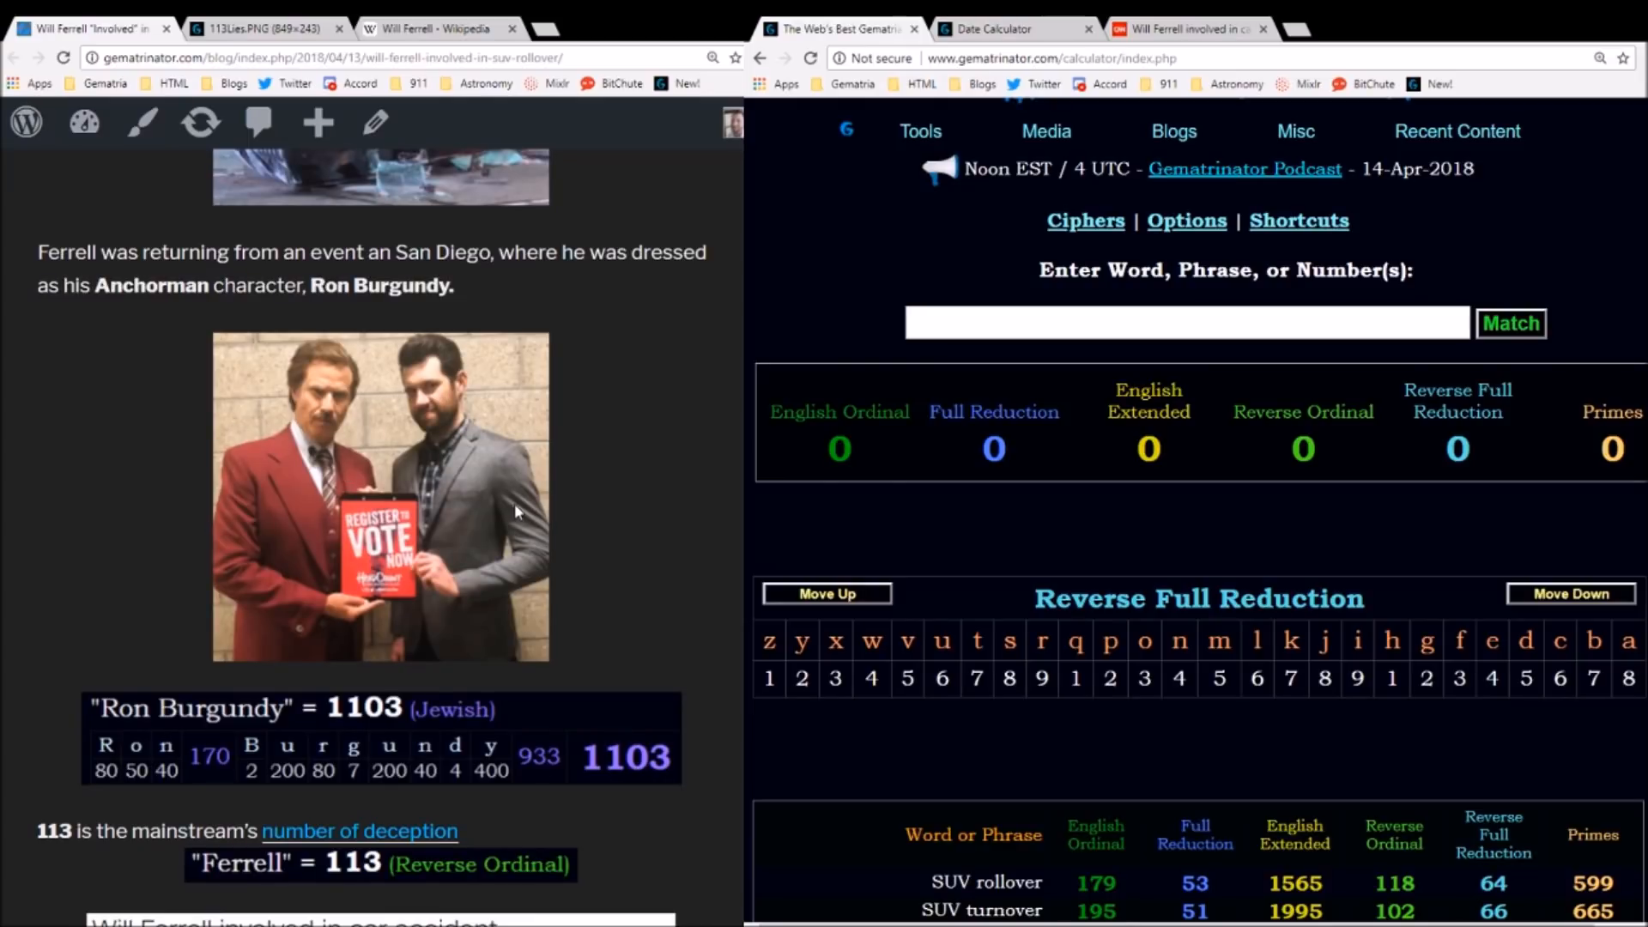
mouse_move(687, 591)
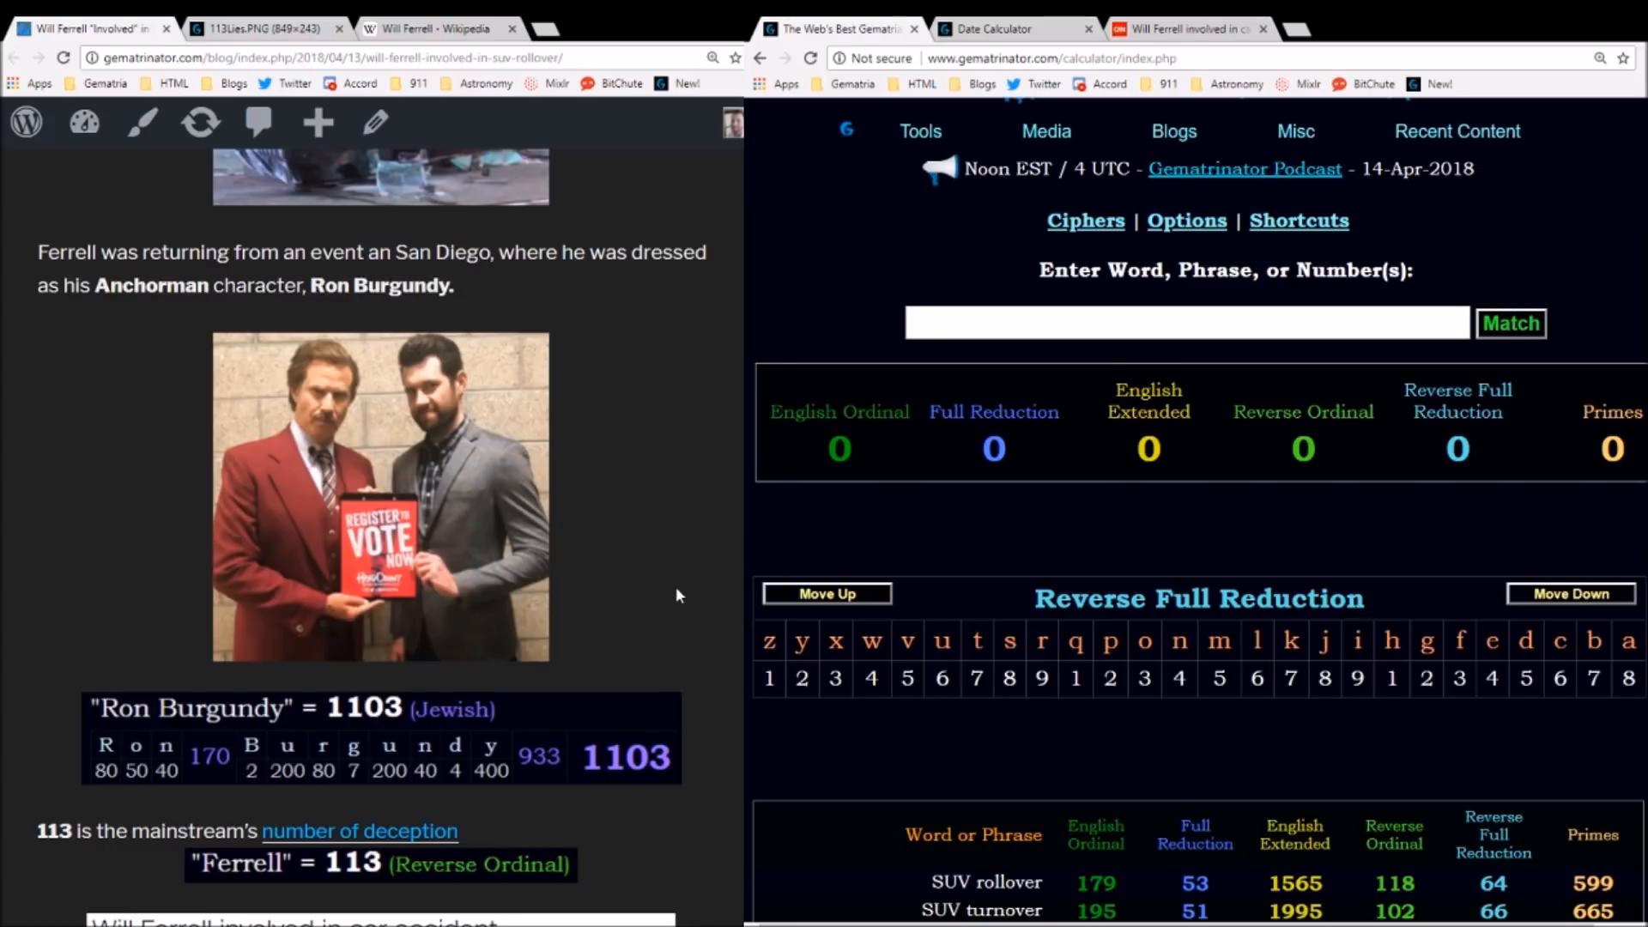
mouse_move(691, 611)
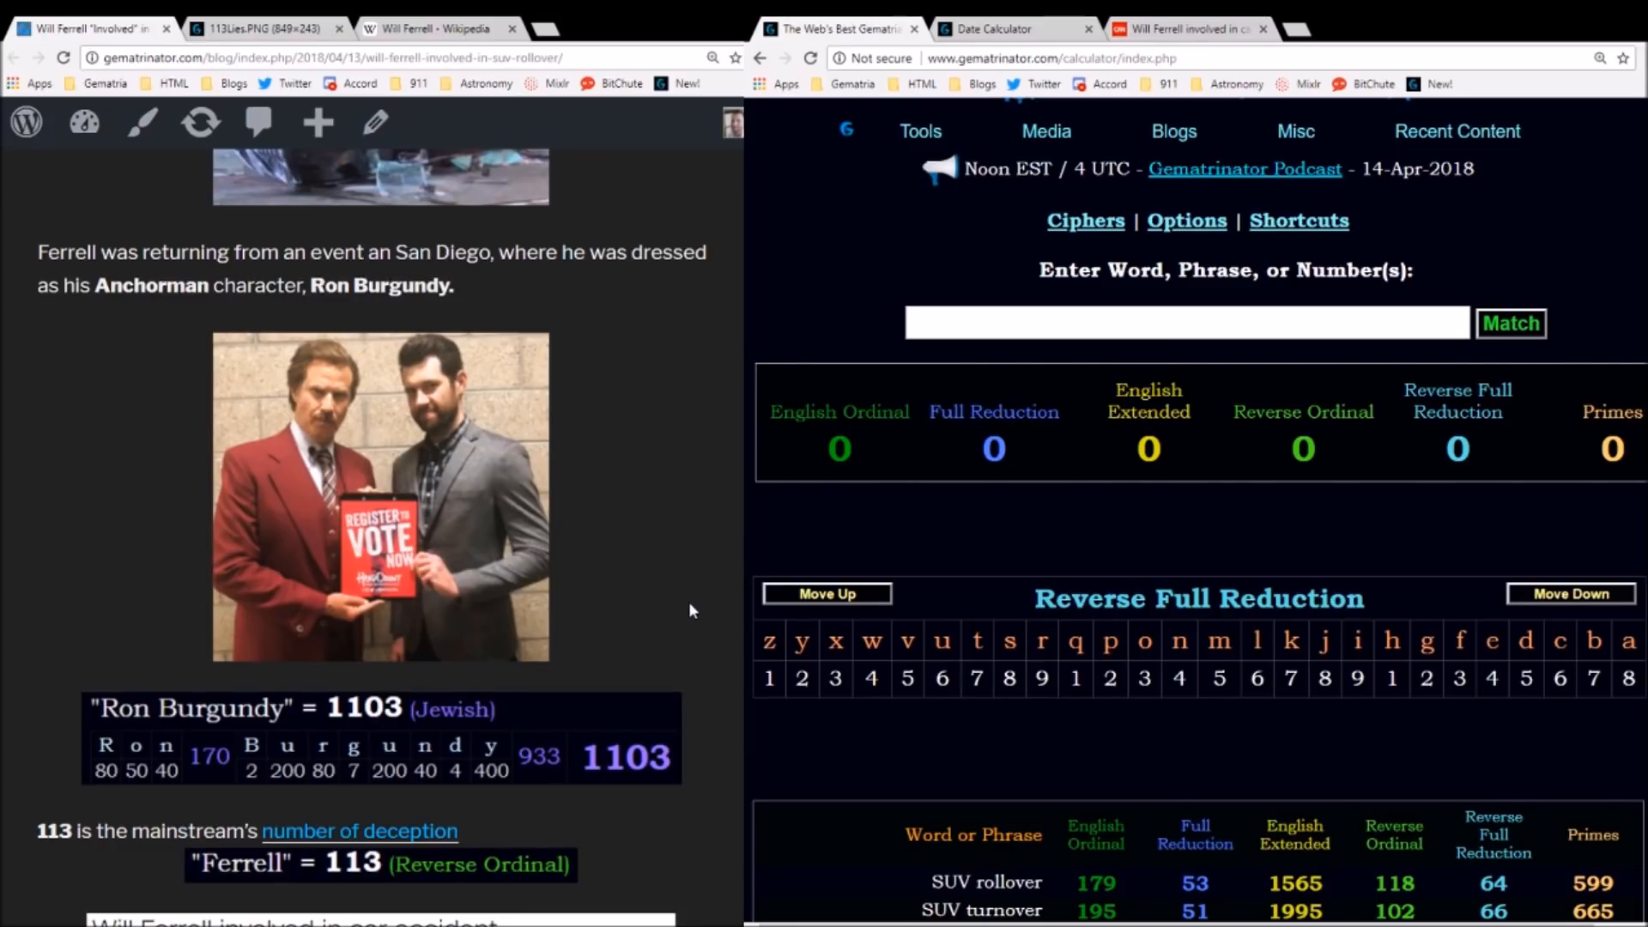
scroll("down", 3)
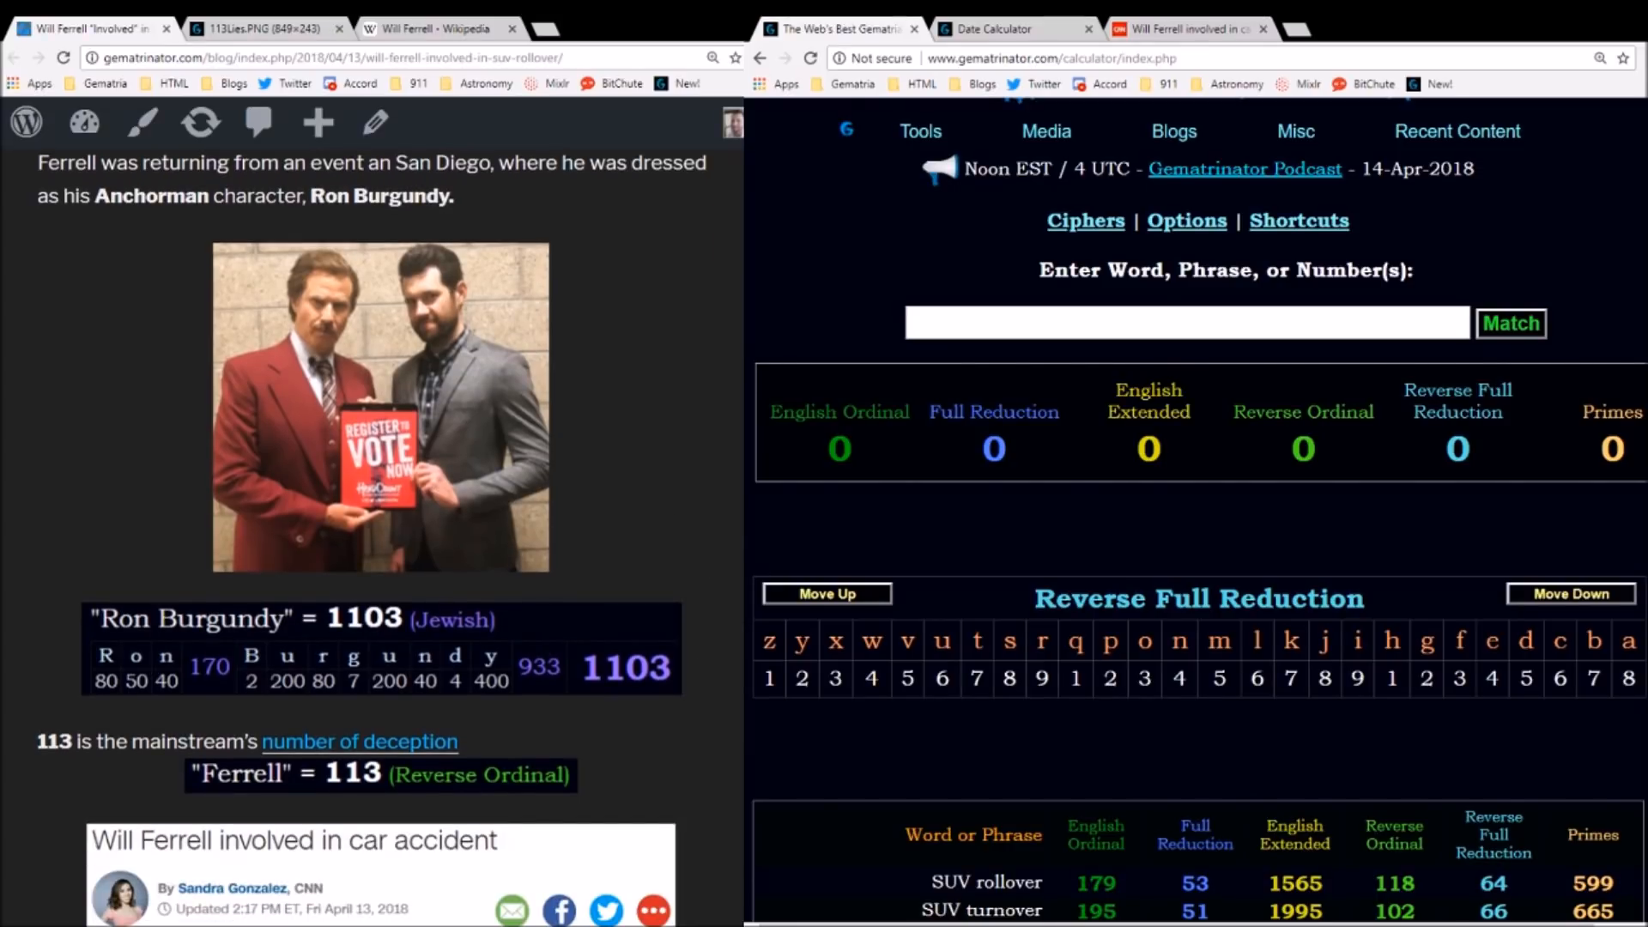